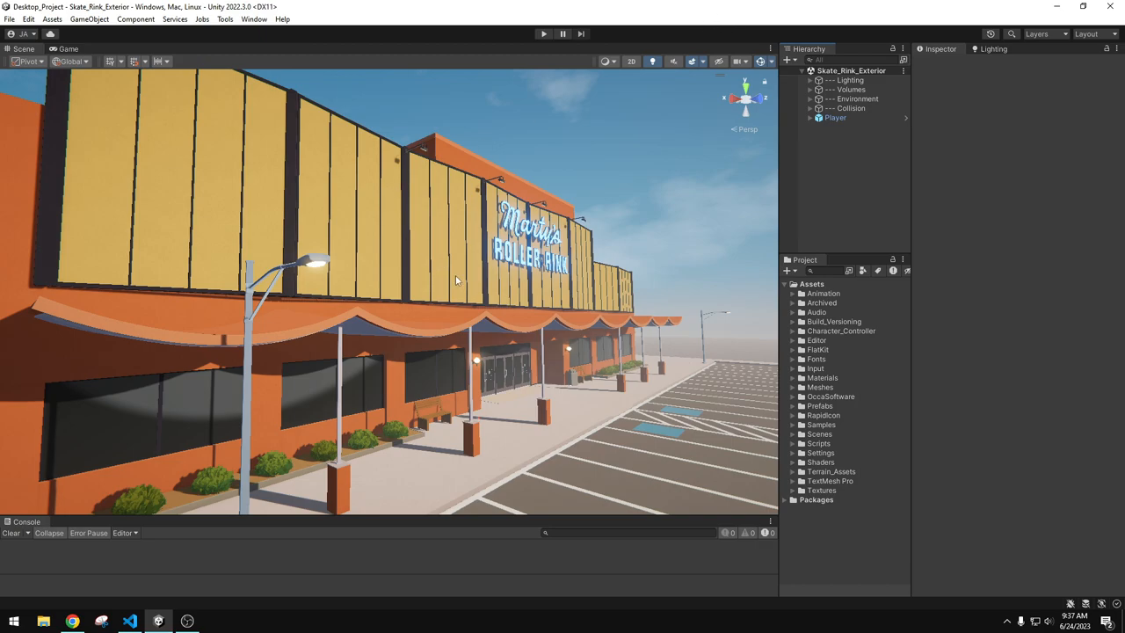
mouse_move(464, 293)
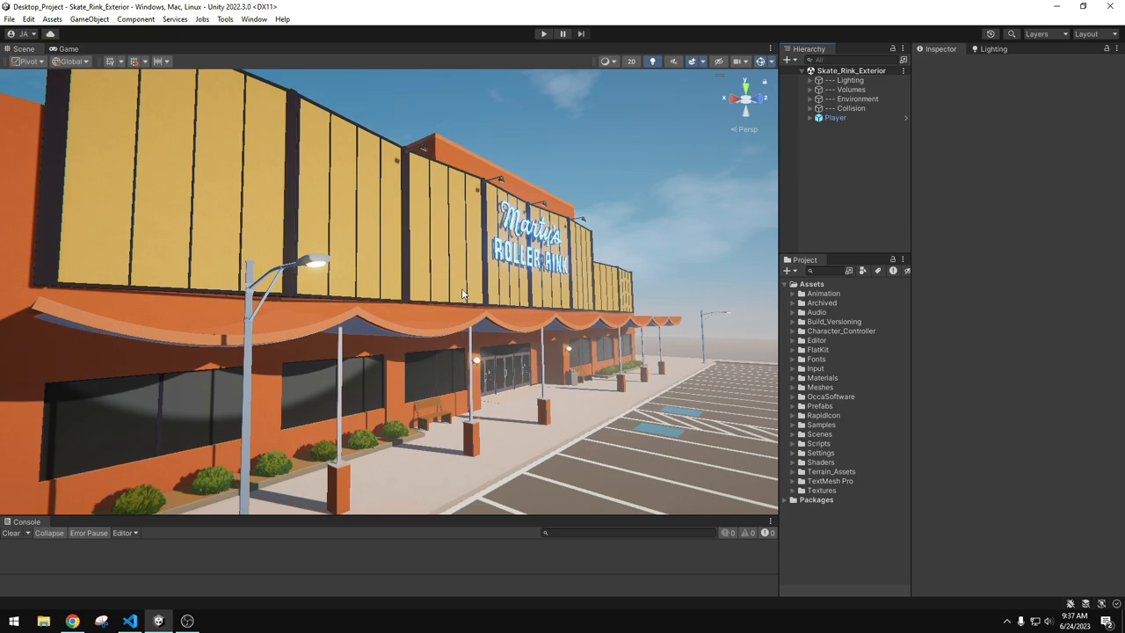
mouse_move(554, 300)
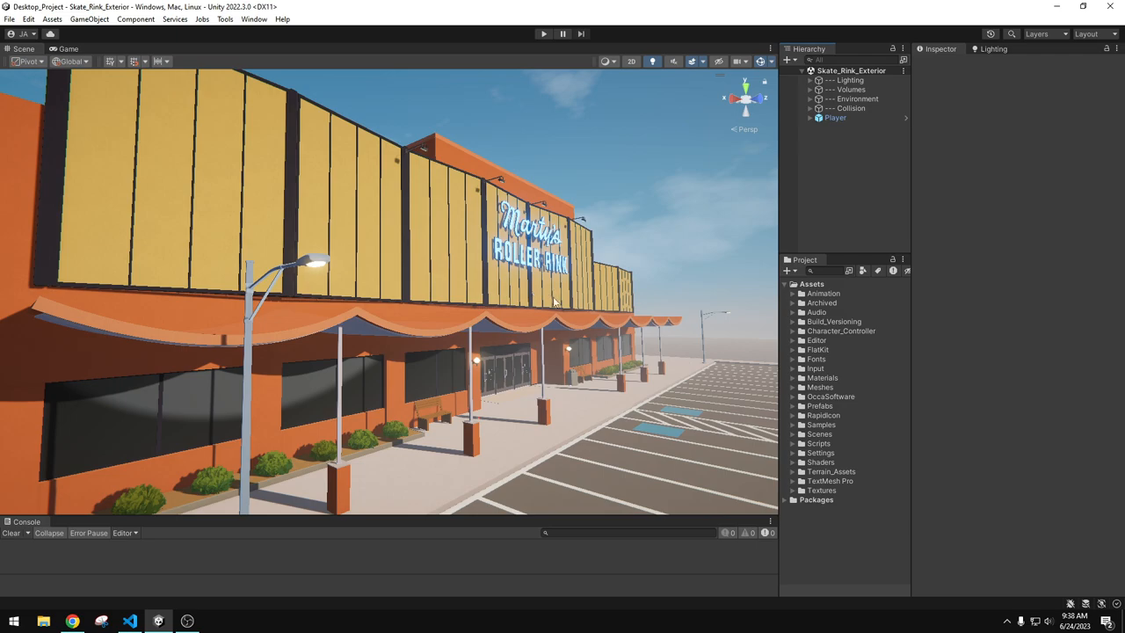
mouse_move(573, 307)
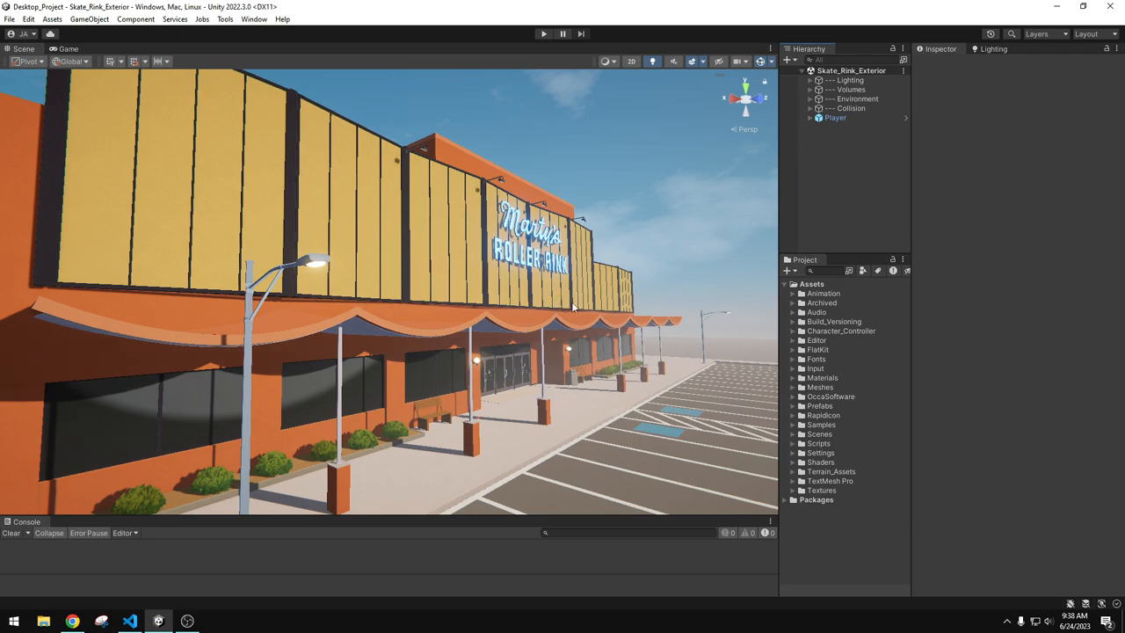
mouse_move(650, 21)
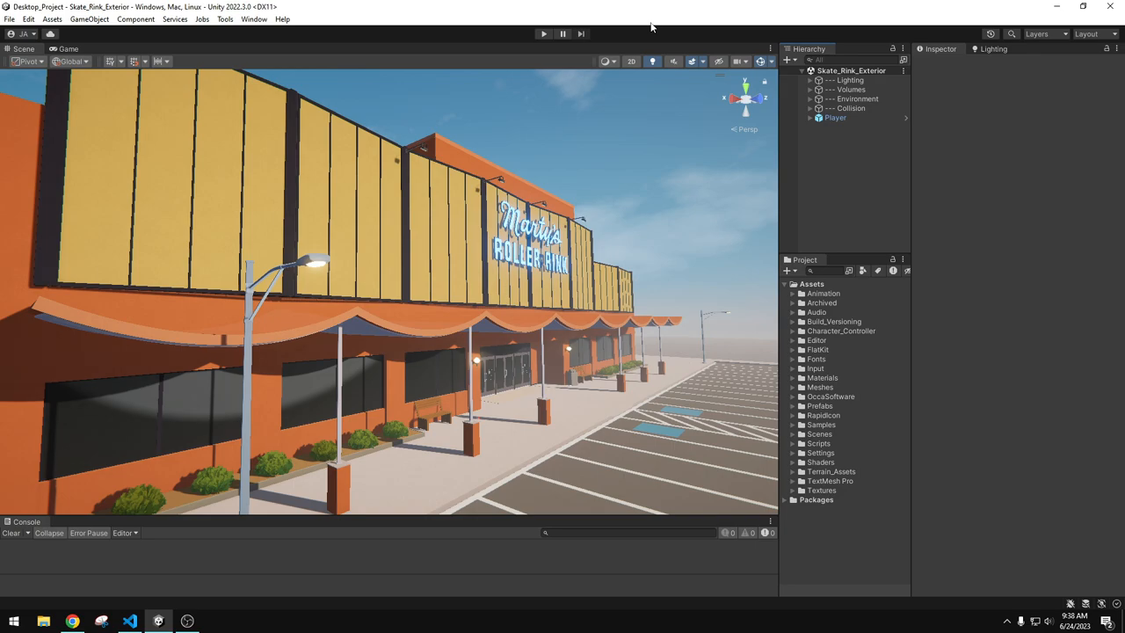
mouse_move(735, 190)
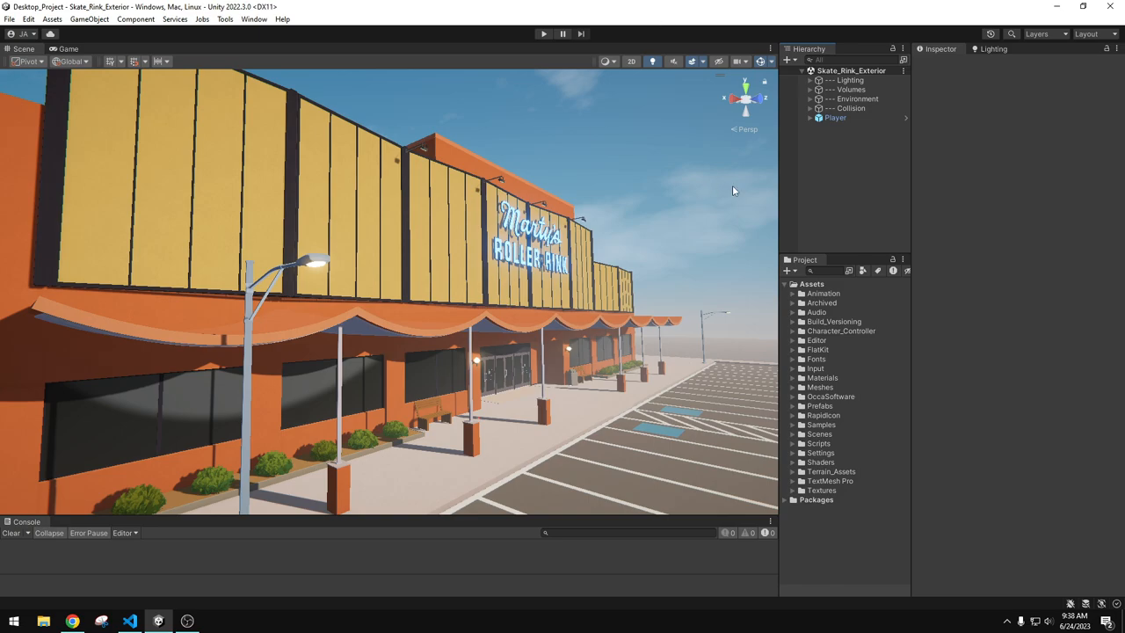
mouse_move(817, 200)
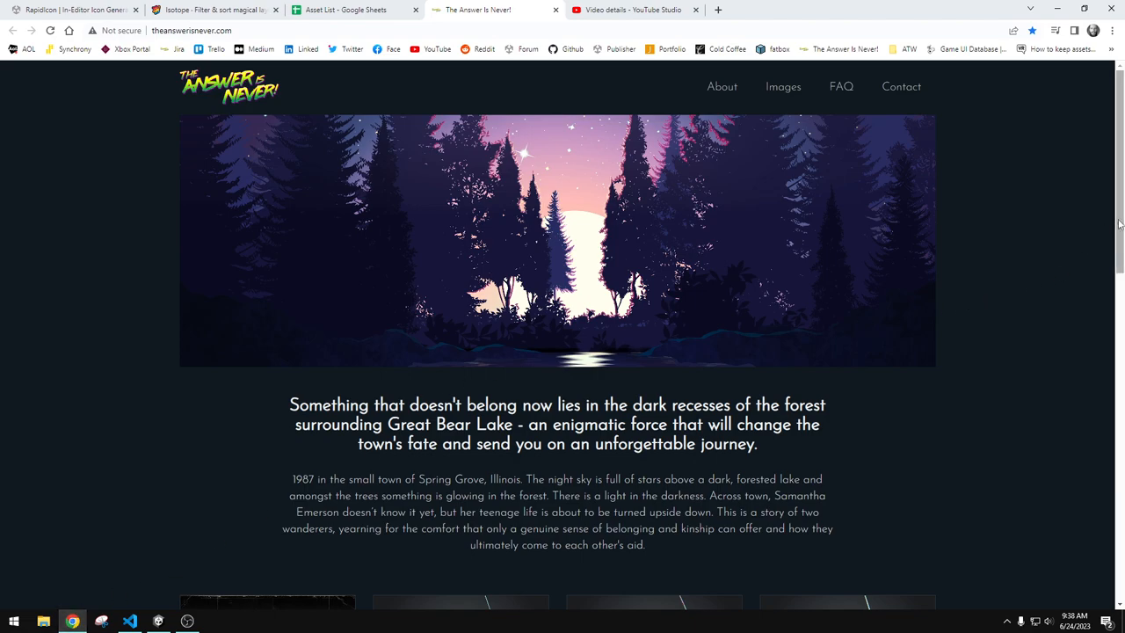
mouse_move(913, 403)
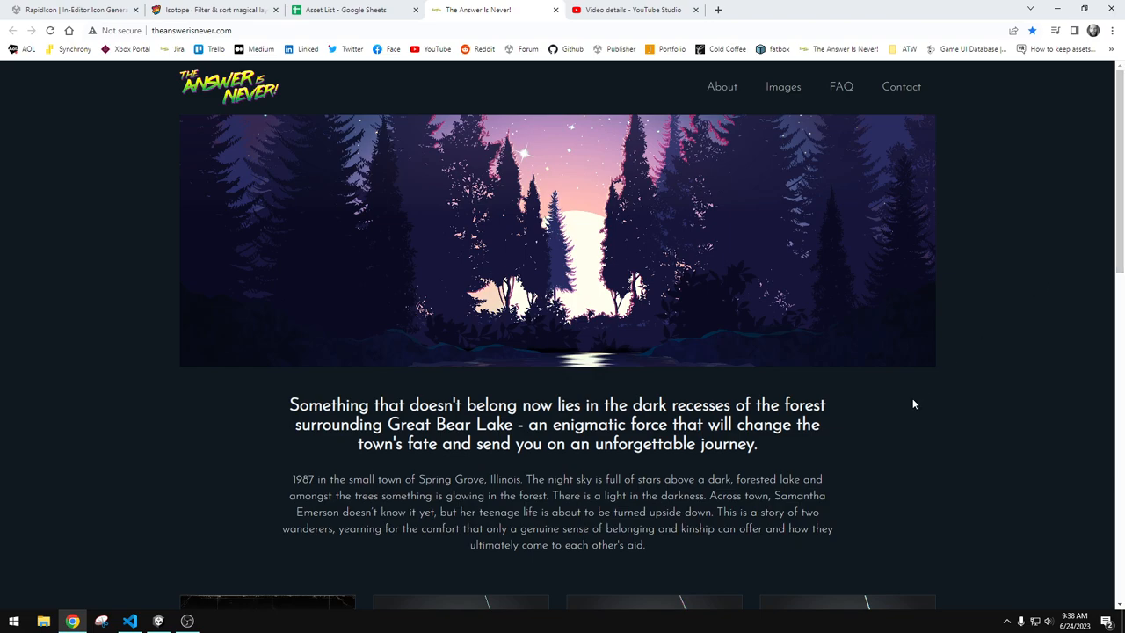
mouse_move(822, 422)
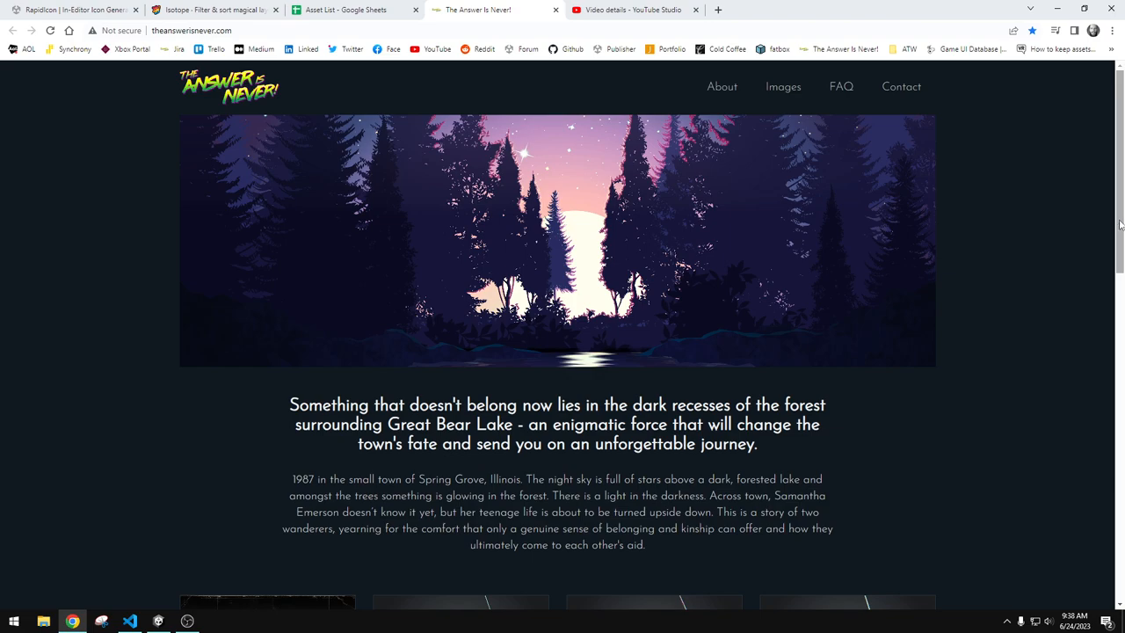
mouse_move(248, 137)
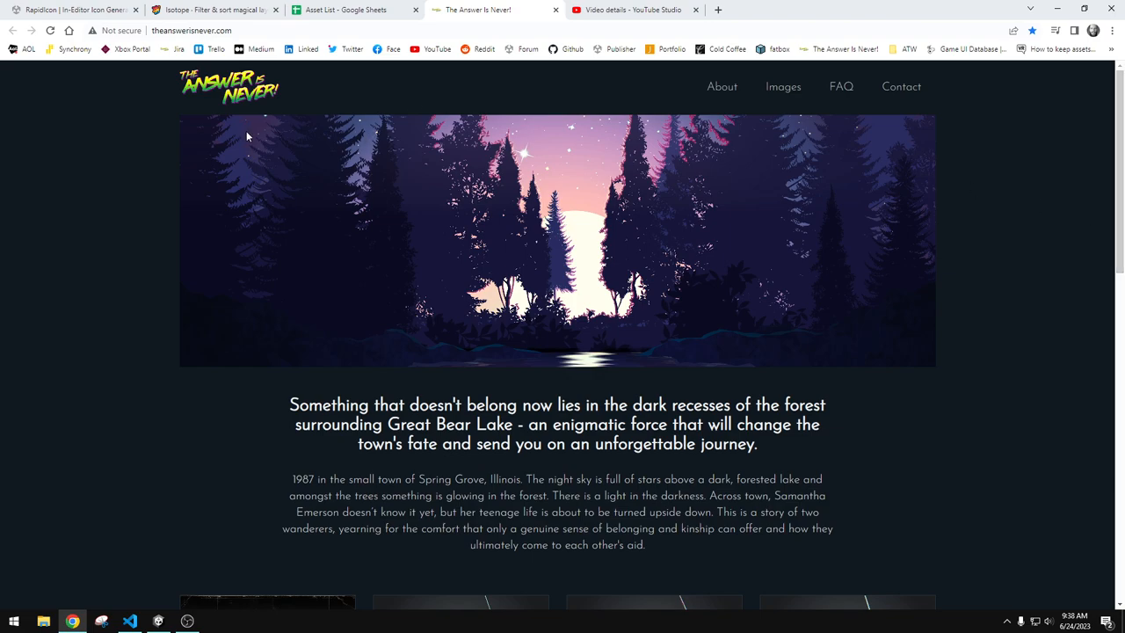
mouse_move(1007, 203)
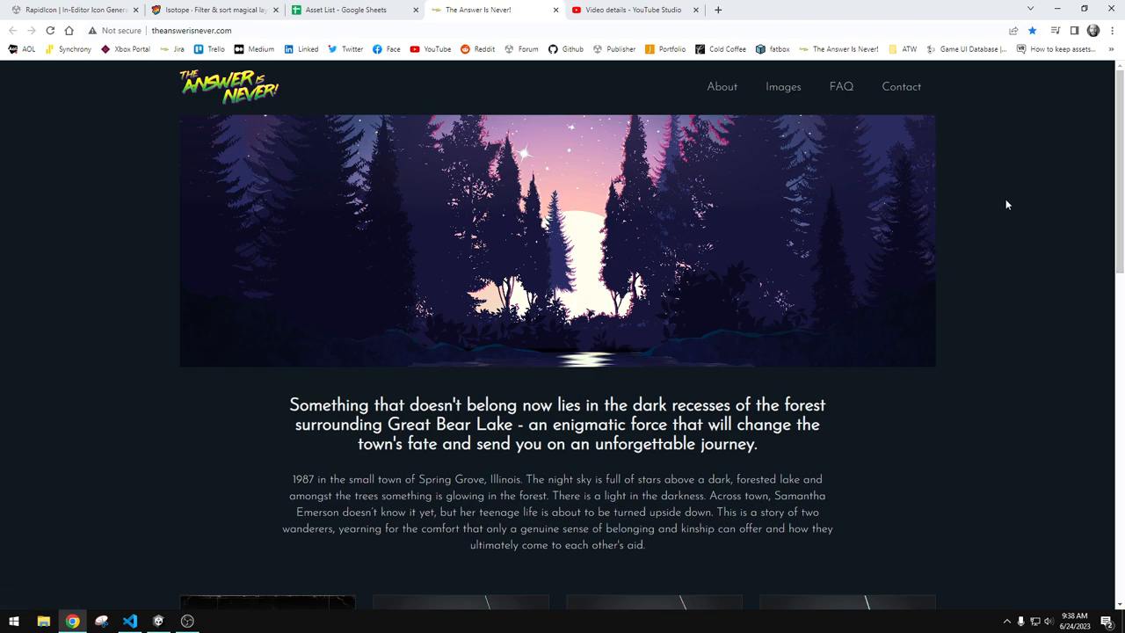
Scroll The Answer Is Never! homepage down past its header to the story description
scroll(down, 3)
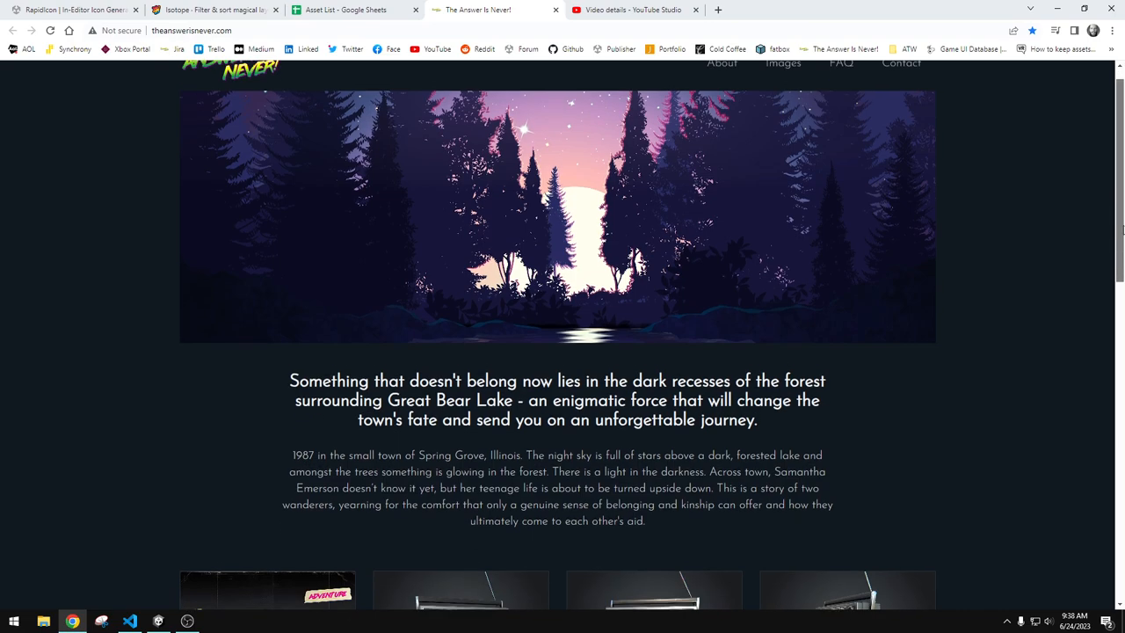
scroll(down, 3)
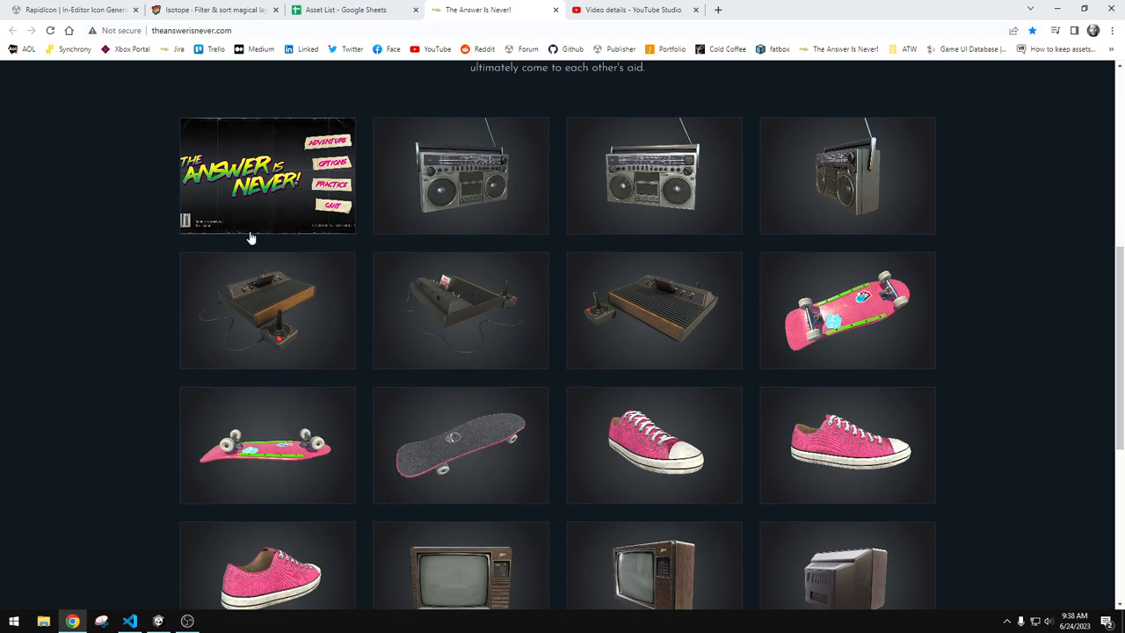
click(267, 176)
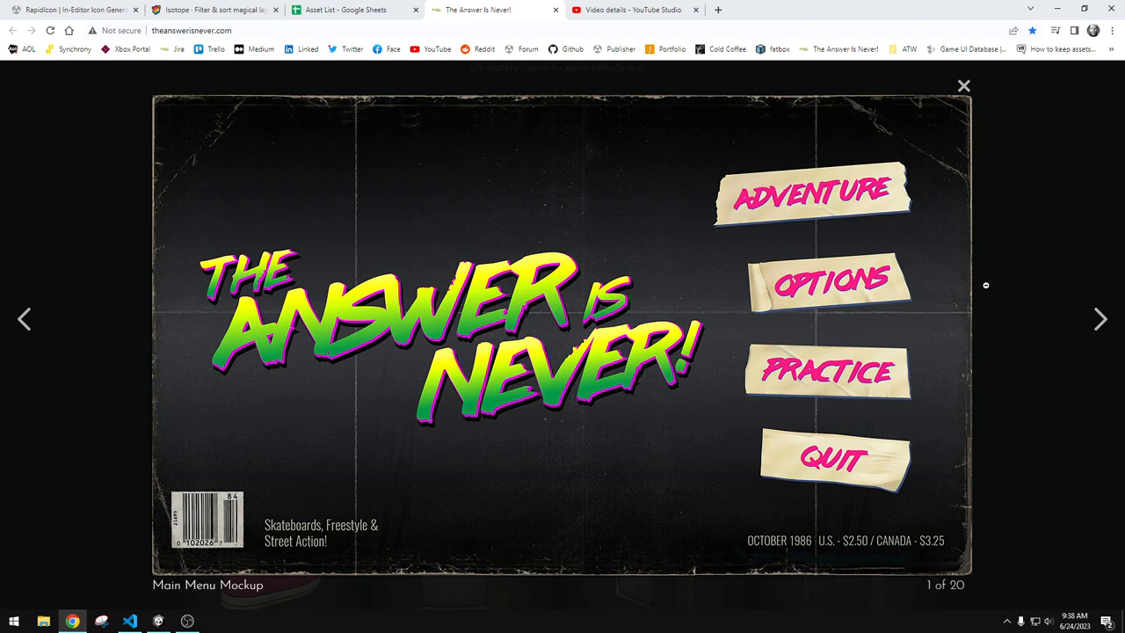
mouse_move(277, 355)
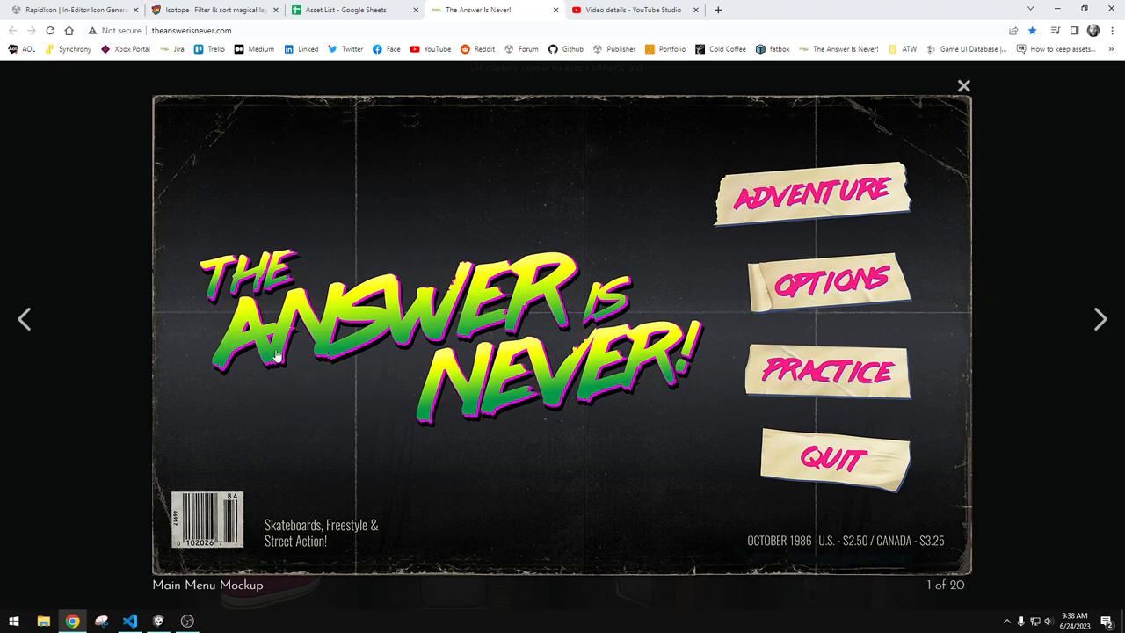
click(963, 84)
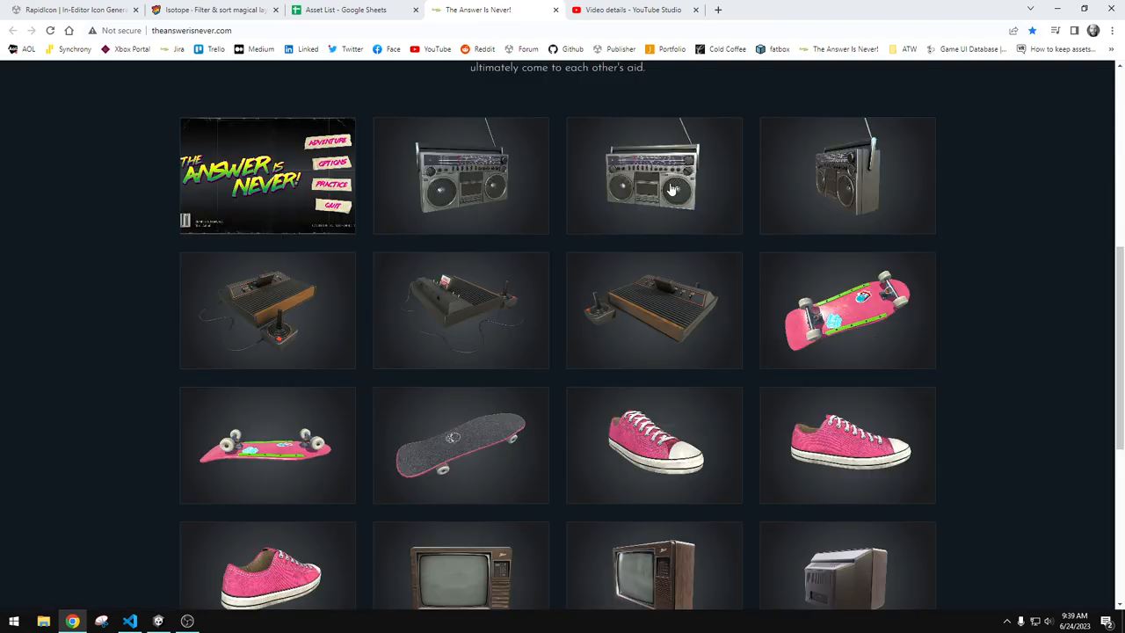
click(653, 176)
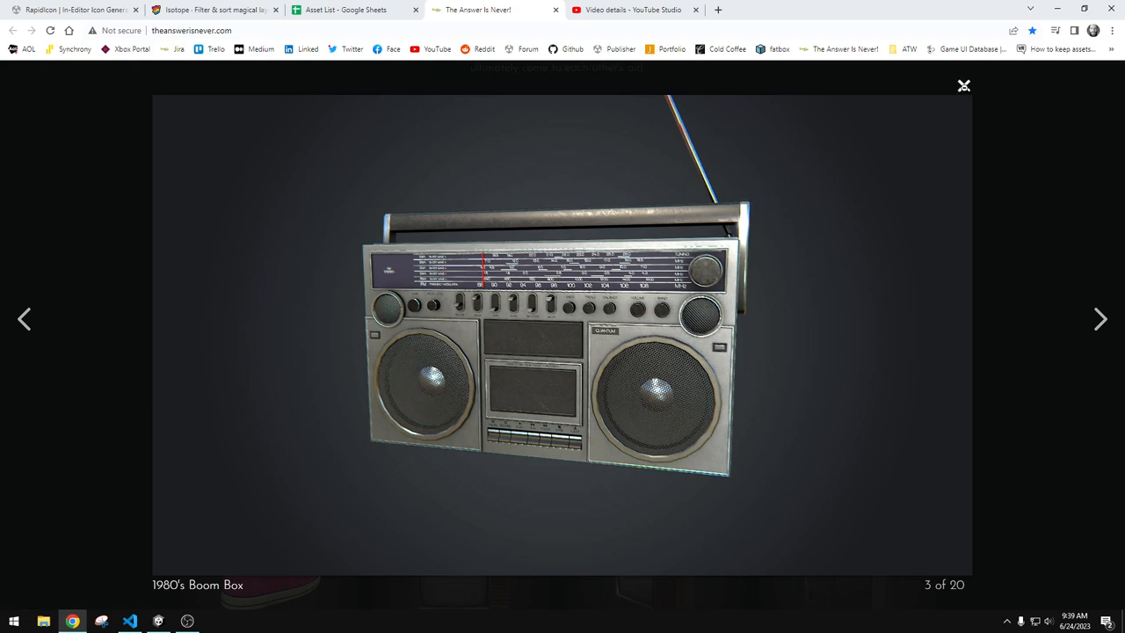
mouse_move(963, 84)
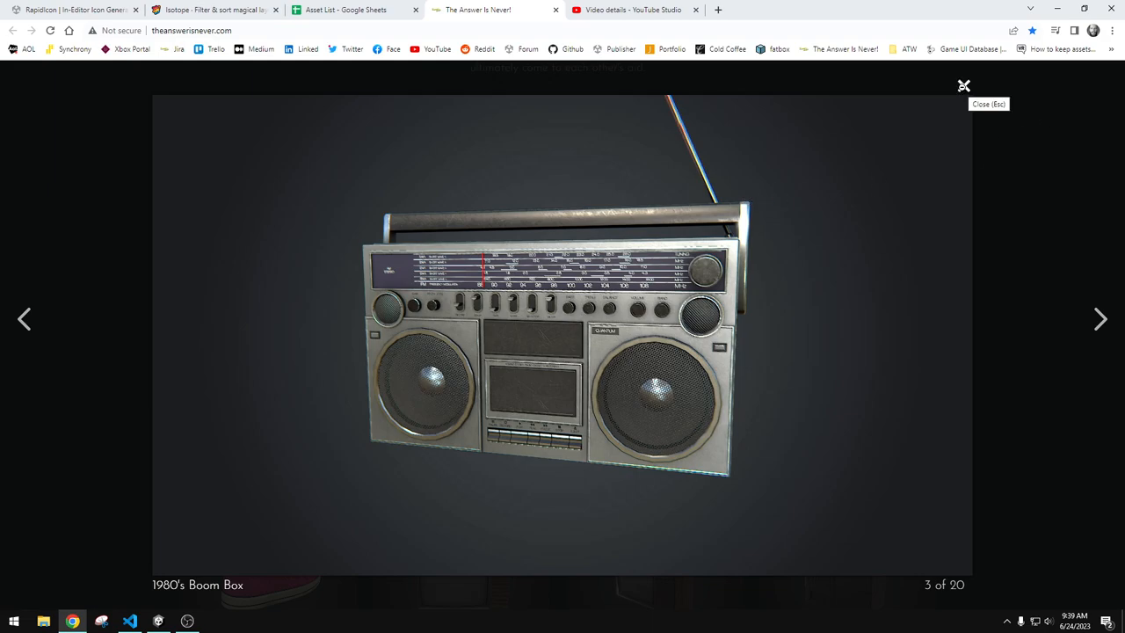
click(963, 84)
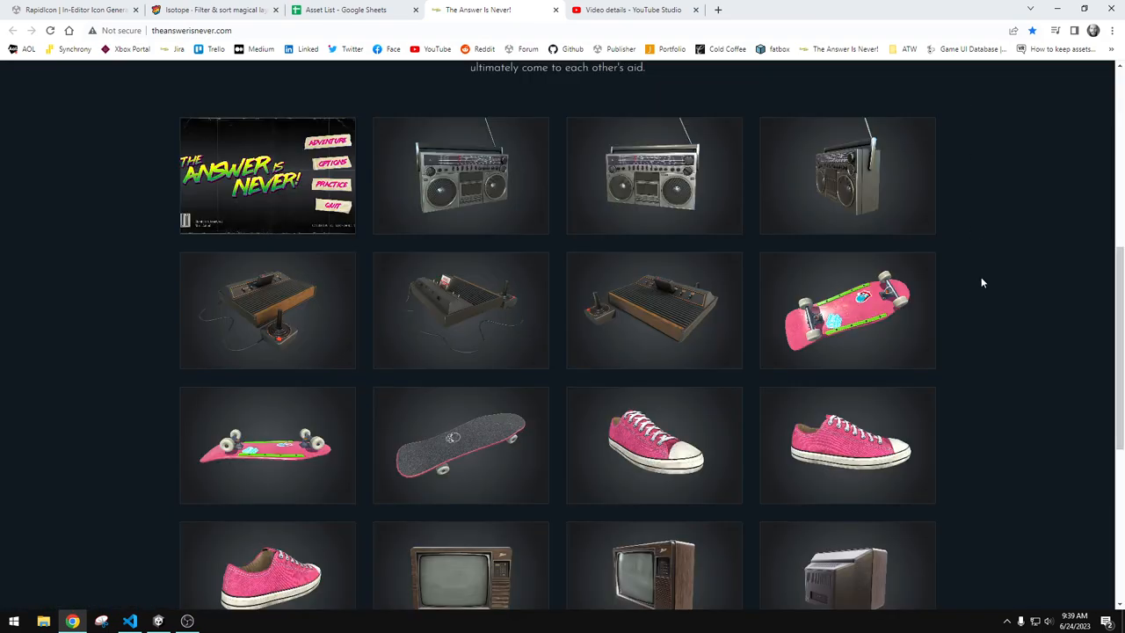
scroll(down, 3)
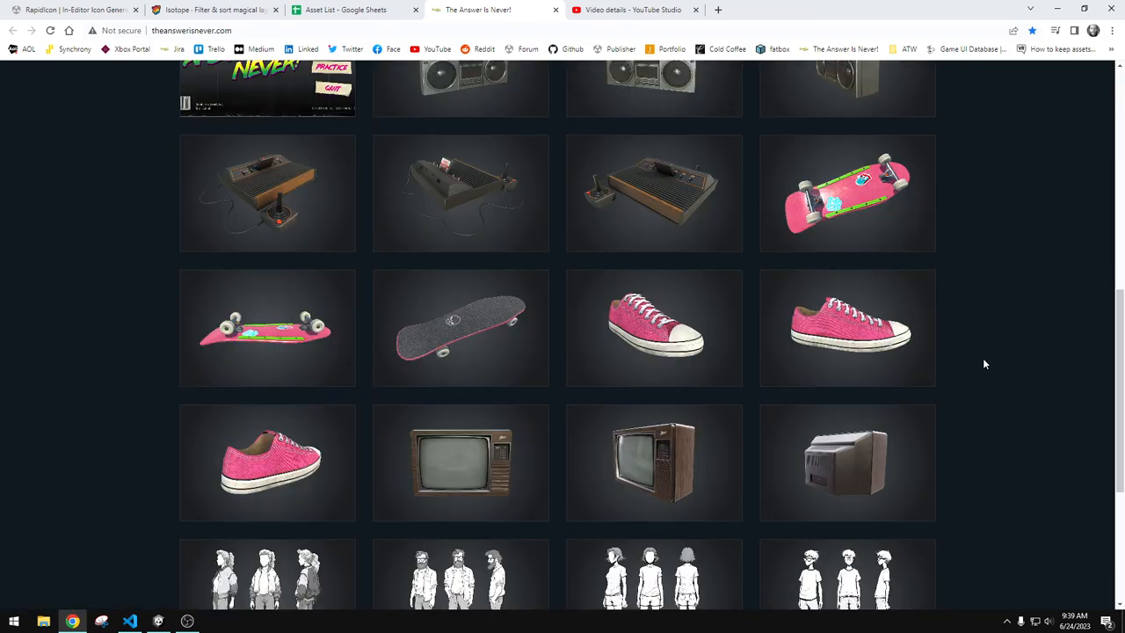
click(460, 464)
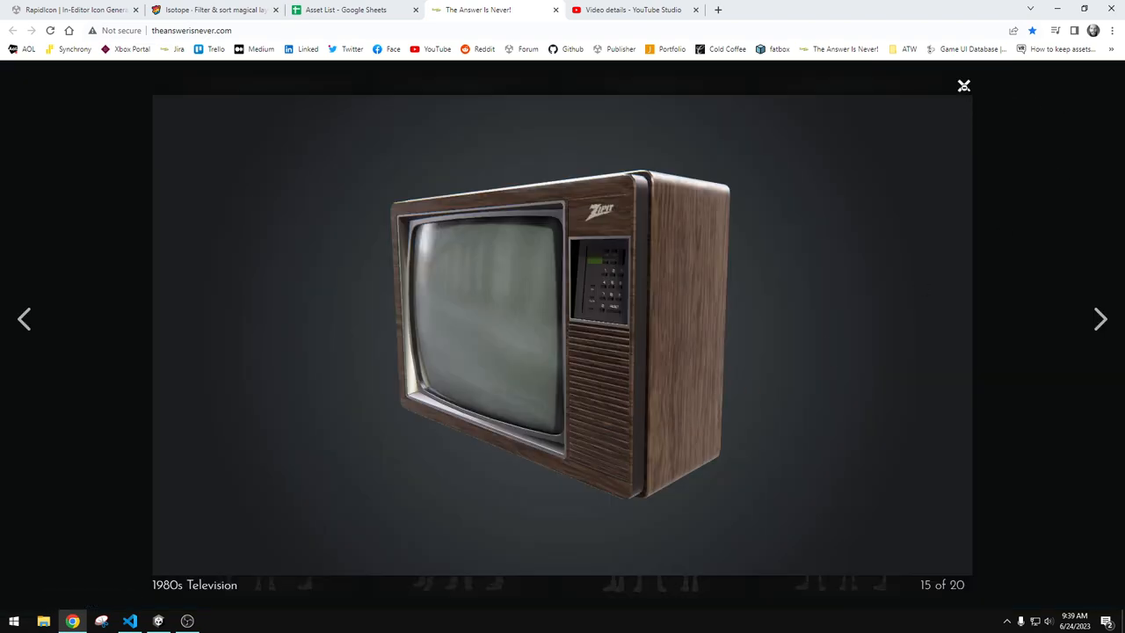
click(1100, 320)
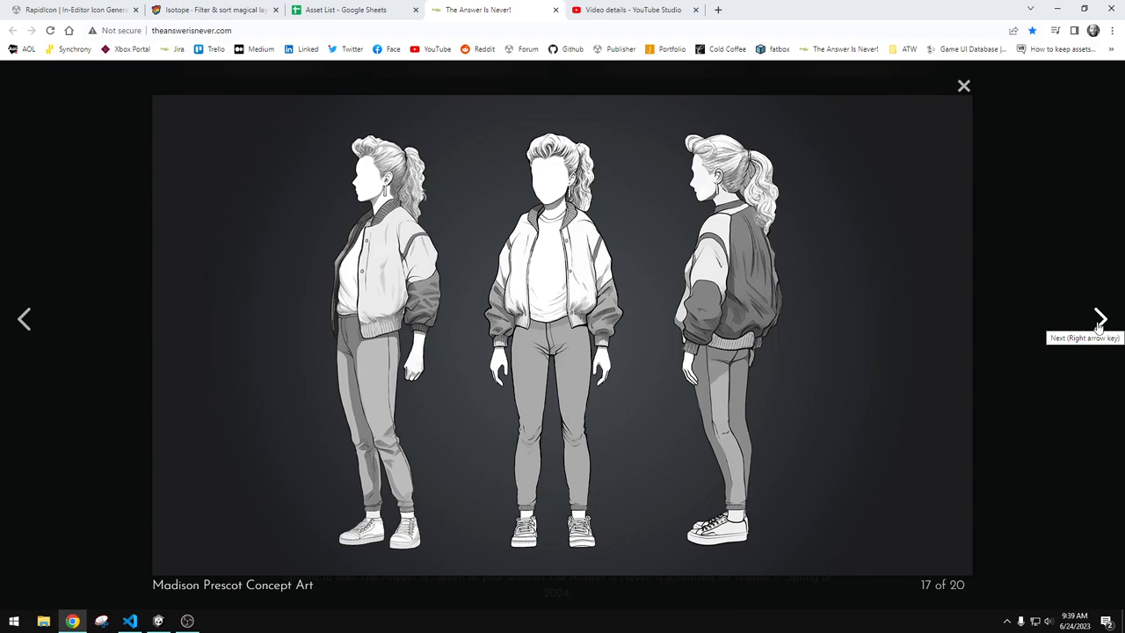
click(1099, 320)
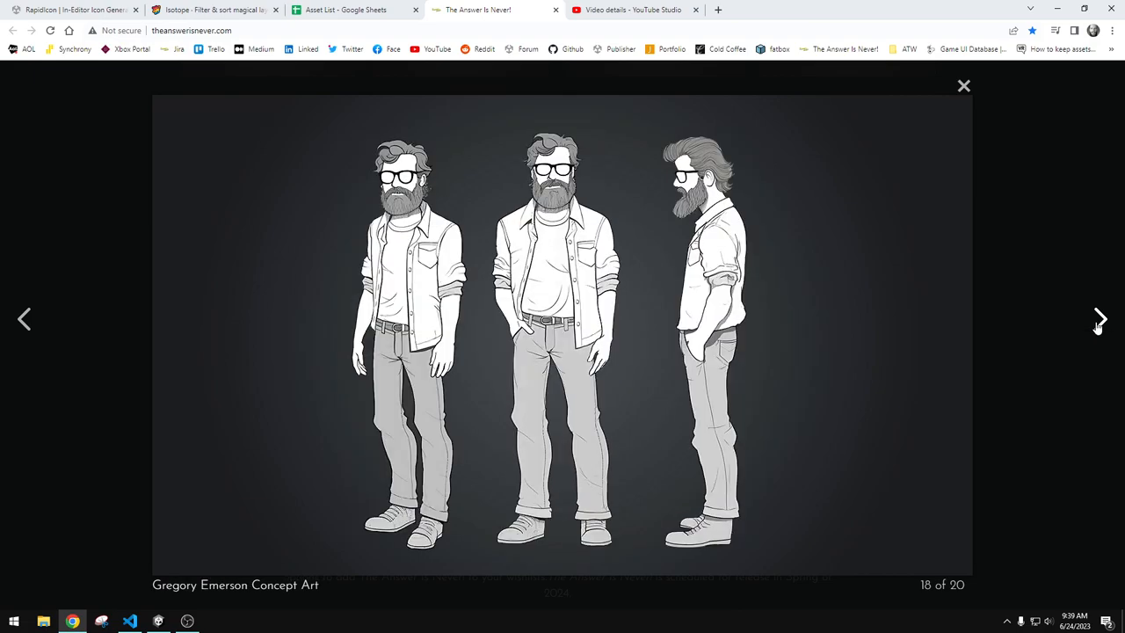
click(1100, 320)
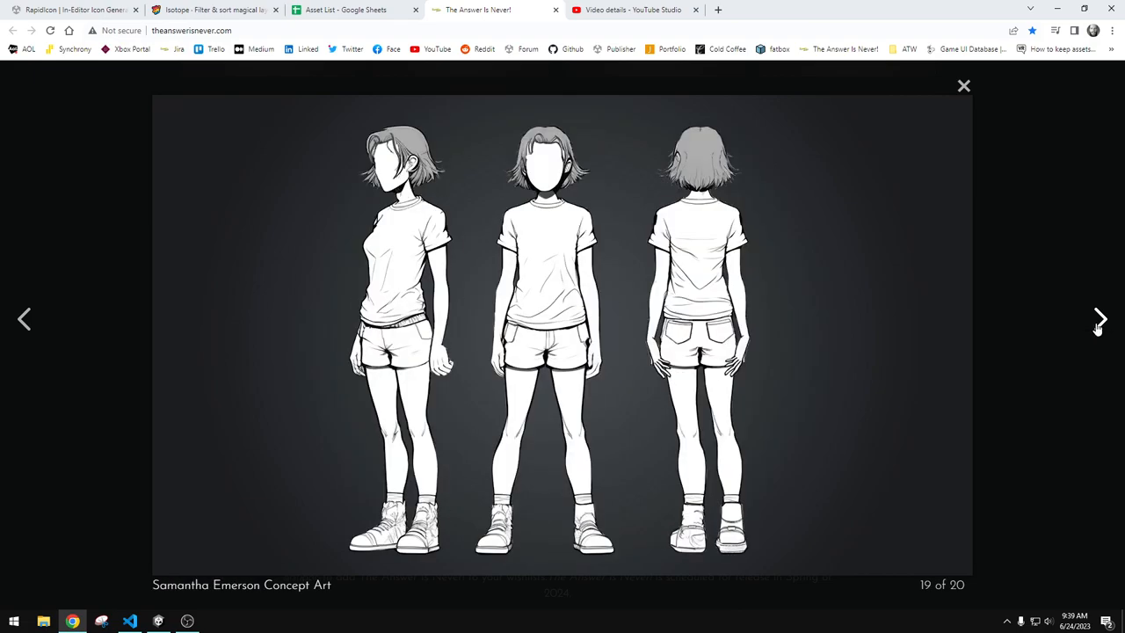
click(1100, 320)
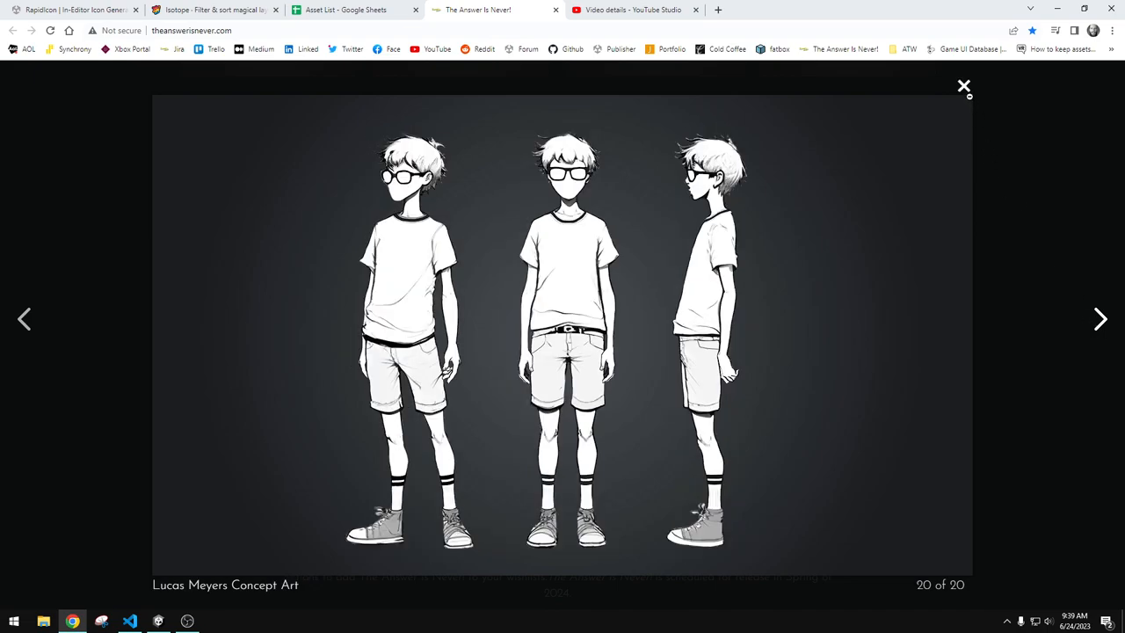
mouse_move(962, 86)
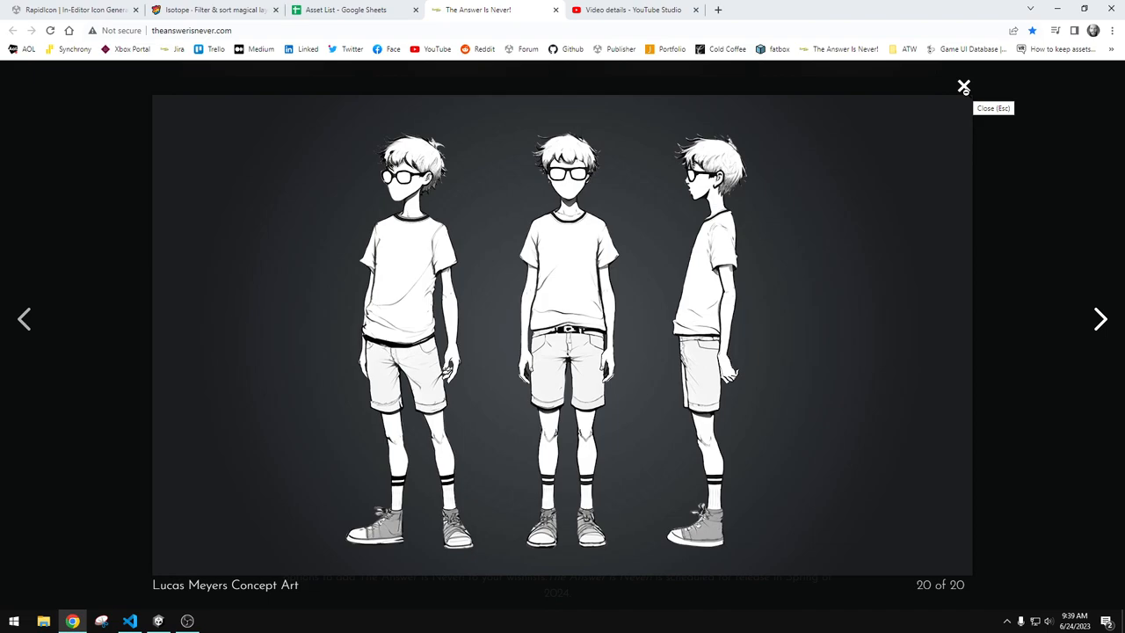
mouse_move(963, 91)
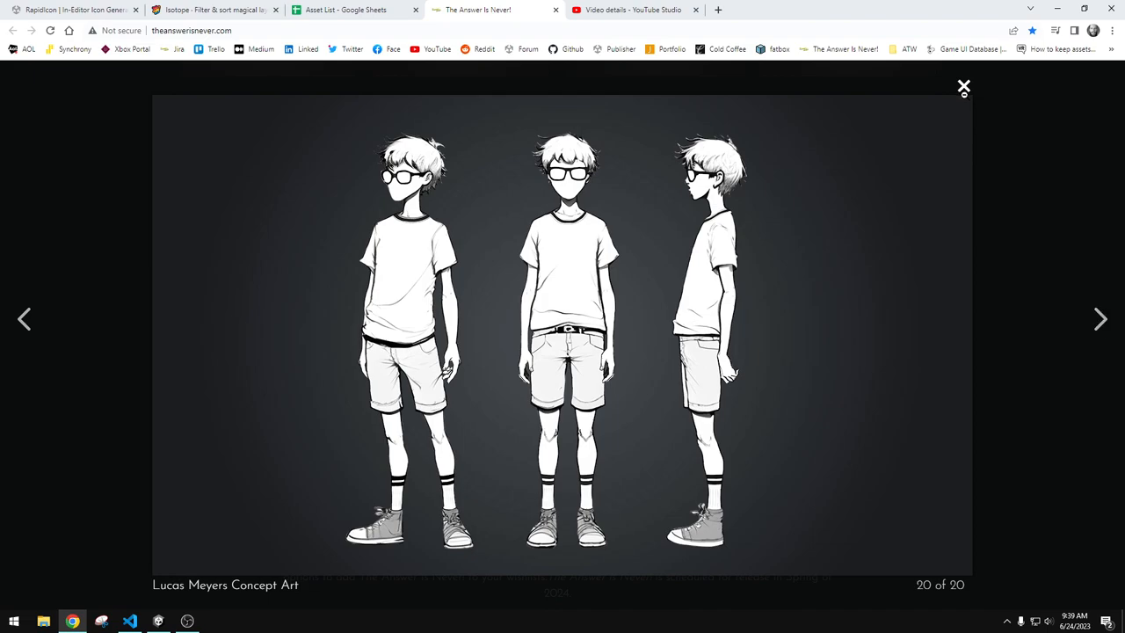
click(963, 88)
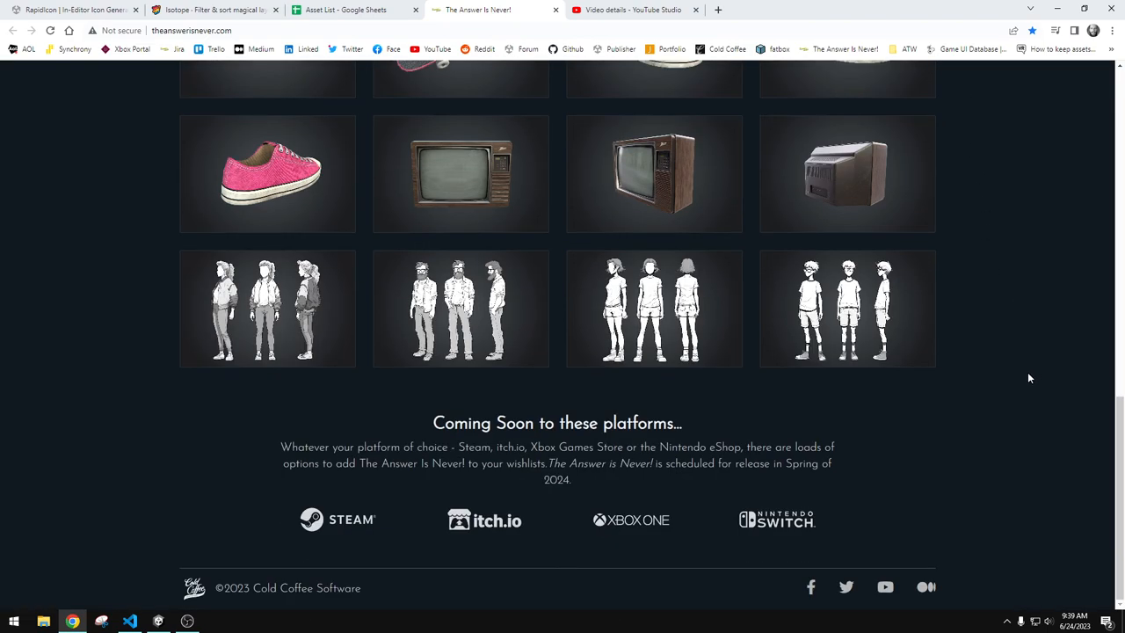
scroll(up, 3)
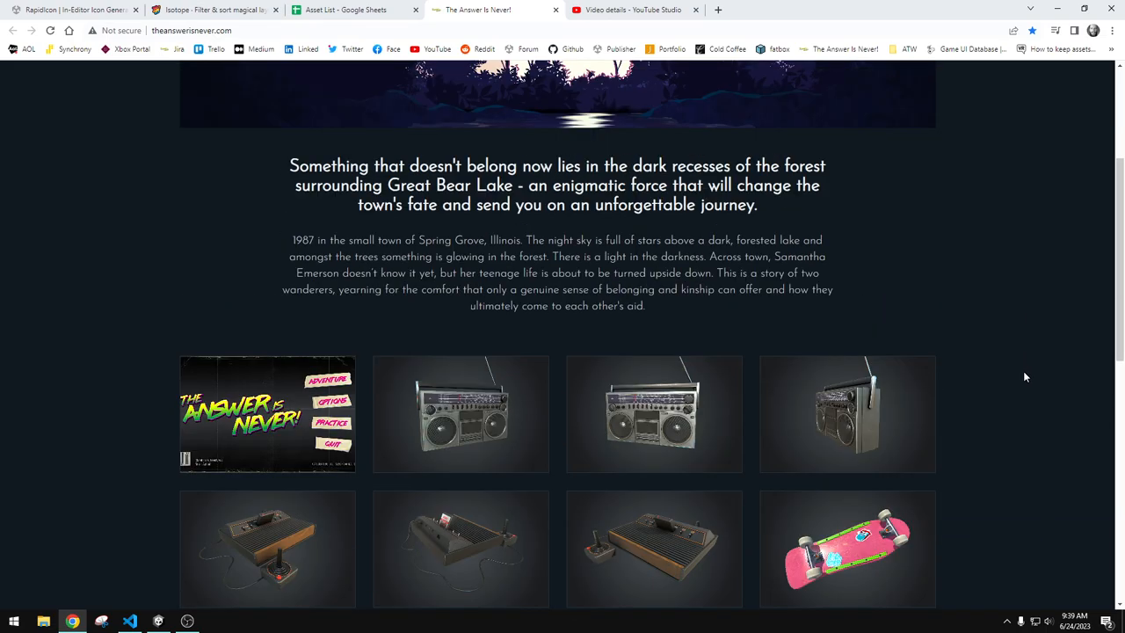
scroll(up, 3)
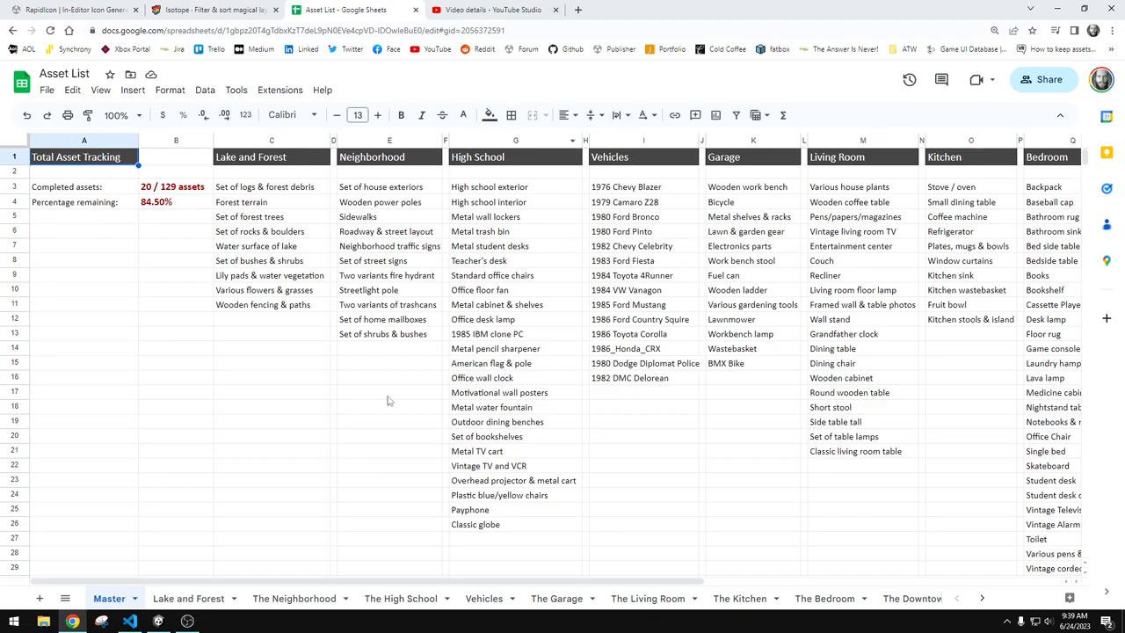
mouse_move(506, 560)
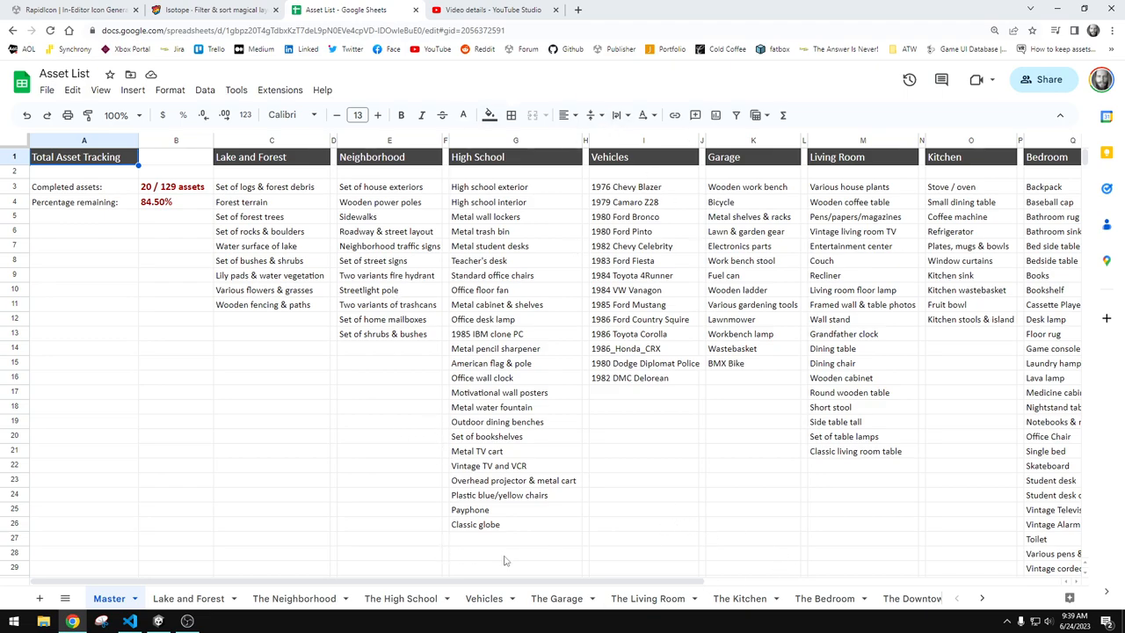
click(515, 551)
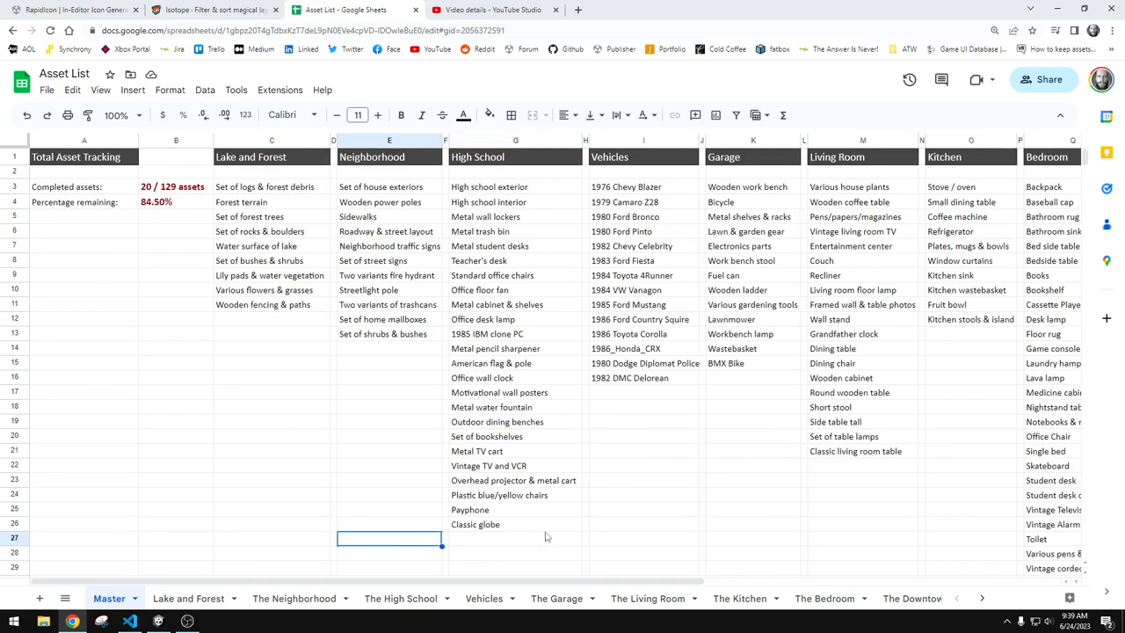
mouse_move(559, 552)
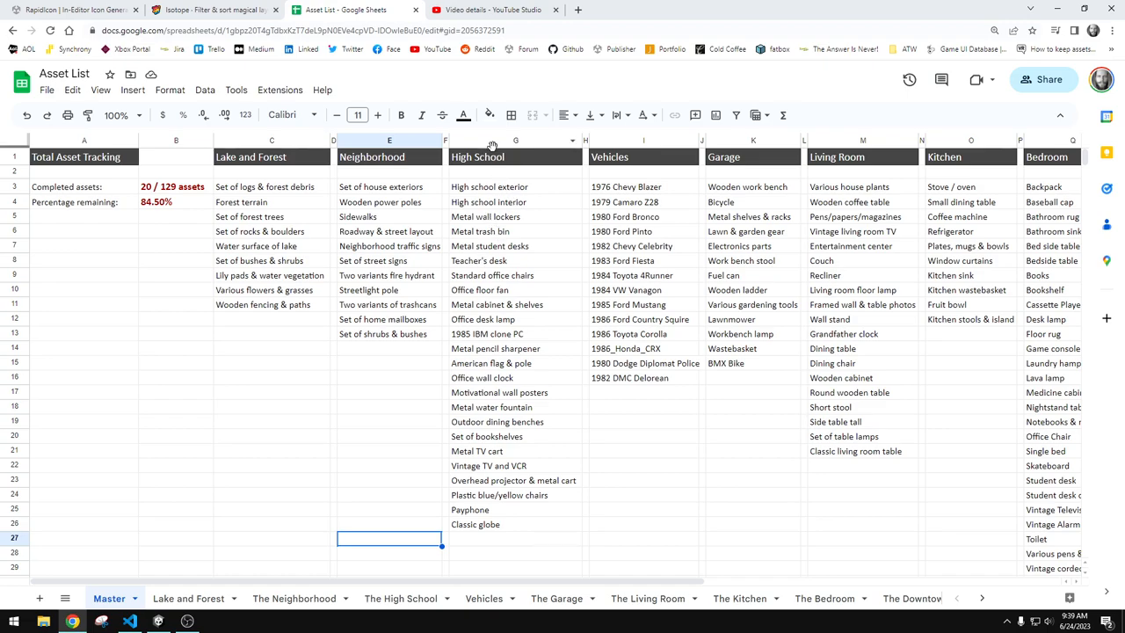
mouse_move(298, 160)
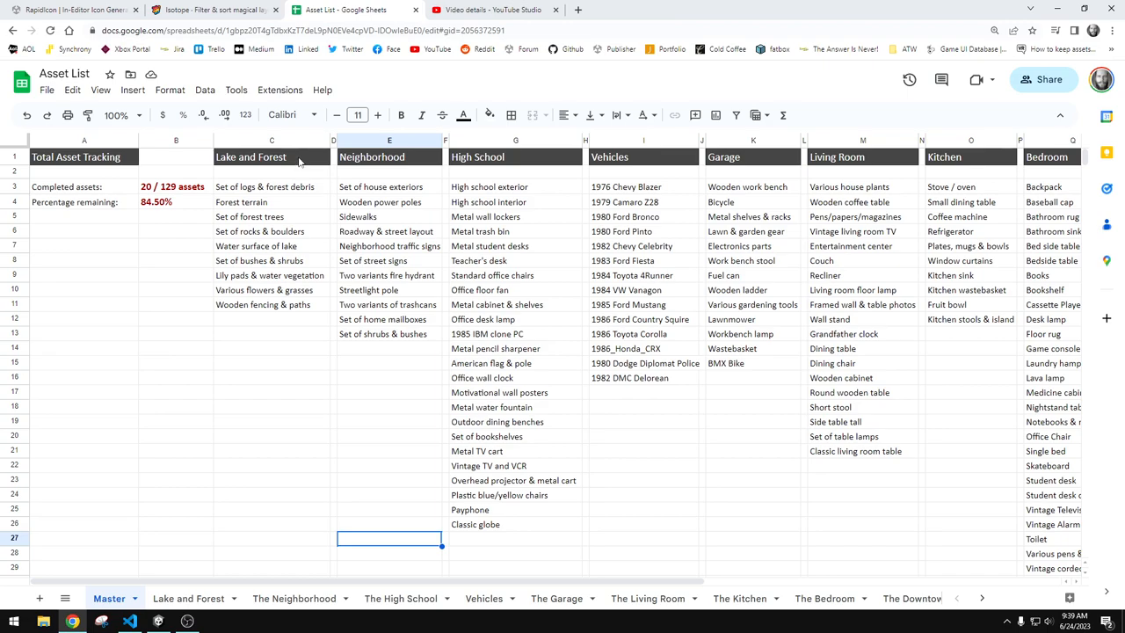
mouse_move(503, 169)
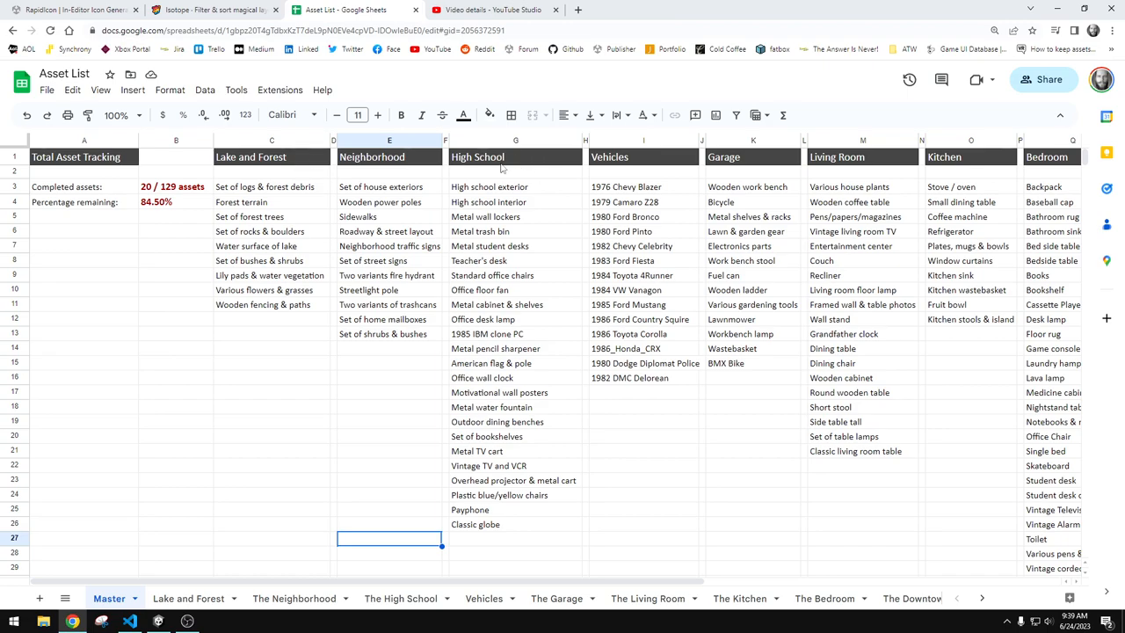
click(517, 156)
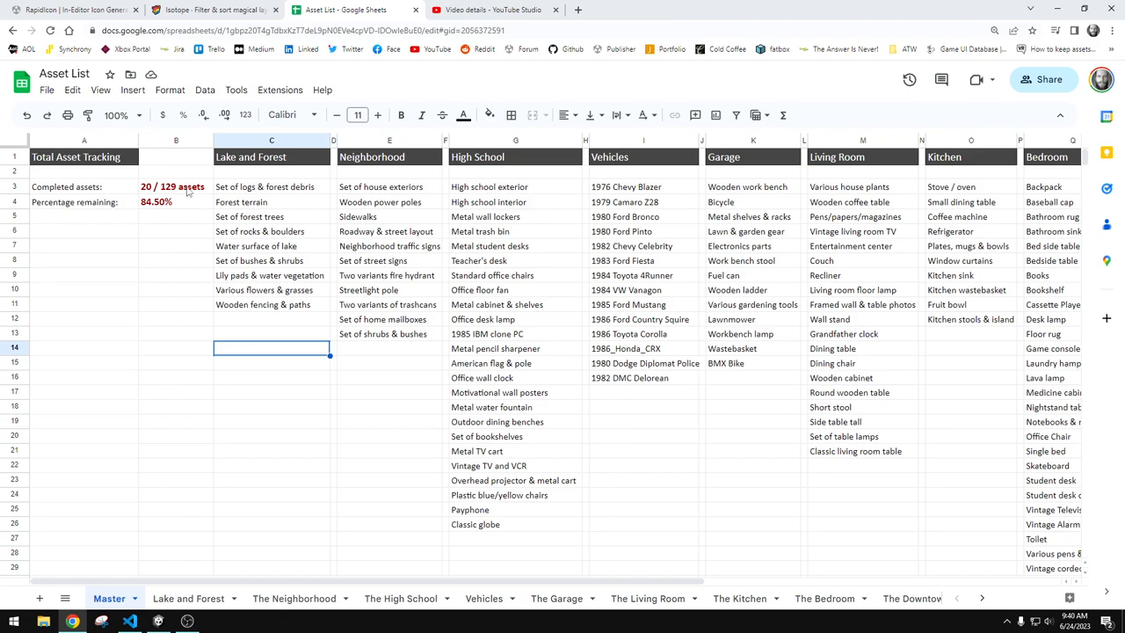
click(176, 186)
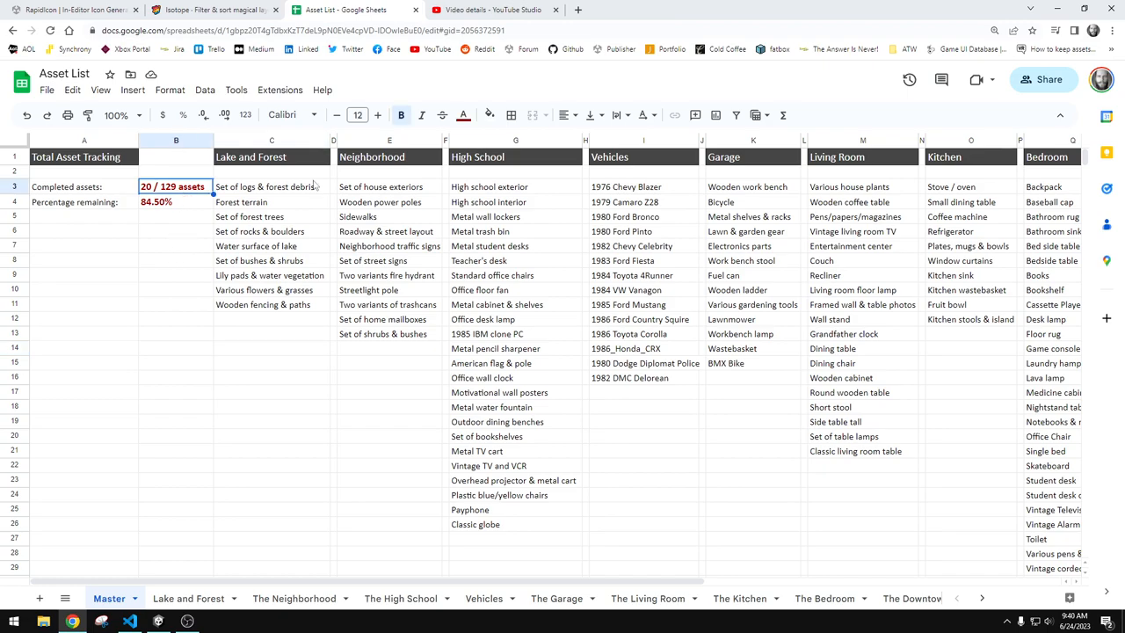
mouse_move(150, 214)
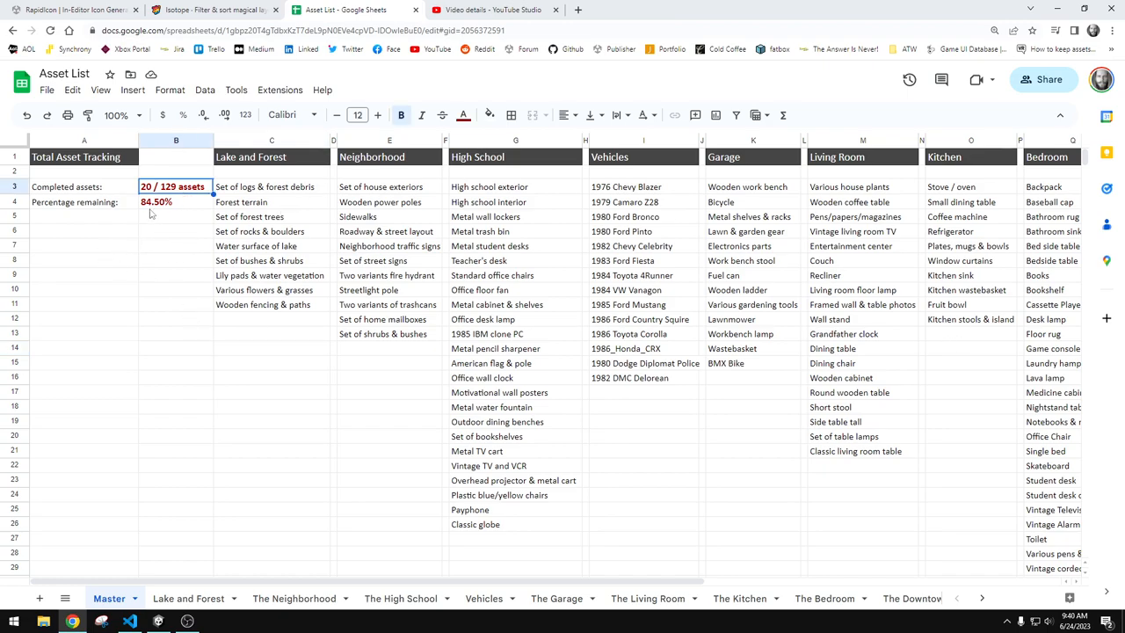
click(176, 200)
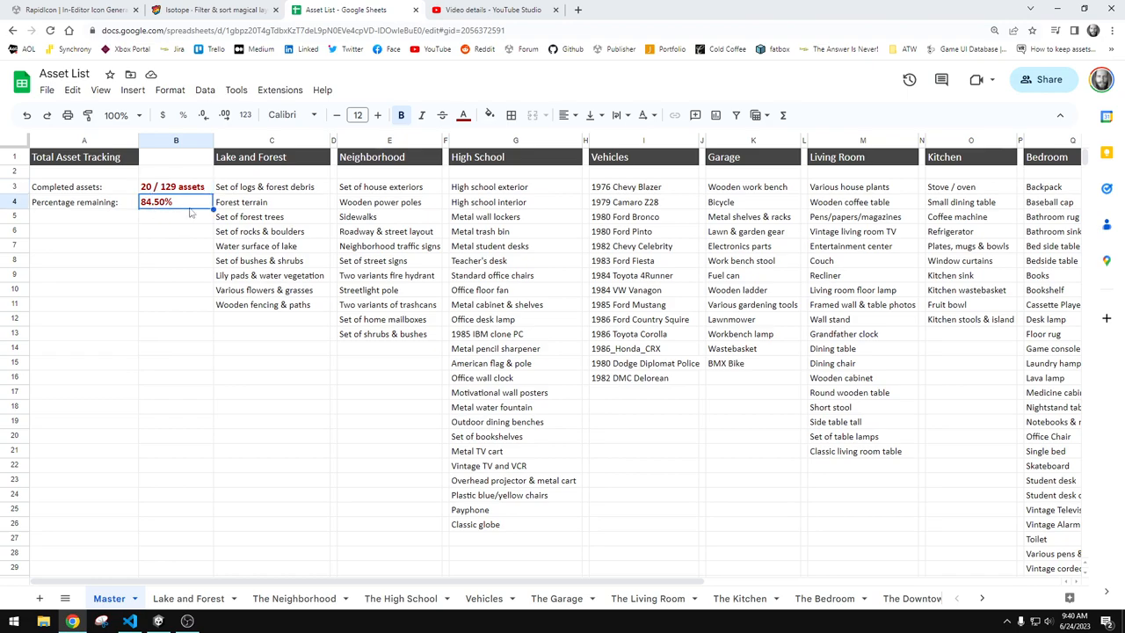
mouse_move(171, 253)
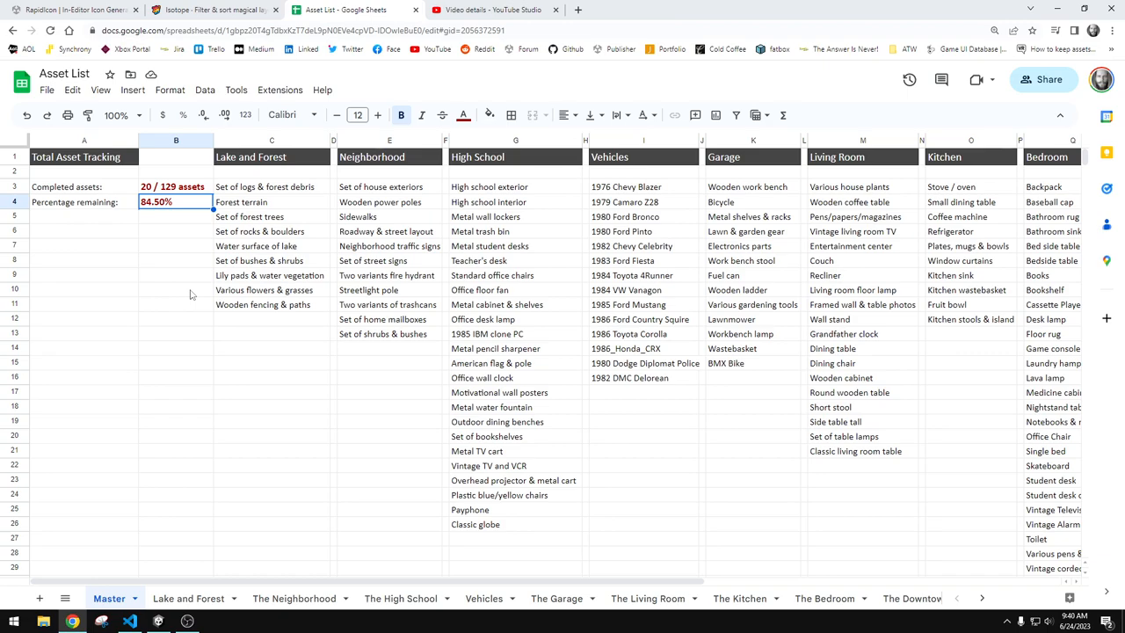
click(270, 348)
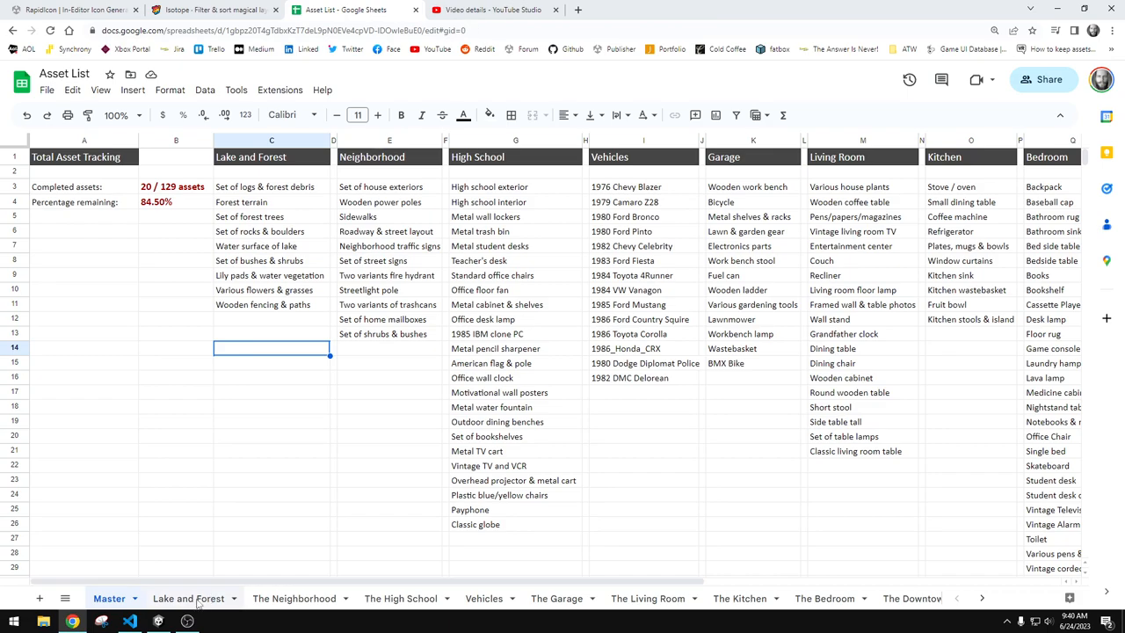
Move through the Neighborhood and Vehicles sheets to the Living Room checklist showing 10 of 19 done
click(295, 597)
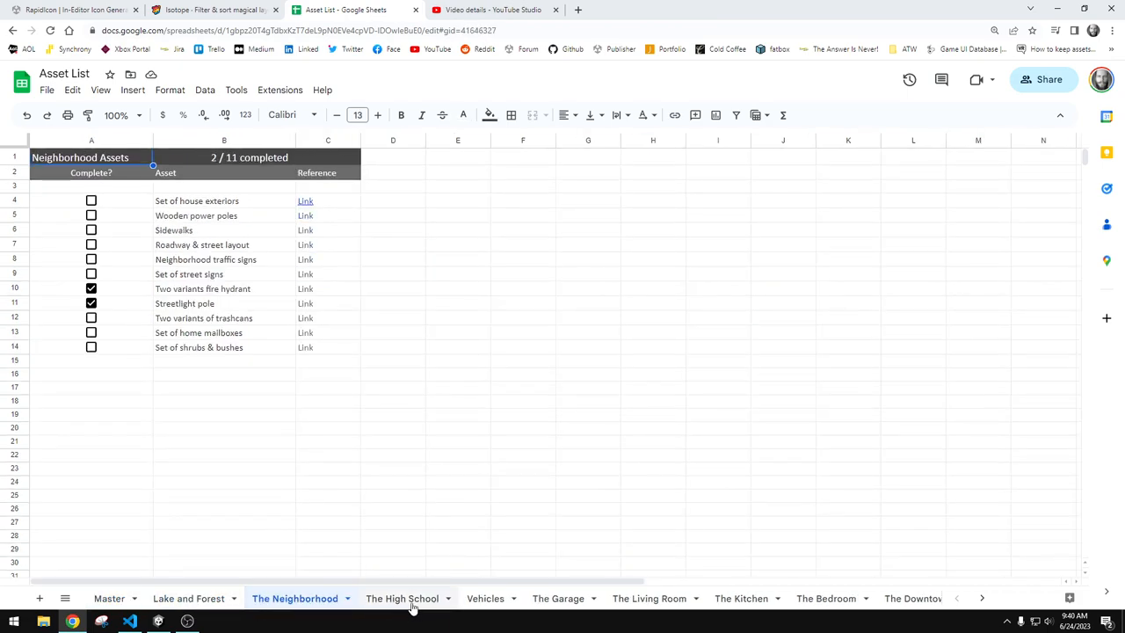
click(485, 598)
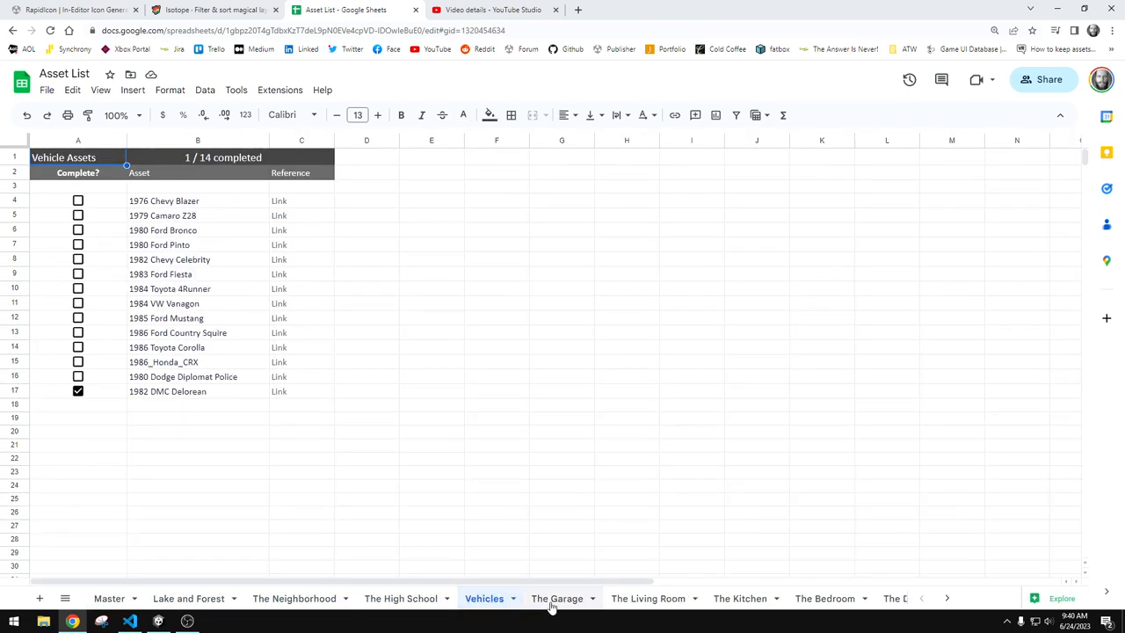
click(649, 597)
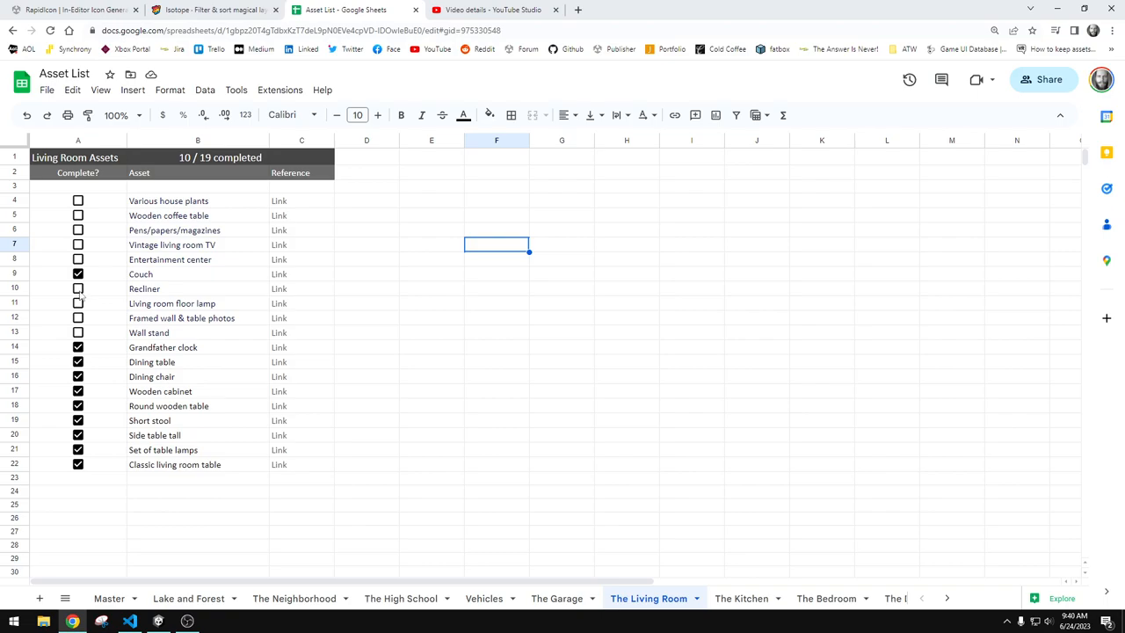
click(78, 289)
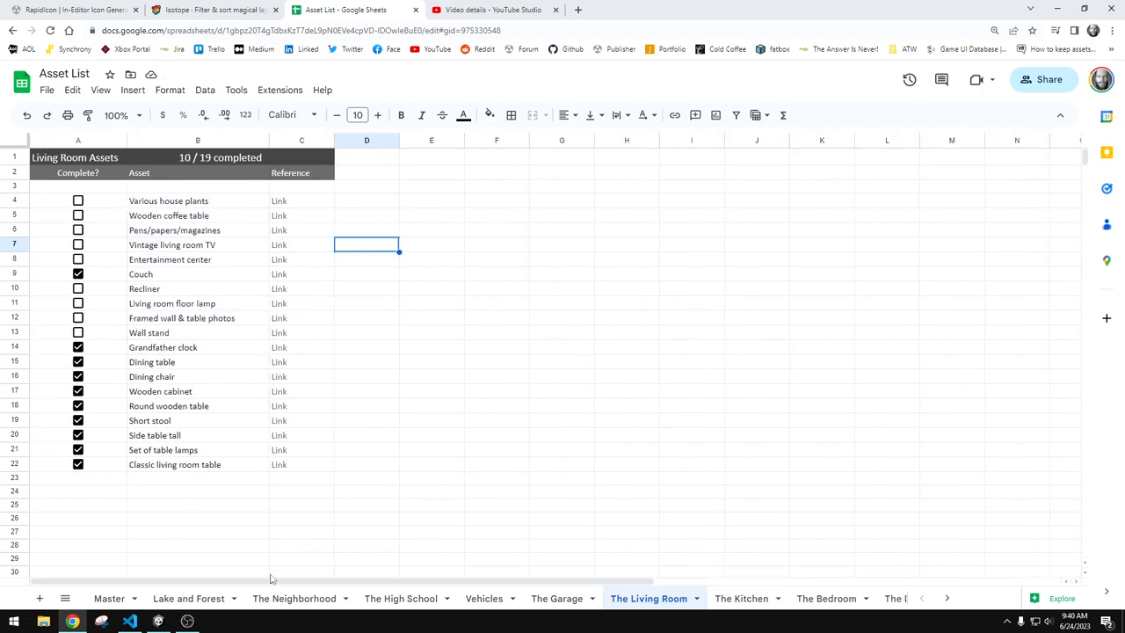
mouse_move(284, 578)
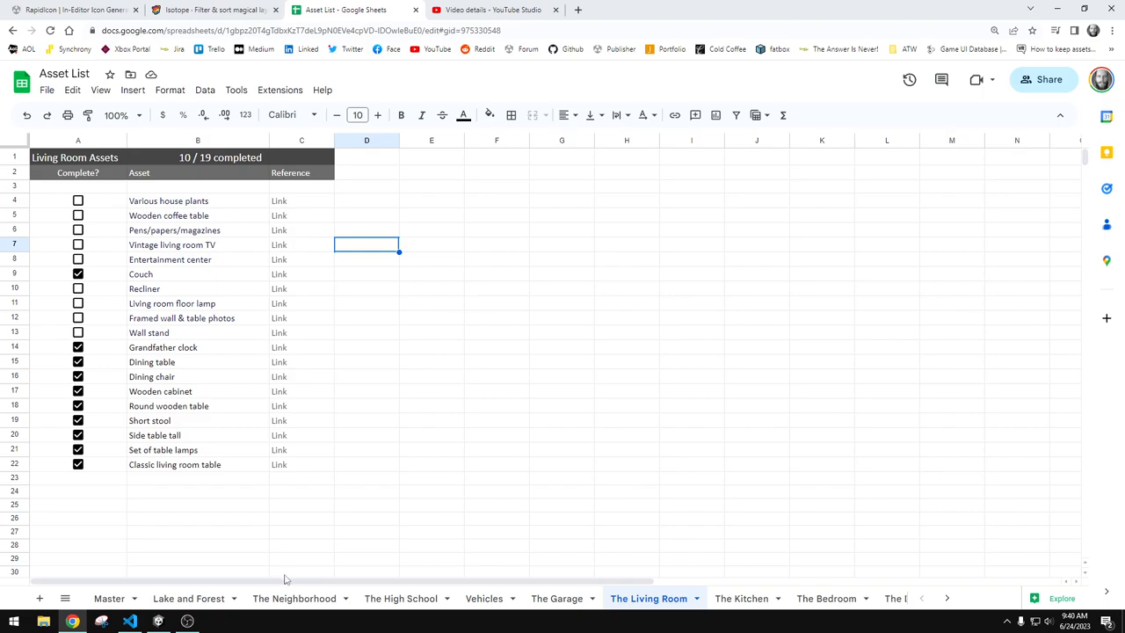
Return to the Master sheet and inspect Kitchen entries Fruit bowl and Kitchen stools & island
click(109, 598)
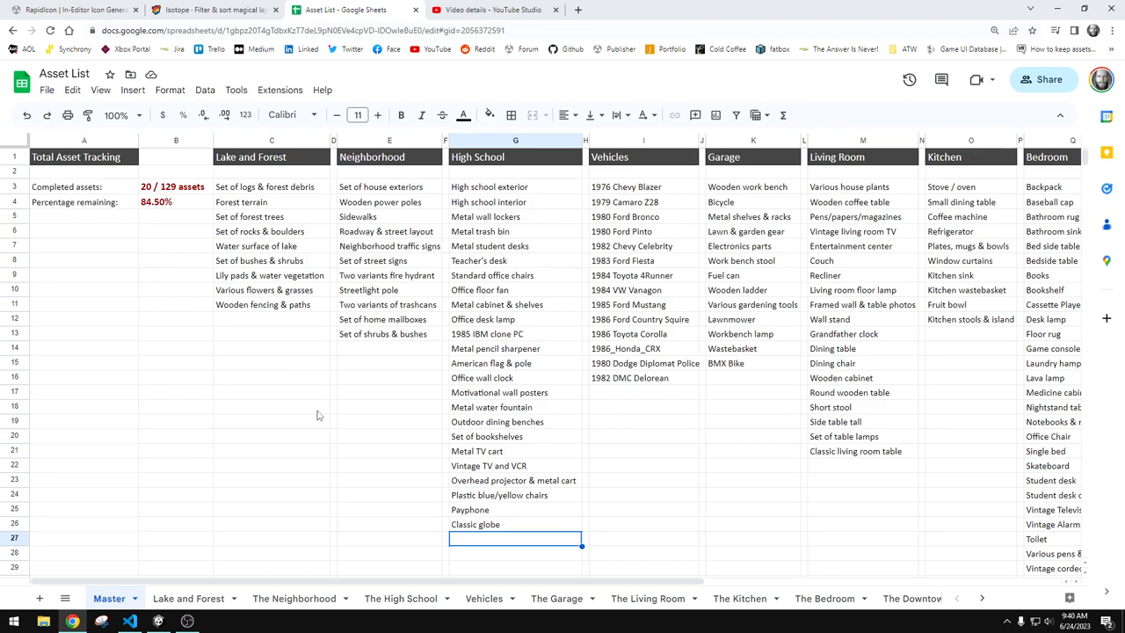
mouse_move(334, 422)
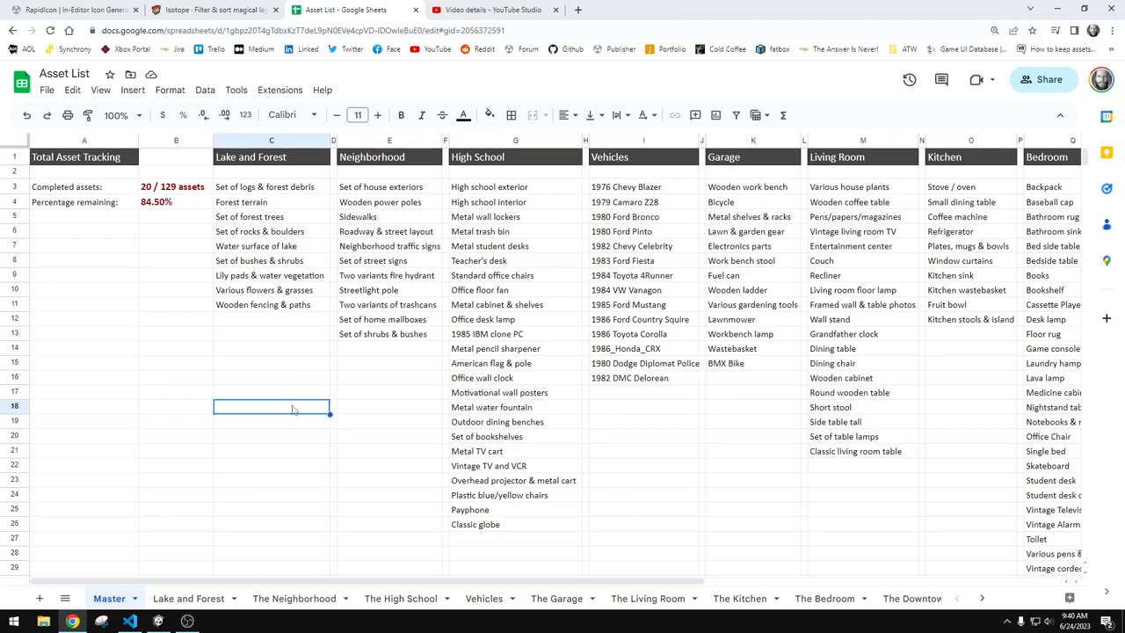
click(970, 304)
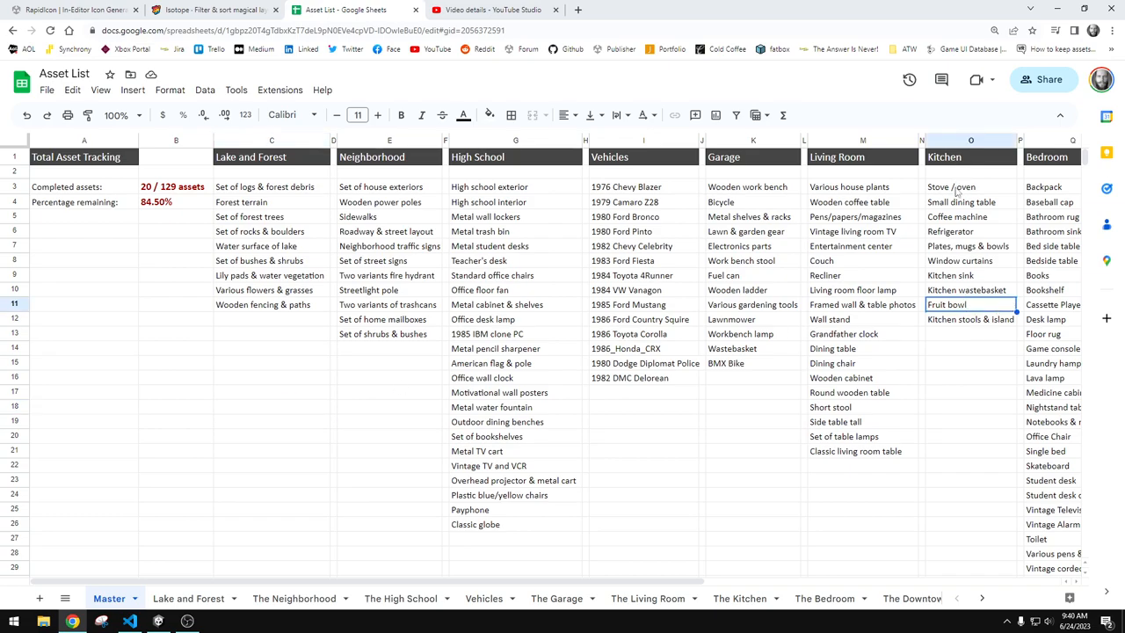
mouse_move(947, 347)
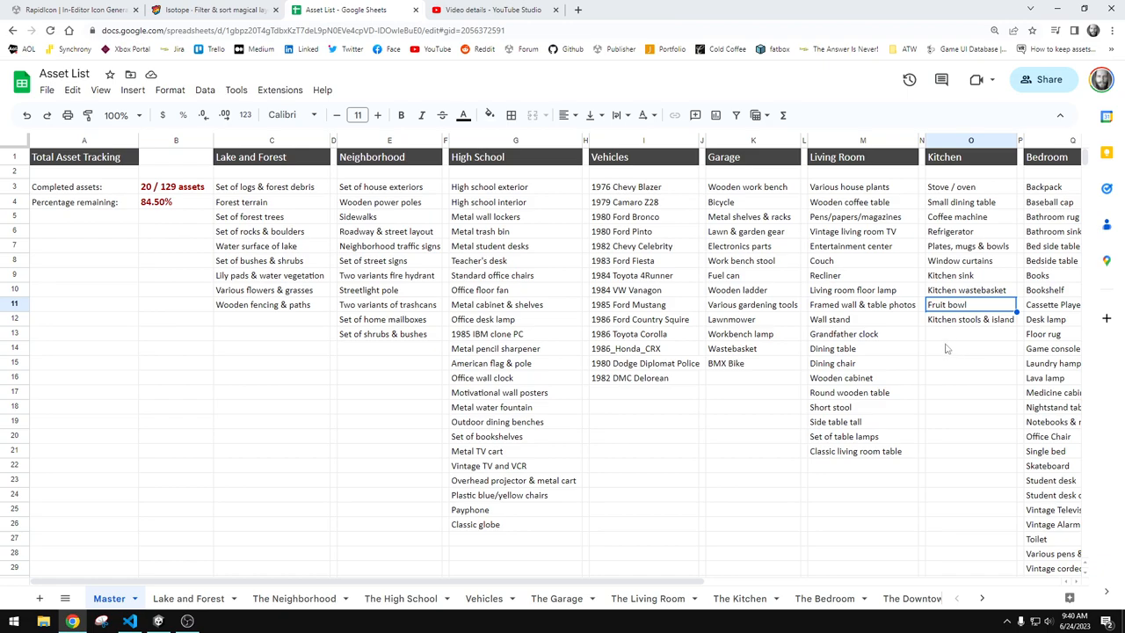
mouse_move(947, 319)
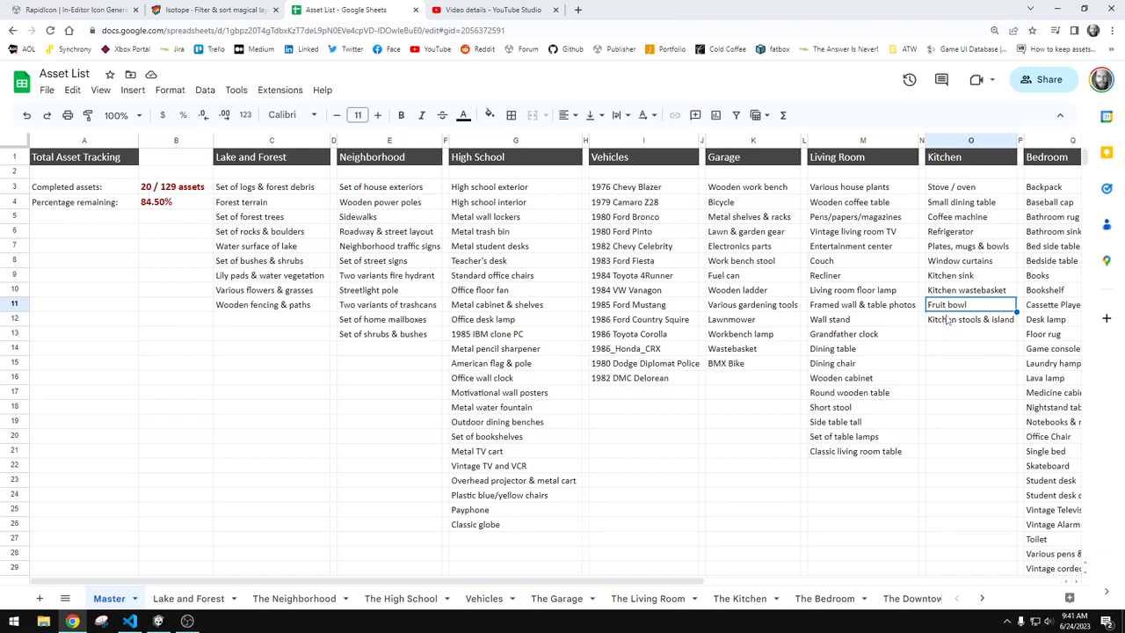
click(969, 319)
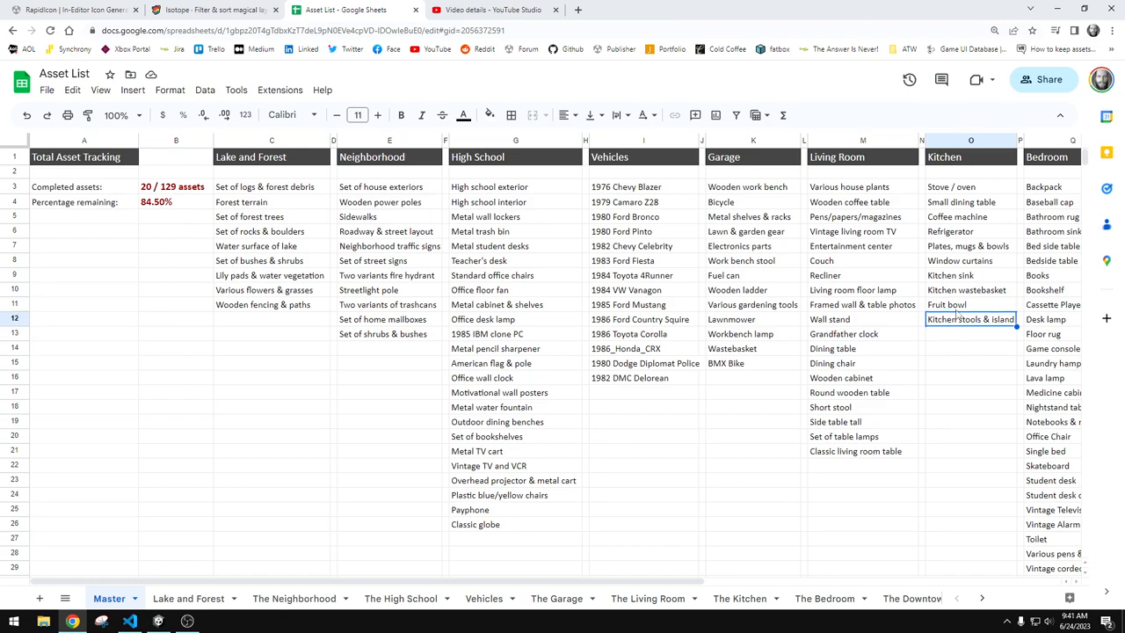
click(970, 304)
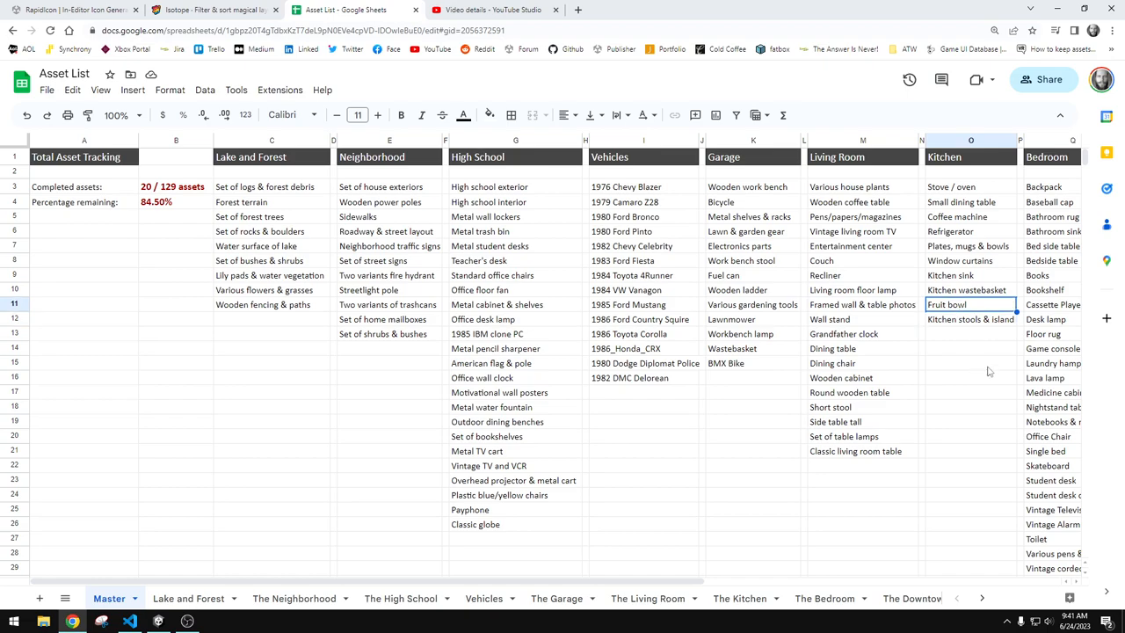
mouse_move(991, 371)
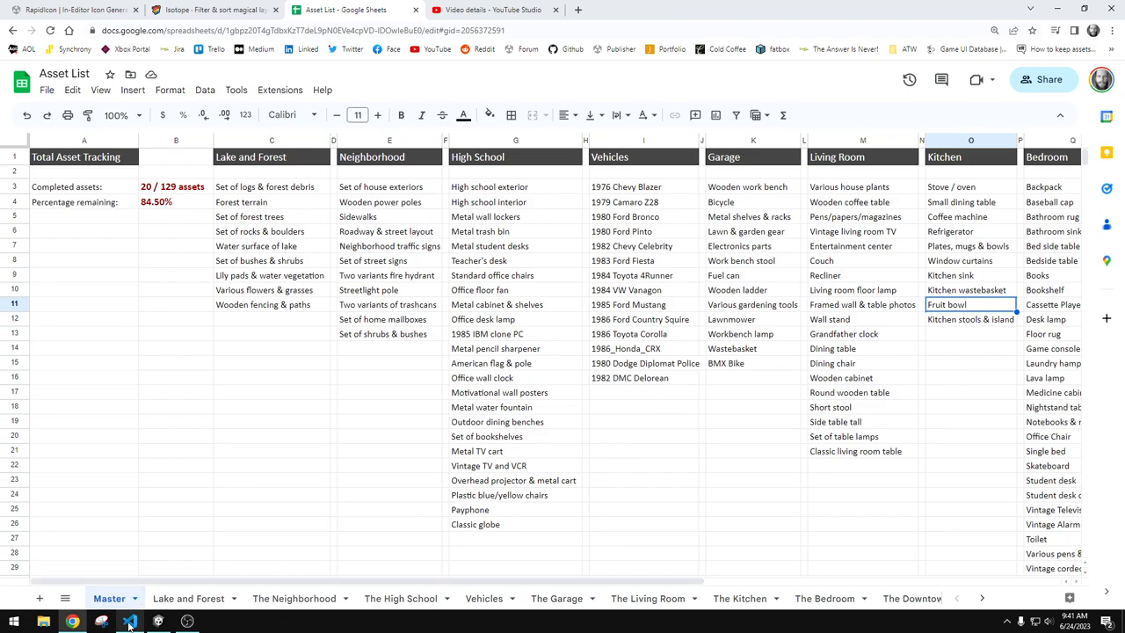
Switch to VS Code and expand index.html's script section to reveal the Isotope filter code
click(130, 622)
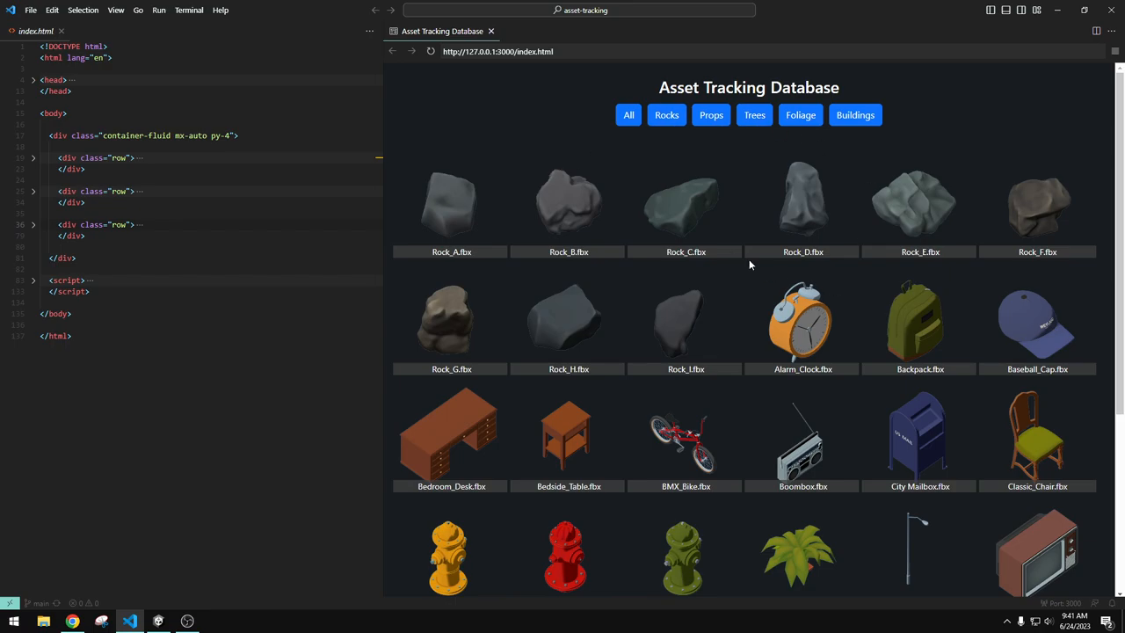
mouse_move(525, 46)
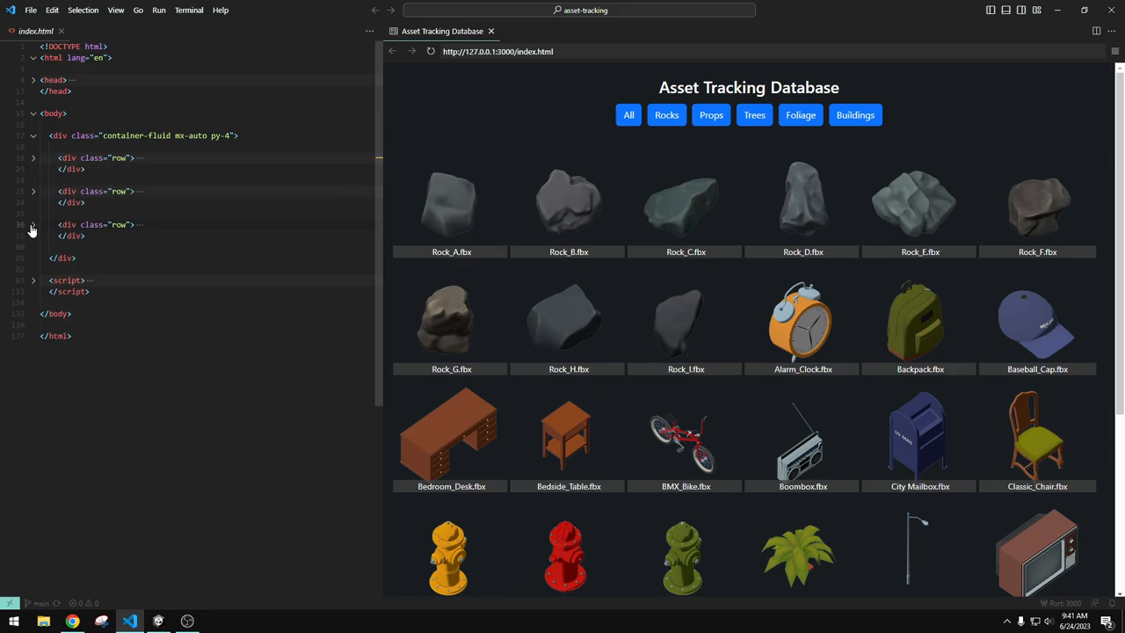
click(31, 225)
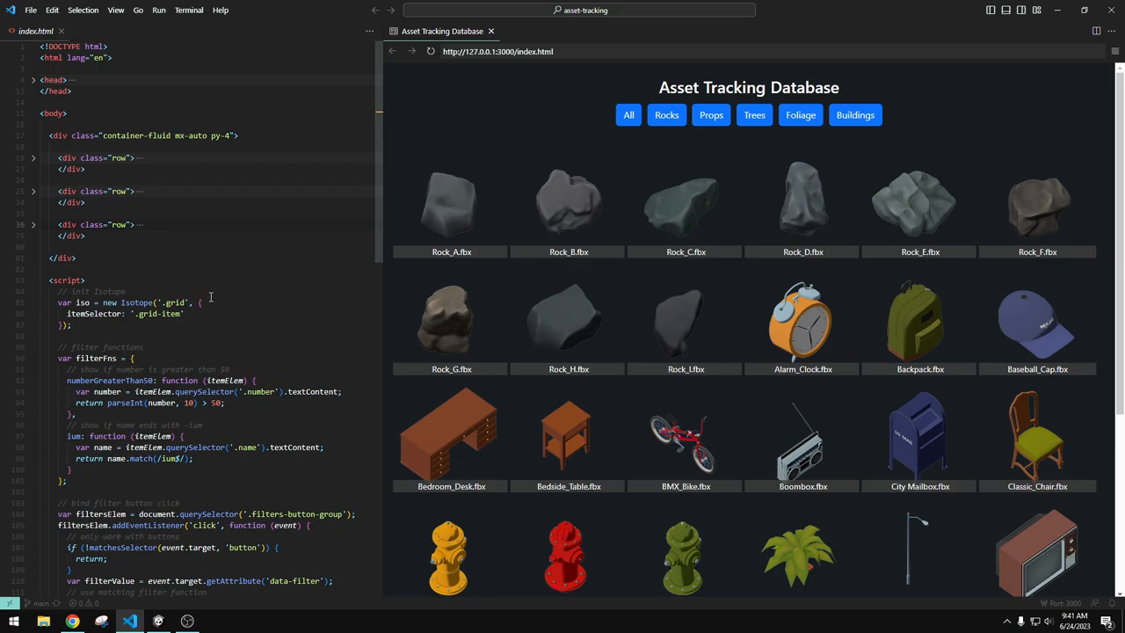
mouse_move(952, 352)
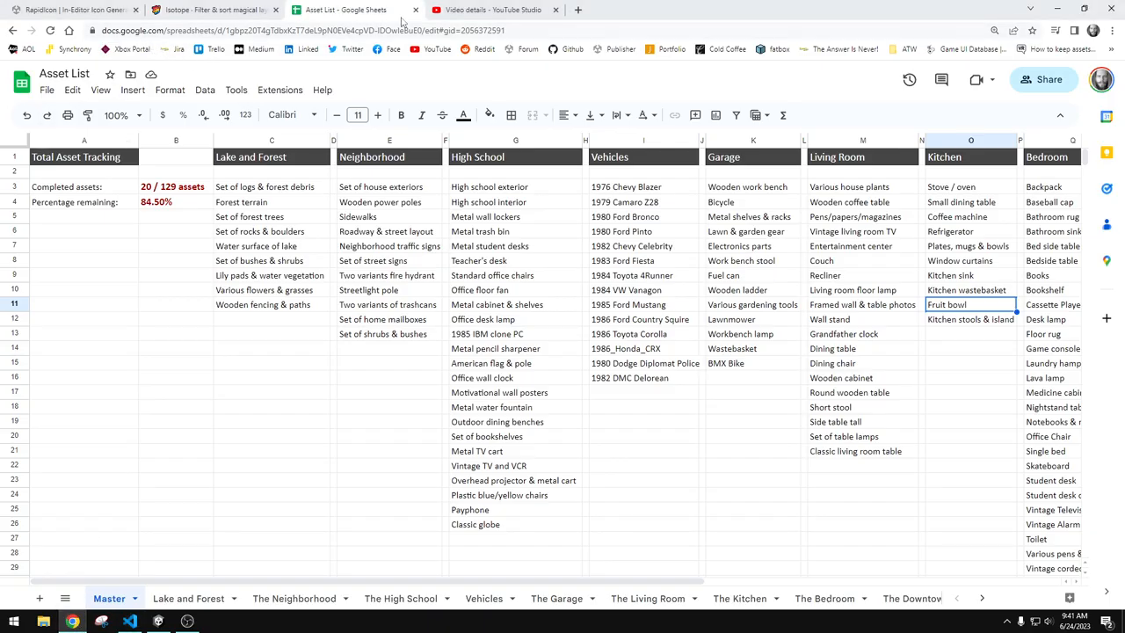
Bring up isotope.metafizzy.co and scroll to its filter and sort demo with element tiles
click(211, 11)
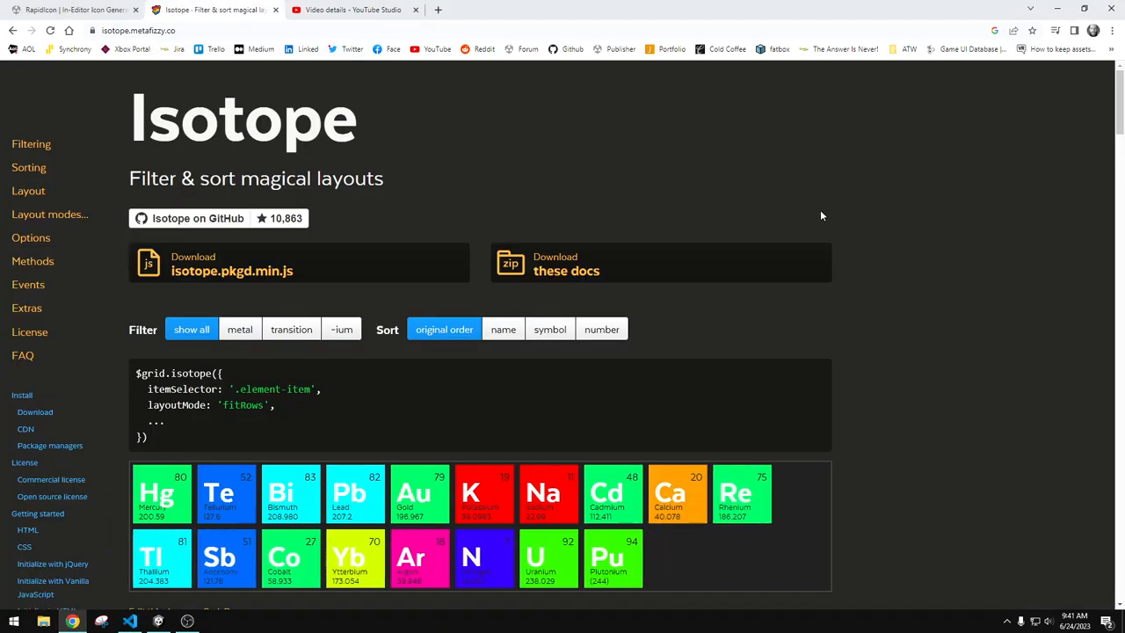
mouse_move(833, 232)
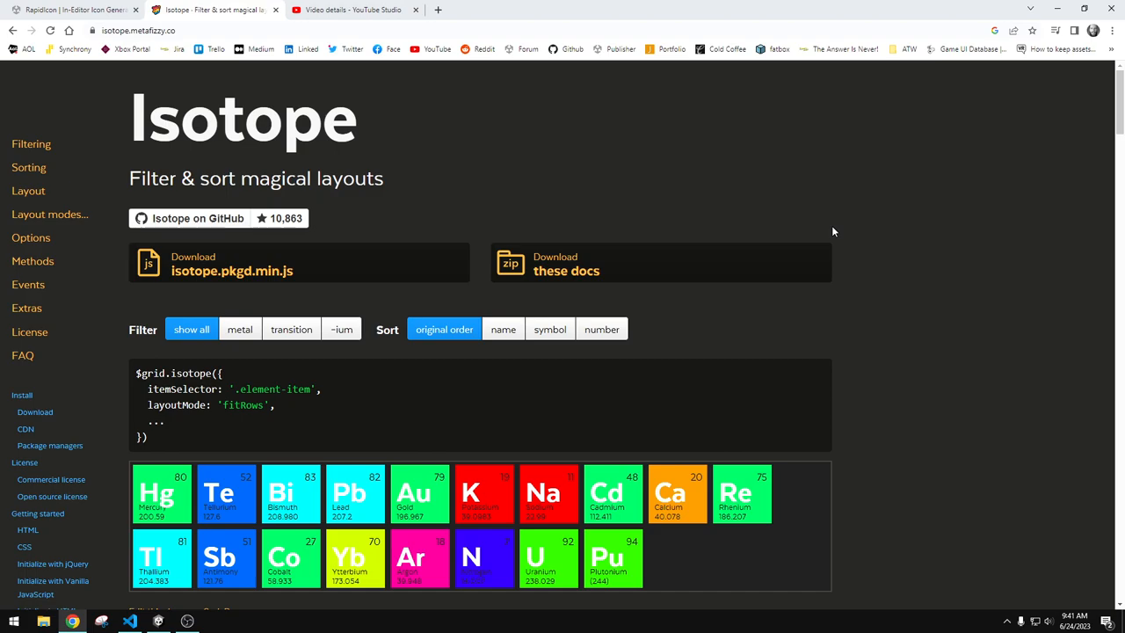
mouse_move(455, 167)
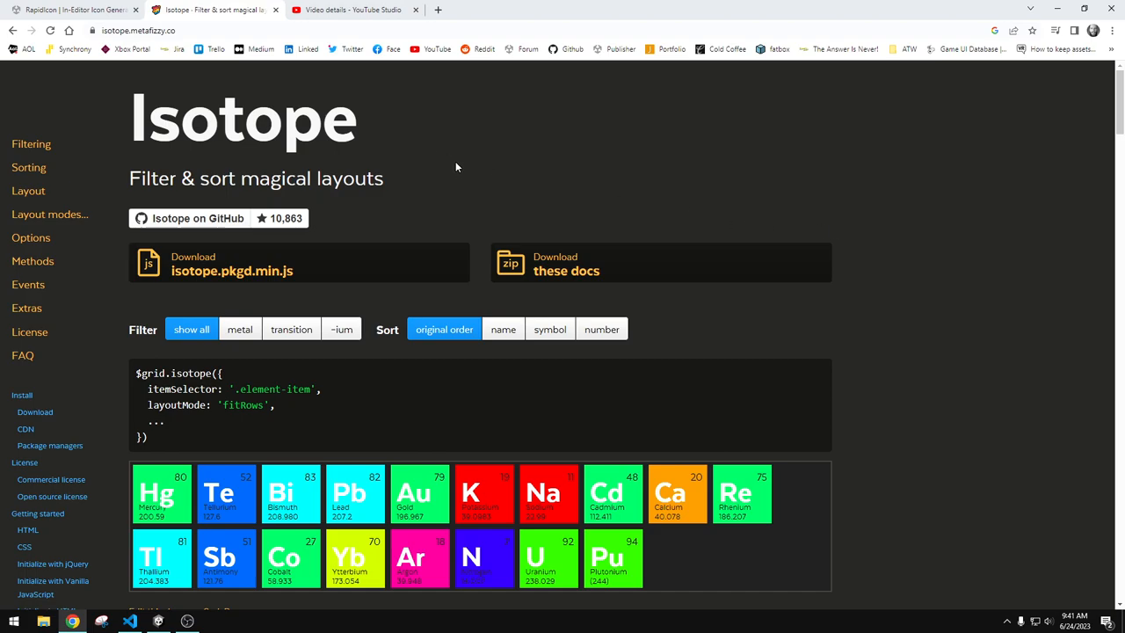
mouse_move(475, 253)
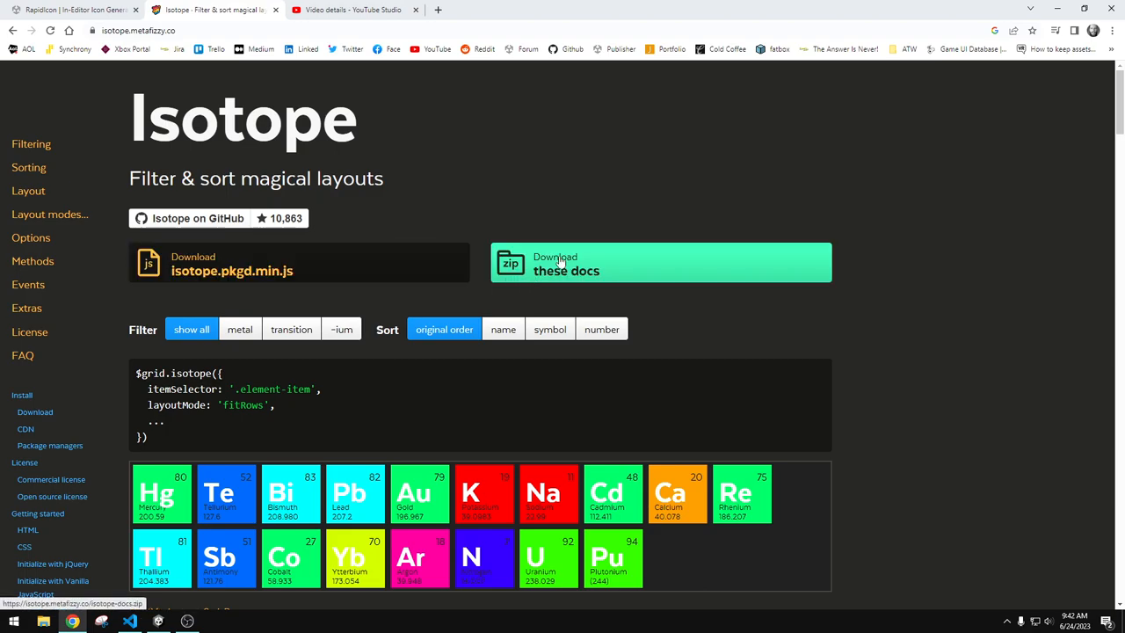
scroll(down, 3)
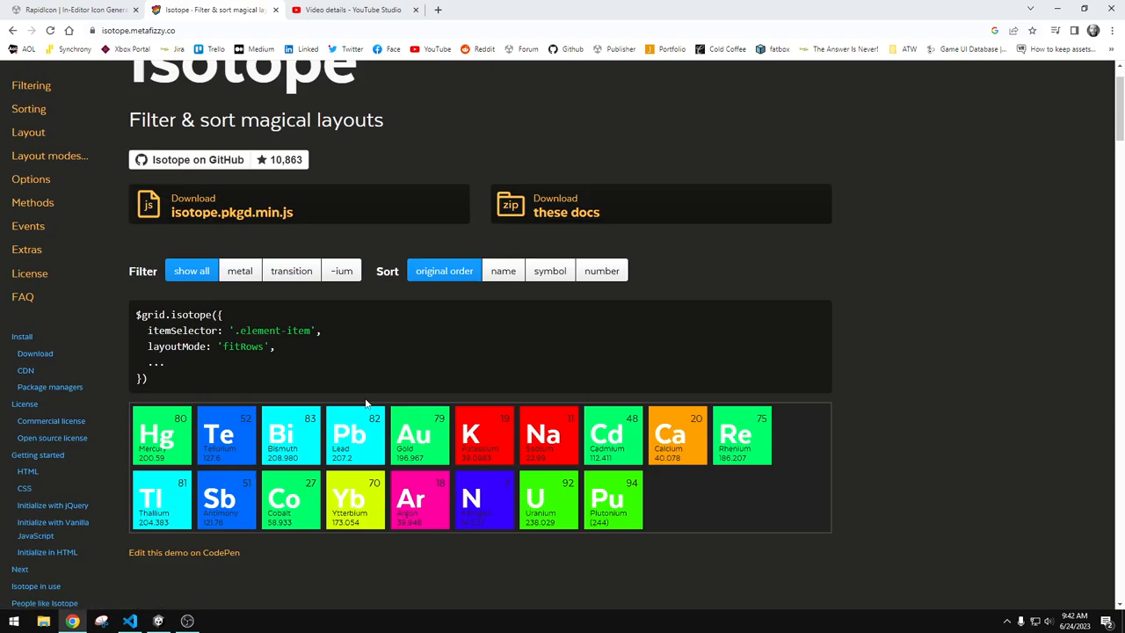
scroll(down, 3)
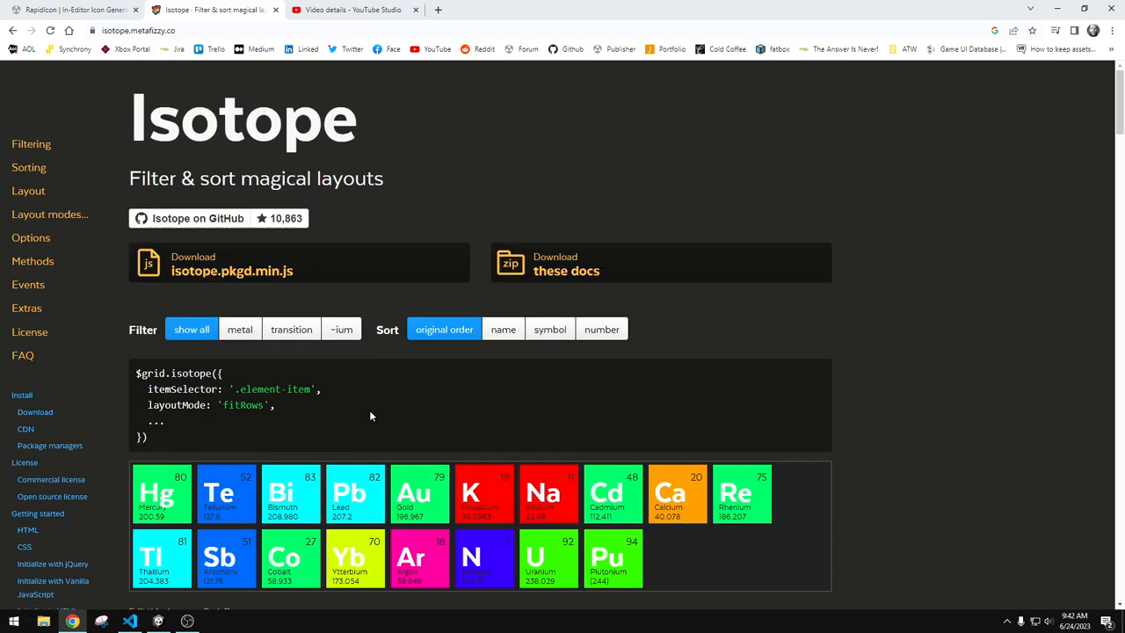
scroll(down, 3)
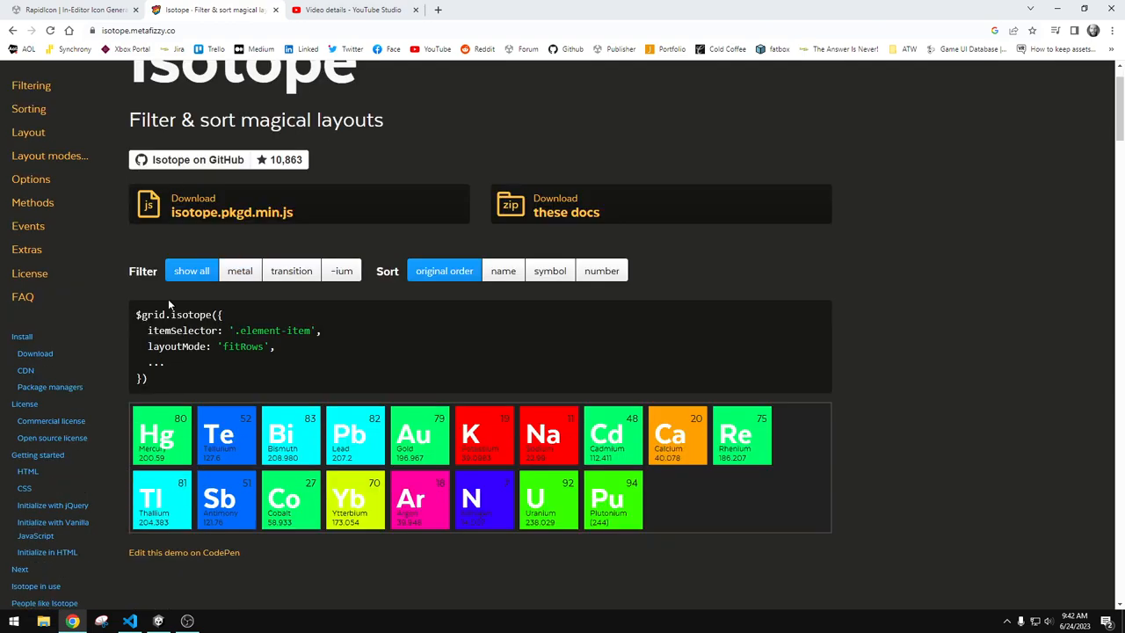
mouse_move(643, 316)
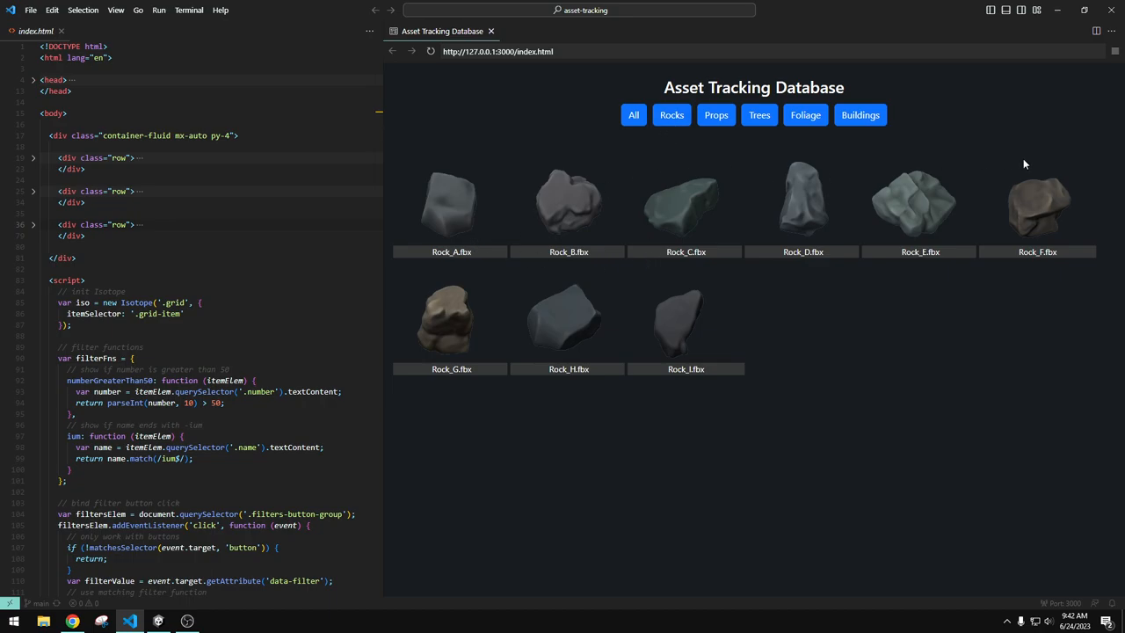
mouse_move(1010, 174)
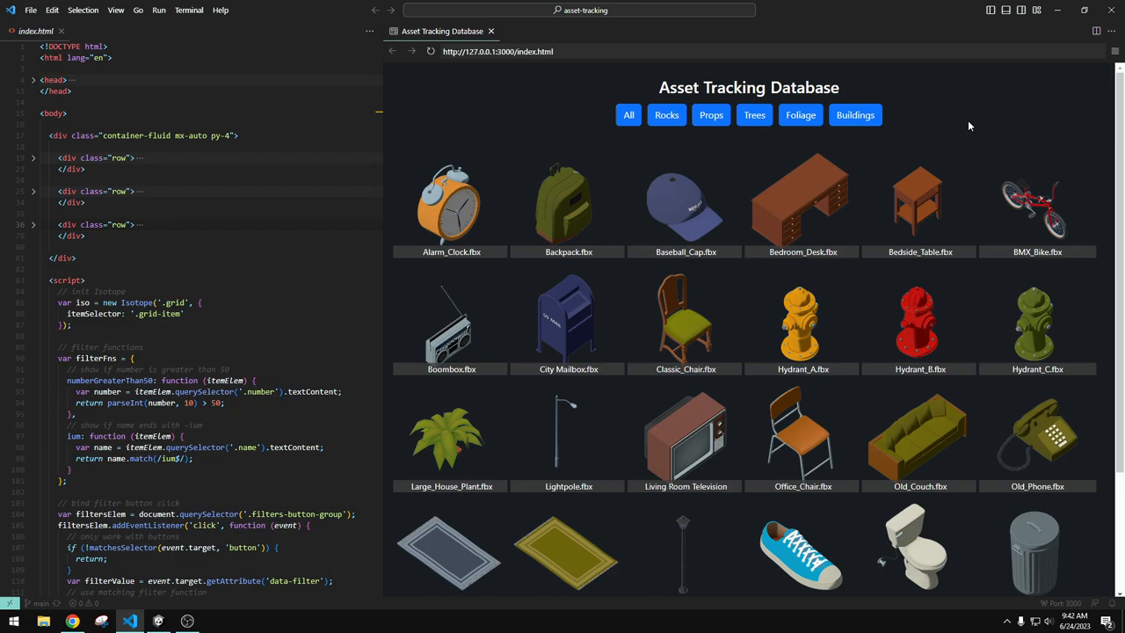
mouse_move(562, 366)
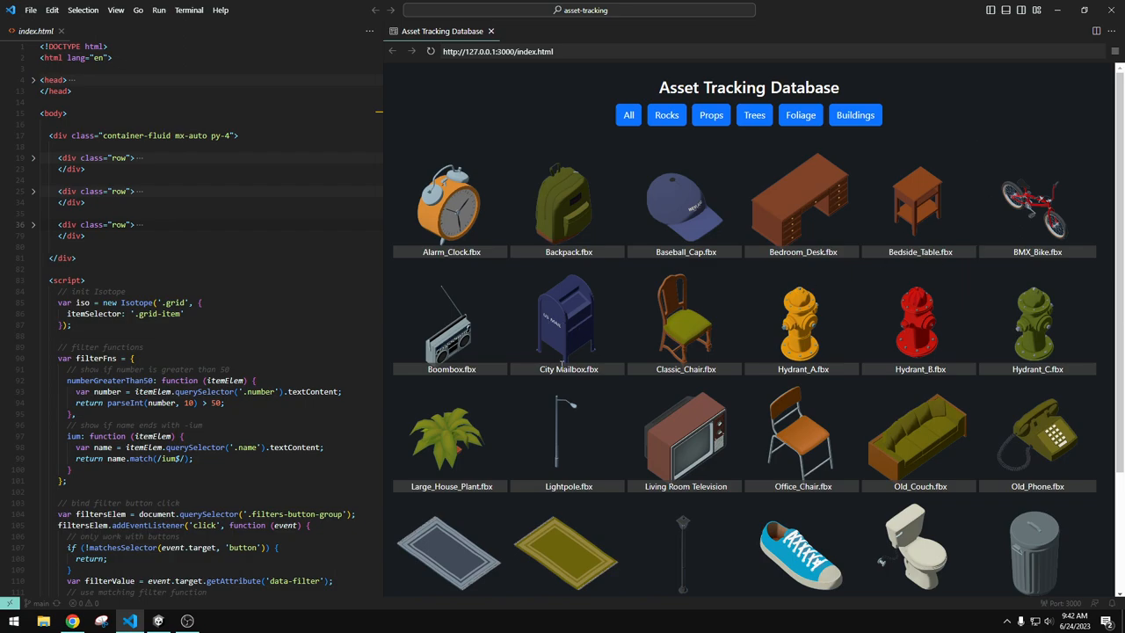
mouse_move(564, 332)
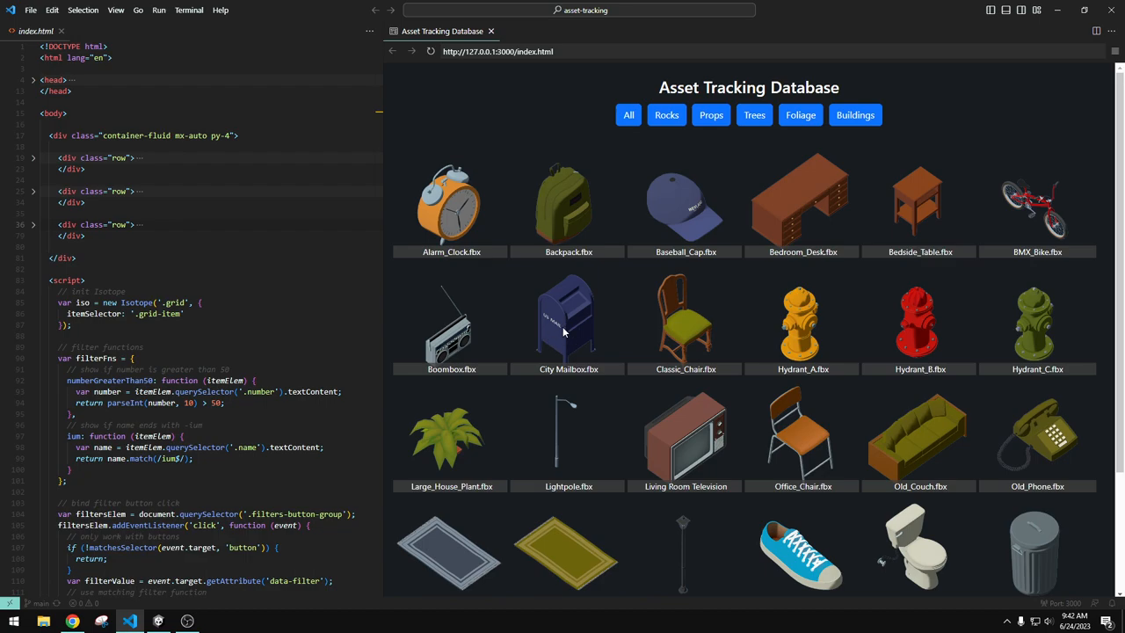
mouse_move(552, 334)
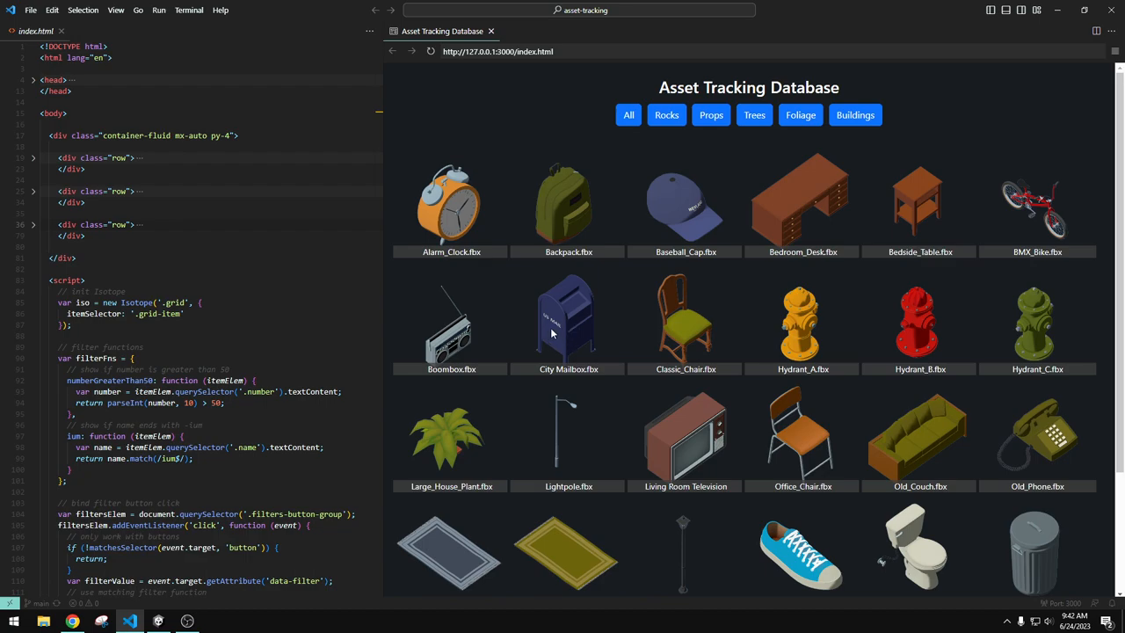
mouse_move(555, 331)
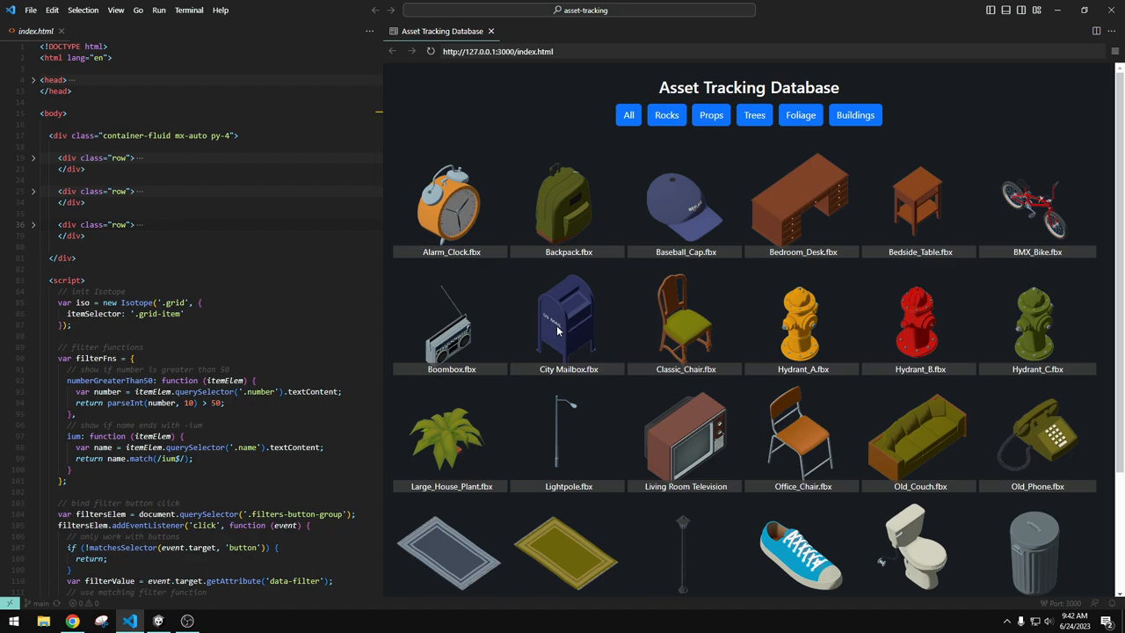
mouse_move(555, 331)
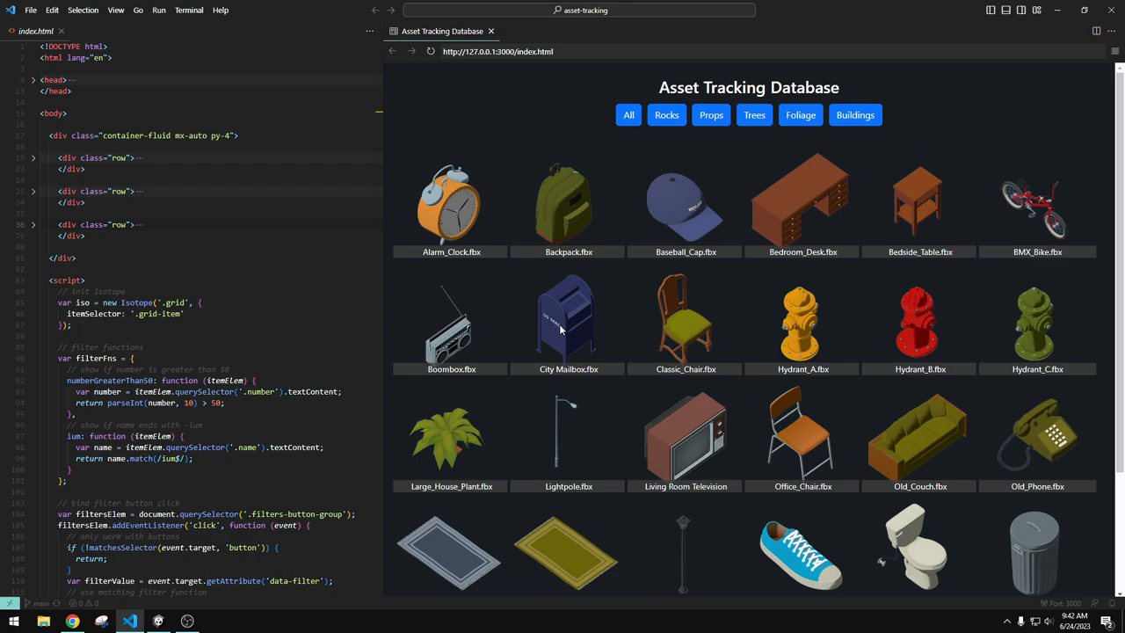
mouse_move(559, 329)
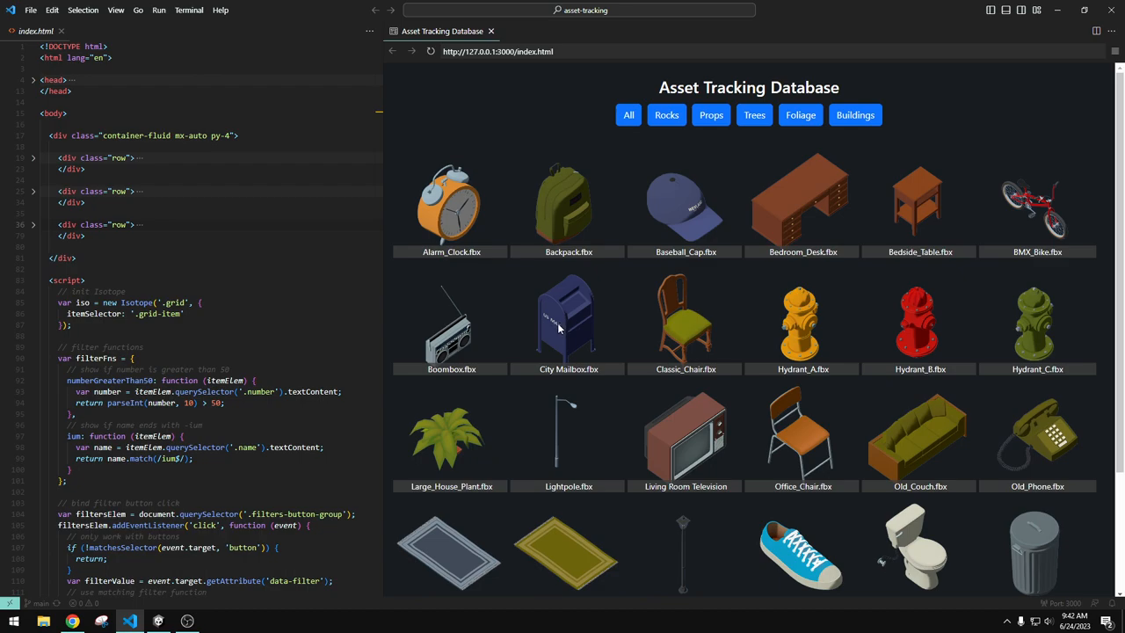
mouse_move(561, 326)
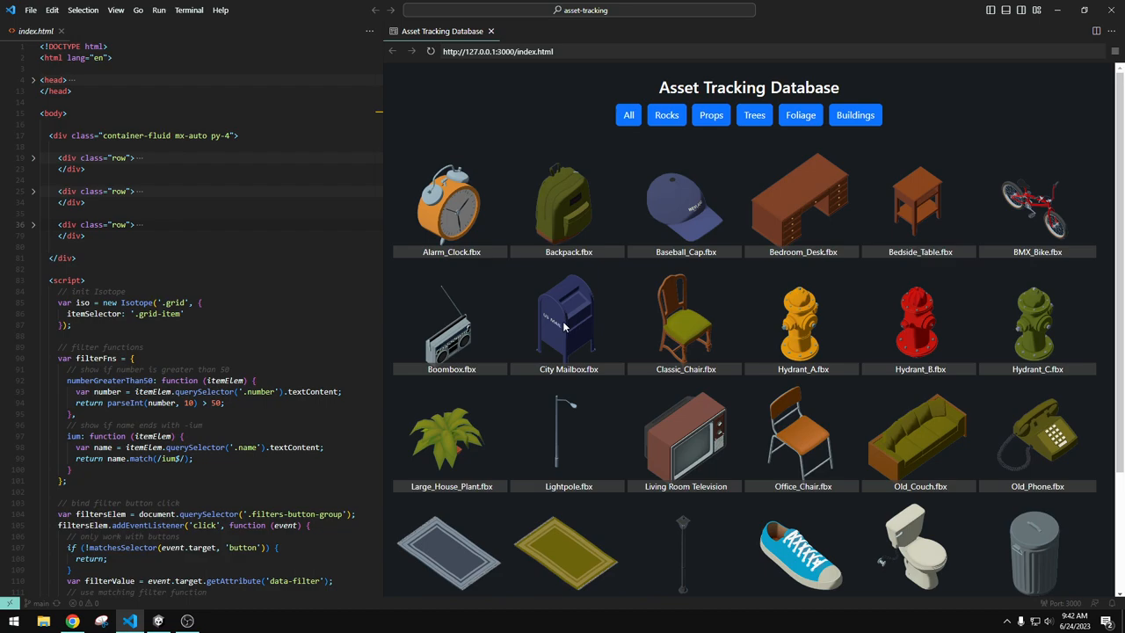
Filter the Asset Tracking Database preview to Rocks, leaving only the nine rock models
click(666, 114)
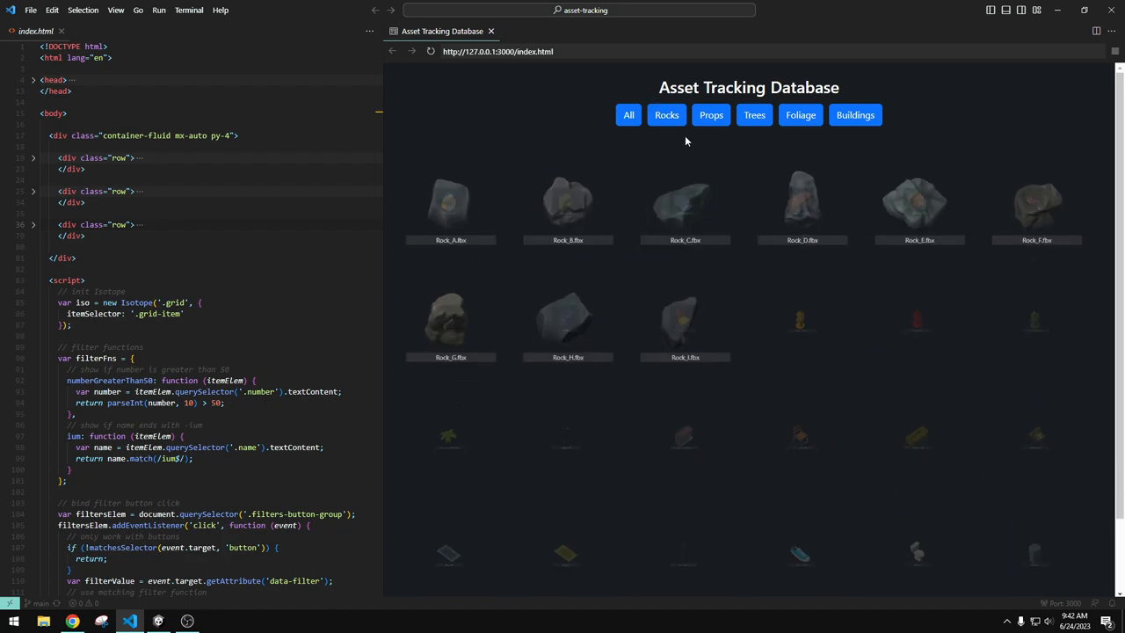
click(671, 114)
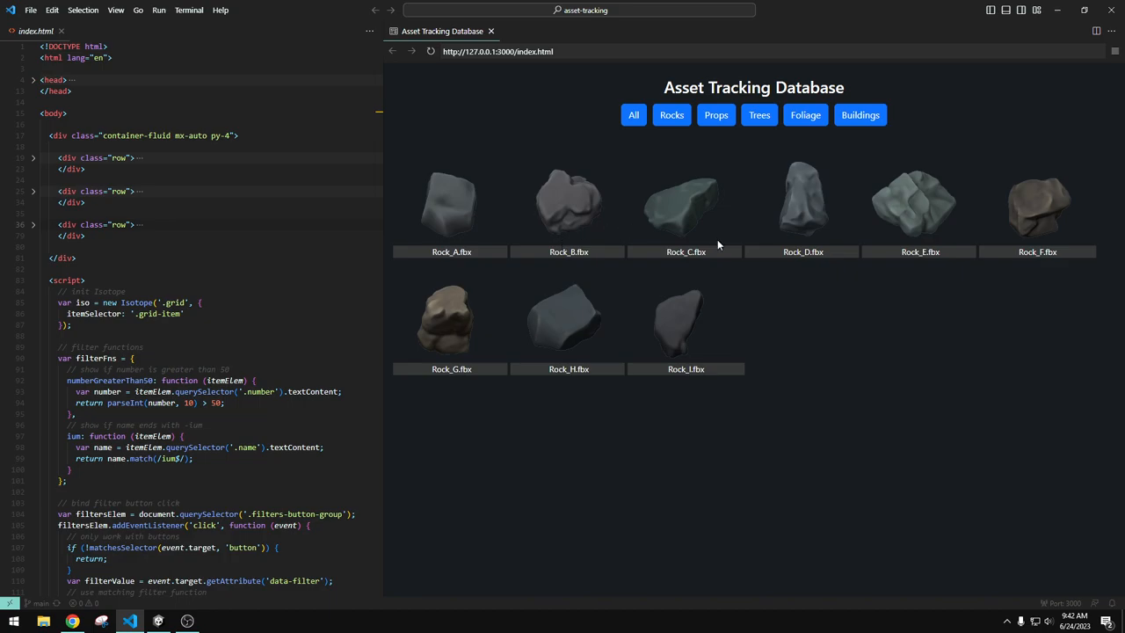
mouse_move(898, 236)
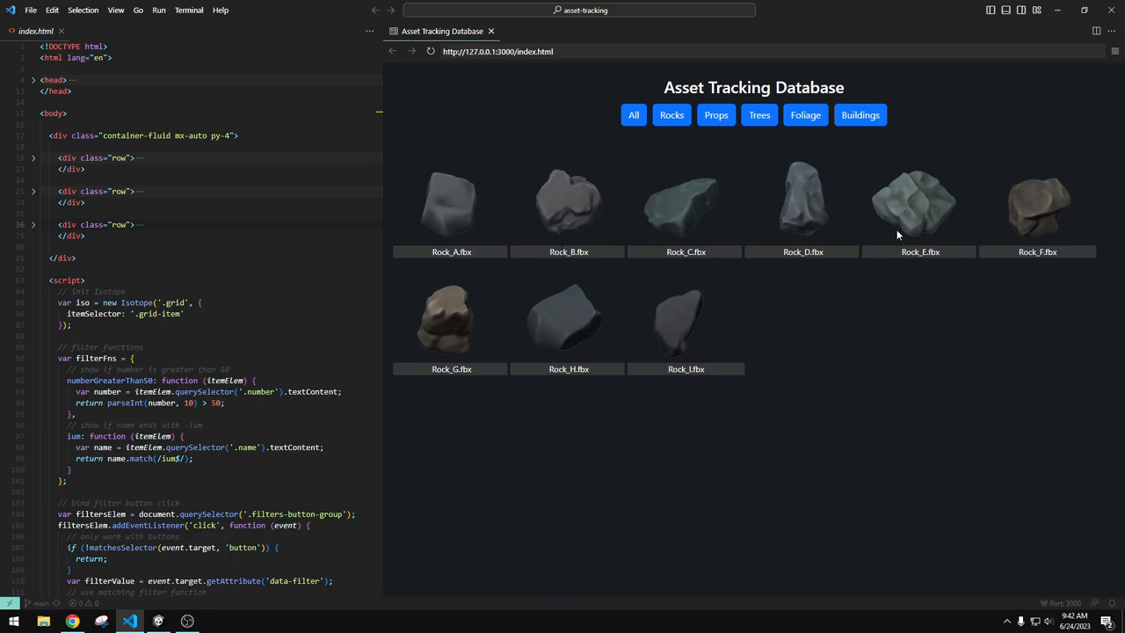
mouse_move(882, 221)
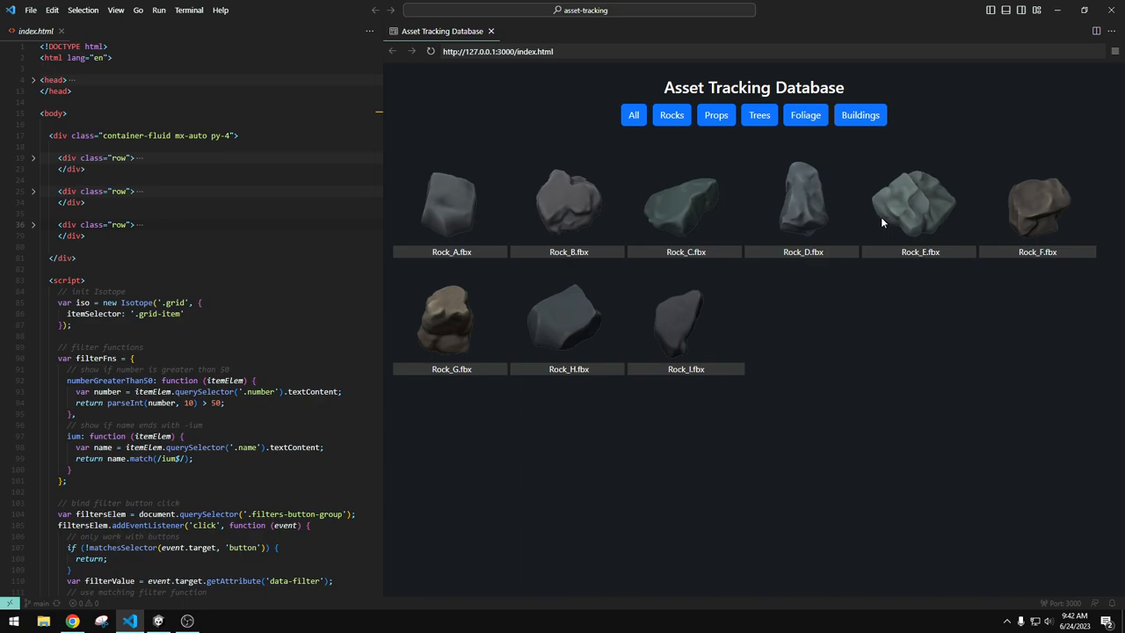
mouse_move(886, 222)
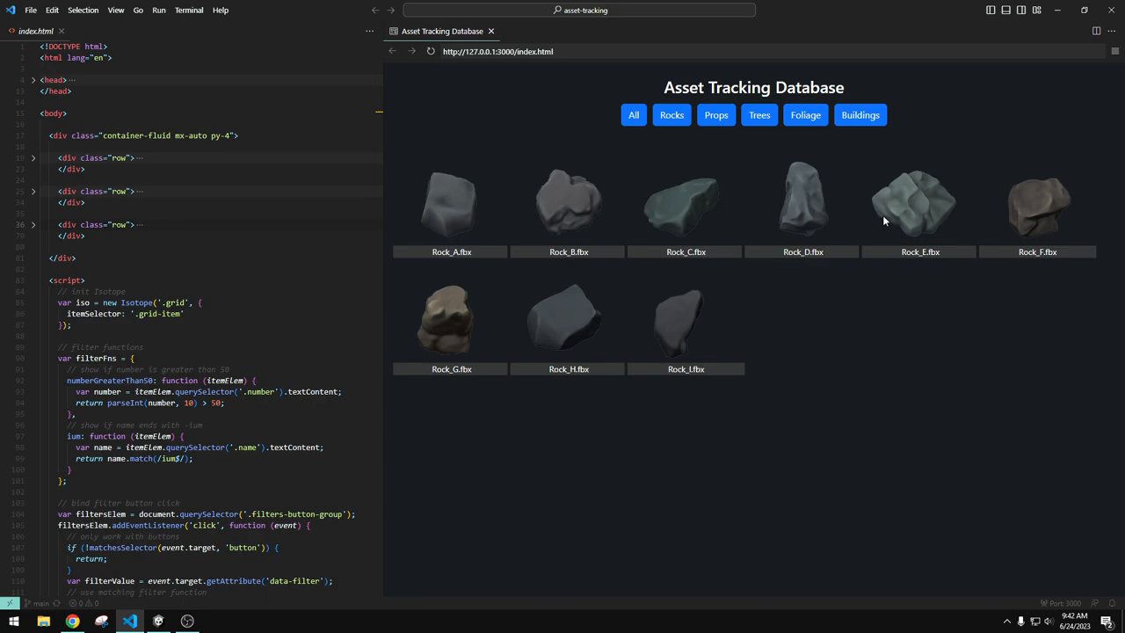
mouse_move(674, 193)
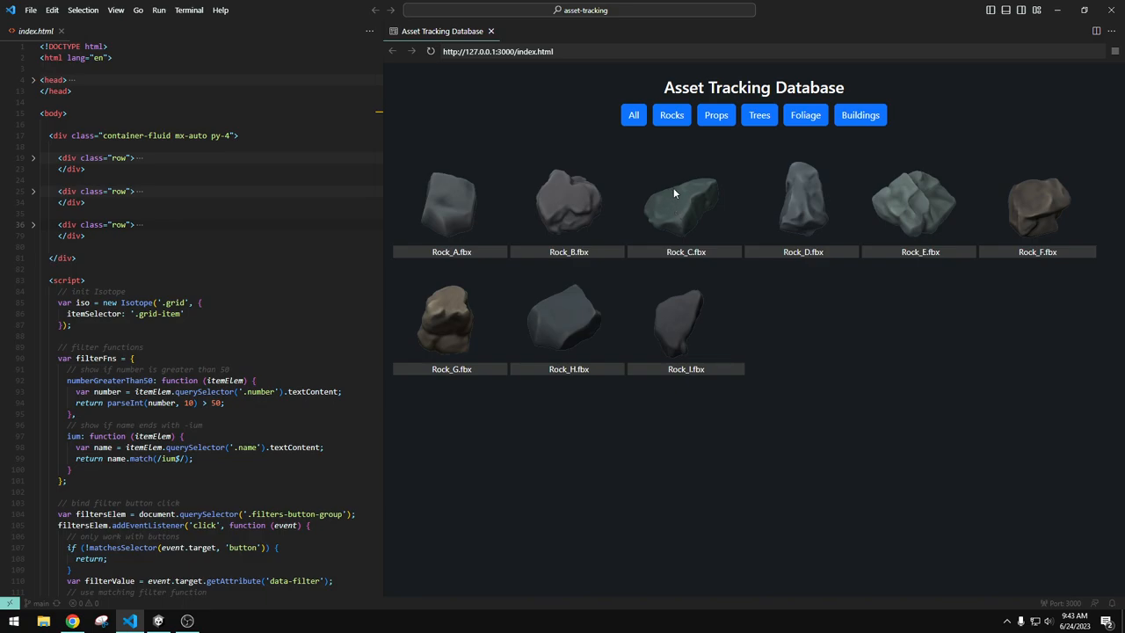
mouse_move(644, 137)
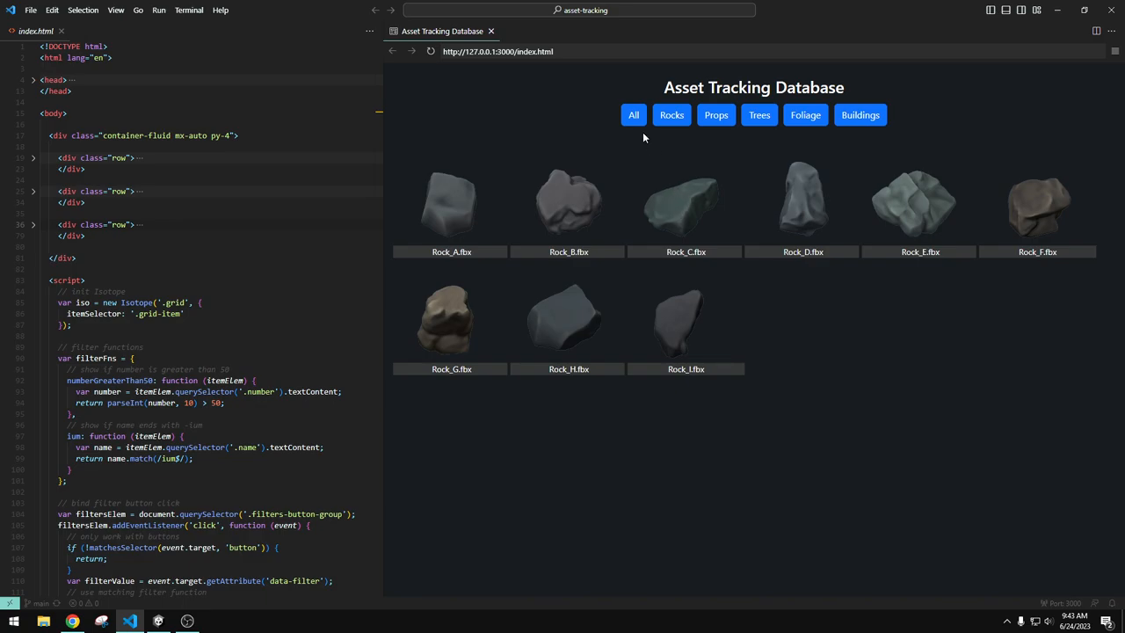
mouse_move(673, 200)
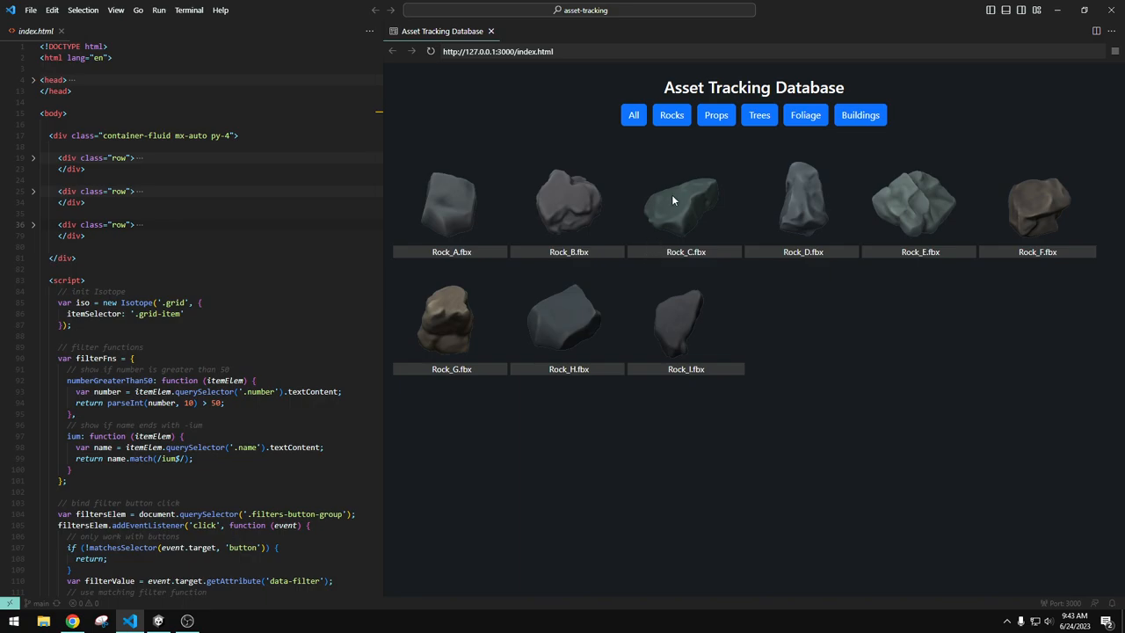
mouse_move(676, 206)
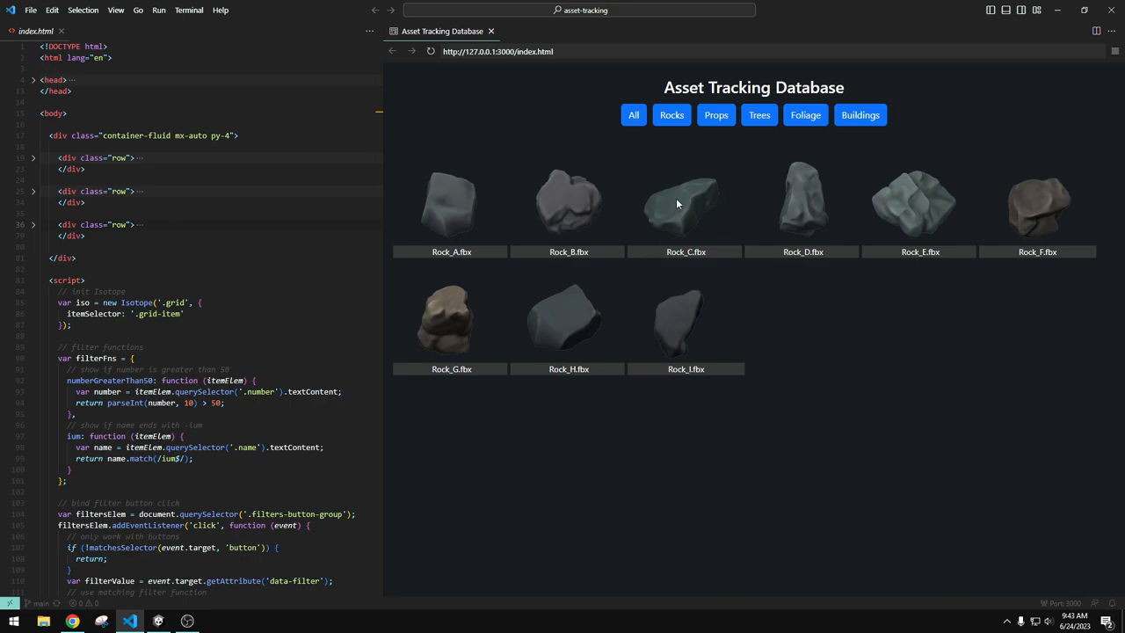
Scroll through the full asset grid from rocks to props like Alarm Clock and Backpack
scroll(down, 3)
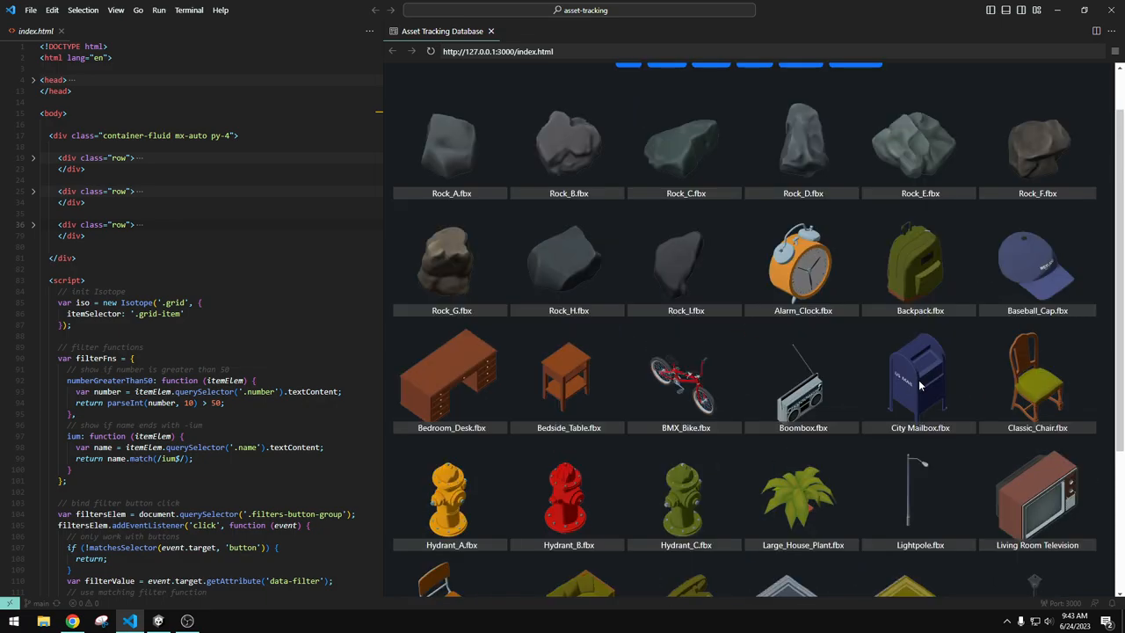
mouse_move(917, 392)
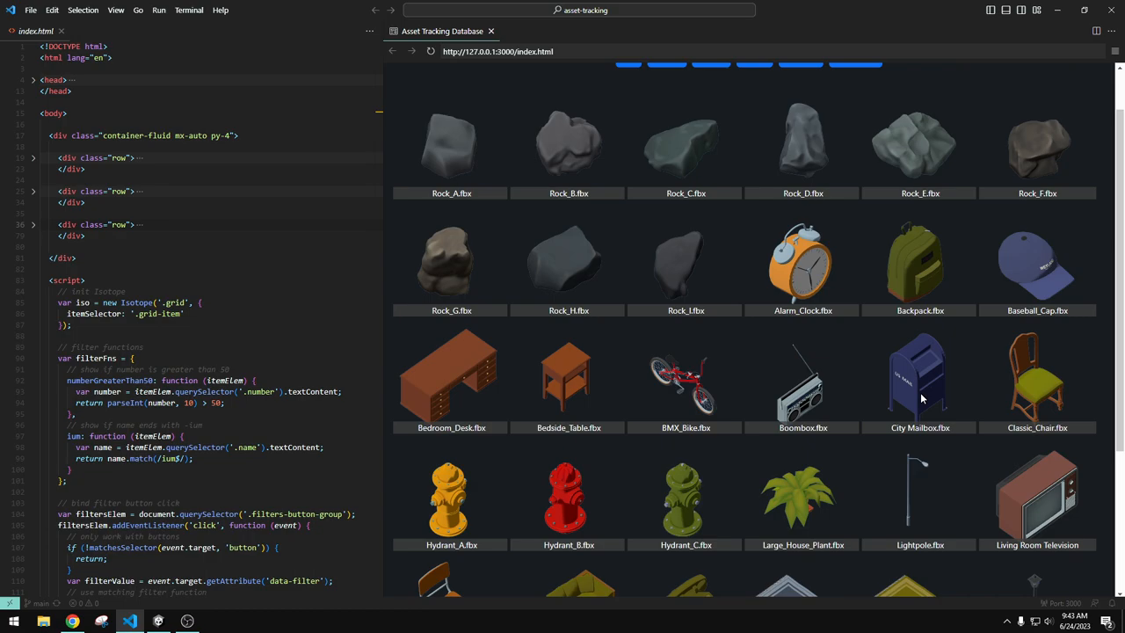
mouse_move(927, 379)
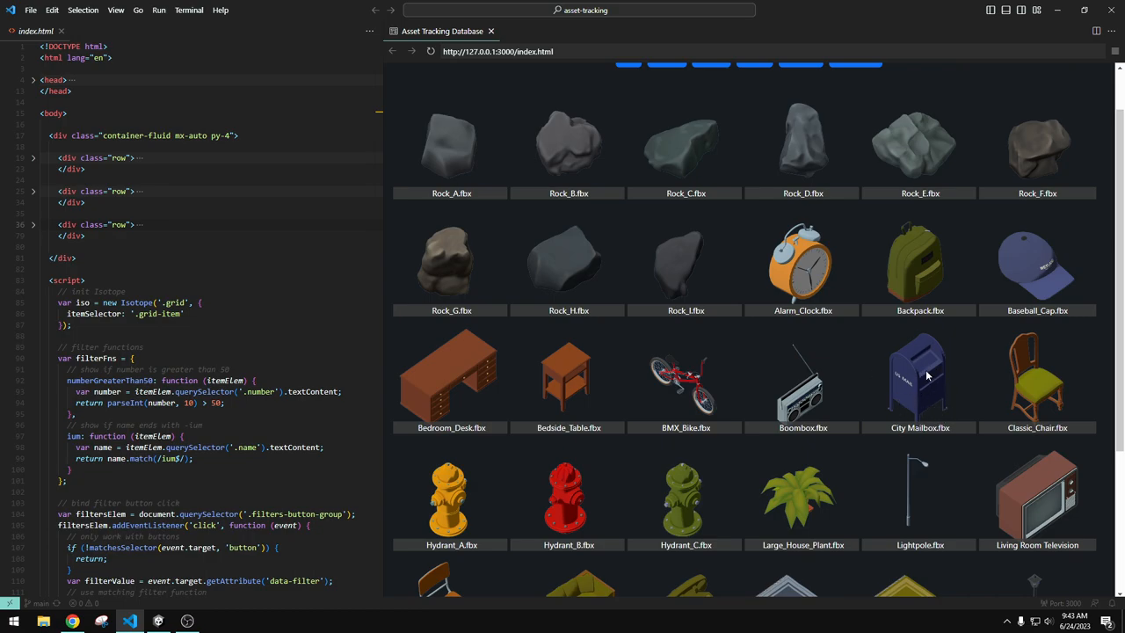
mouse_move(925, 376)
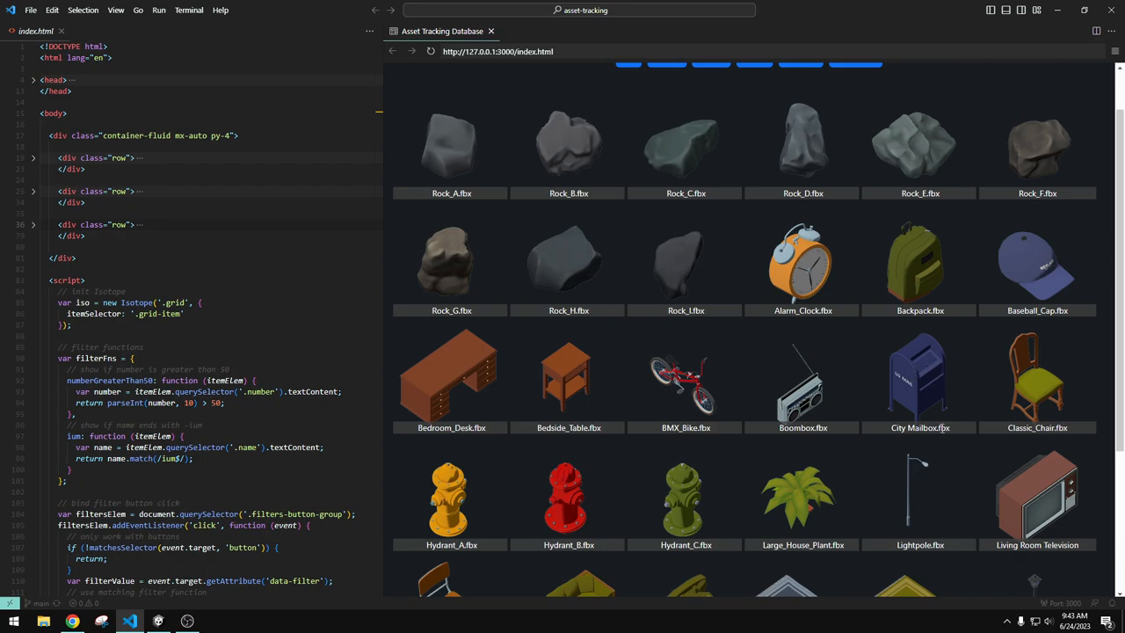
scroll(up, 3)
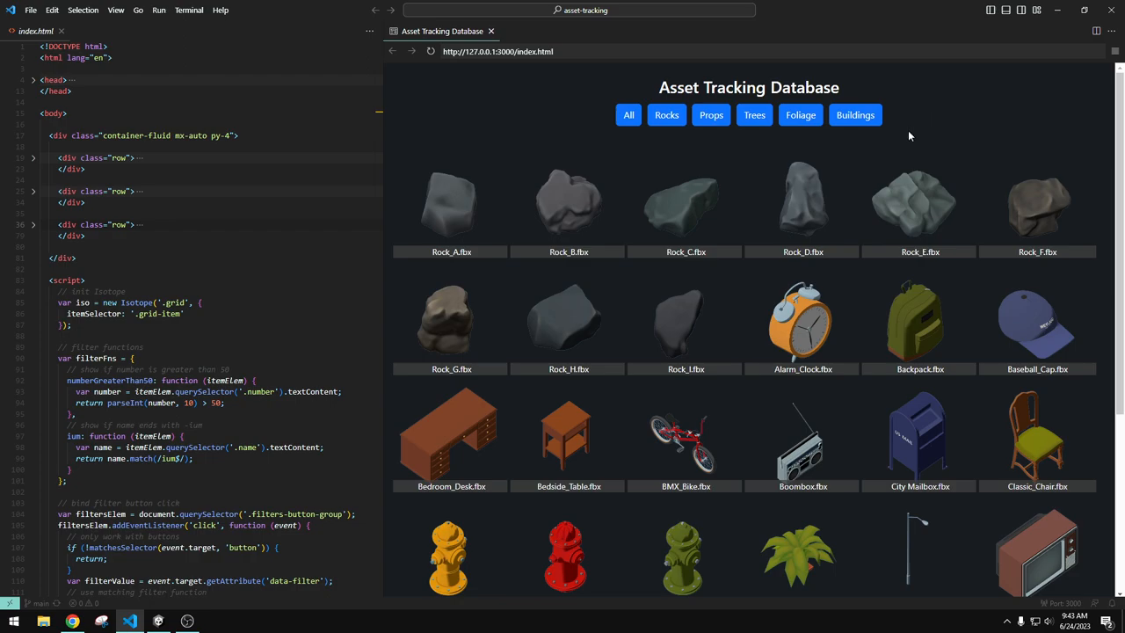
mouse_move(913, 137)
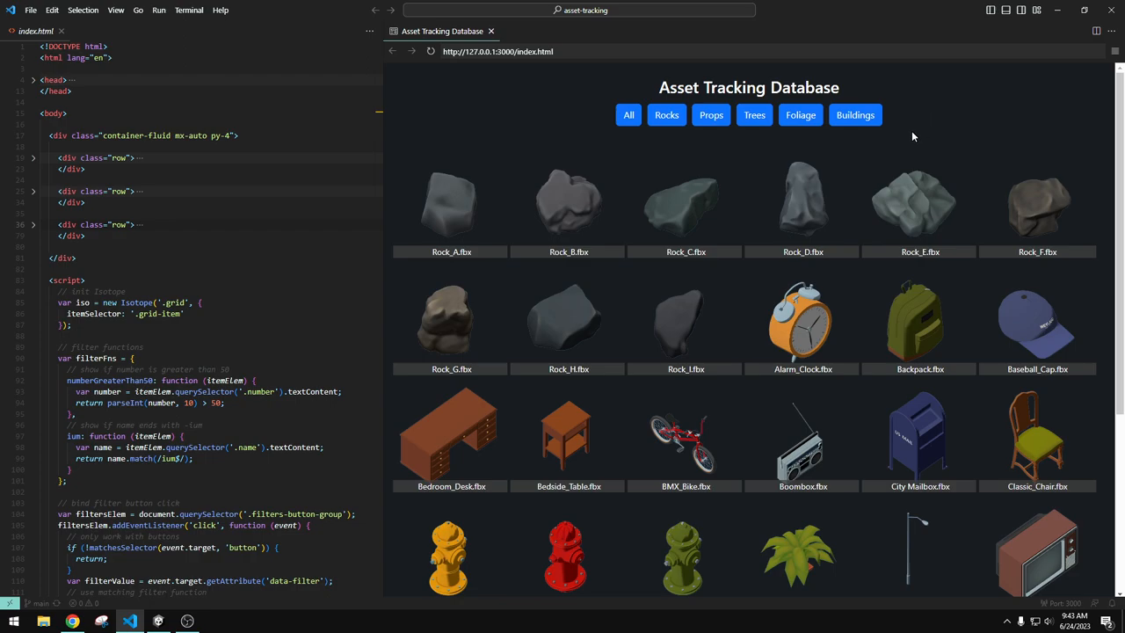
mouse_move(910, 144)
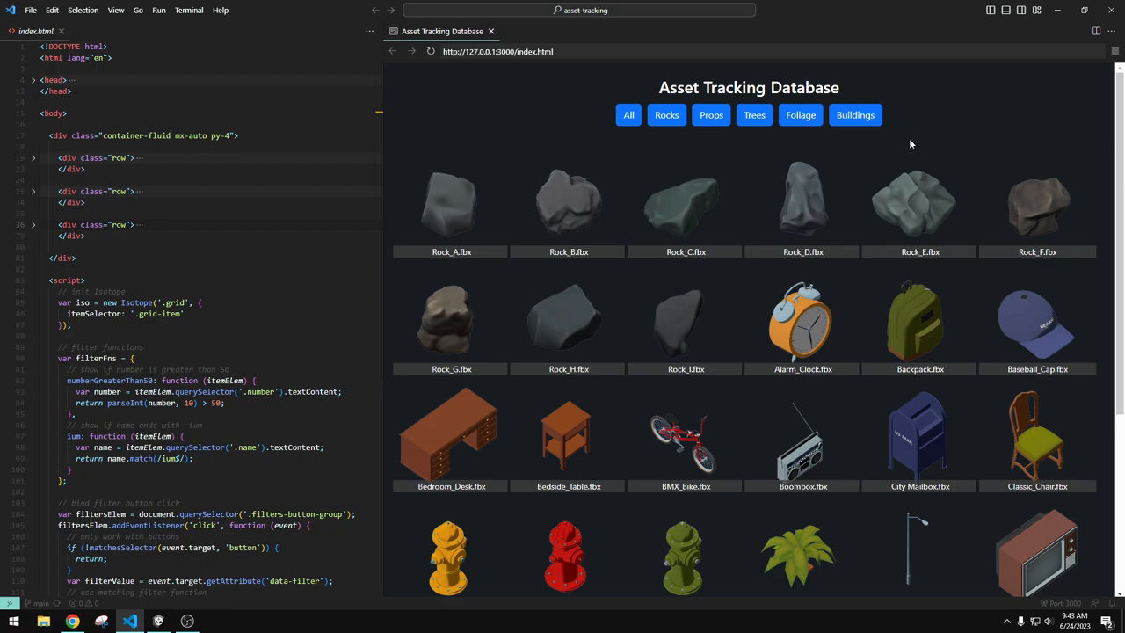
mouse_move(899, 134)
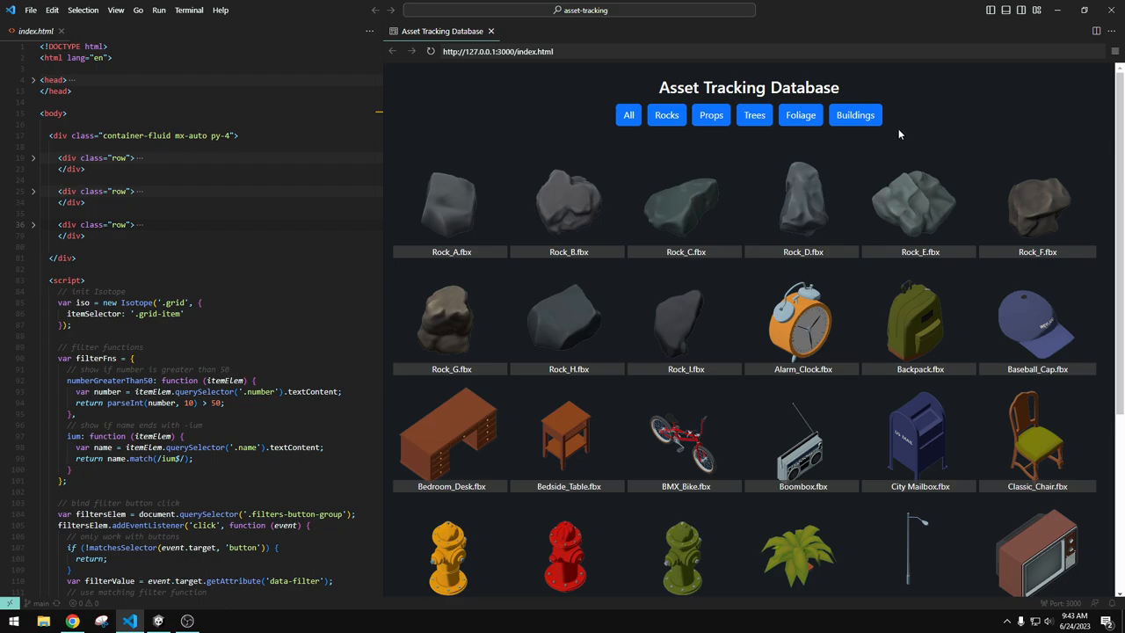
mouse_move(781, 132)
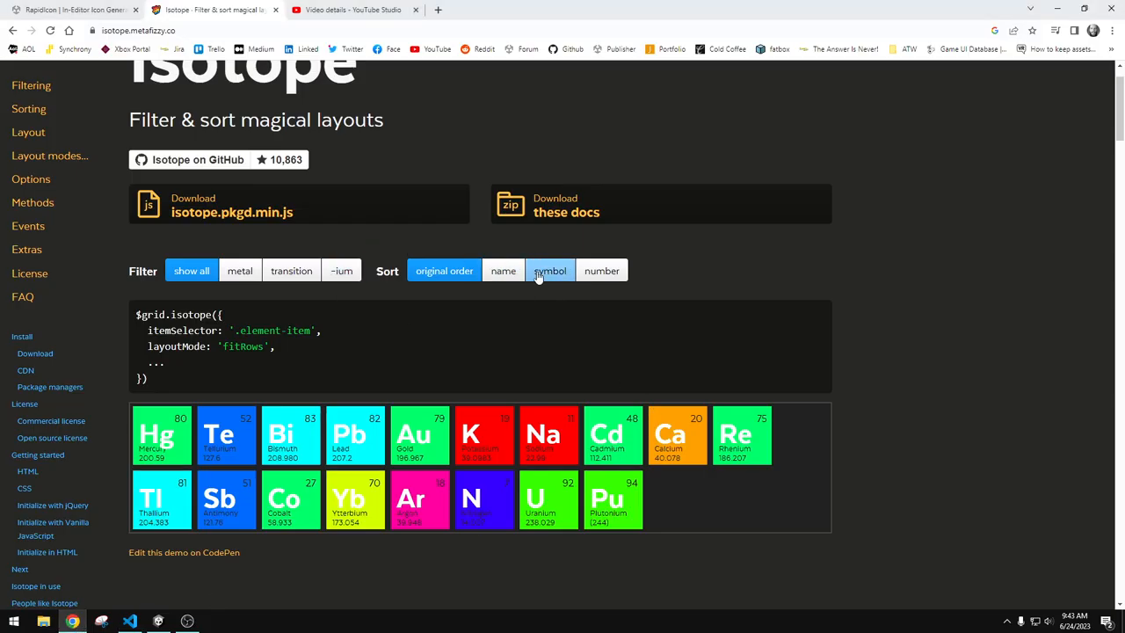
Cycle the Isotope demo through metal, transition and -ium filters, then show all elements again
click(239, 271)
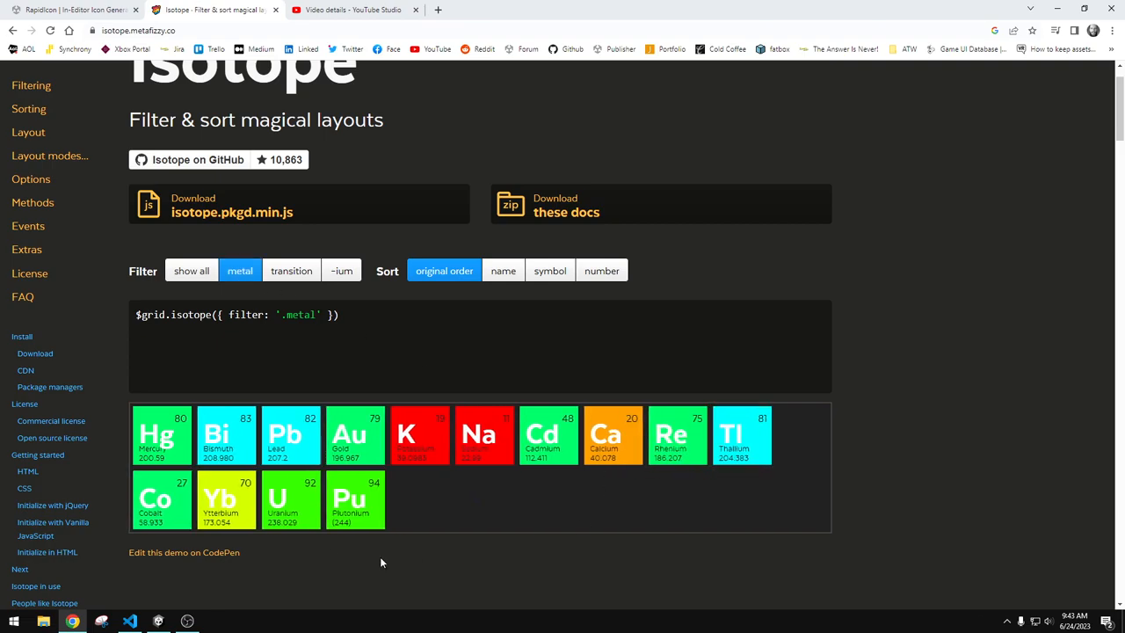
click(292, 270)
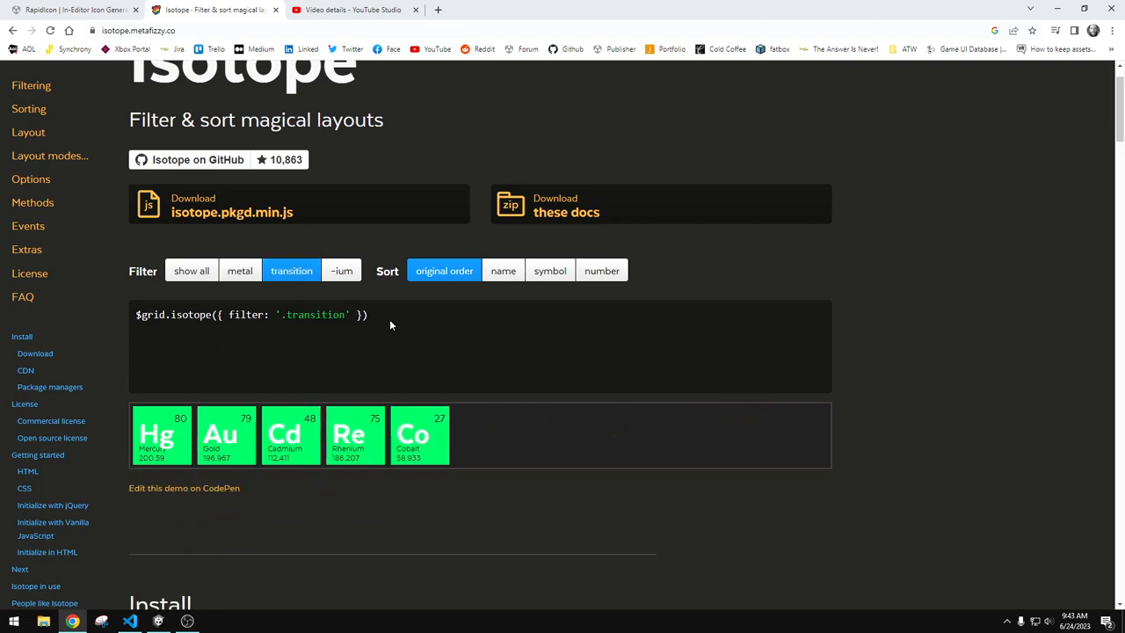
mouse_move(292, 270)
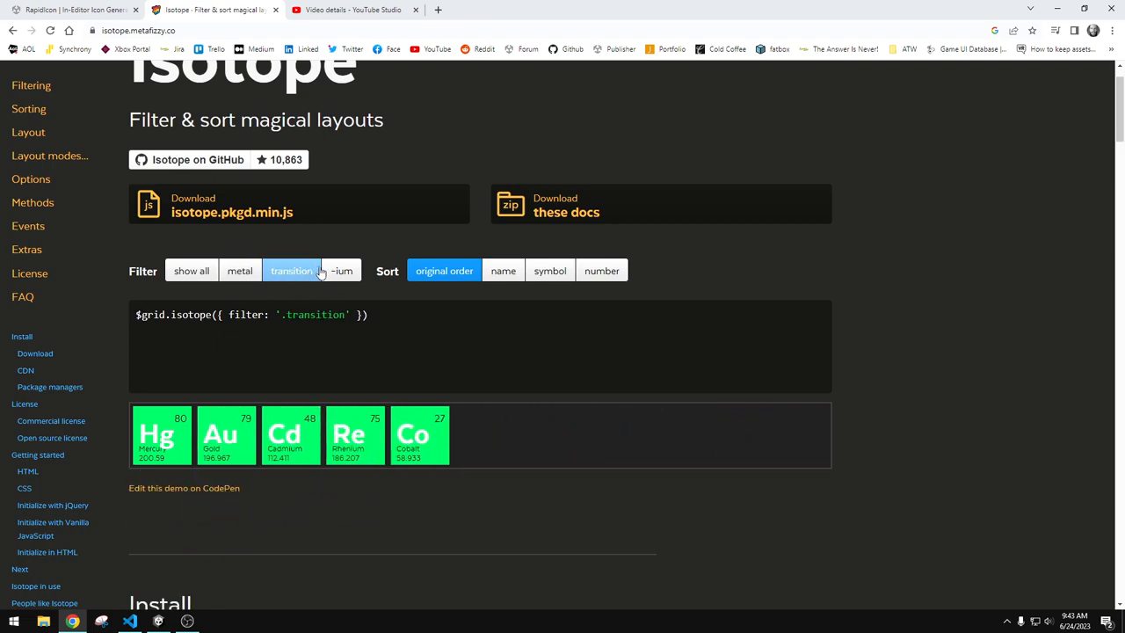
click(341, 270)
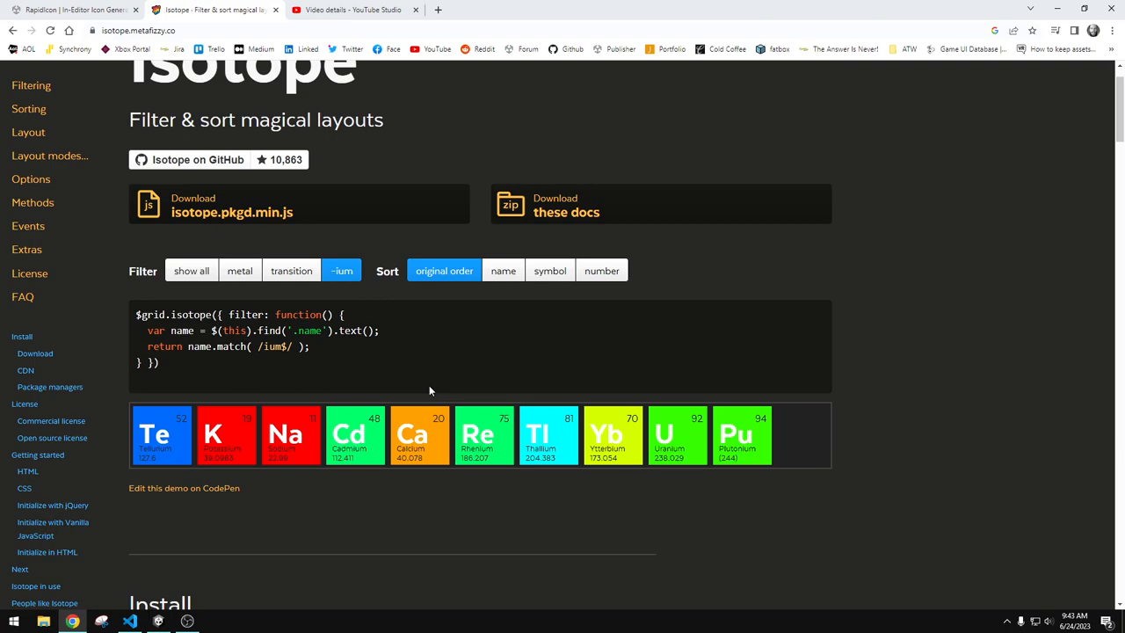
mouse_move(211, 367)
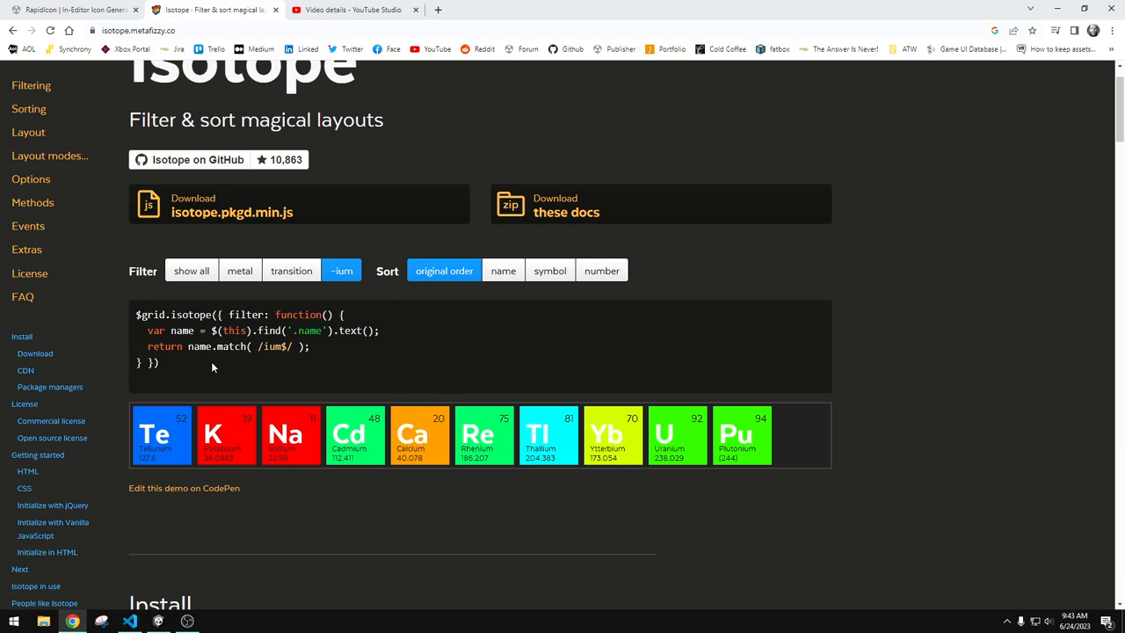
mouse_move(442, 271)
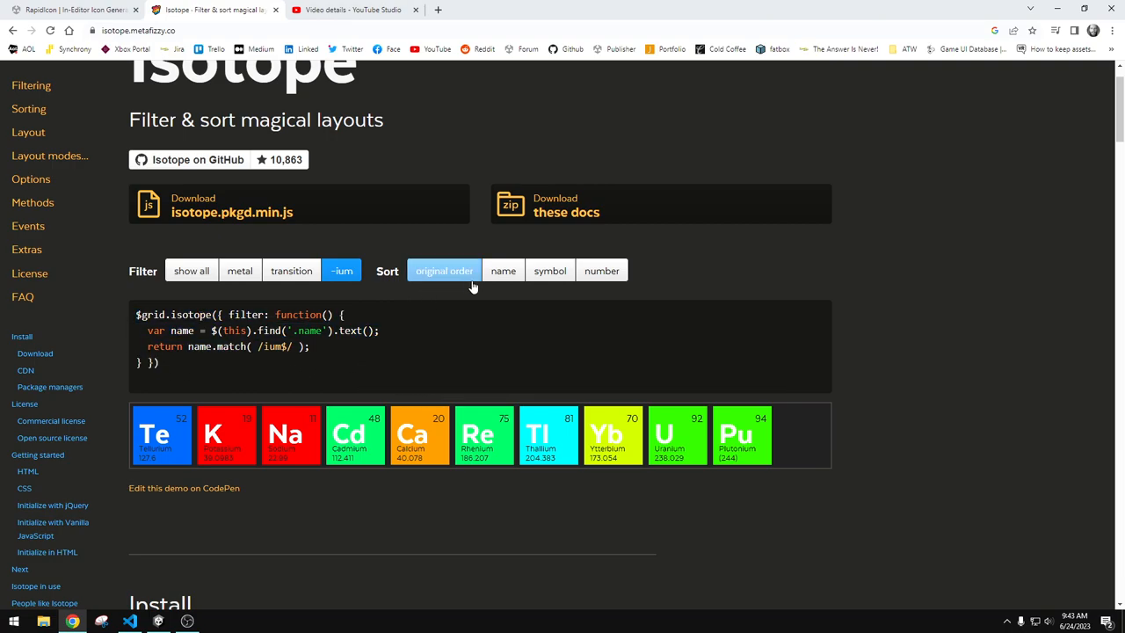
click(190, 270)
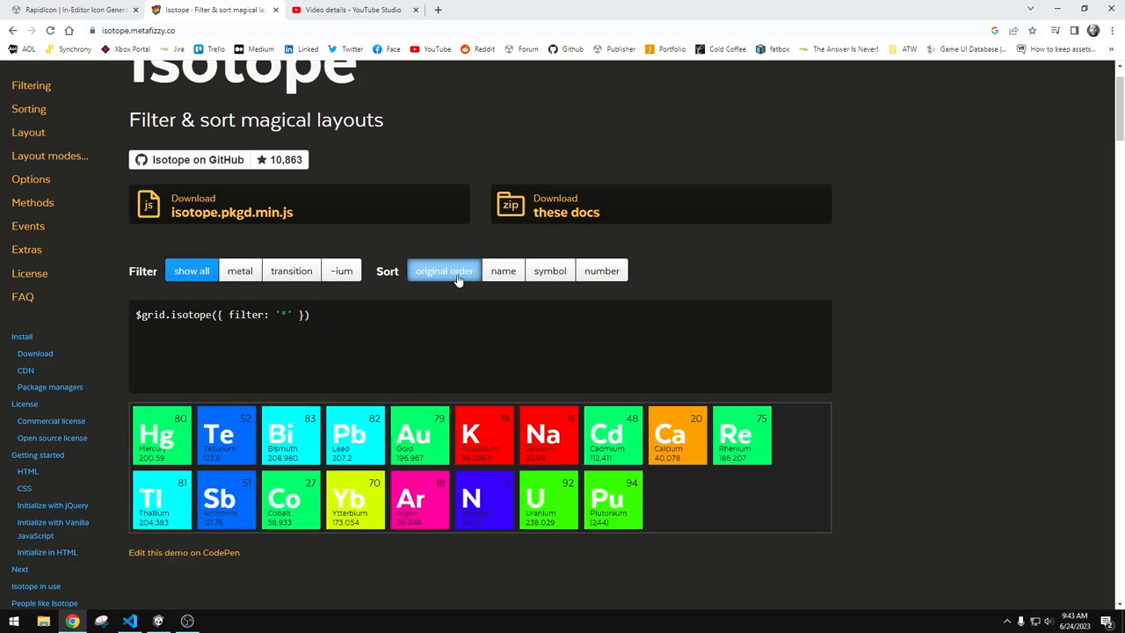
Sort the demo elements by name from original order, then filter to -ium elements
click(442, 270)
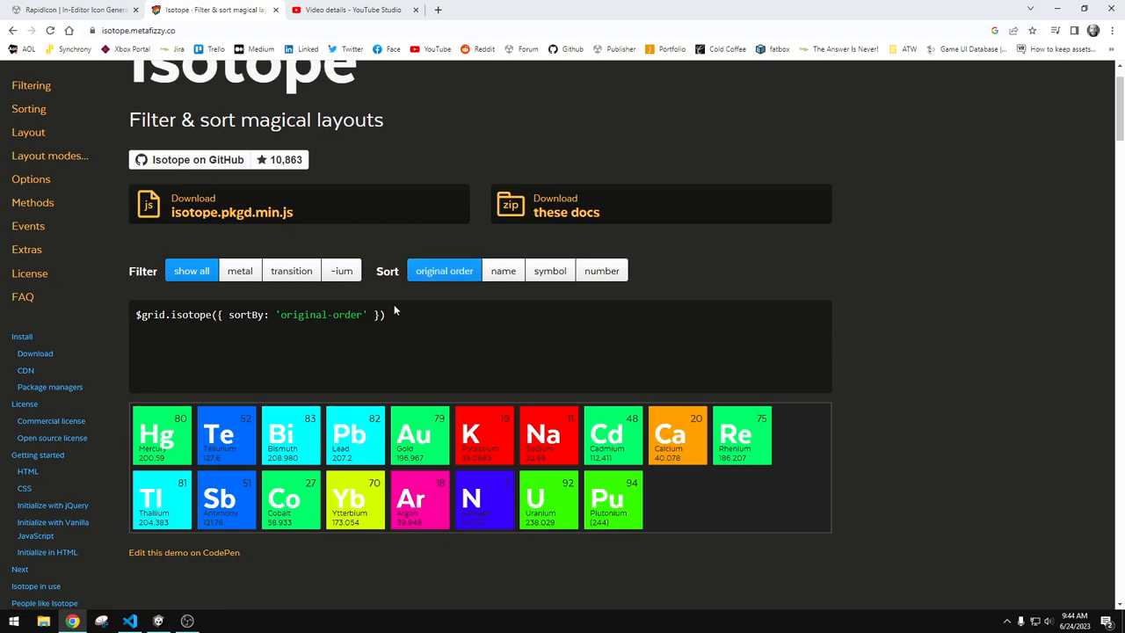
click(502, 270)
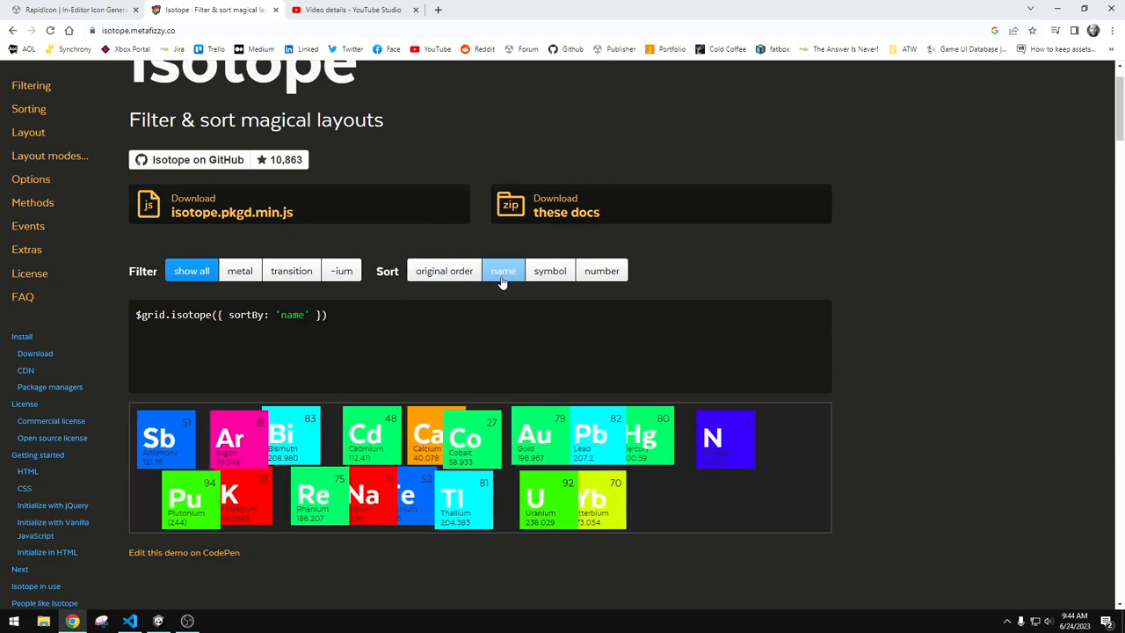
click(502, 271)
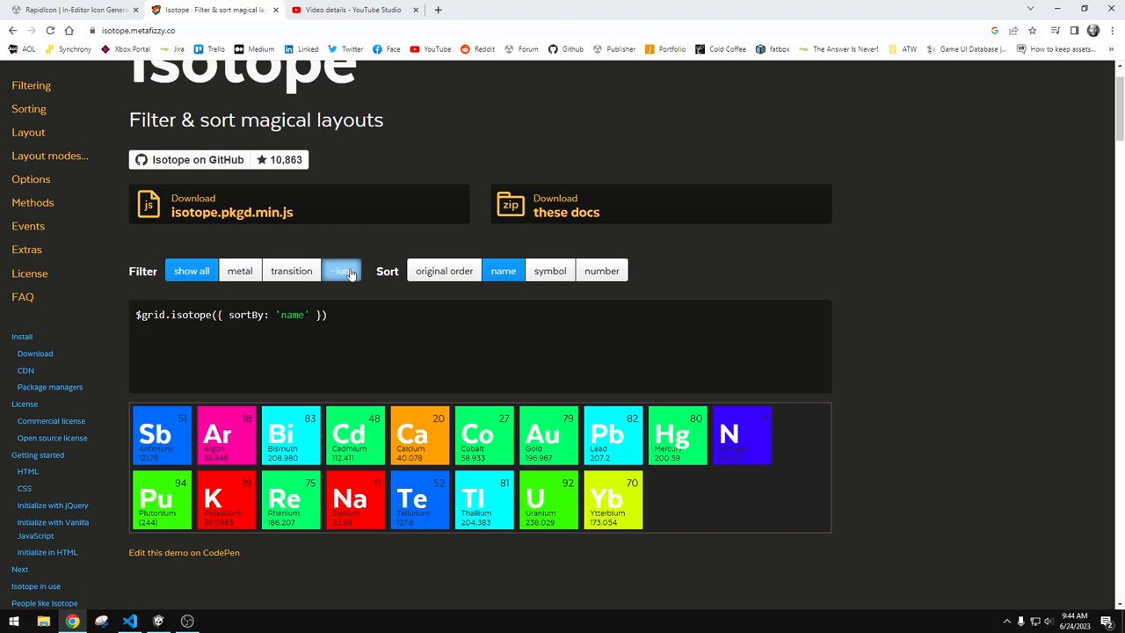
click(341, 271)
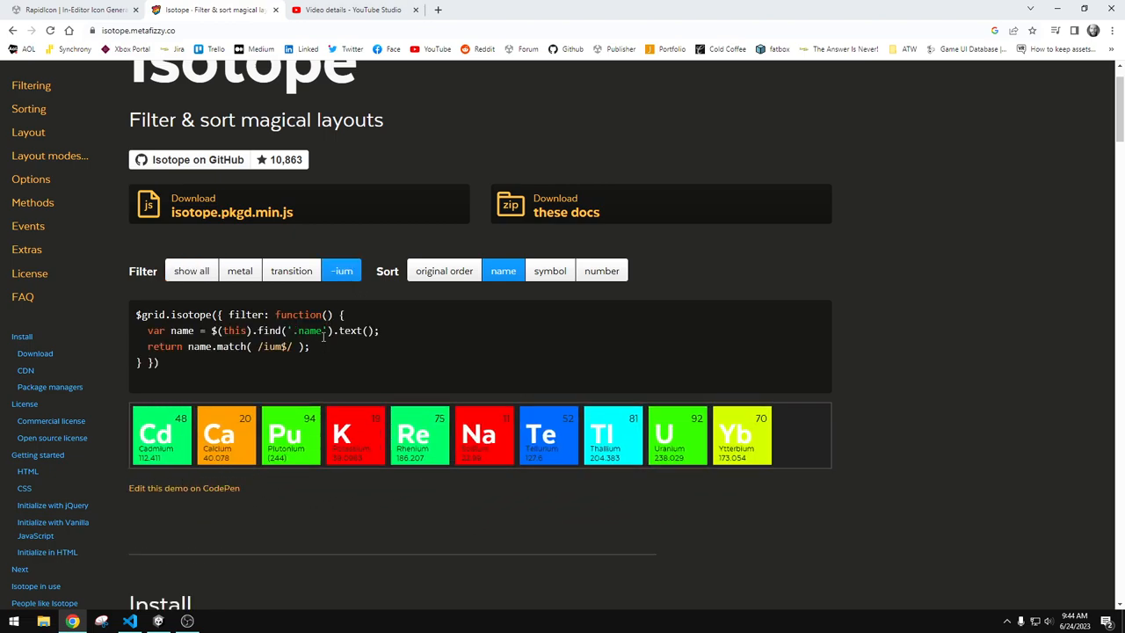
mouse_move(323, 345)
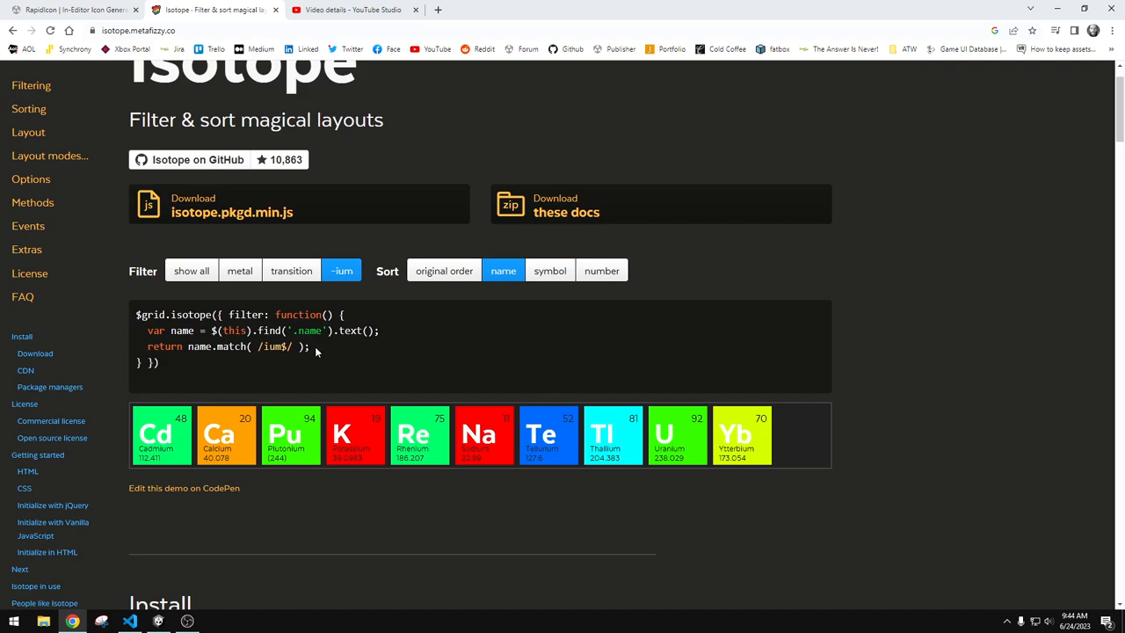
mouse_move(318, 349)
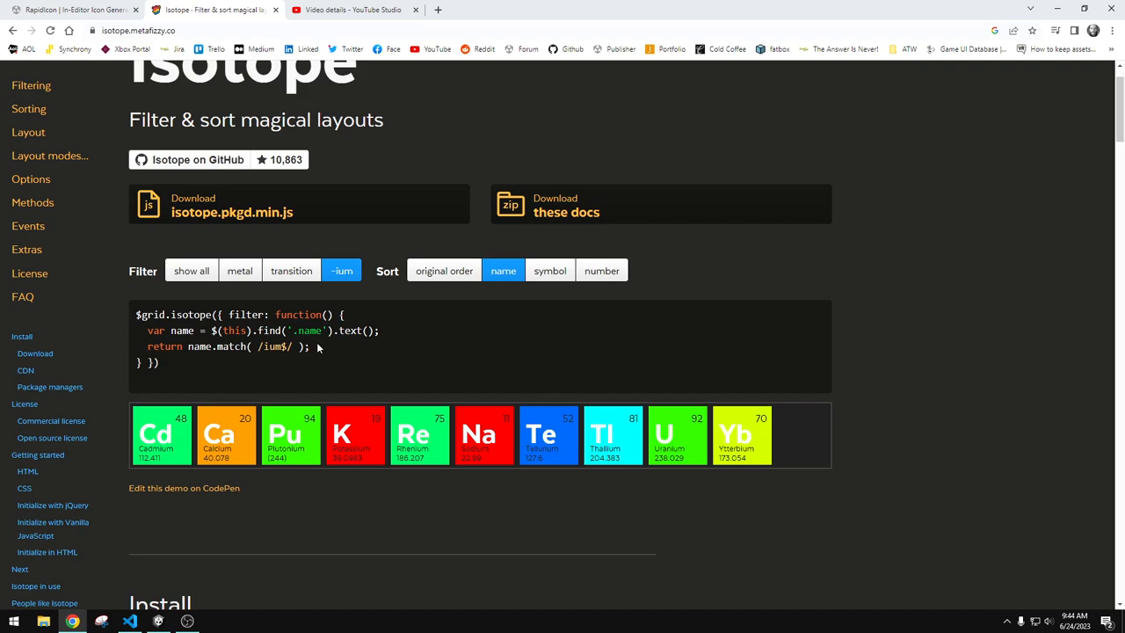
mouse_move(380, 303)
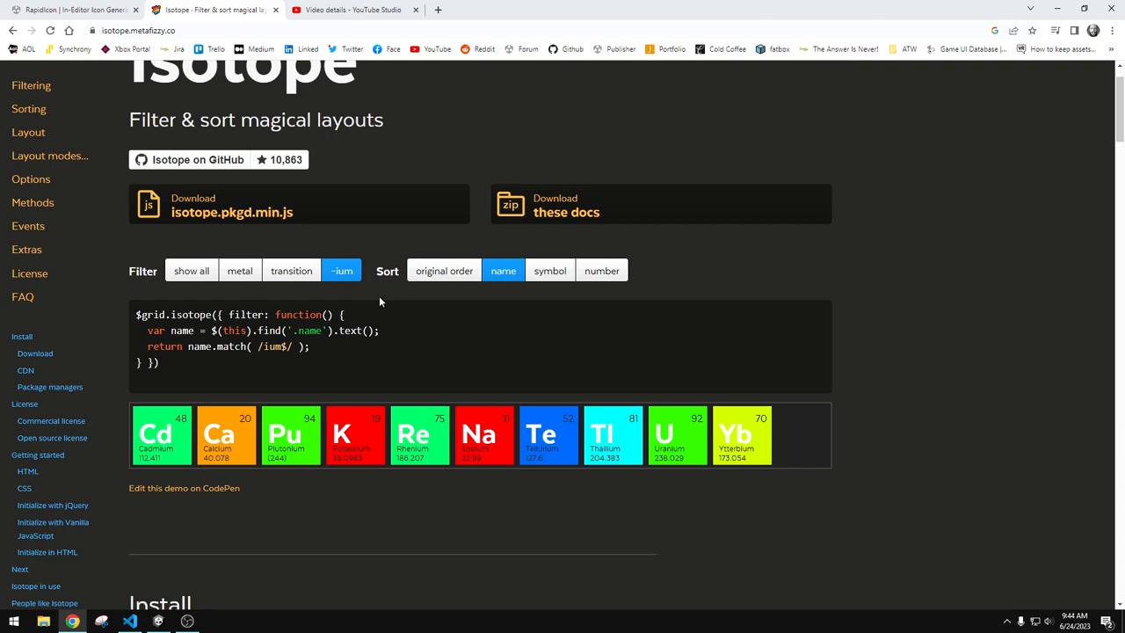
Sort the -ium elements by symbol and atomic number, then return to VS Code
click(549, 271)
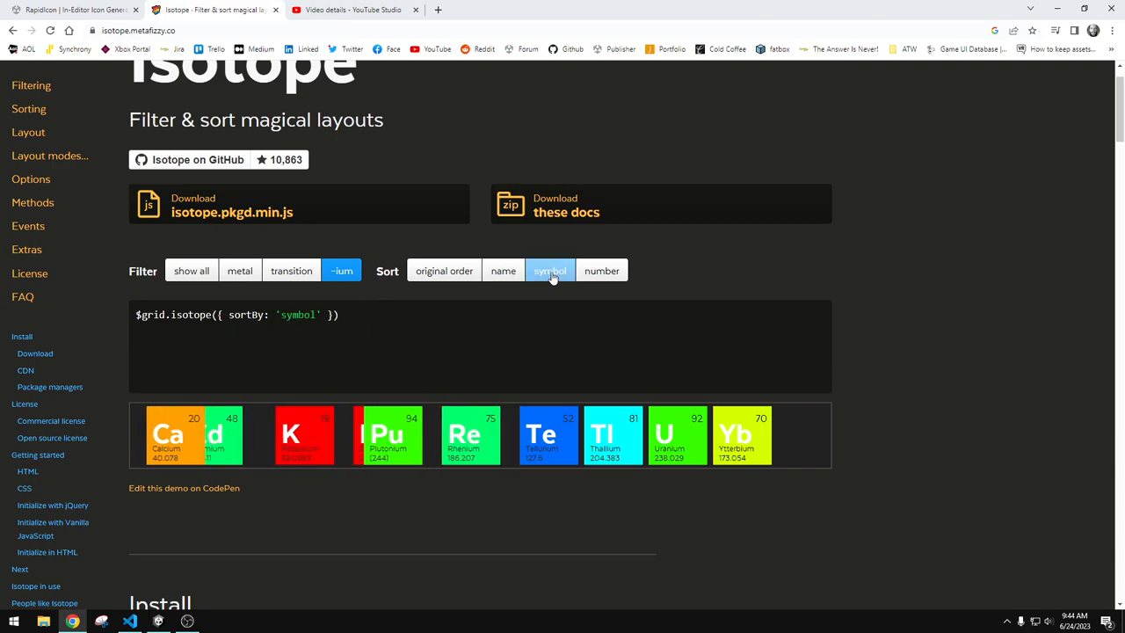
click(549, 270)
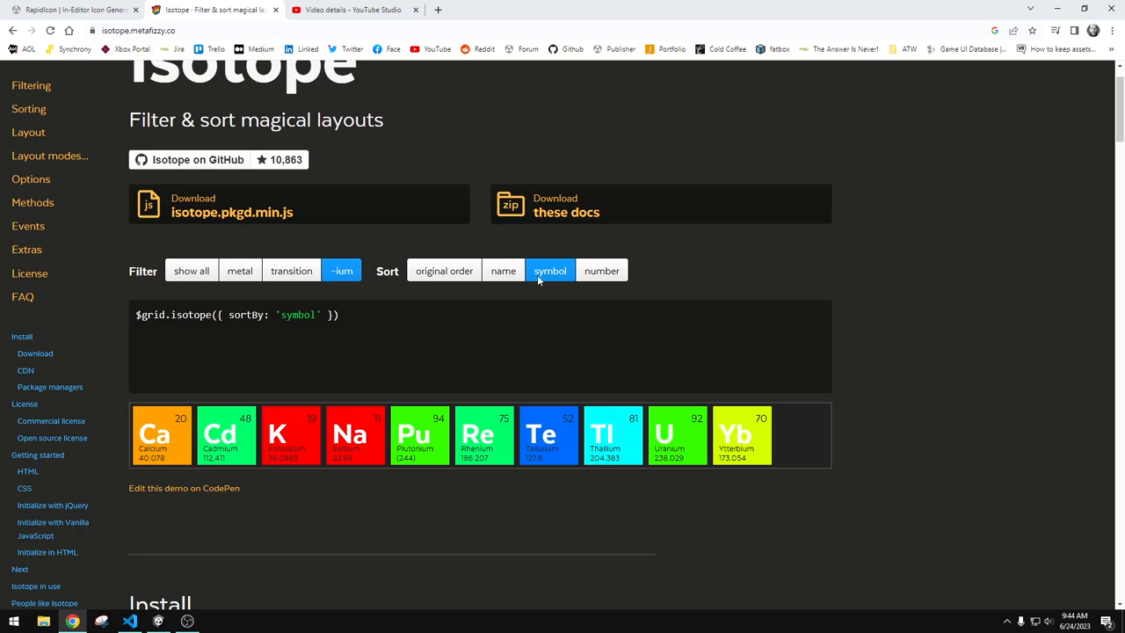
click(601, 271)
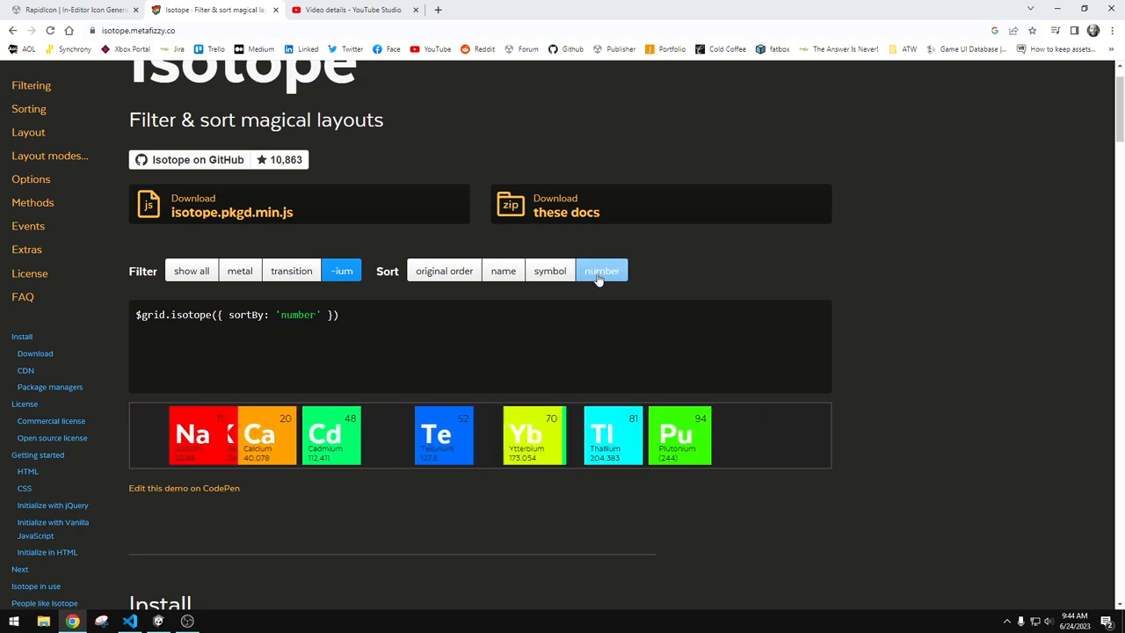
click(601, 271)
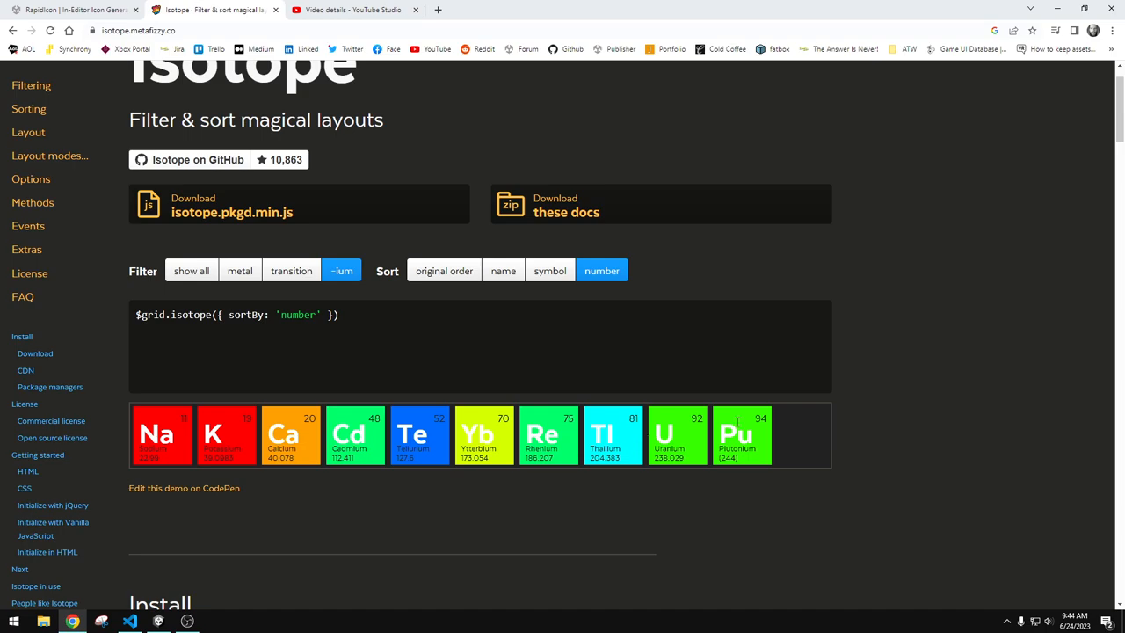
mouse_move(755, 436)
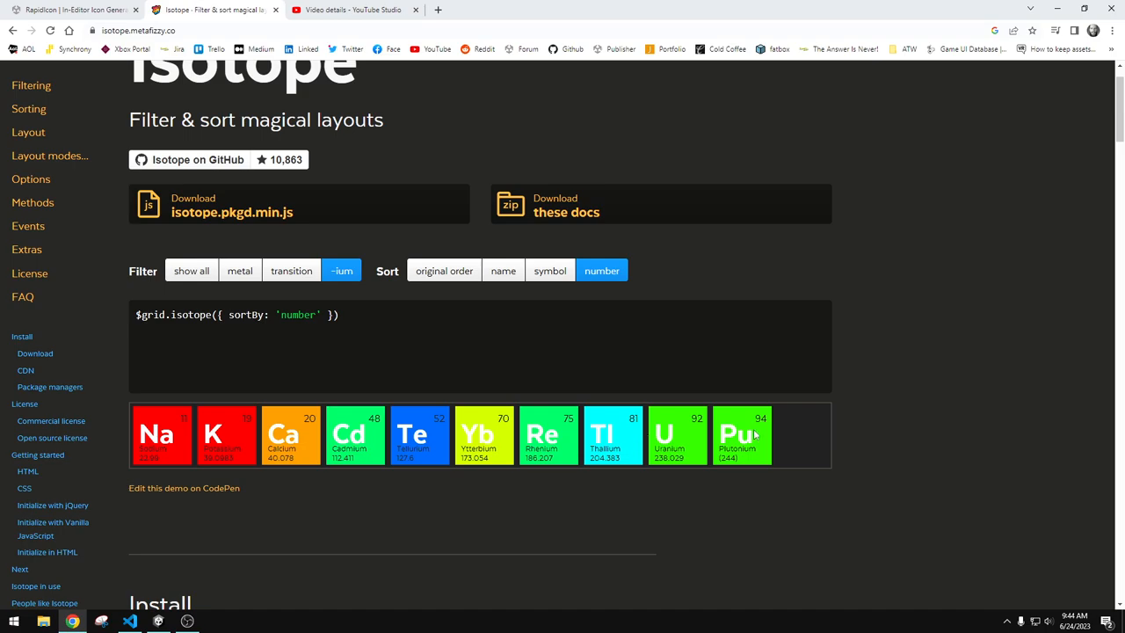
click(130, 622)
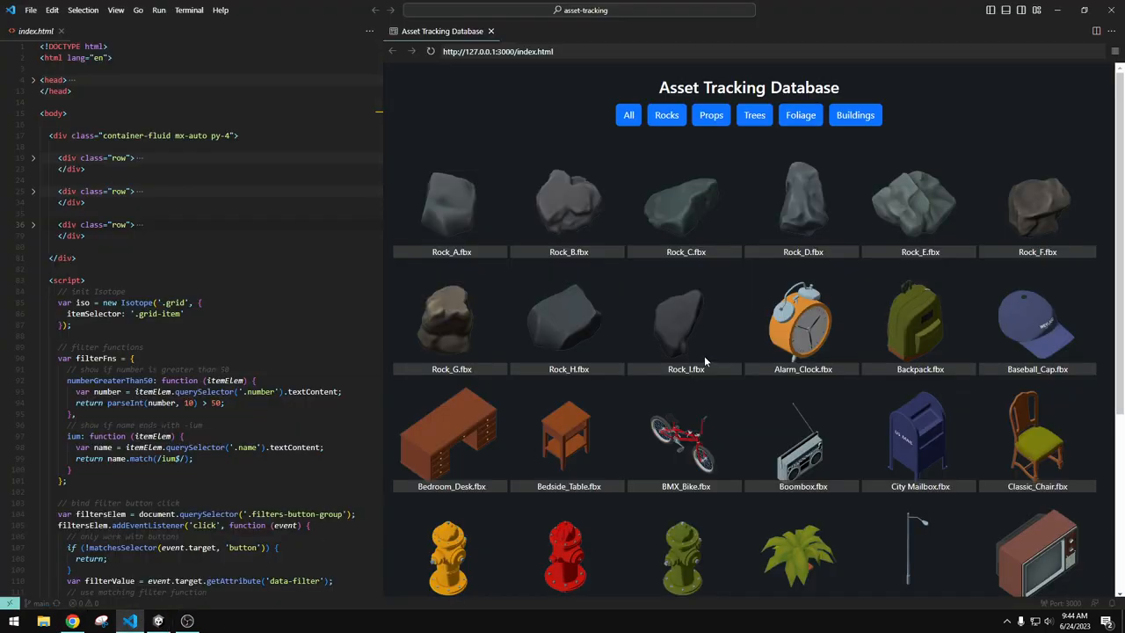
Filter the Asset Tracking Database preview to show only the nine rock assets
click(666, 115)
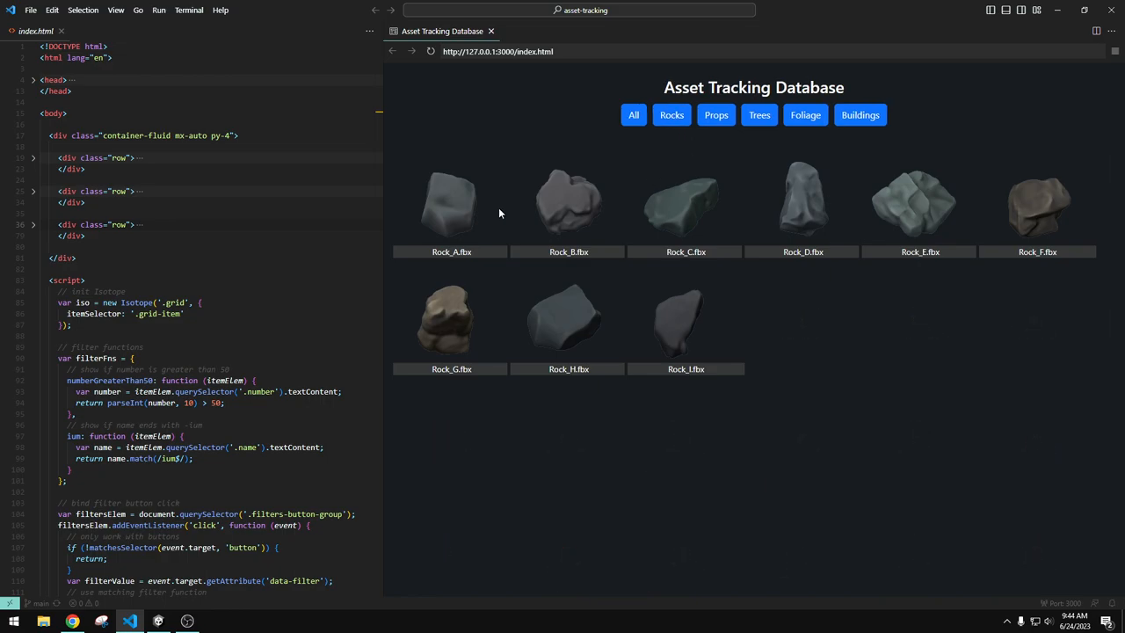
mouse_move(584, 257)
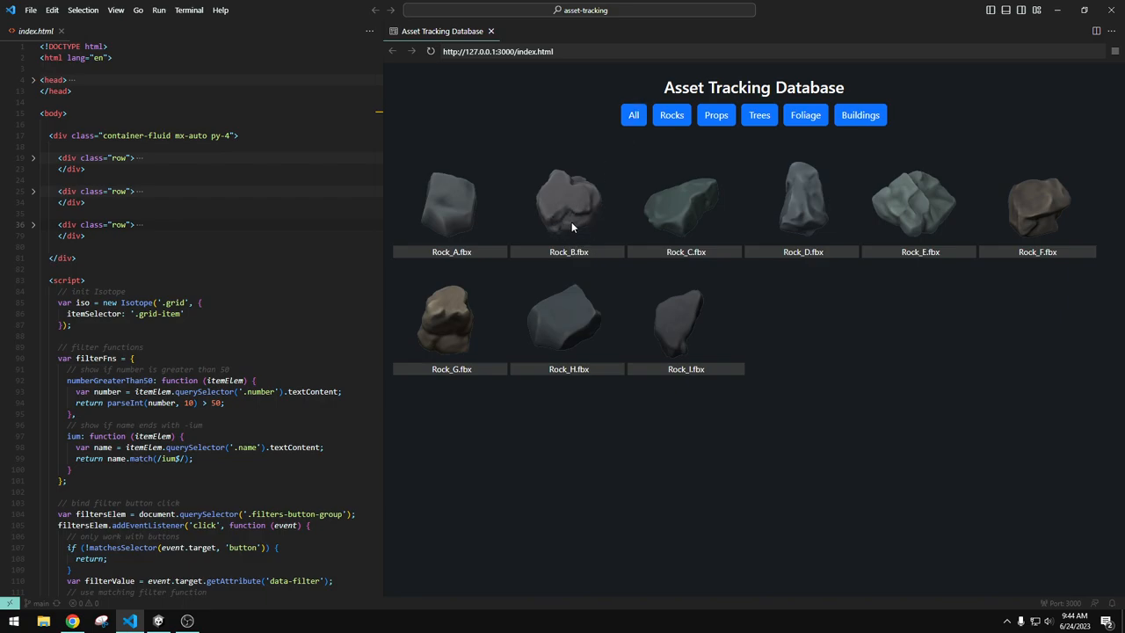
mouse_move(590, 170)
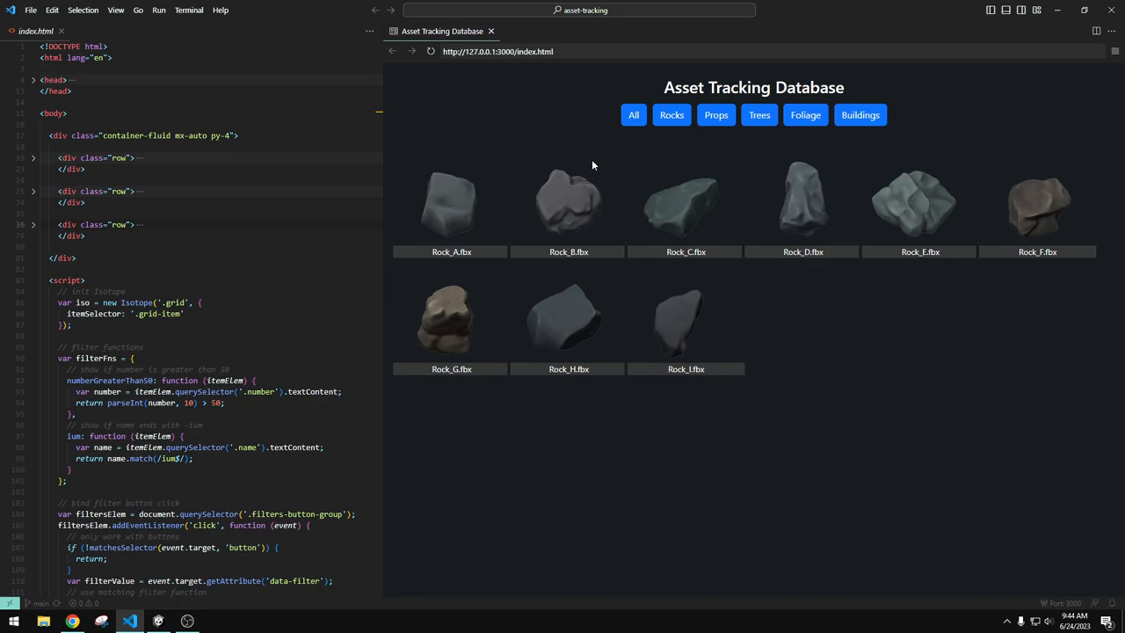
mouse_move(605, 161)
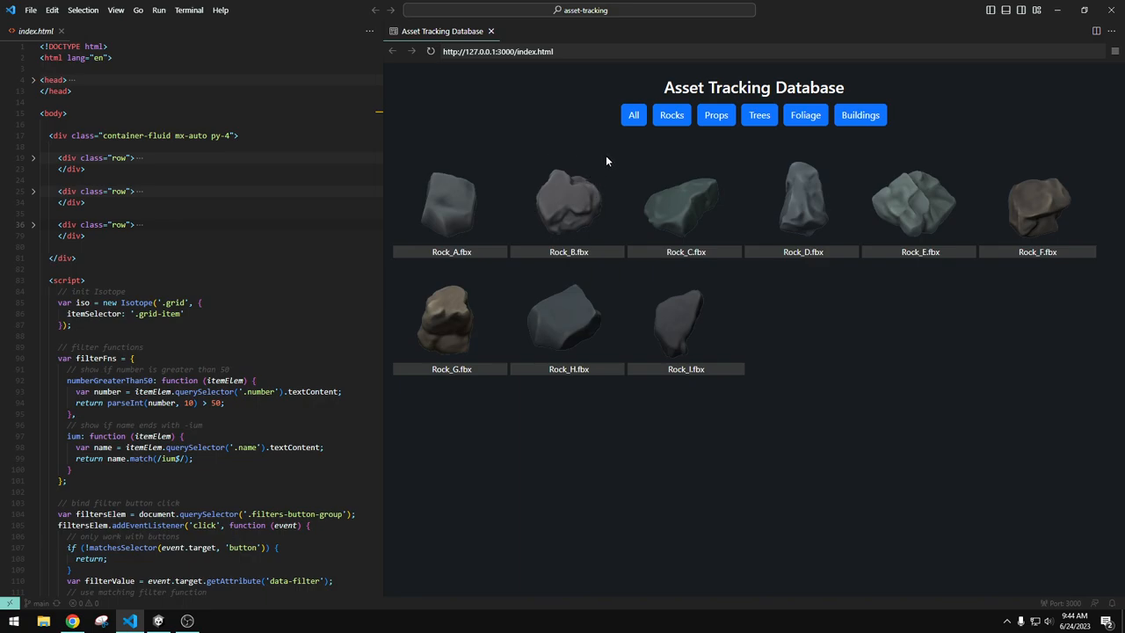
mouse_move(611, 186)
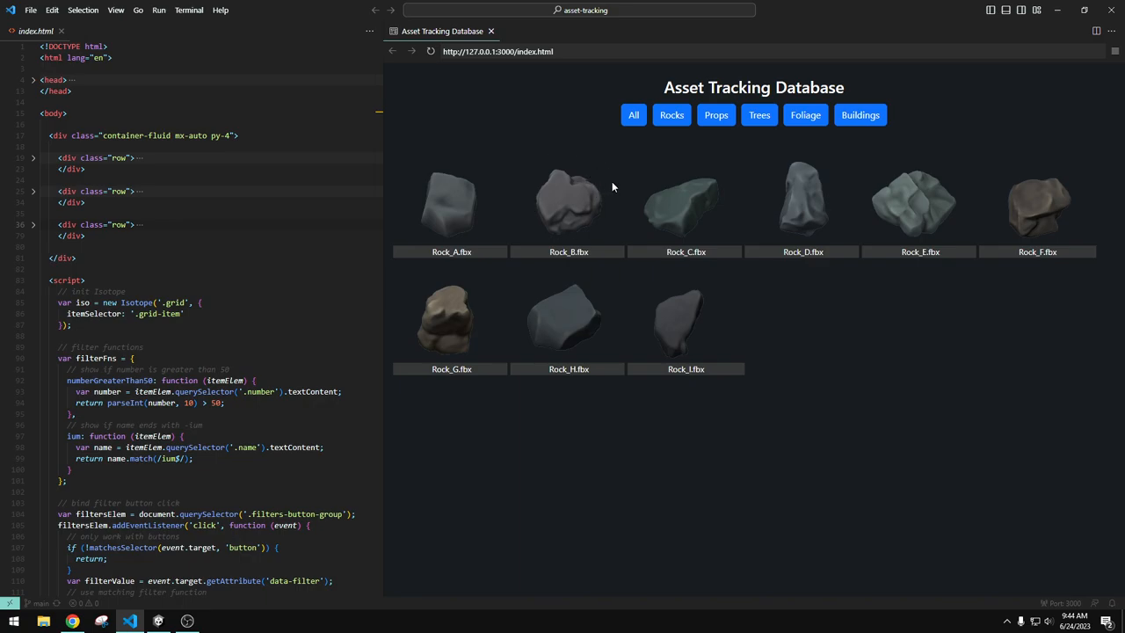
mouse_move(590, 221)
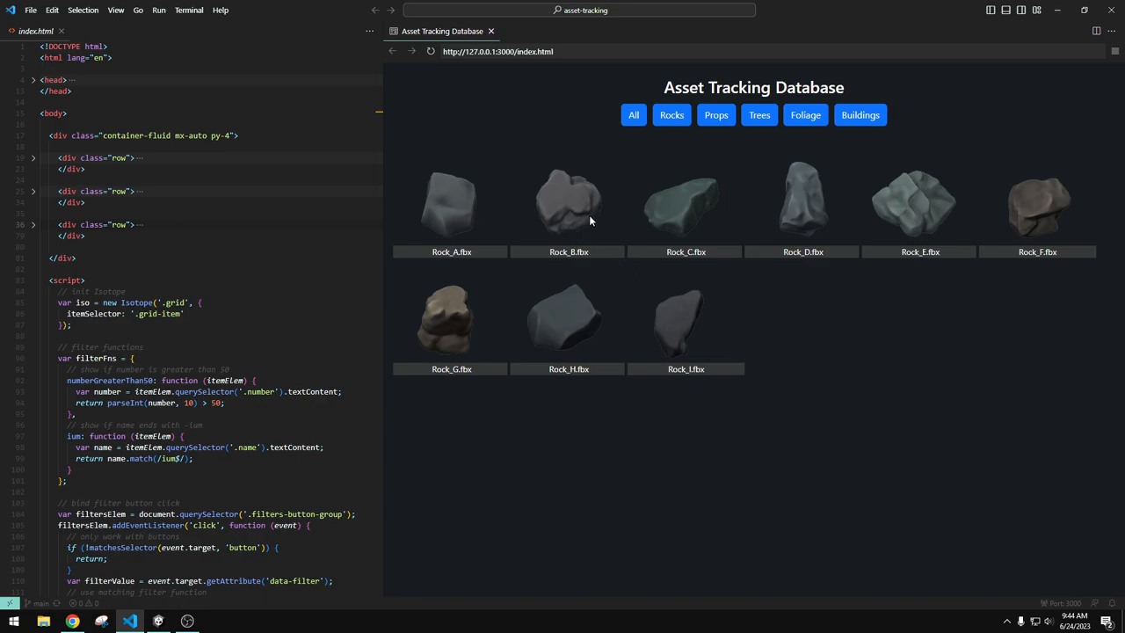
mouse_move(685, 222)
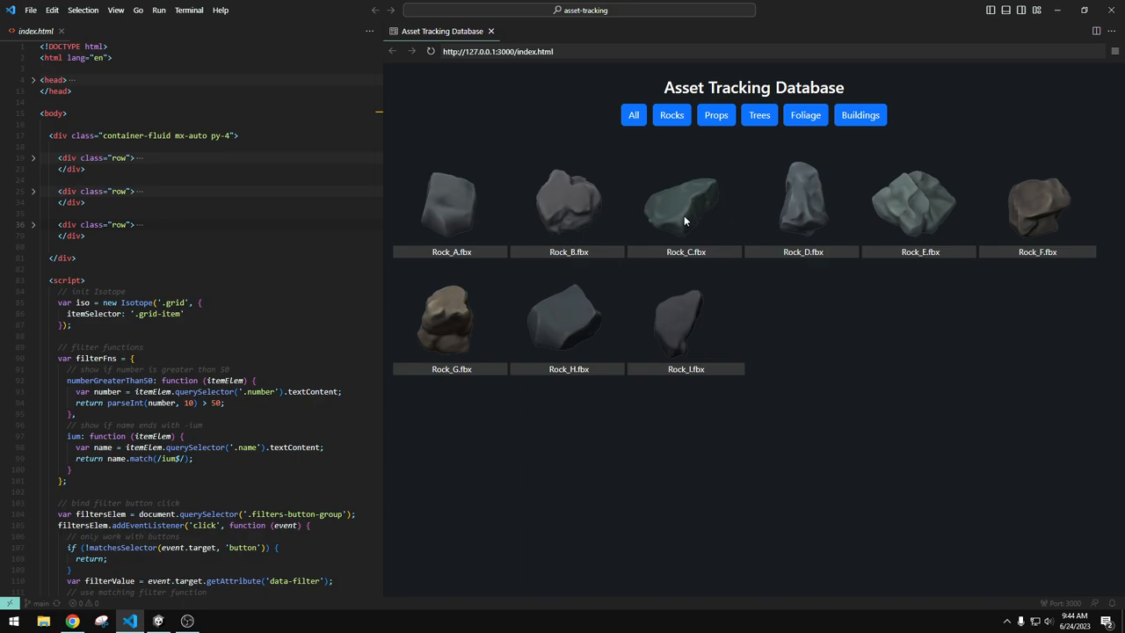
mouse_move(689, 236)
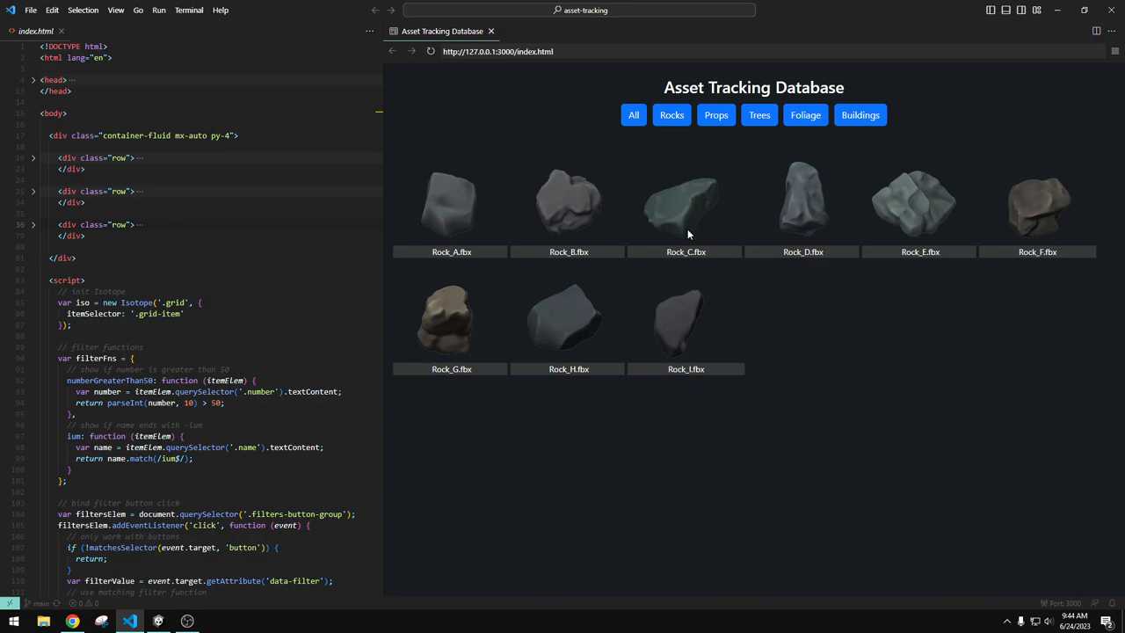
mouse_move(713, 207)
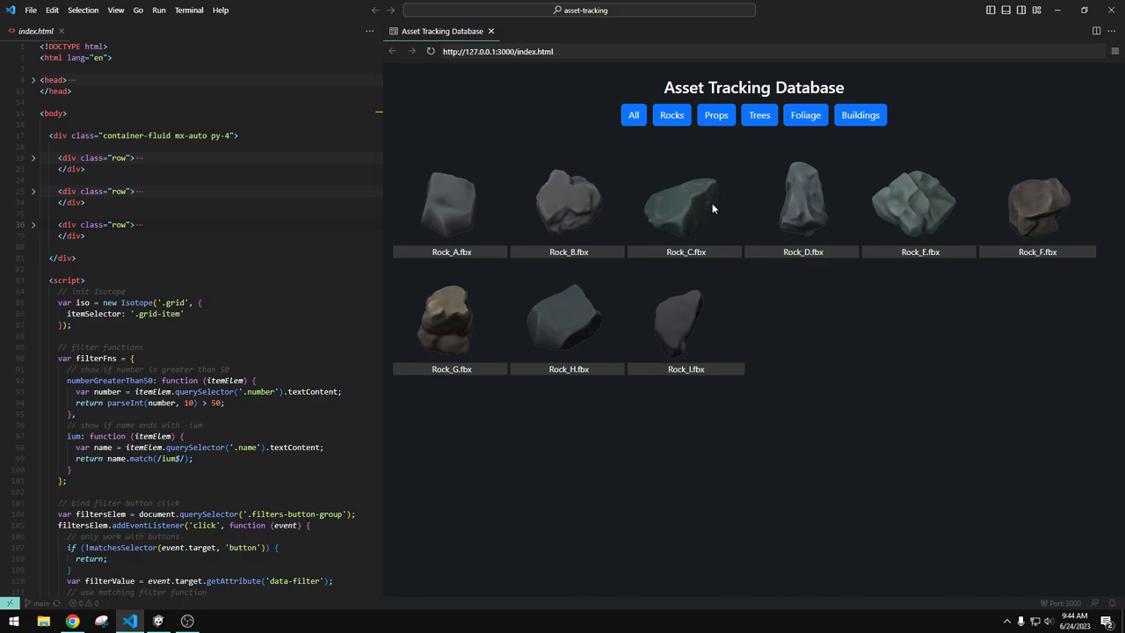
mouse_move(904, 123)
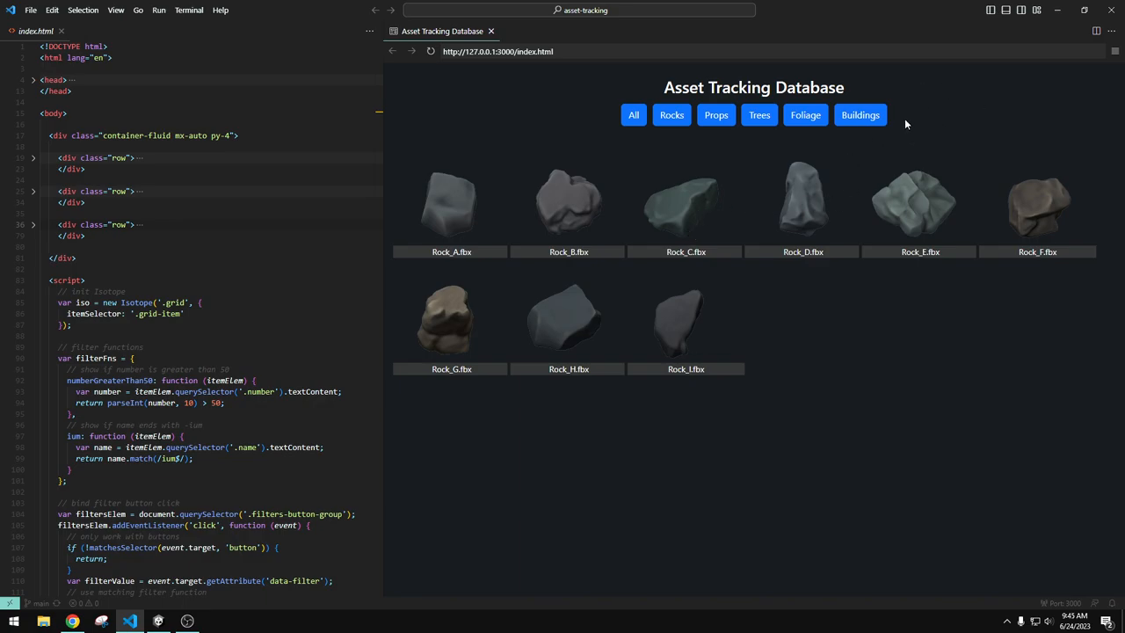
mouse_move(973, 116)
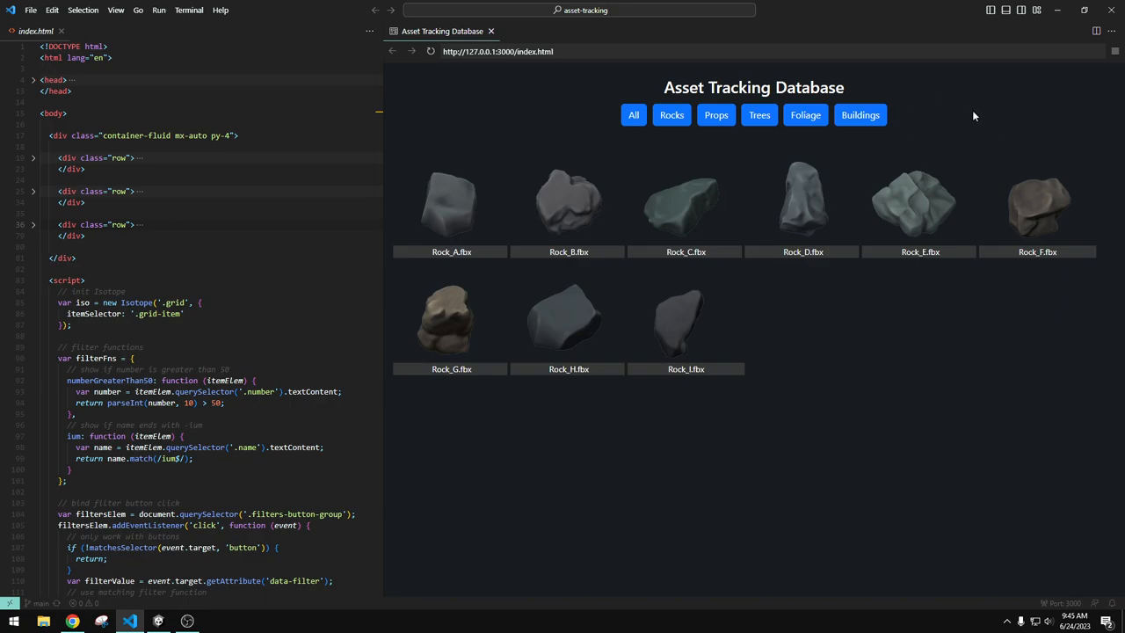
mouse_move(563, 123)
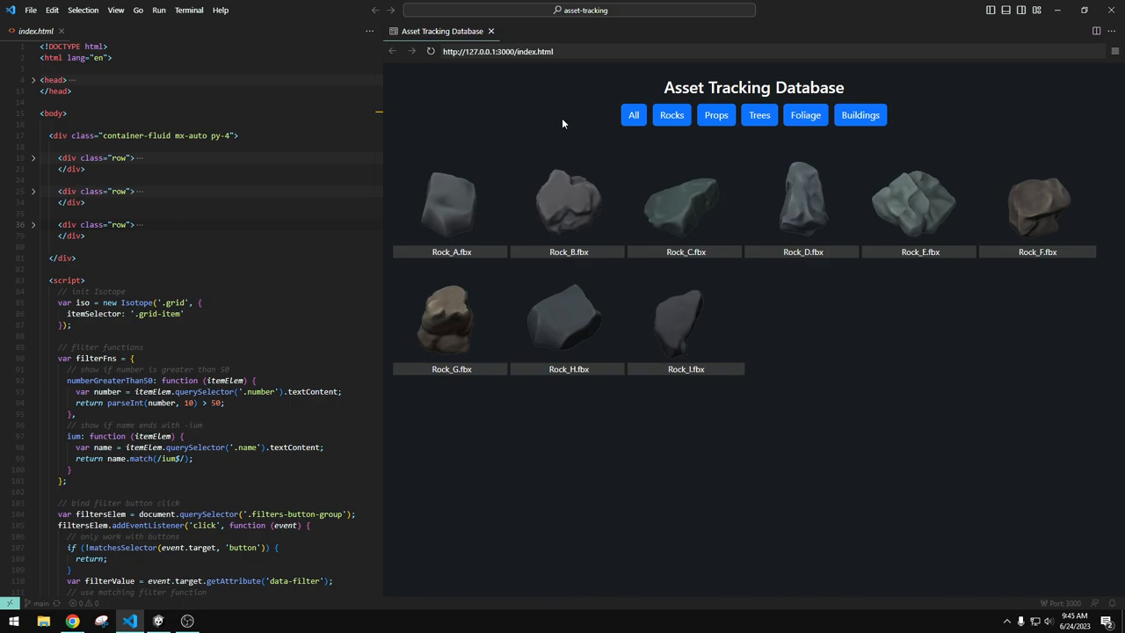
mouse_move(981, 123)
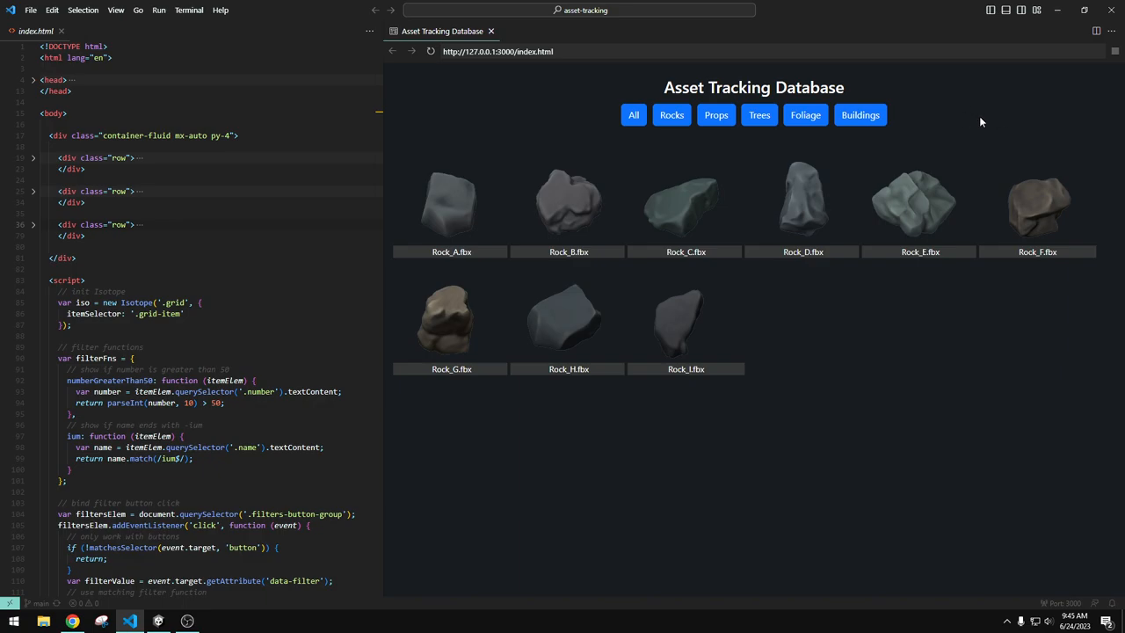
scroll(down, 3)
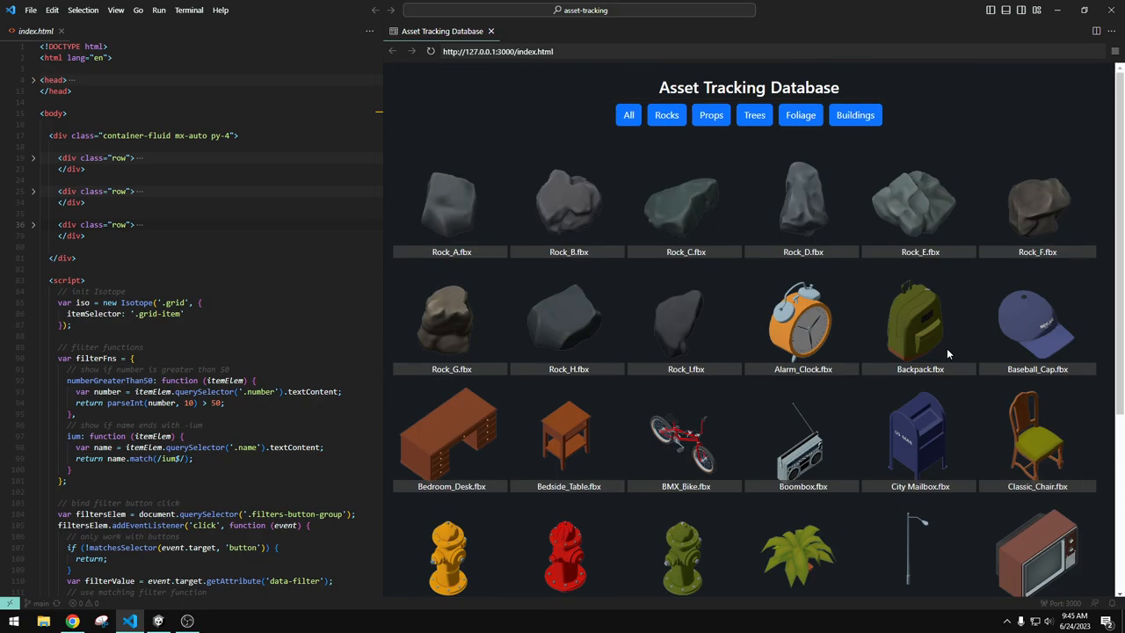
scroll(down, 3)
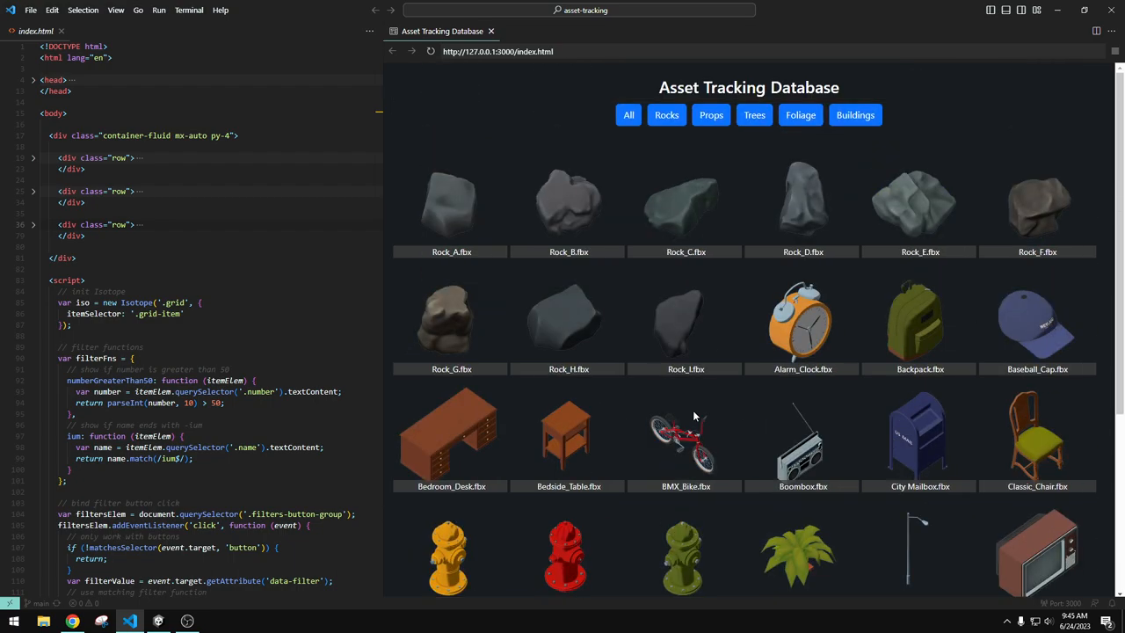
scroll(down, 3)
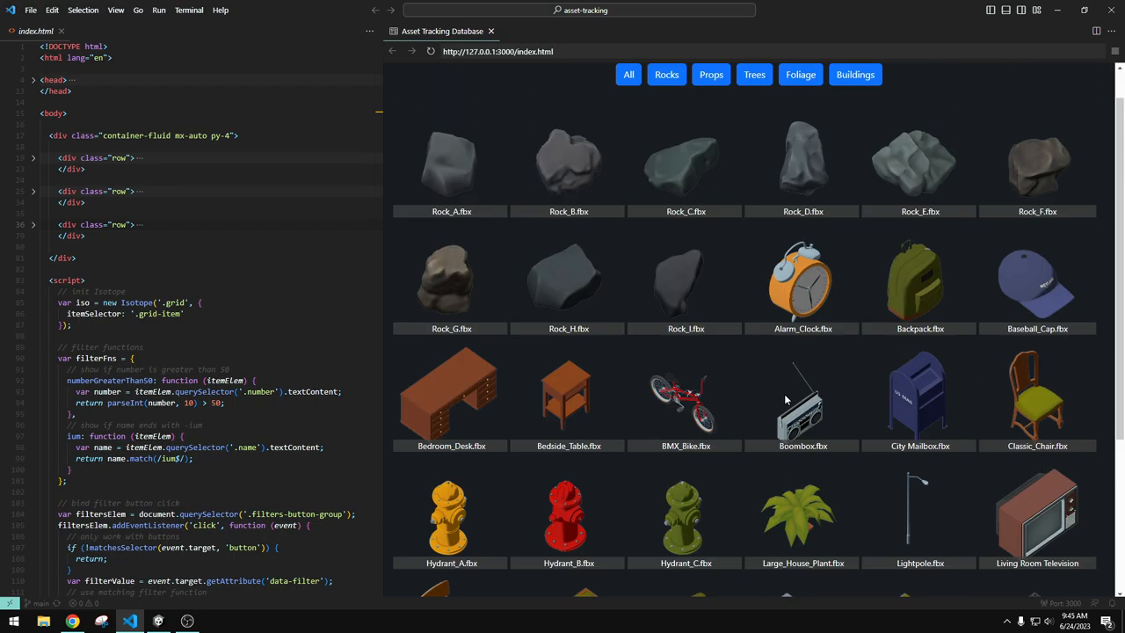
scroll(down, 3)
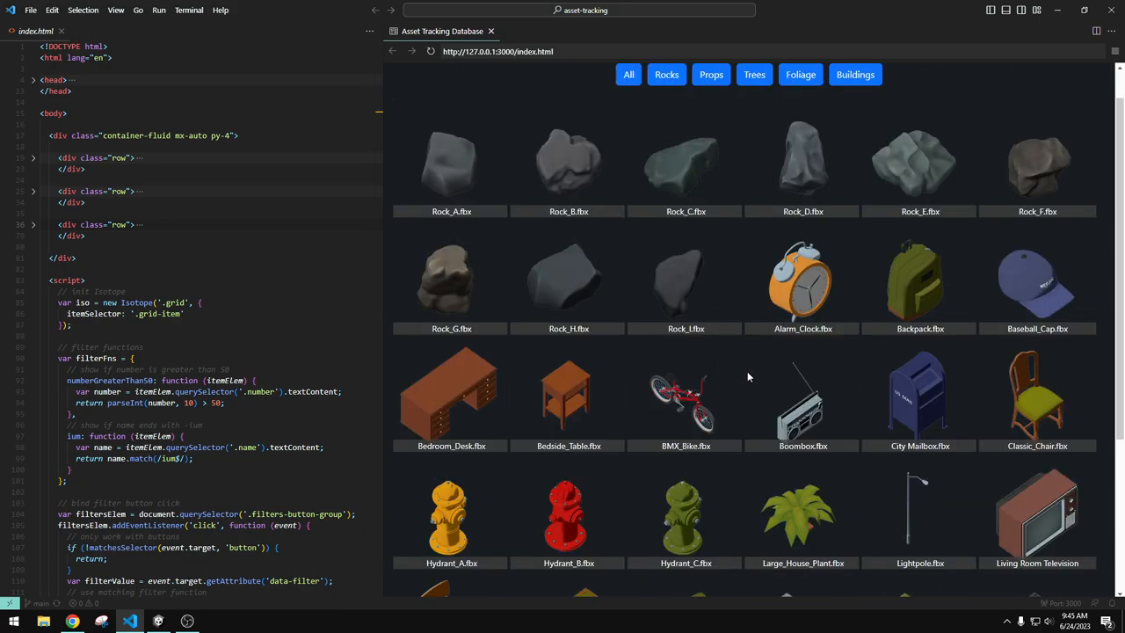
mouse_move(882, 290)
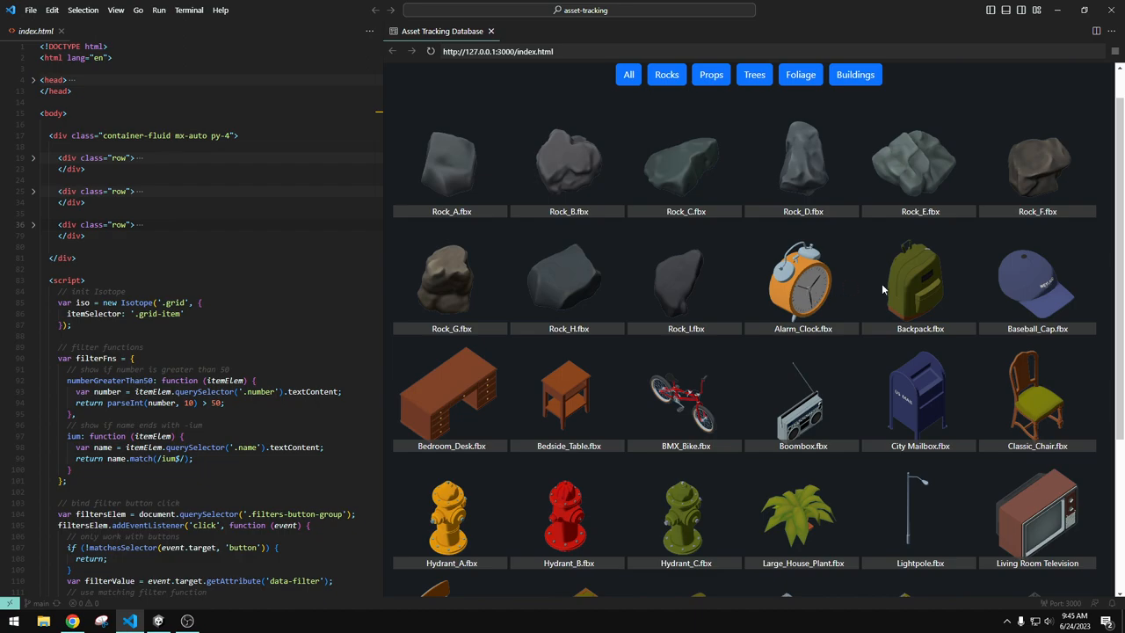
mouse_move(446, 404)
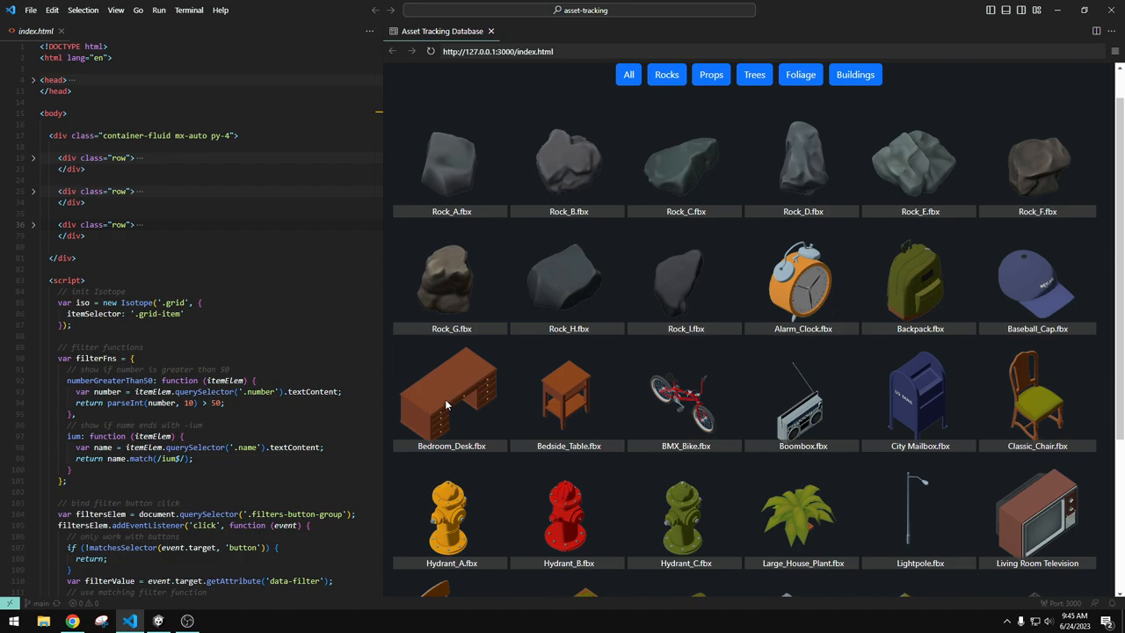
mouse_move(801, 427)
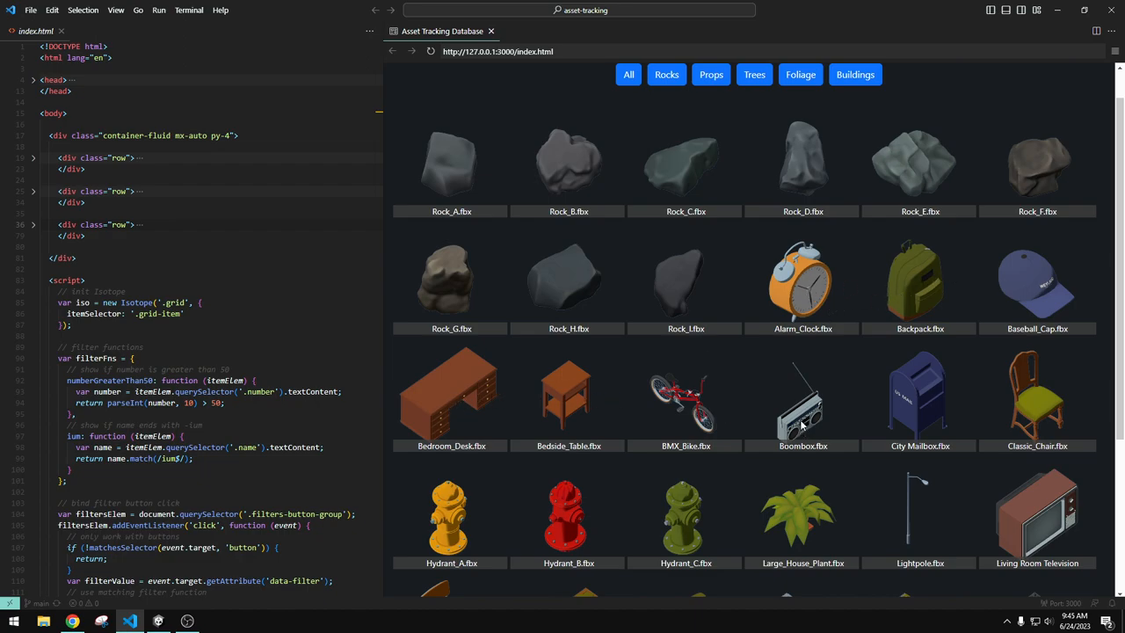
scroll(down, 3)
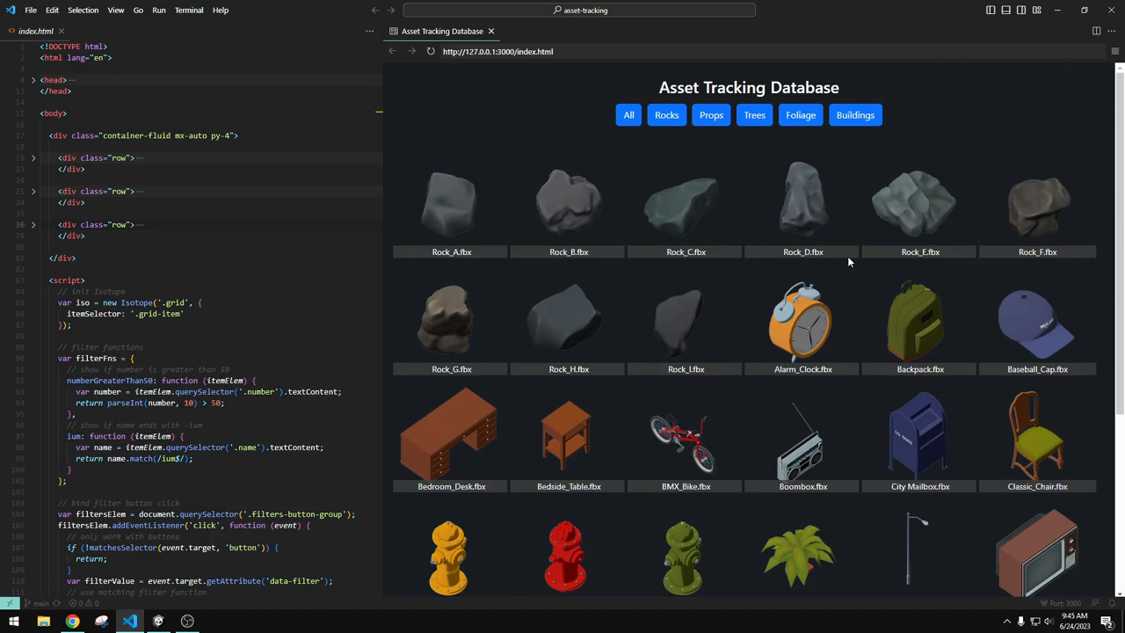
mouse_move(636, 202)
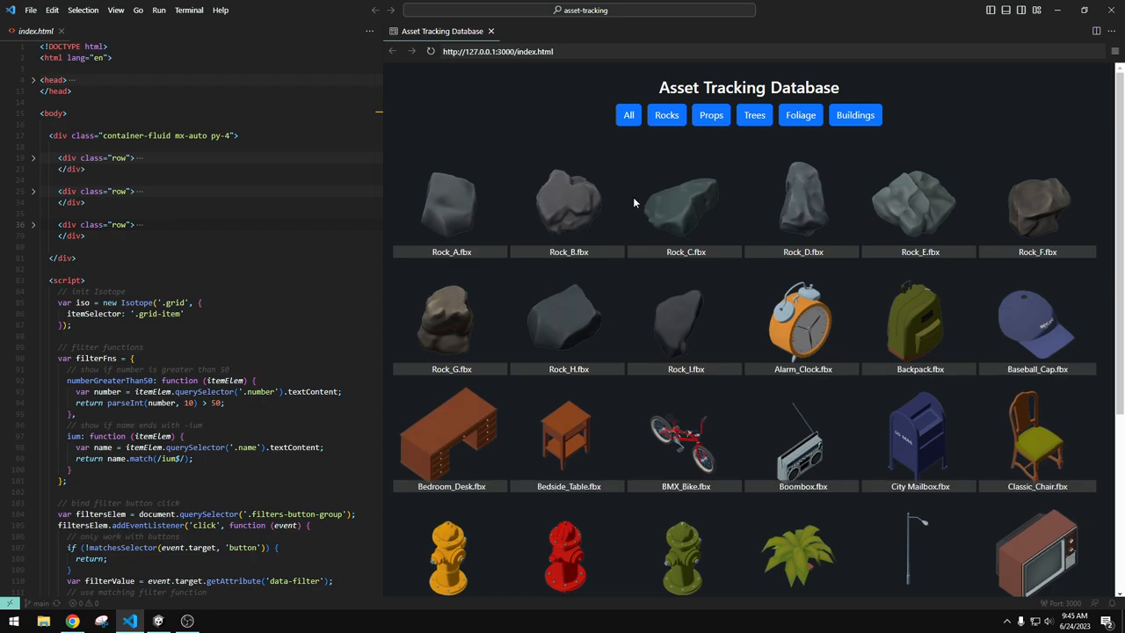
mouse_move(752, 309)
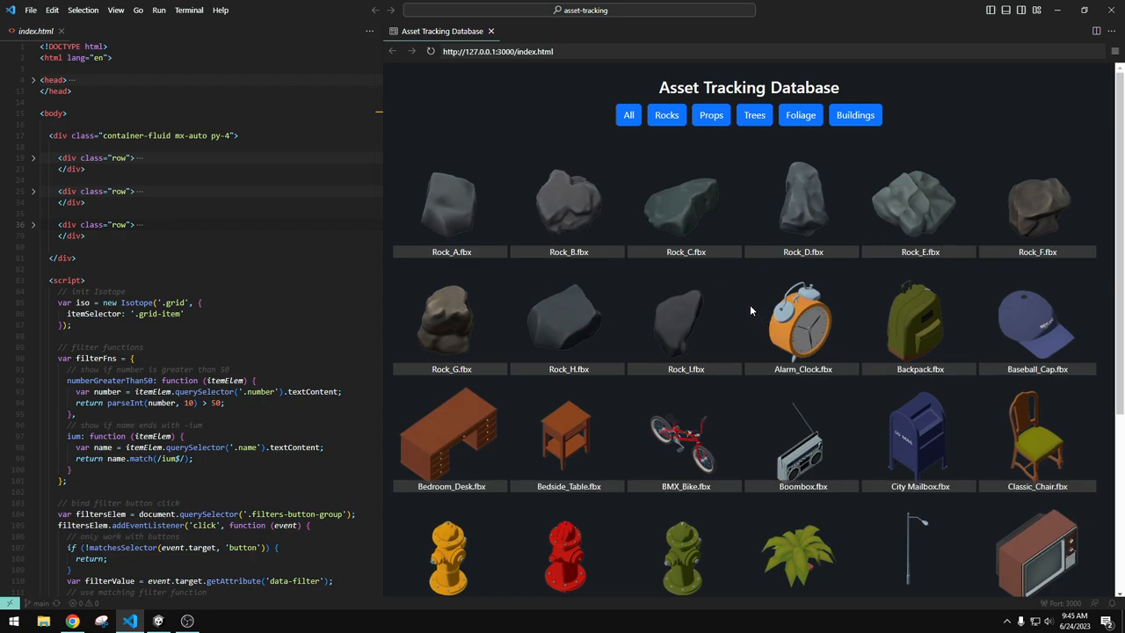
mouse_move(643, 312)
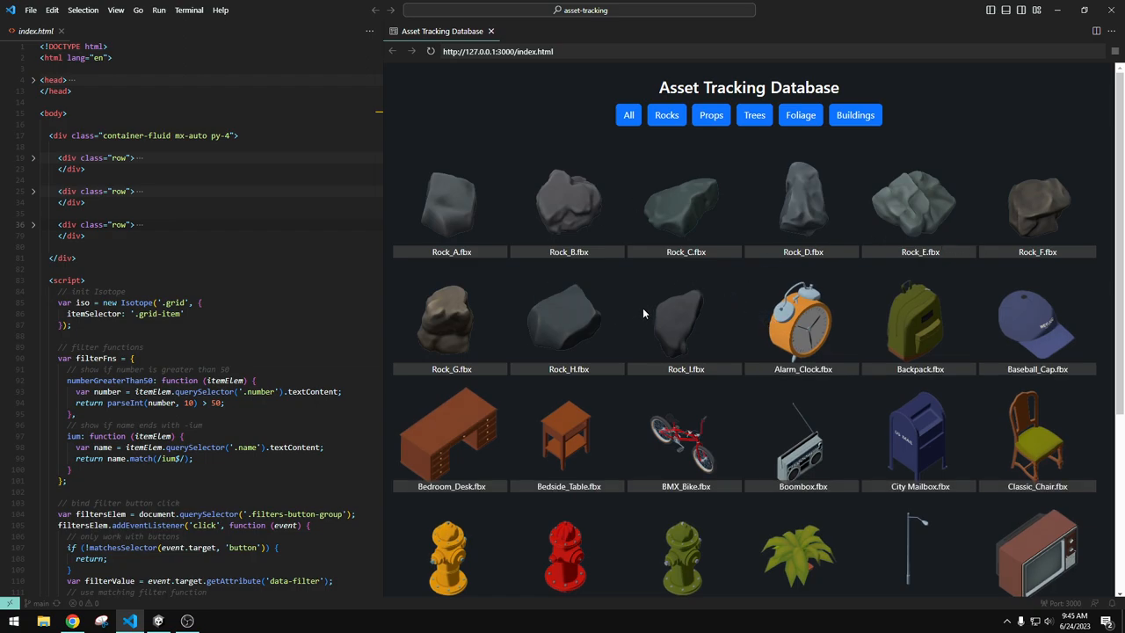
scroll(down, 3)
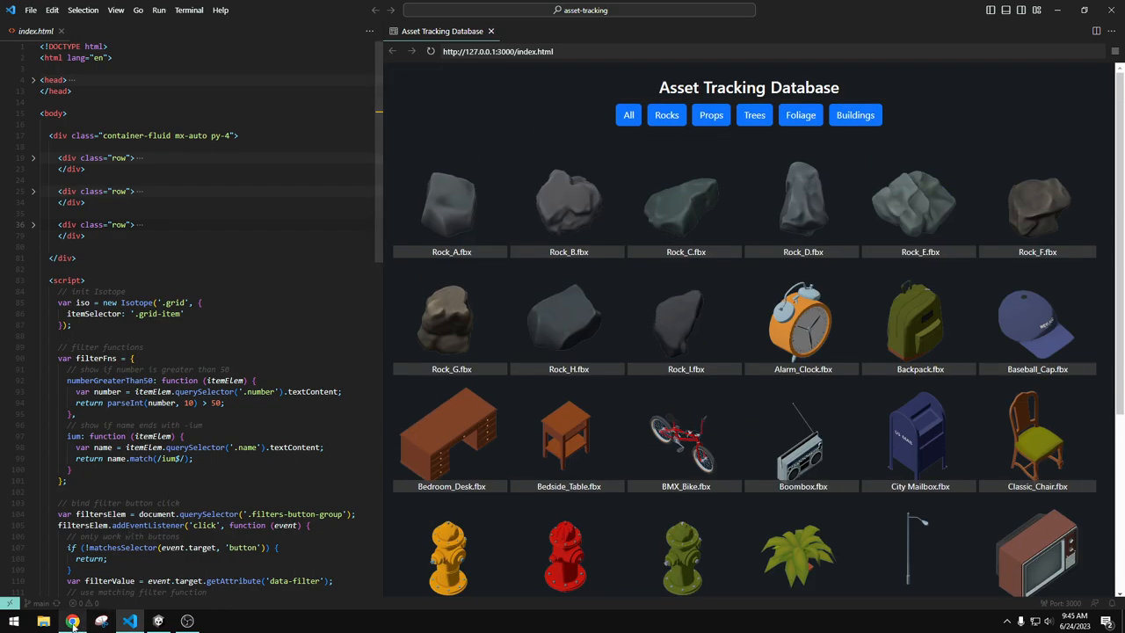
click(73, 622)
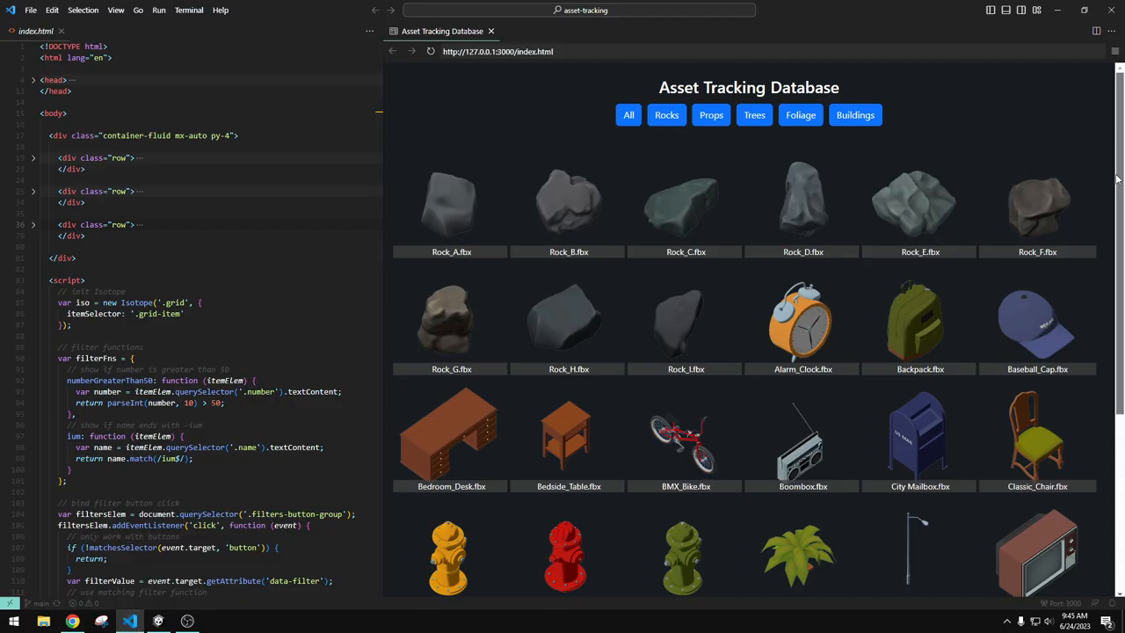
mouse_move(974, 136)
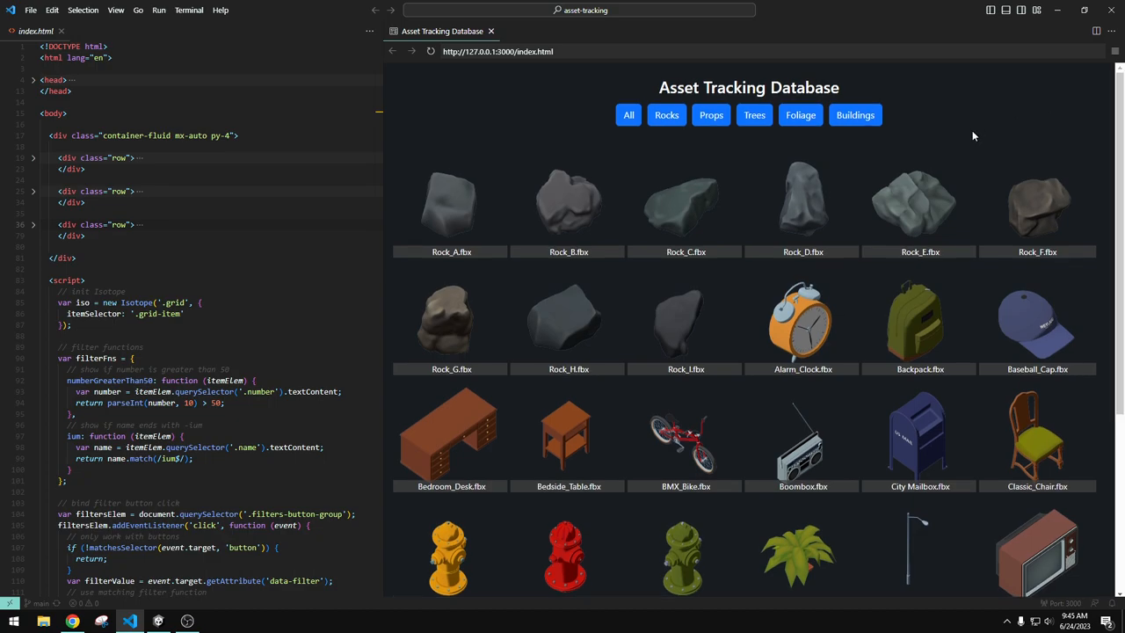
mouse_move(947, 140)
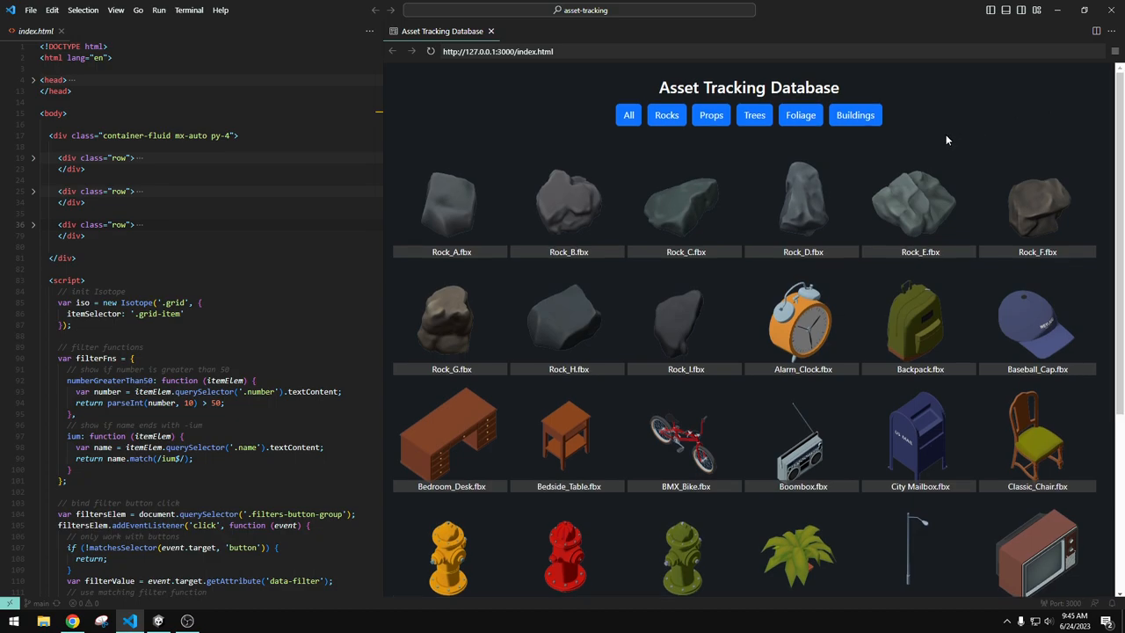
click(74, 622)
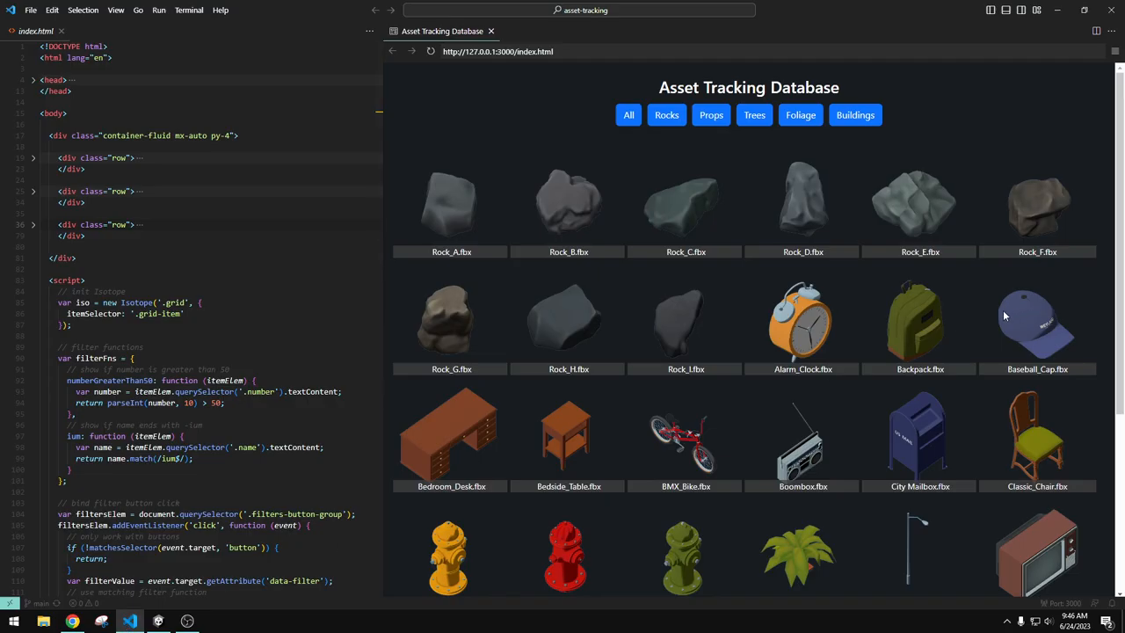
scroll(down, 3)
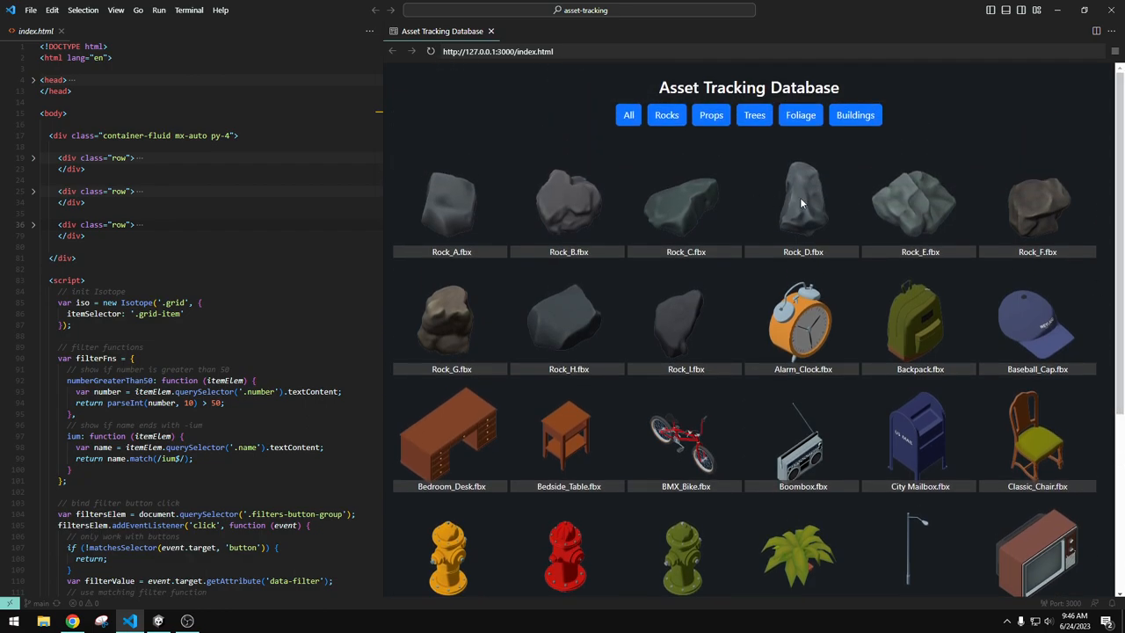
mouse_move(851, 302)
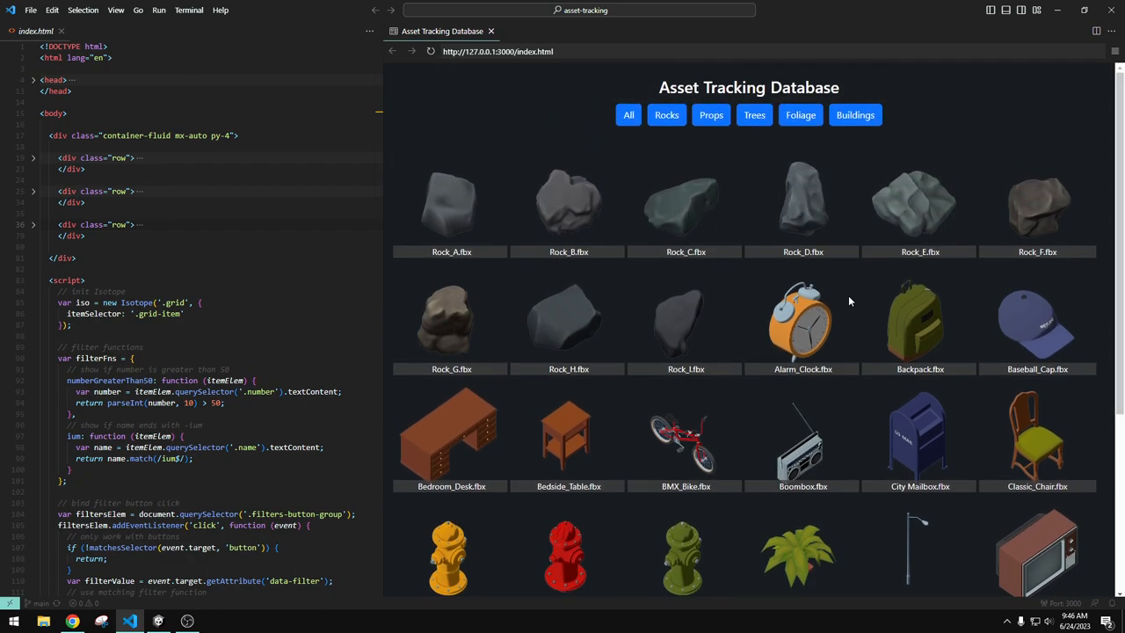
scroll(down, 3)
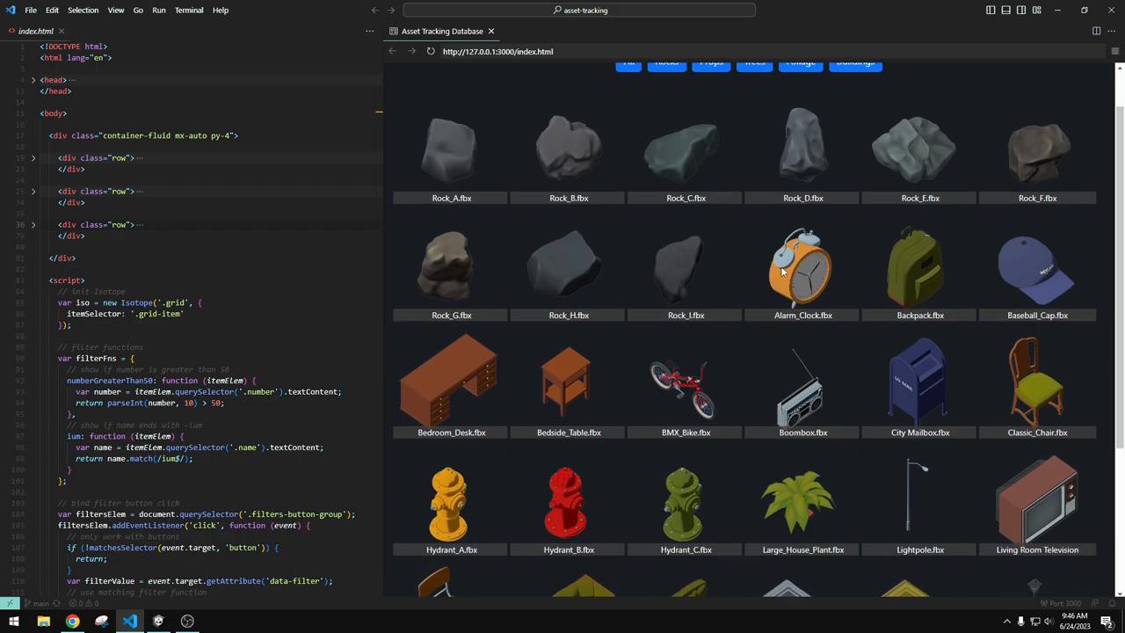
scroll(down, 3)
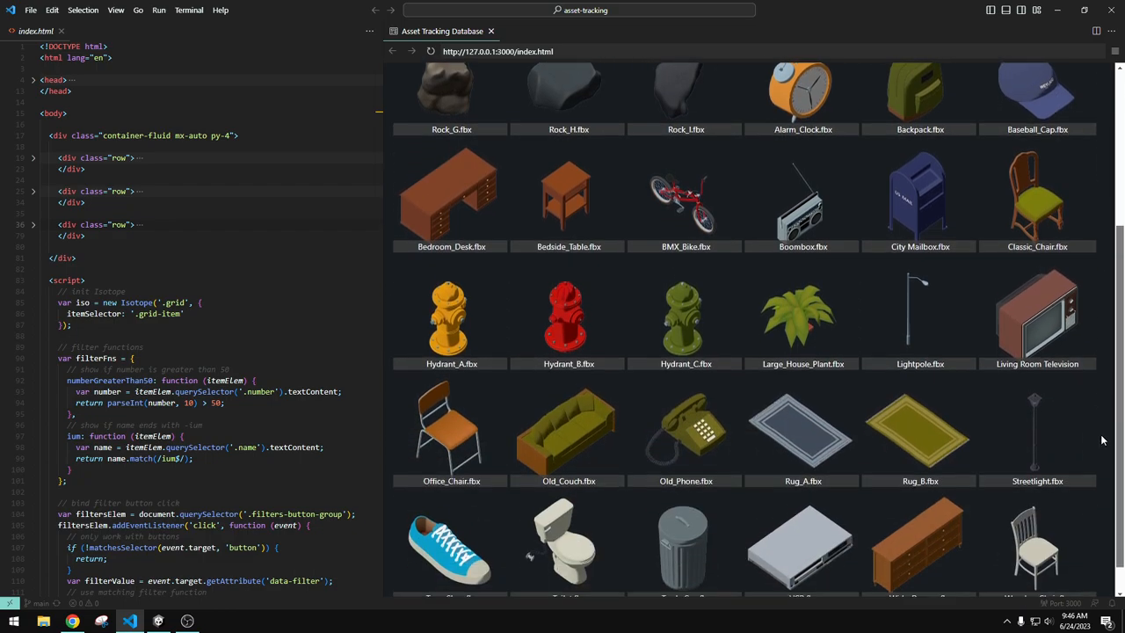
scroll(down, 3)
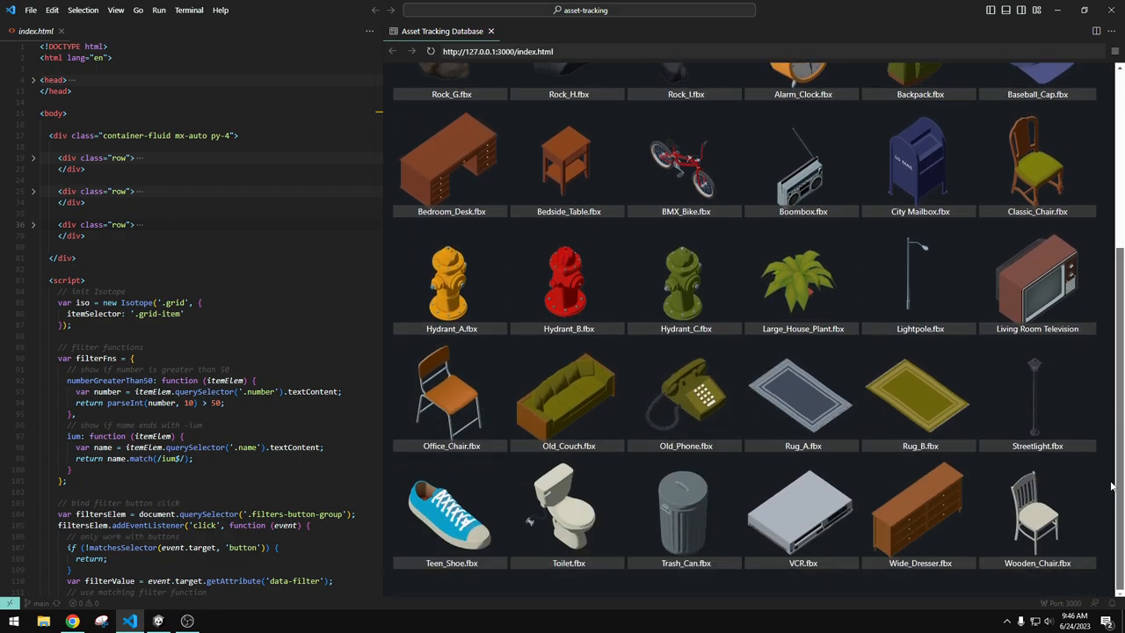
mouse_move(1115, 482)
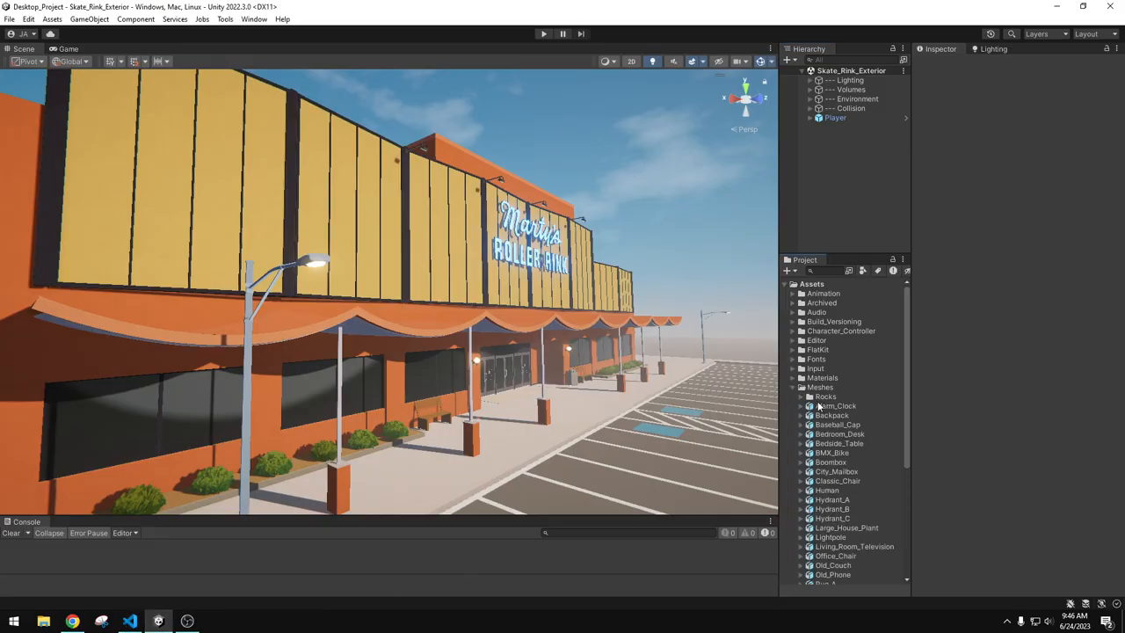
Preview the Alarm_Clock, Hydrant_B and Boombox models in the Inspector
click(835, 404)
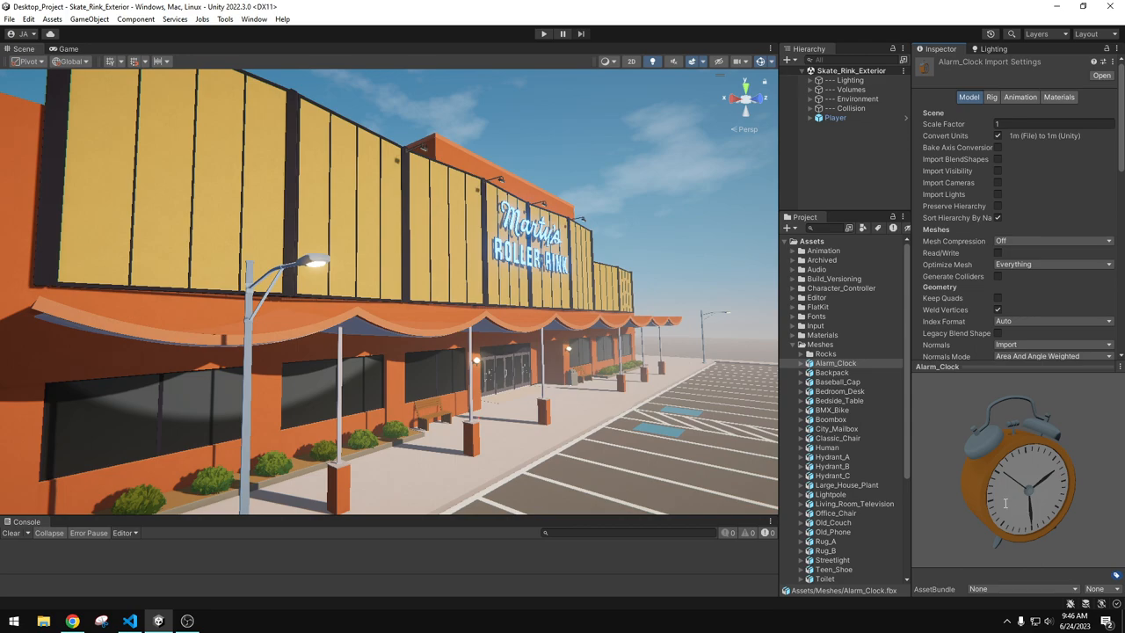
mouse_move(1005, 455)
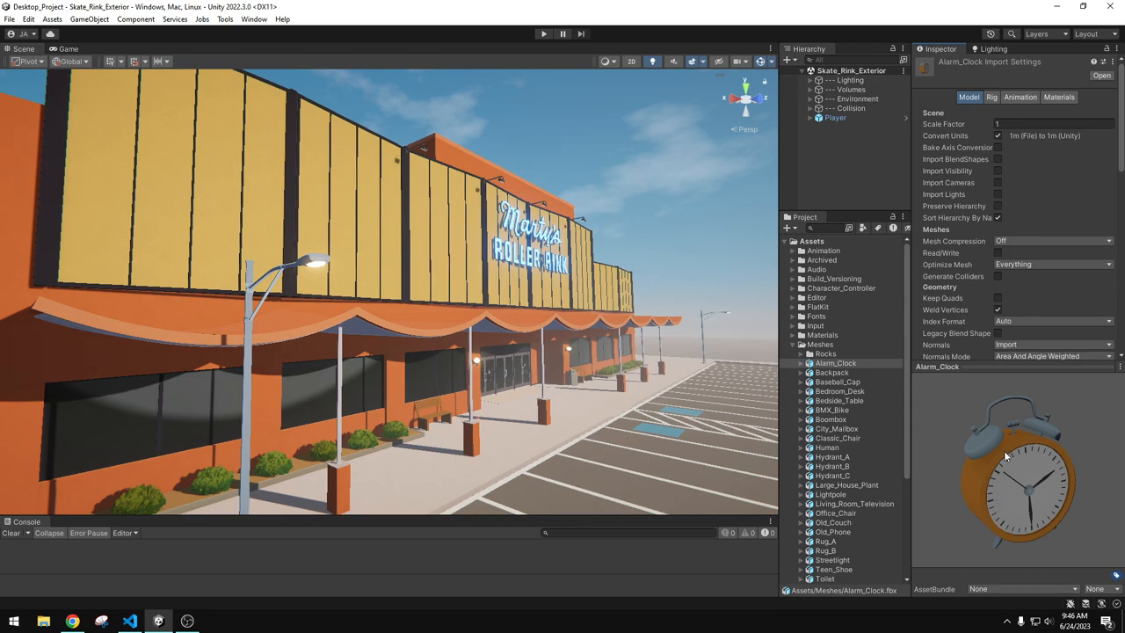
mouse_move(993, 481)
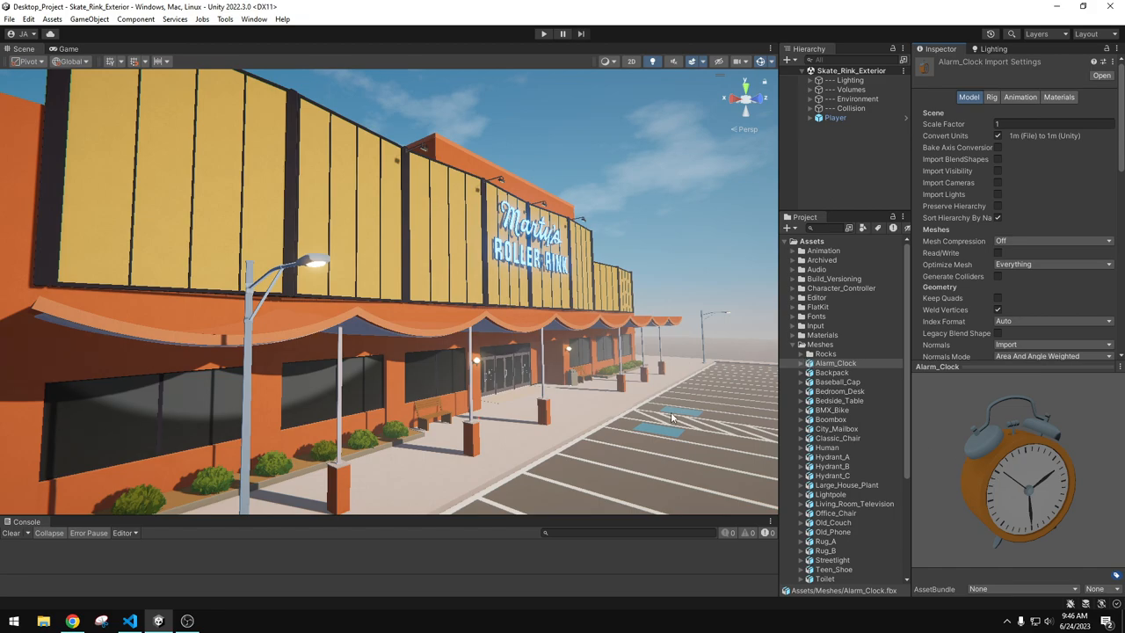
mouse_move(859, 472)
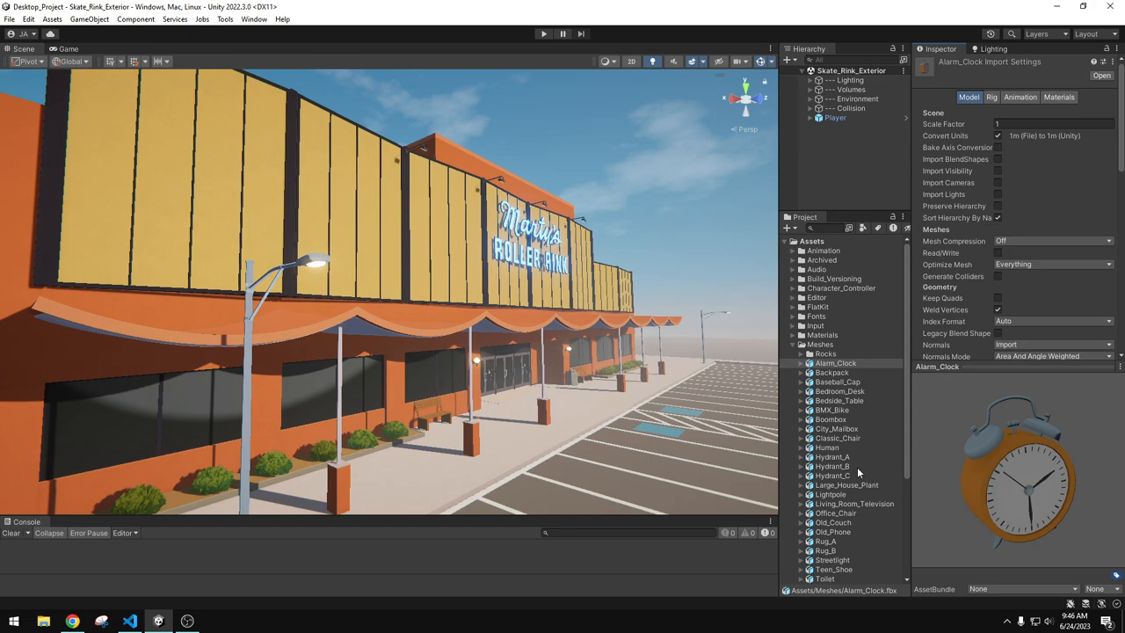
click(832, 465)
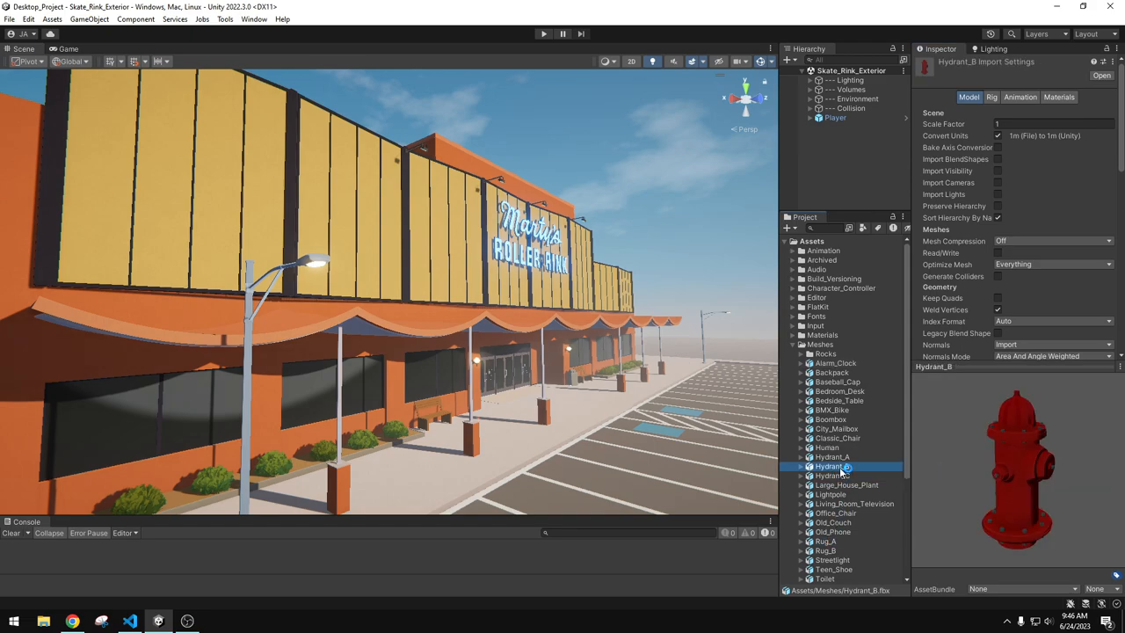
click(829, 418)
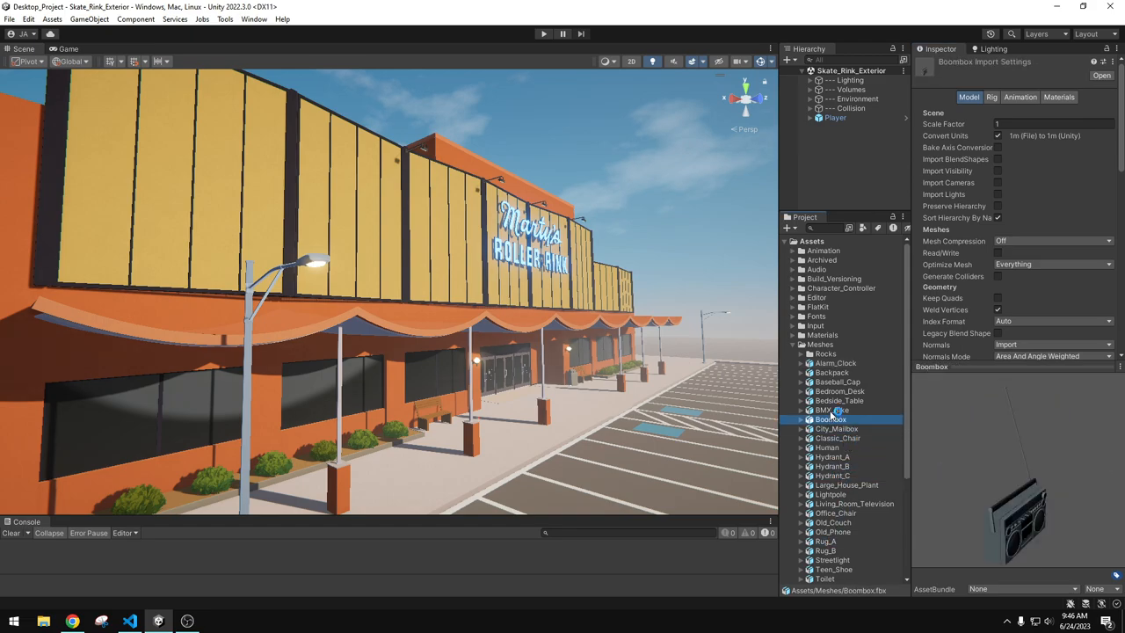
Switch to RapidIcon's Asset Store page and play its promo video
click(831, 409)
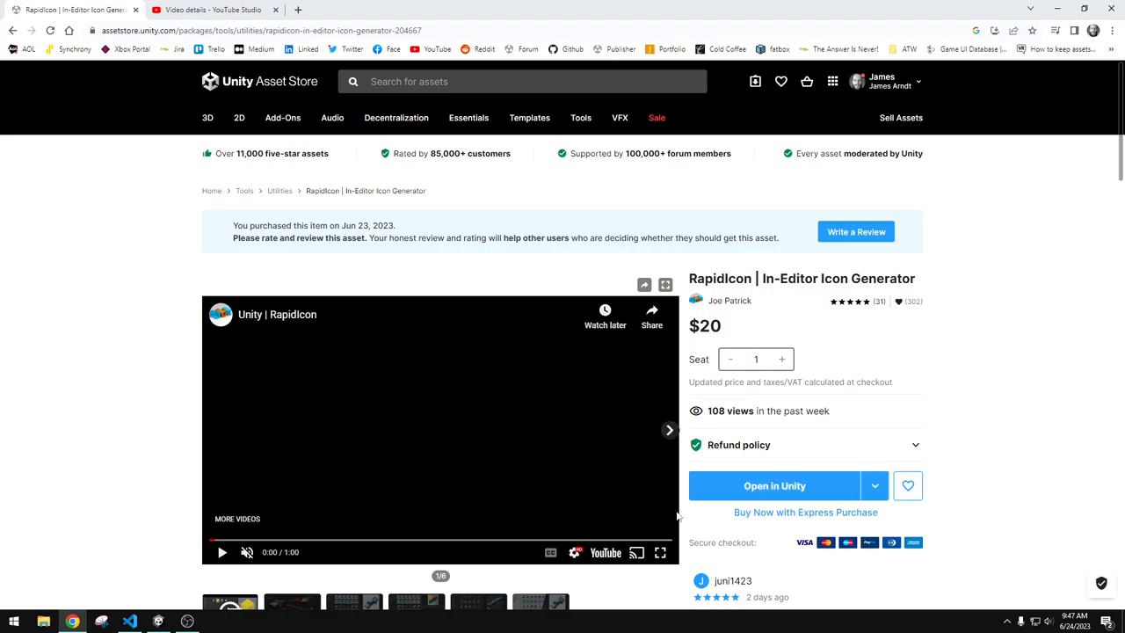
click(661, 552)
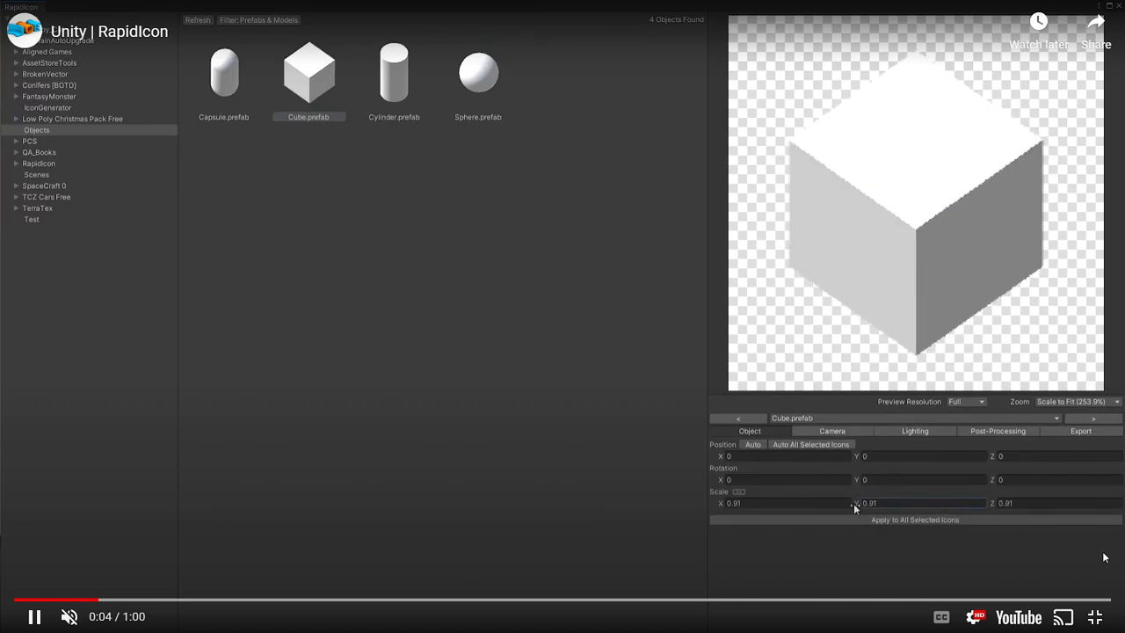
click(752, 443)
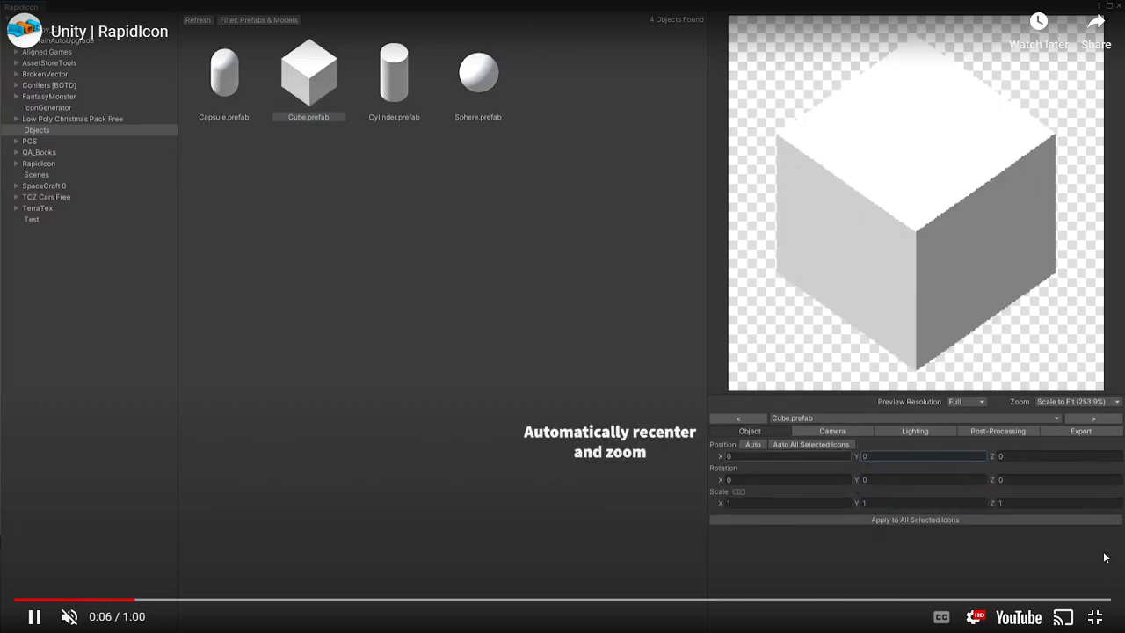
click(830, 430)
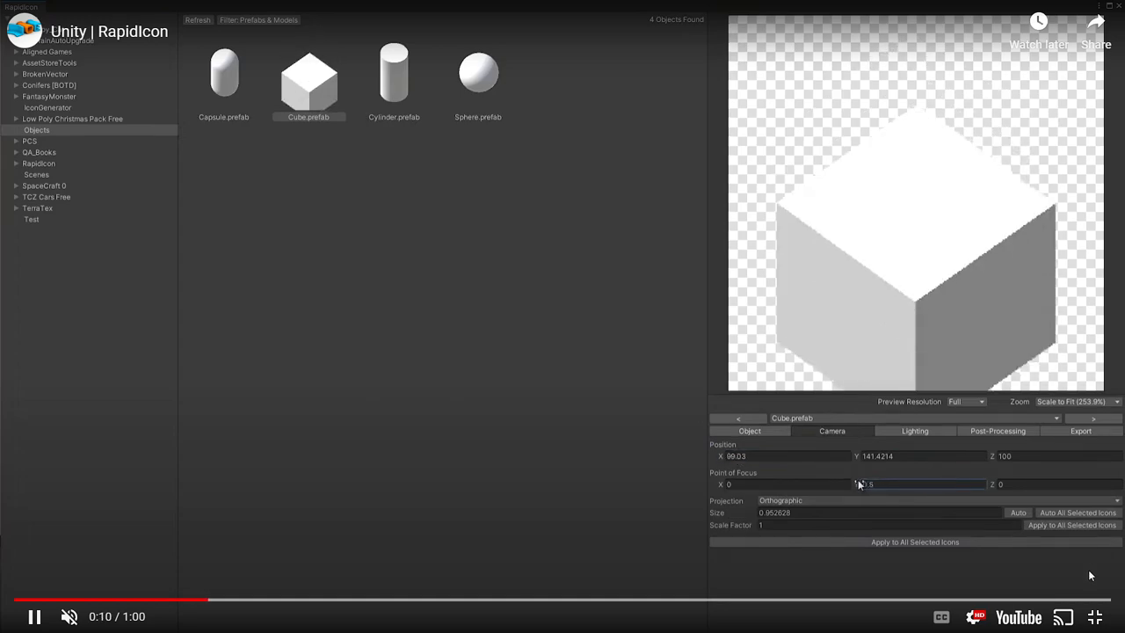
text(0)
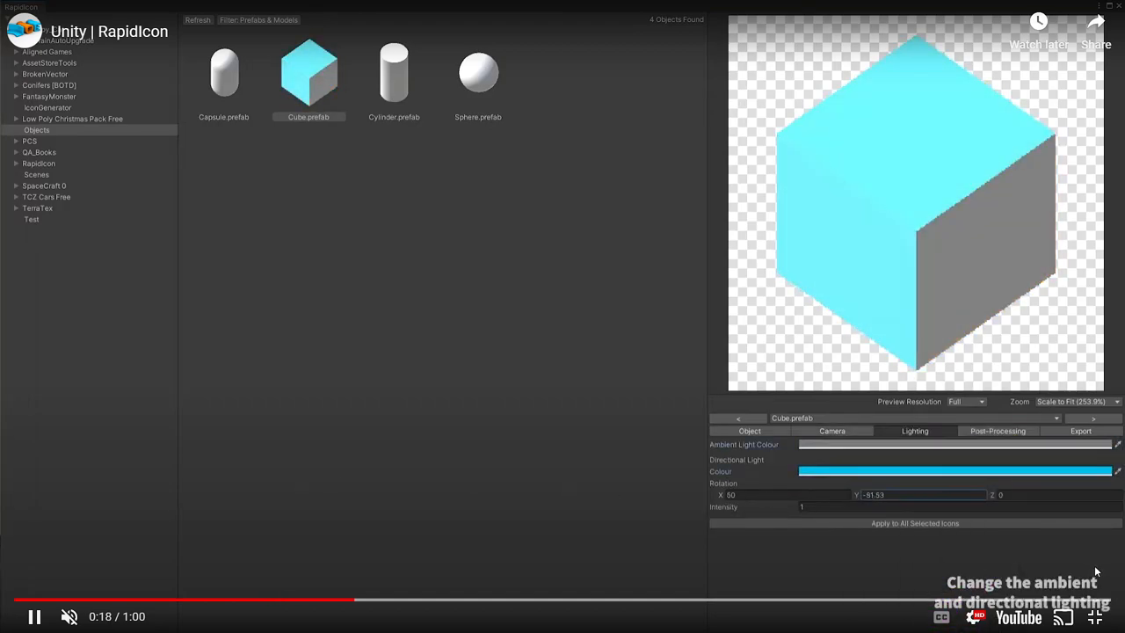
click(998, 430)
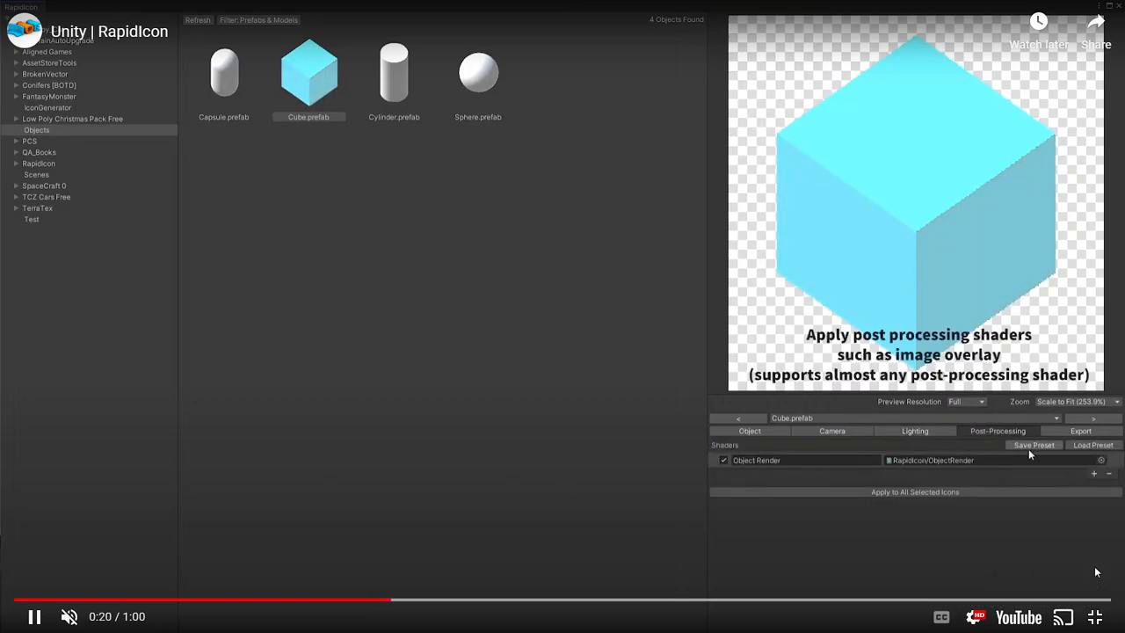
click(1093, 475)
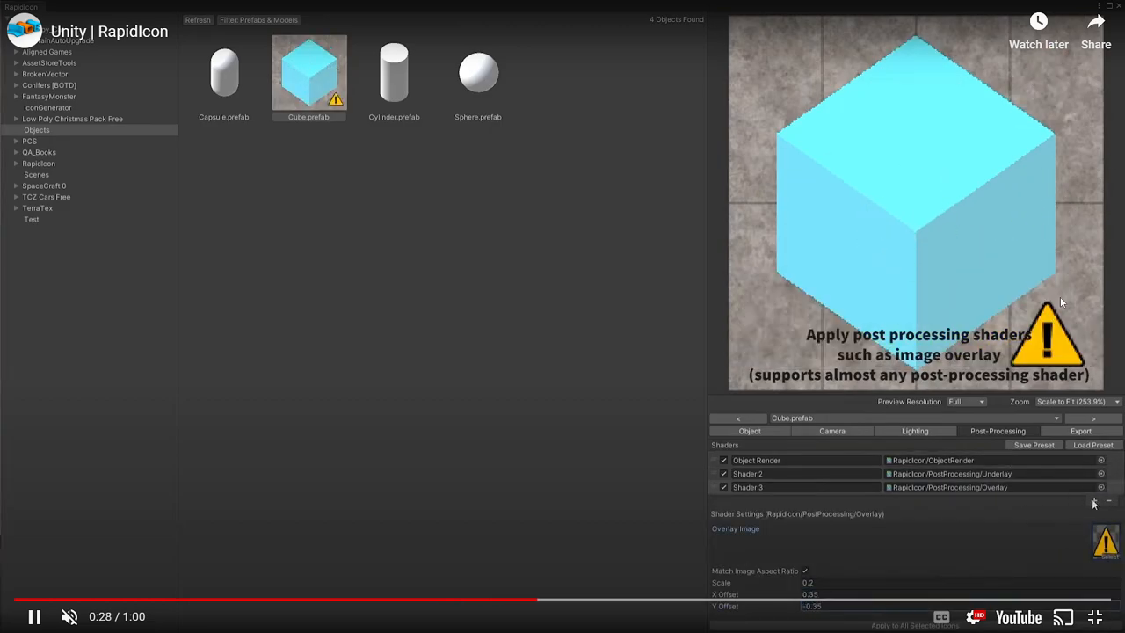
click(1093, 513)
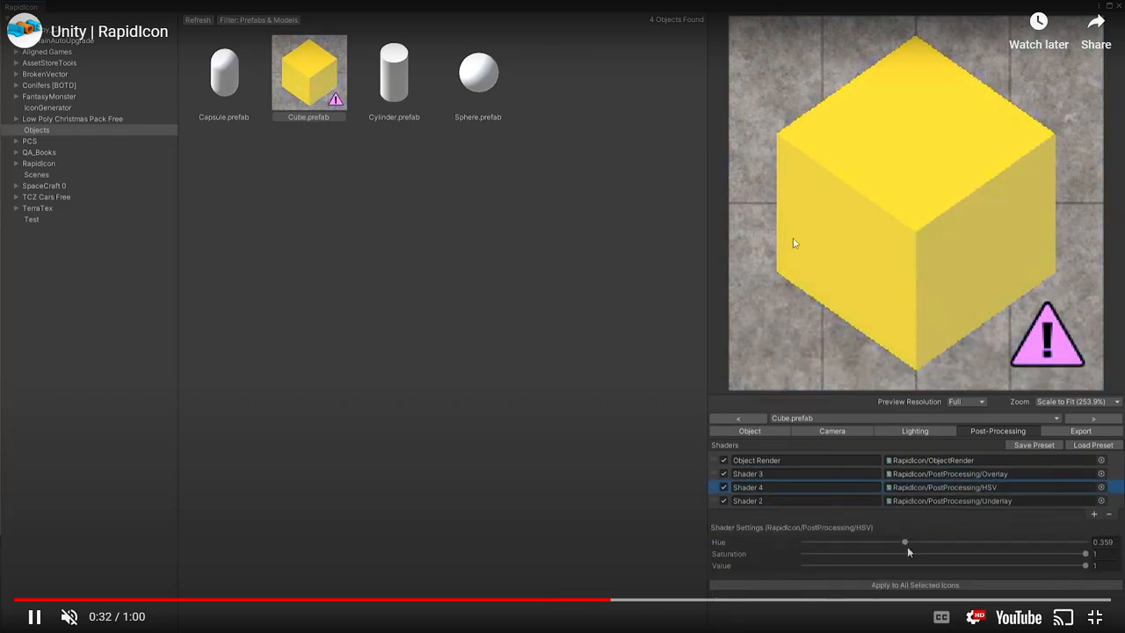
drag(1093, 566, 801, 565)
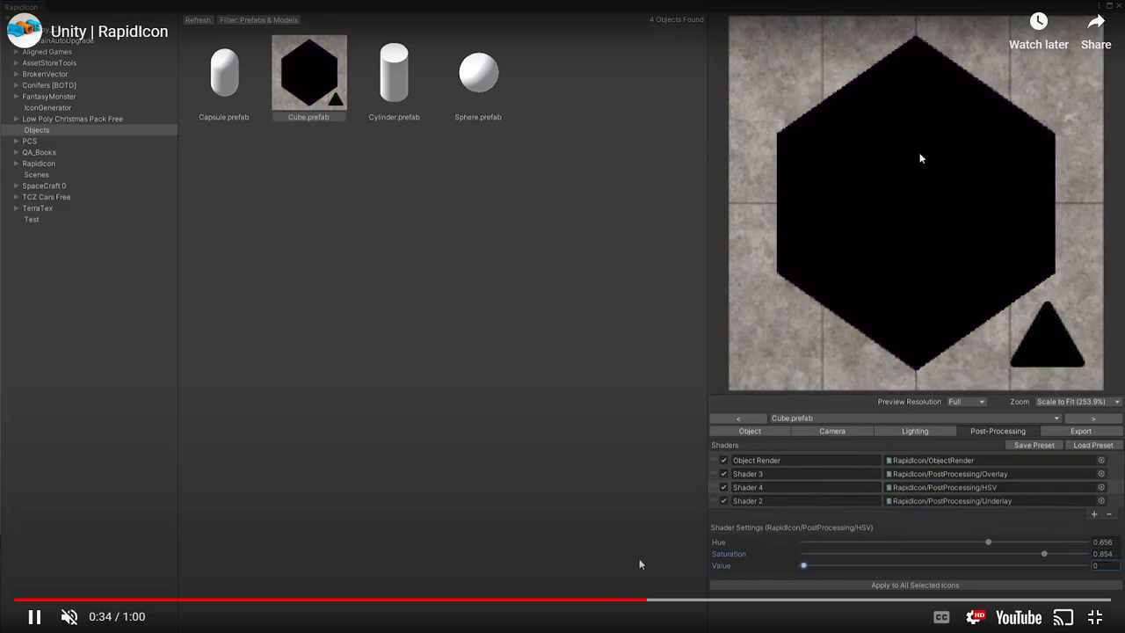
click(1033, 445)
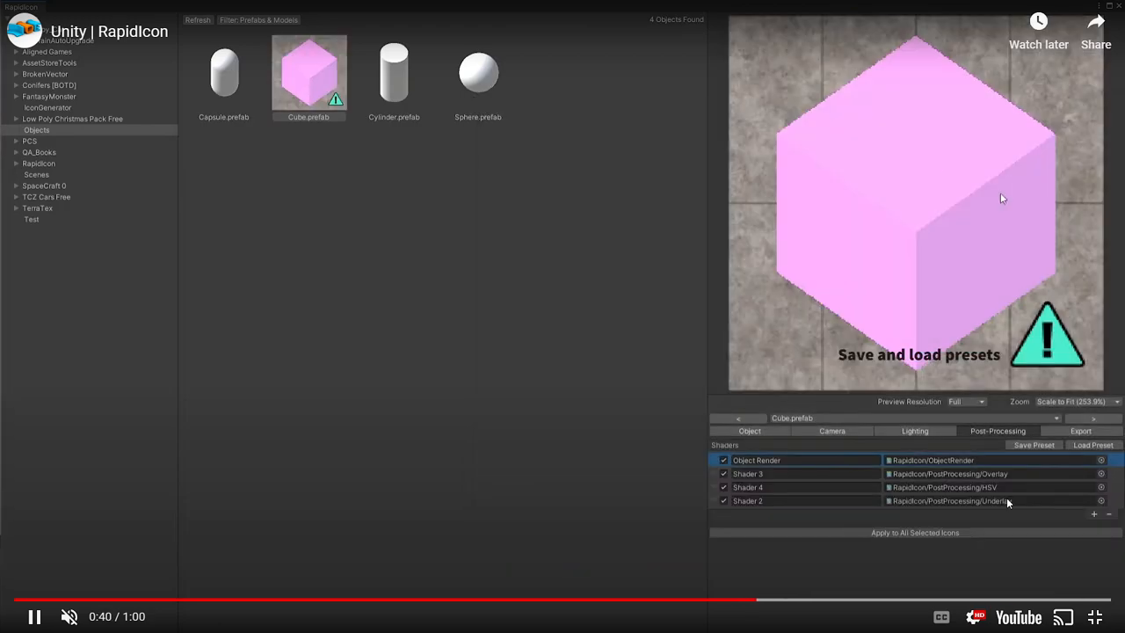
click(1079, 430)
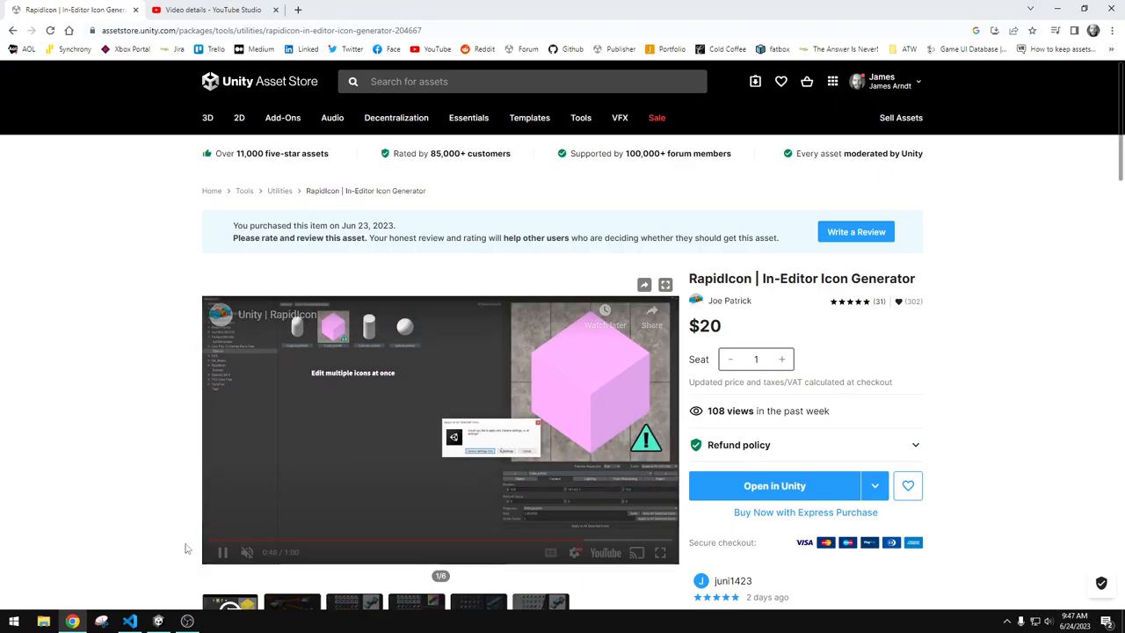
Switch back to the Unity Skate Rink project and select the Meshes folder
click(158, 622)
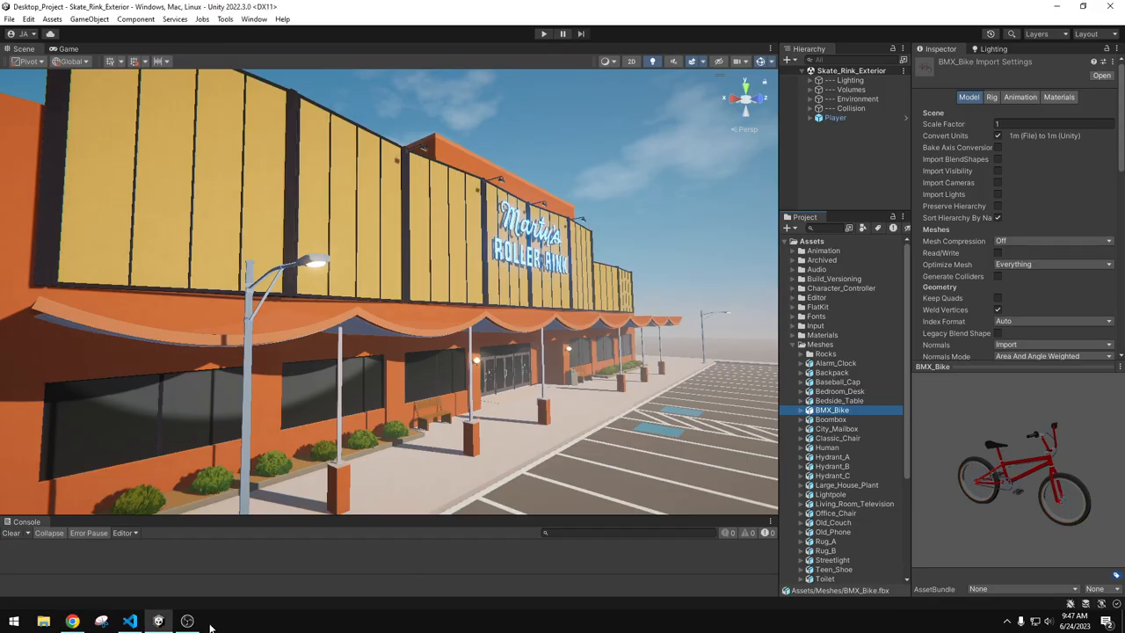
mouse_move(619, 277)
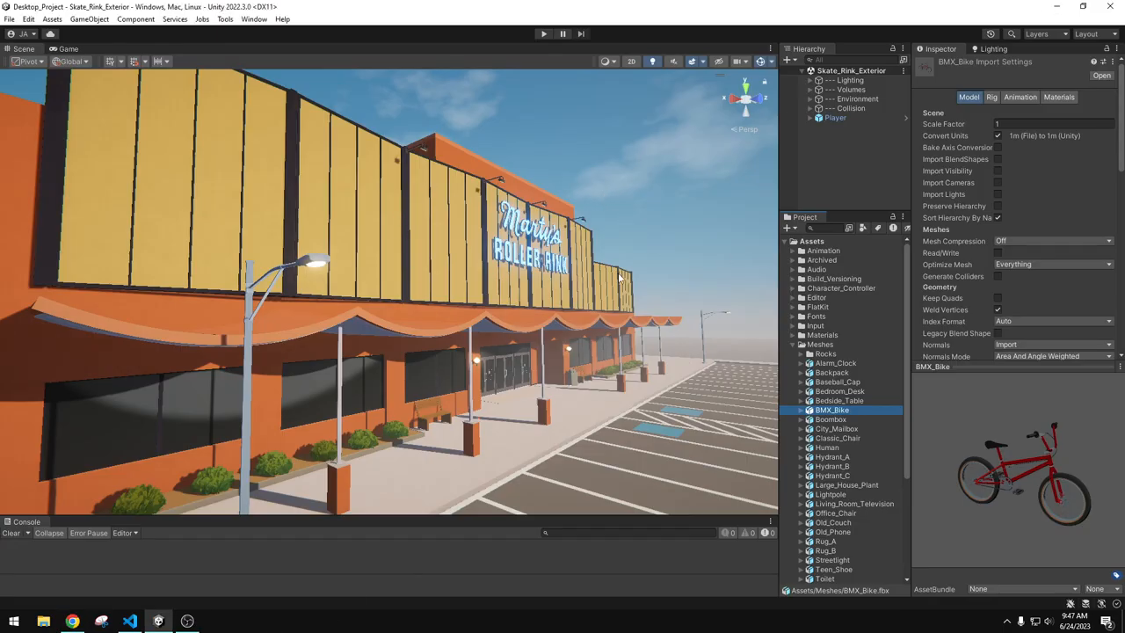
mouse_move(671, 288)
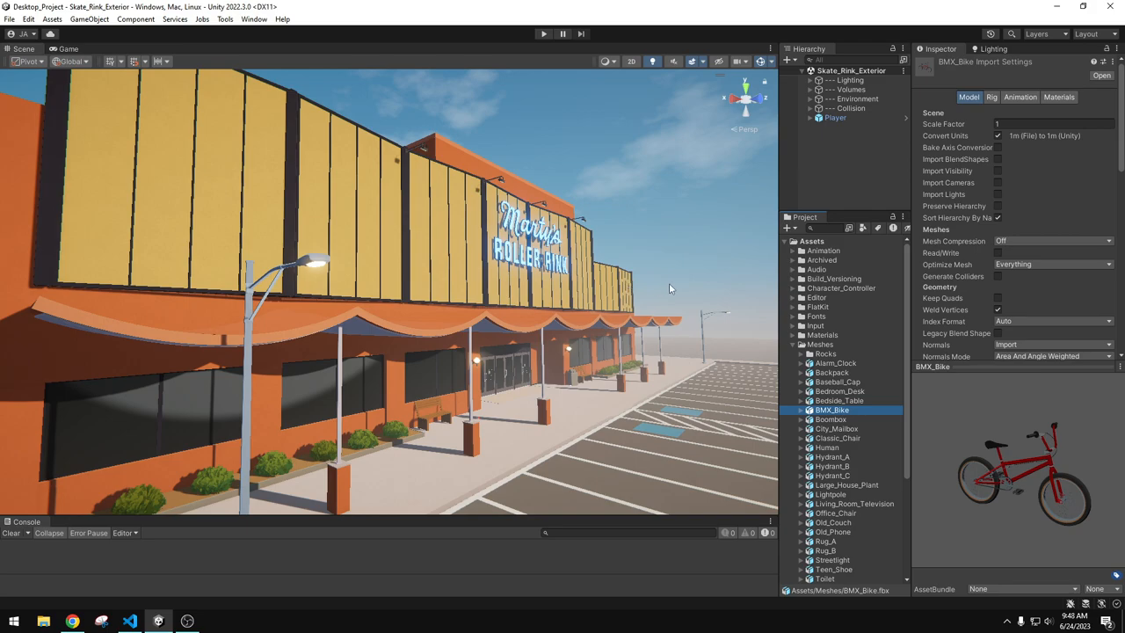
click(819, 343)
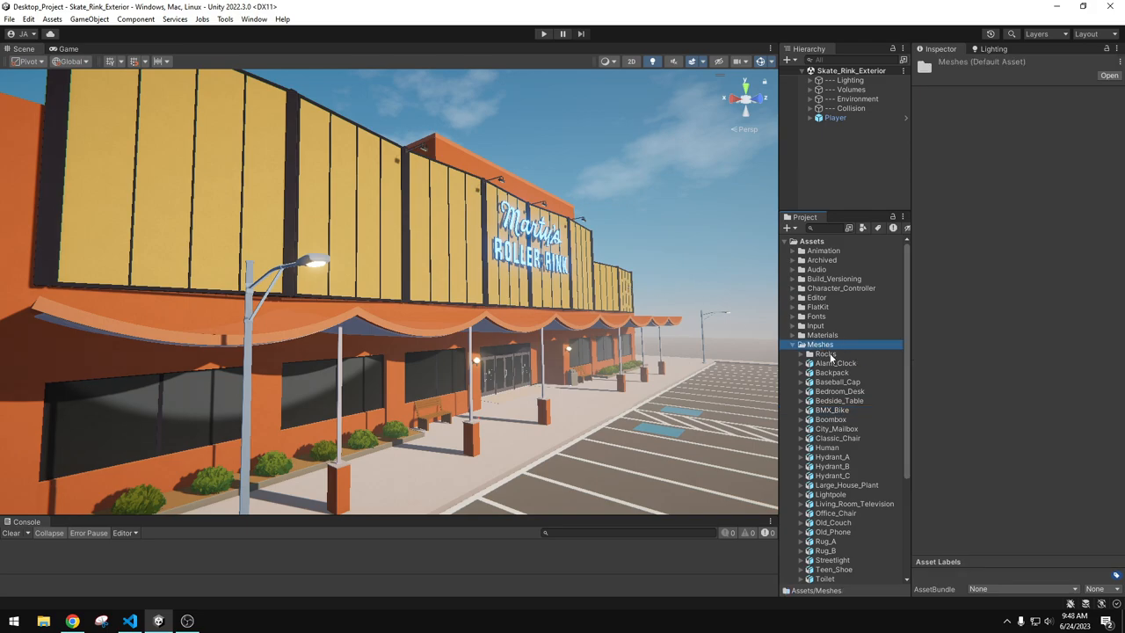
mouse_move(832, 351)
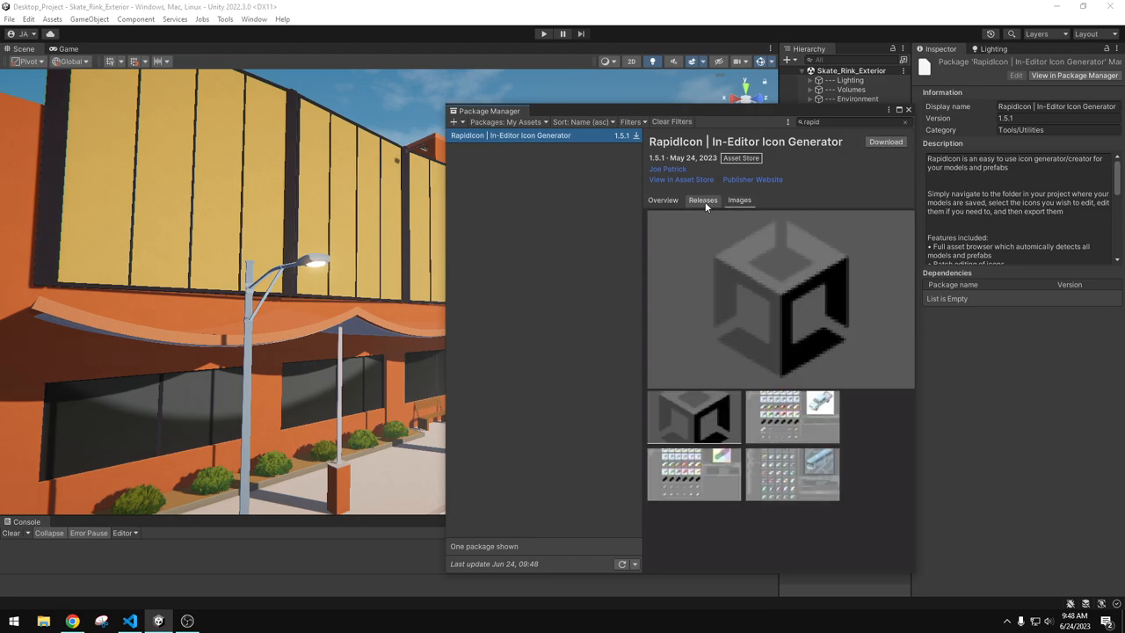
Show the Releases notes for RapidIcon In-Editor Icon Generator 1.5.1 in Package Manager
click(702, 201)
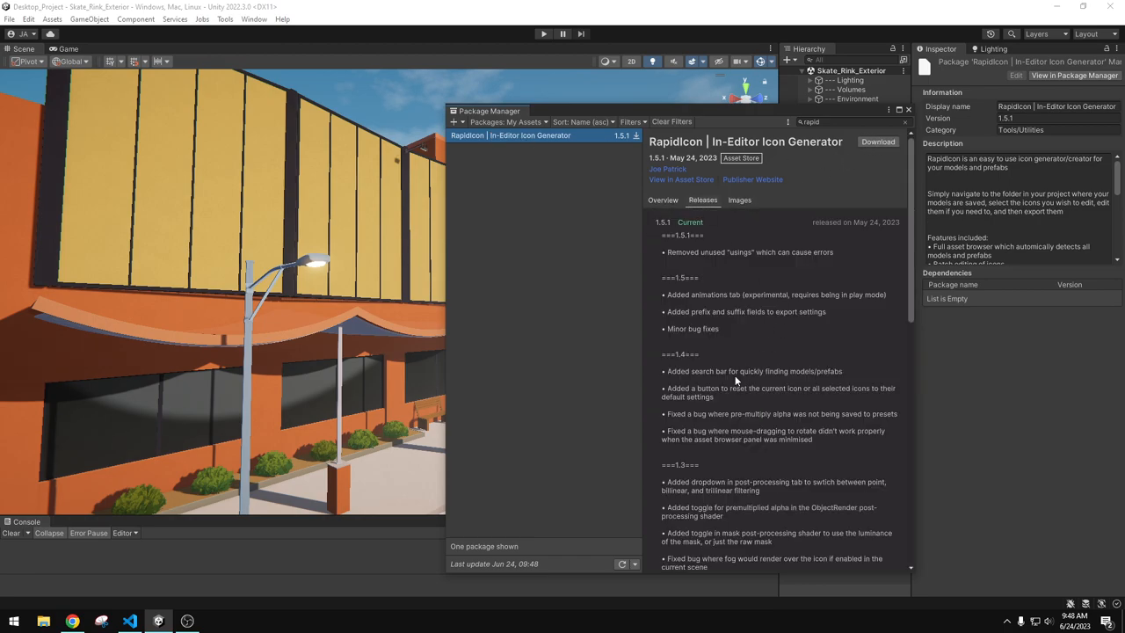
mouse_move(805, 348)
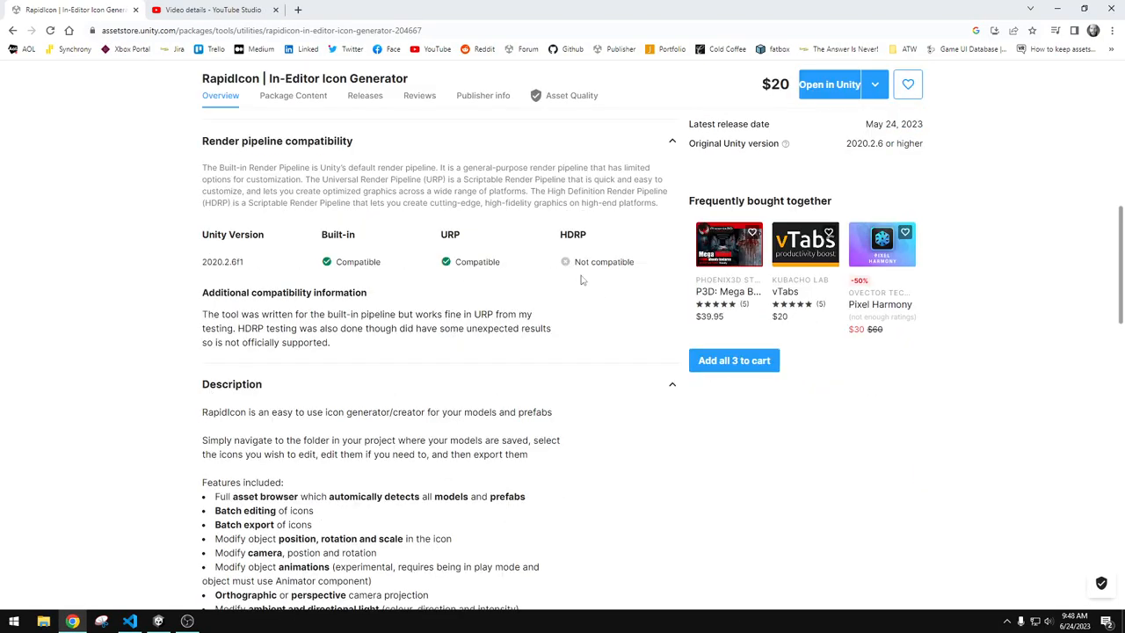
Scroll the RapidIcon Asset Store page through Render pipeline compatibility and Description
double_click(621, 262)
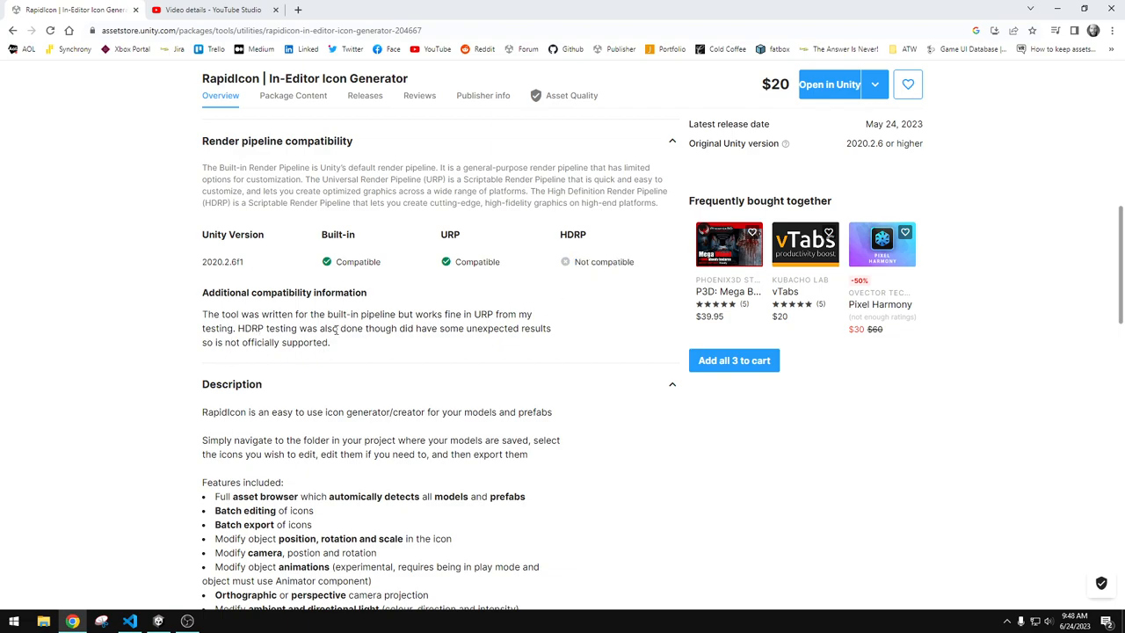
scroll(down, 3)
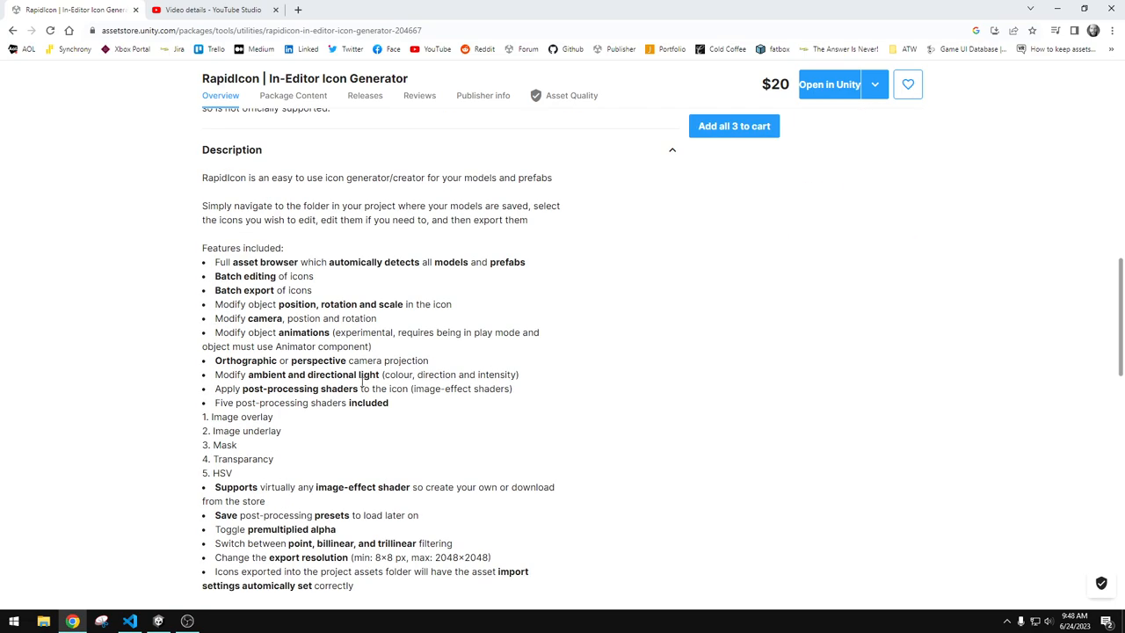
scroll(down, 3)
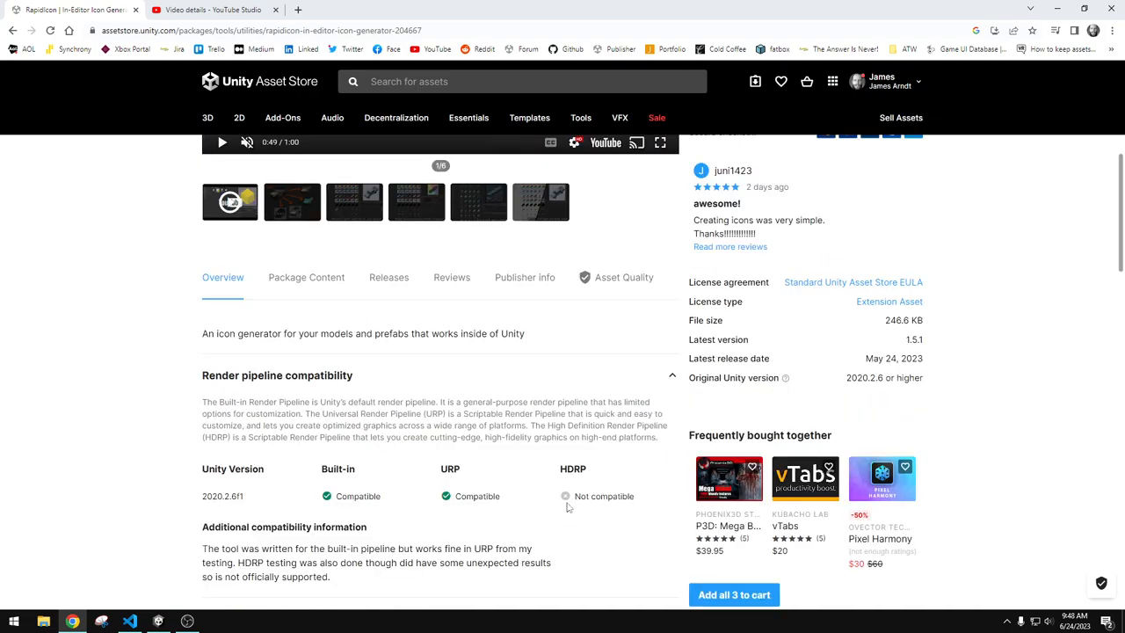
mouse_move(378, 478)
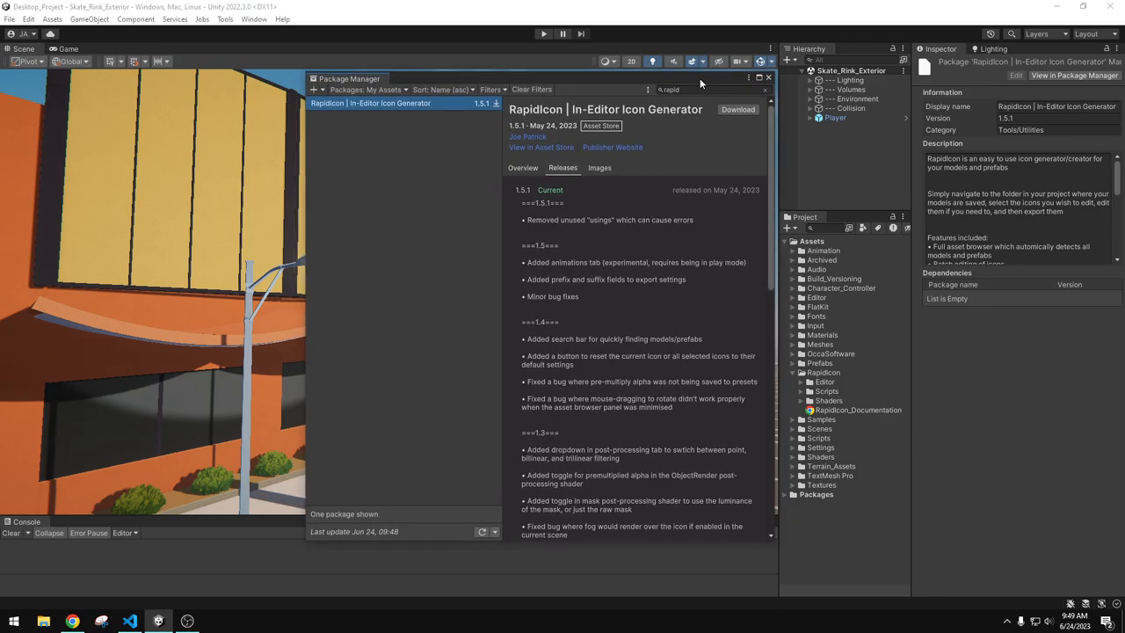
mouse_move(693, 86)
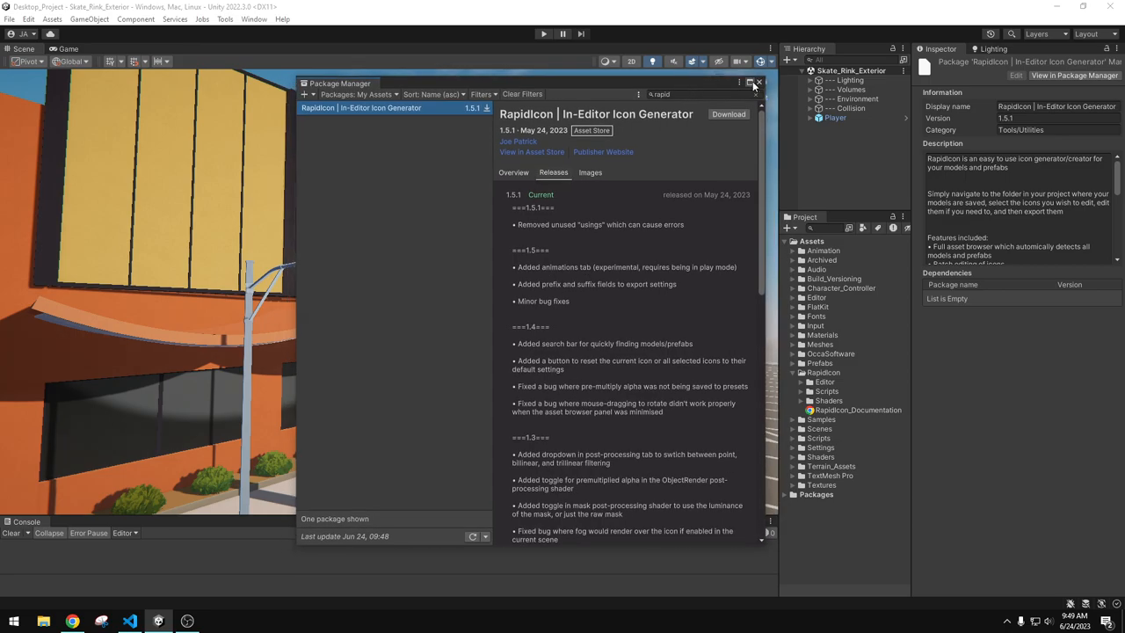
Close Package Manager and select the Rapidicon folder in the project assets
click(755, 82)
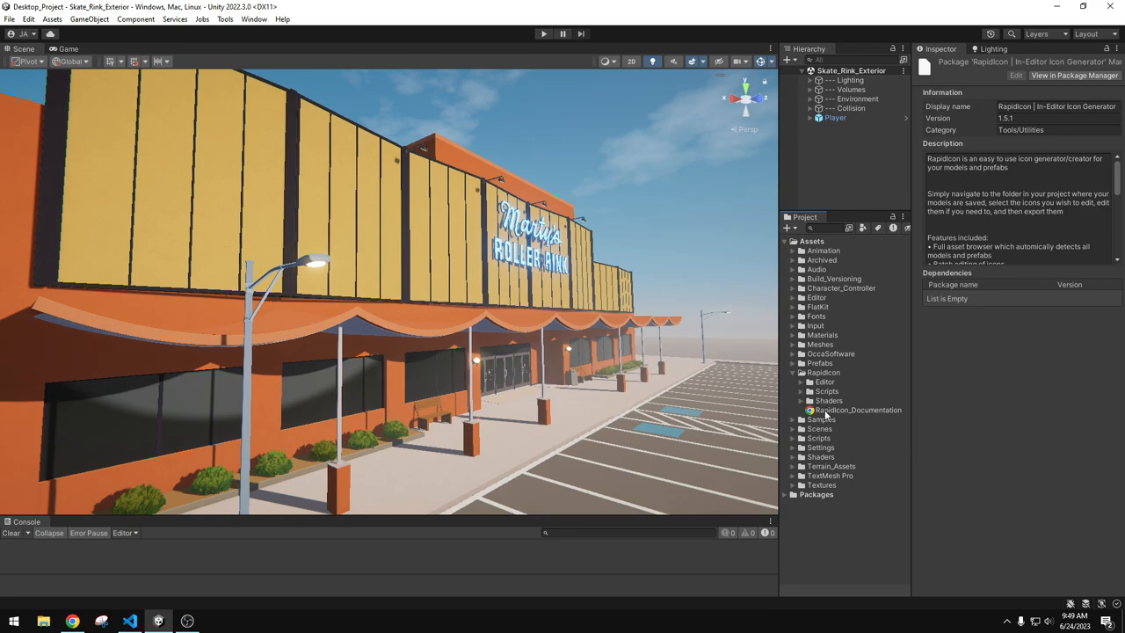
click(858, 409)
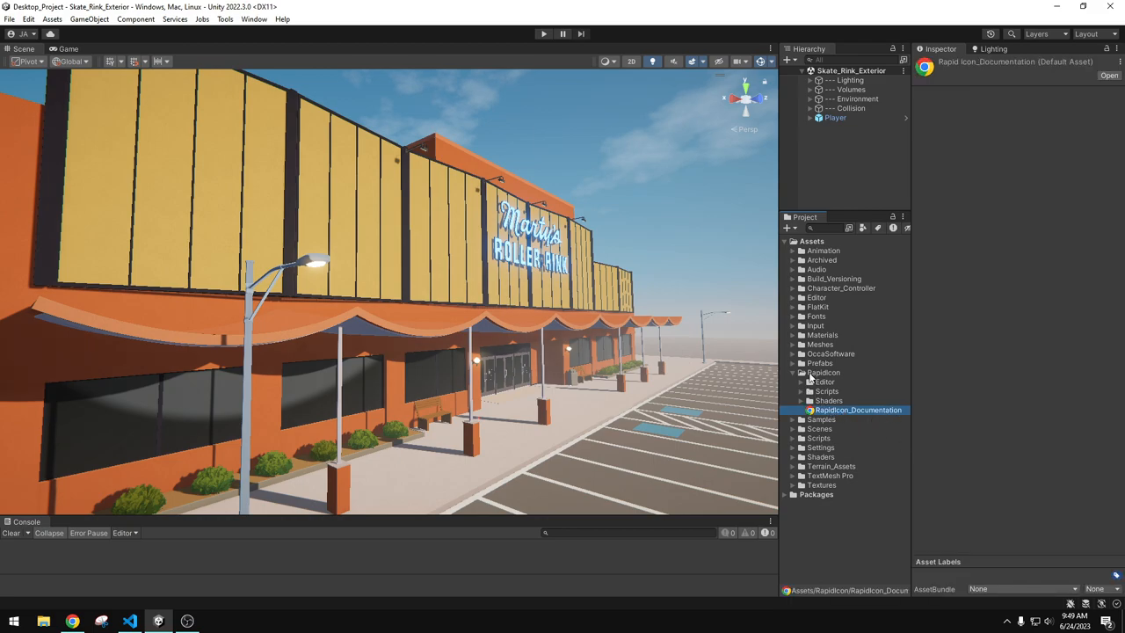
click(822, 372)
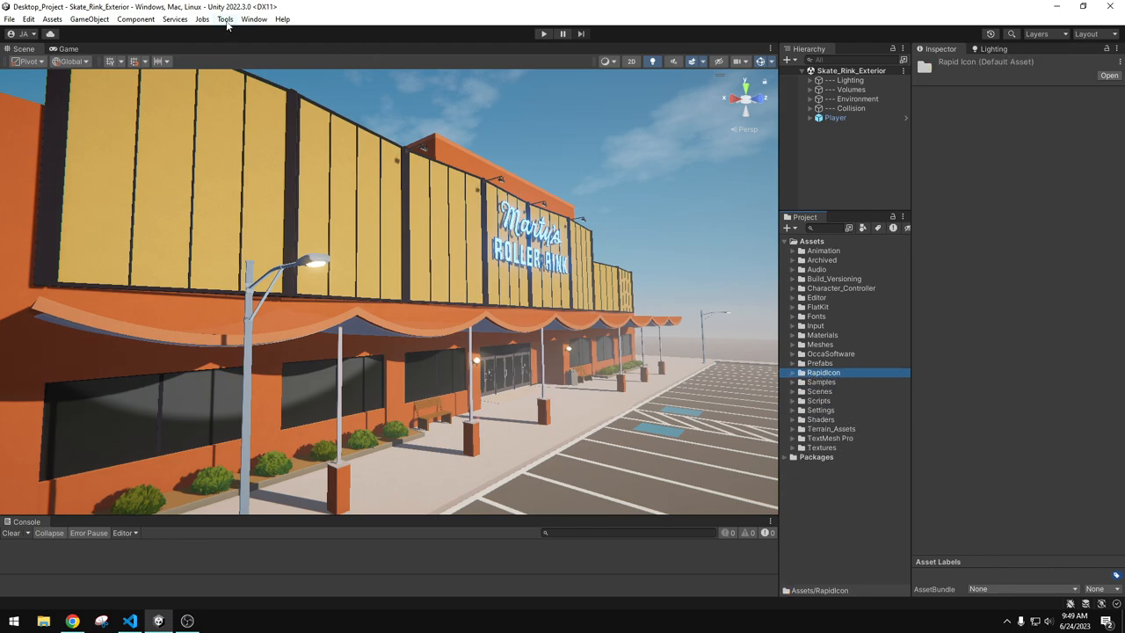
Browse the Tools menu's RapidIcon Utilities and RapidIcon entries
click(225, 18)
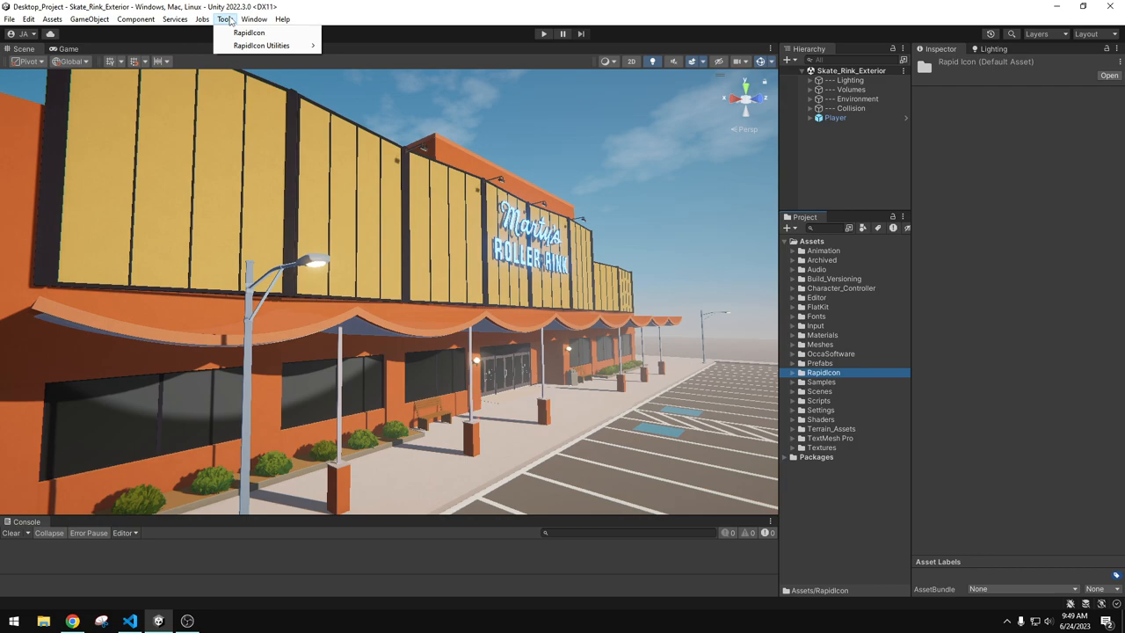
mouse_move(260, 45)
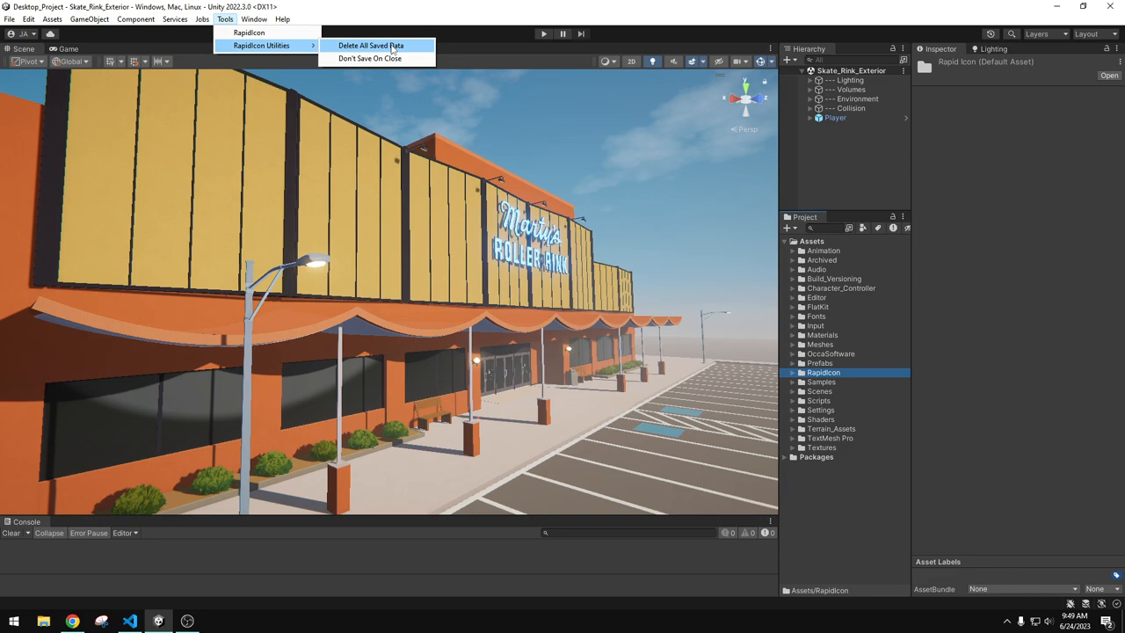
mouse_move(390, 46)
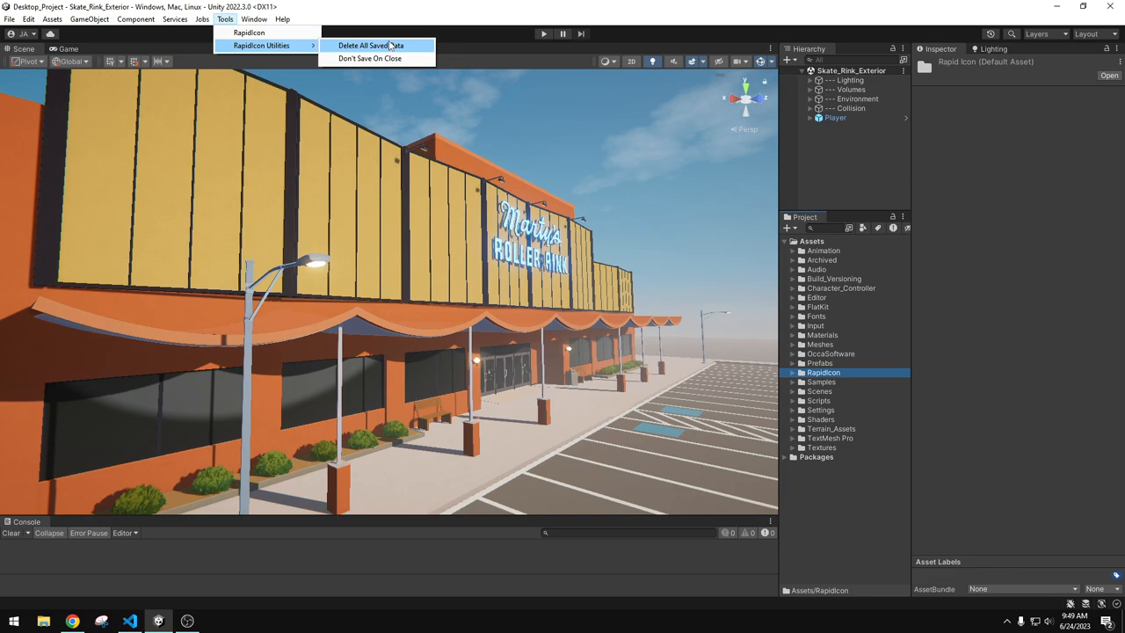
click(369, 46)
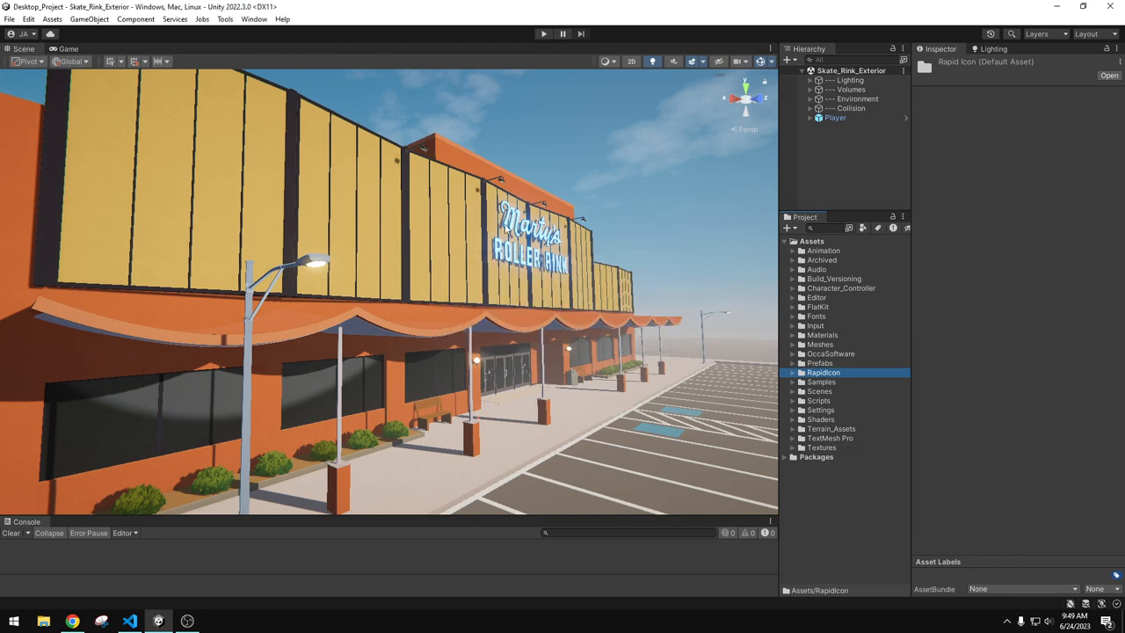
click(224, 18)
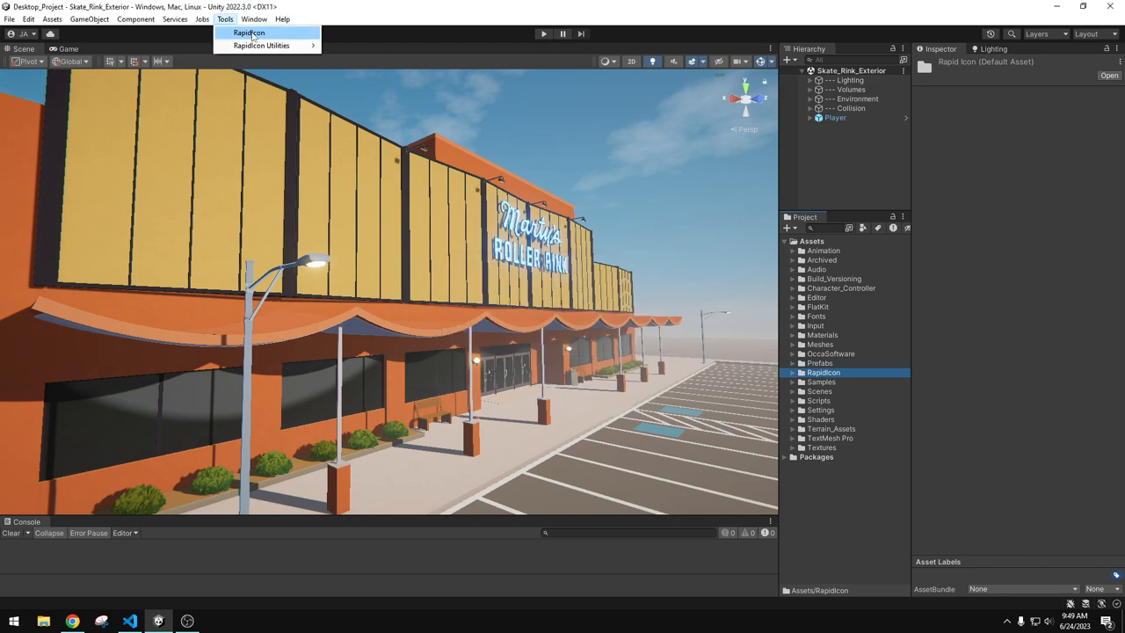
Launch the RapidIcon window and show the Meshes folder's models
click(250, 32)
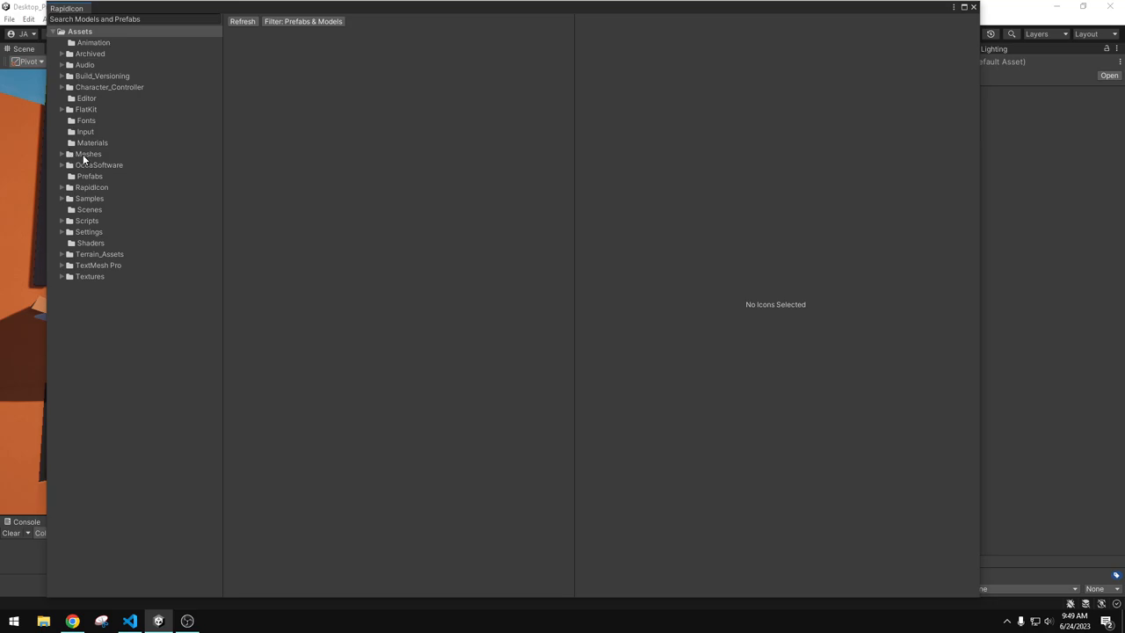
click(88, 154)
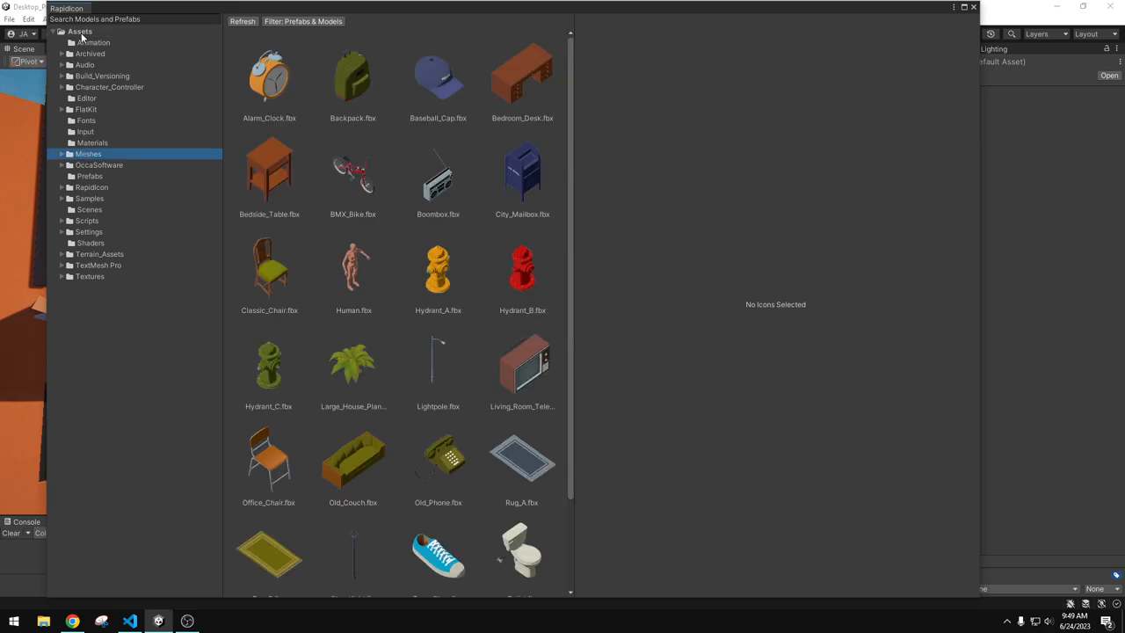
mouse_move(980, 601)
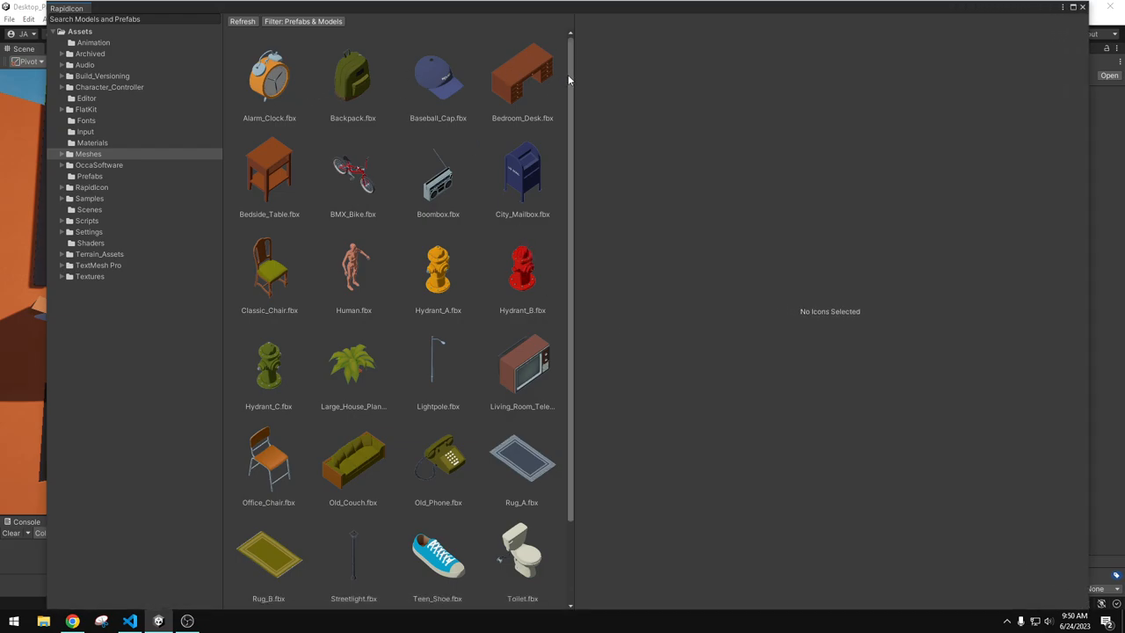
mouse_move(536, 59)
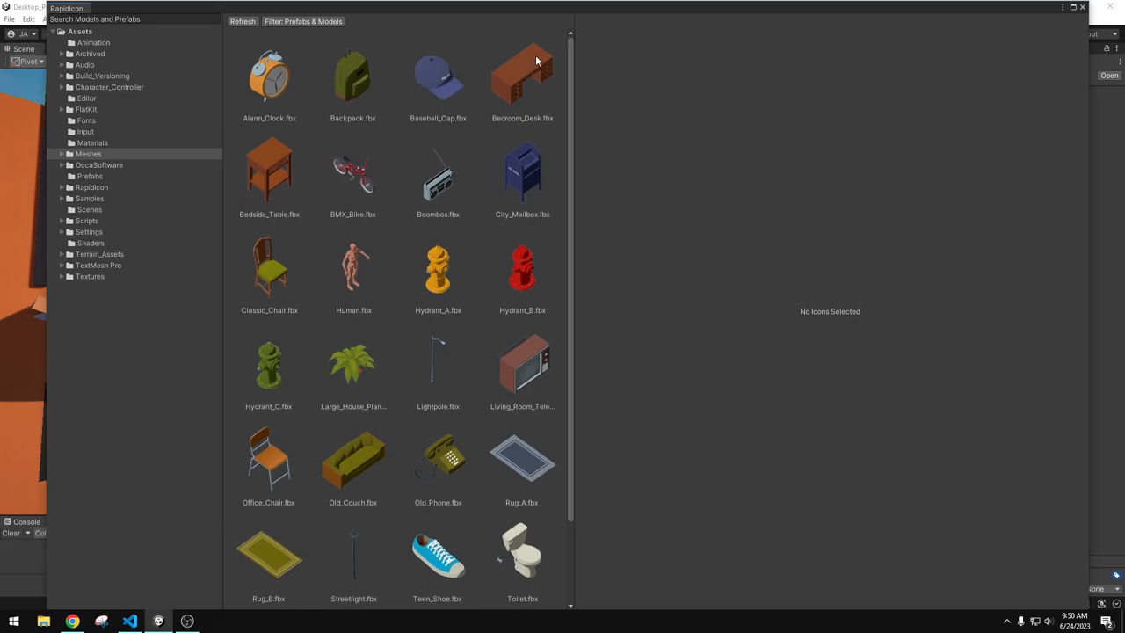
mouse_move(477, 77)
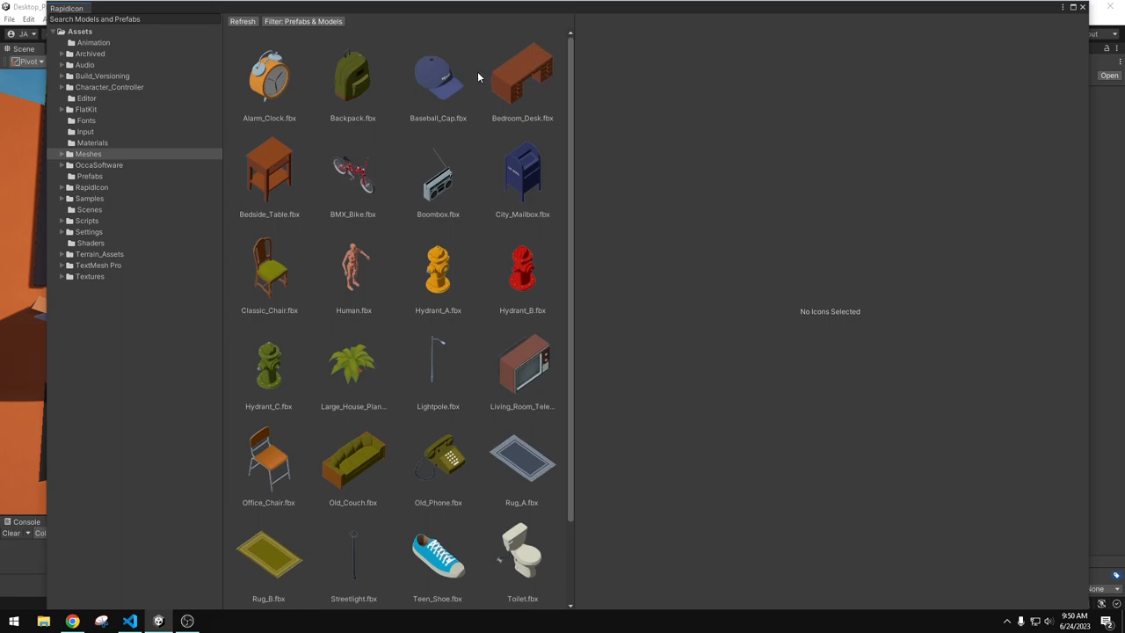
mouse_move(281, 80)
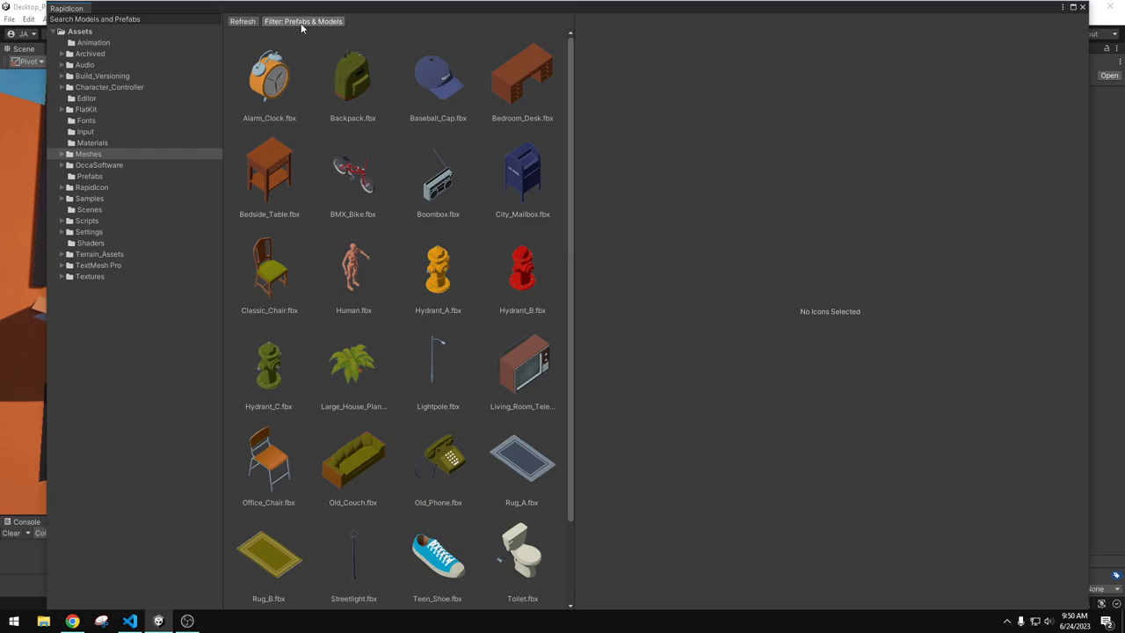
Cycle the browser filter until it reads 'Filter Prefabs & Models'
click(302, 21)
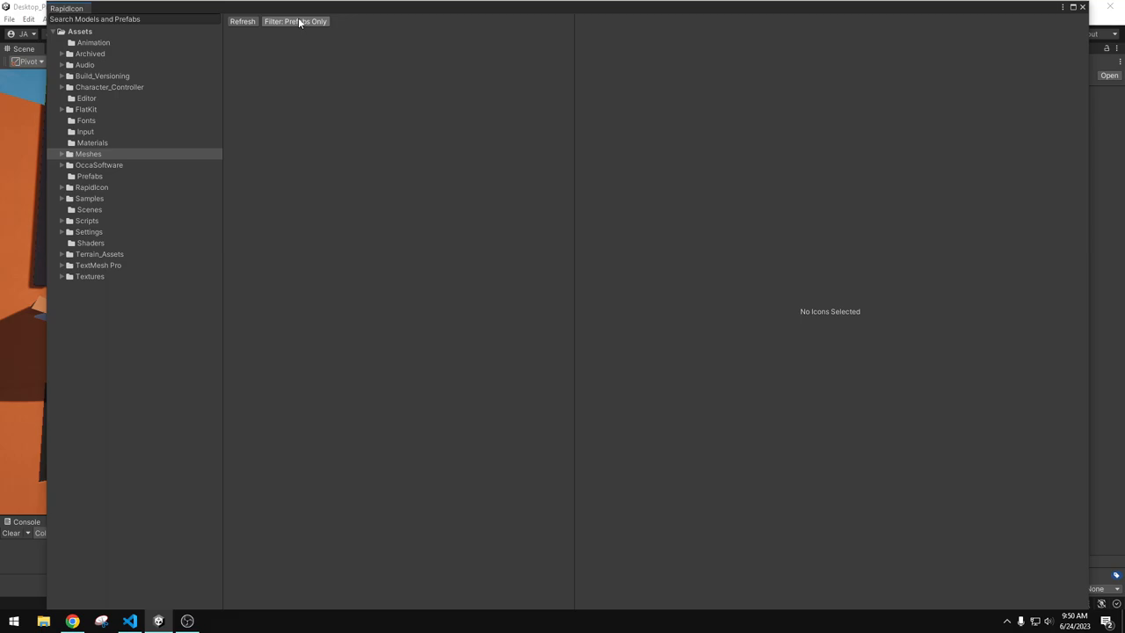
click(295, 21)
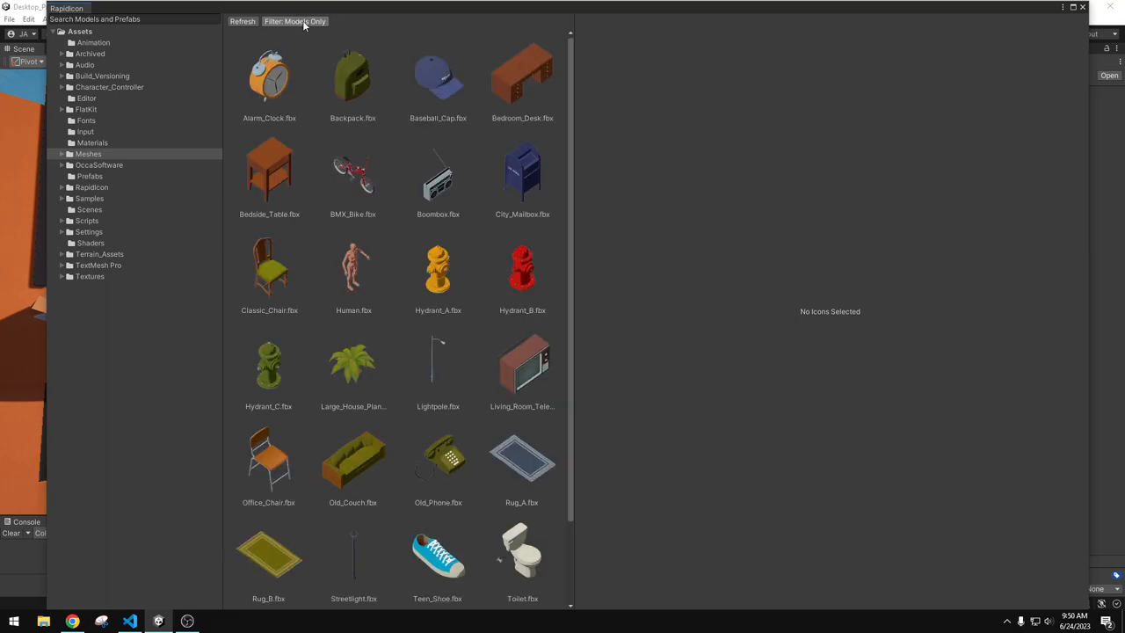
click(295, 21)
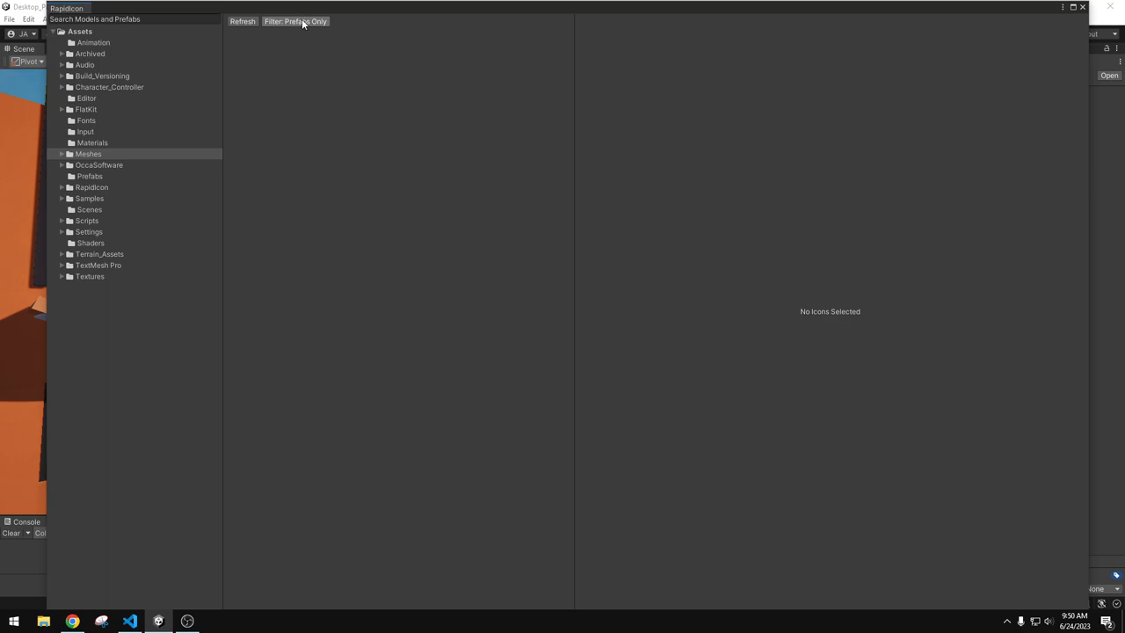
mouse_move(297, 26)
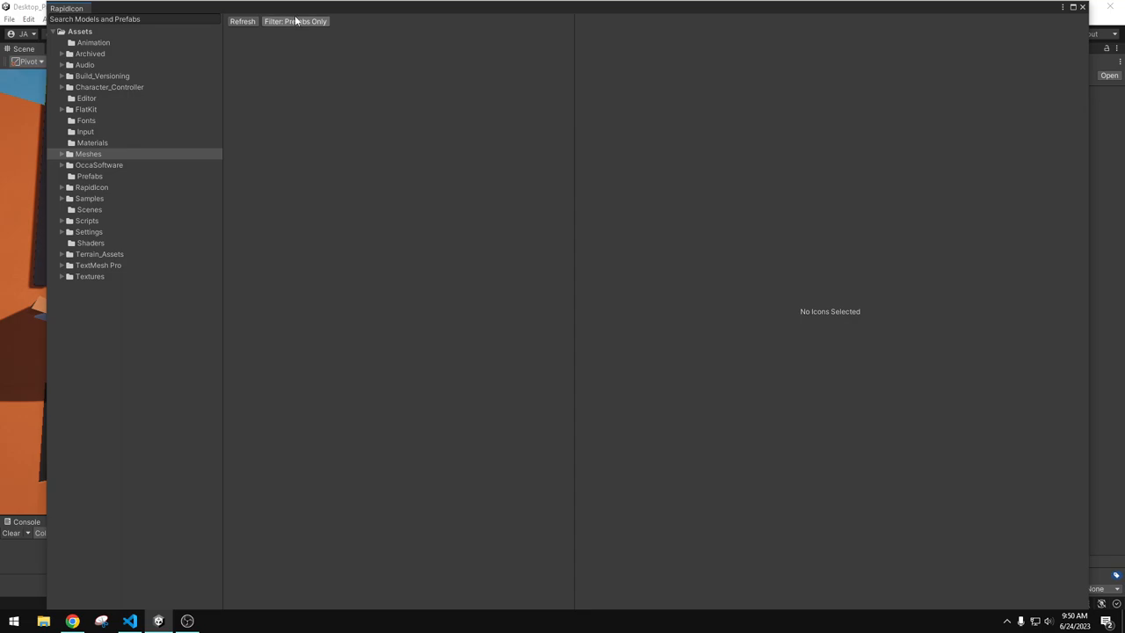
click(295, 21)
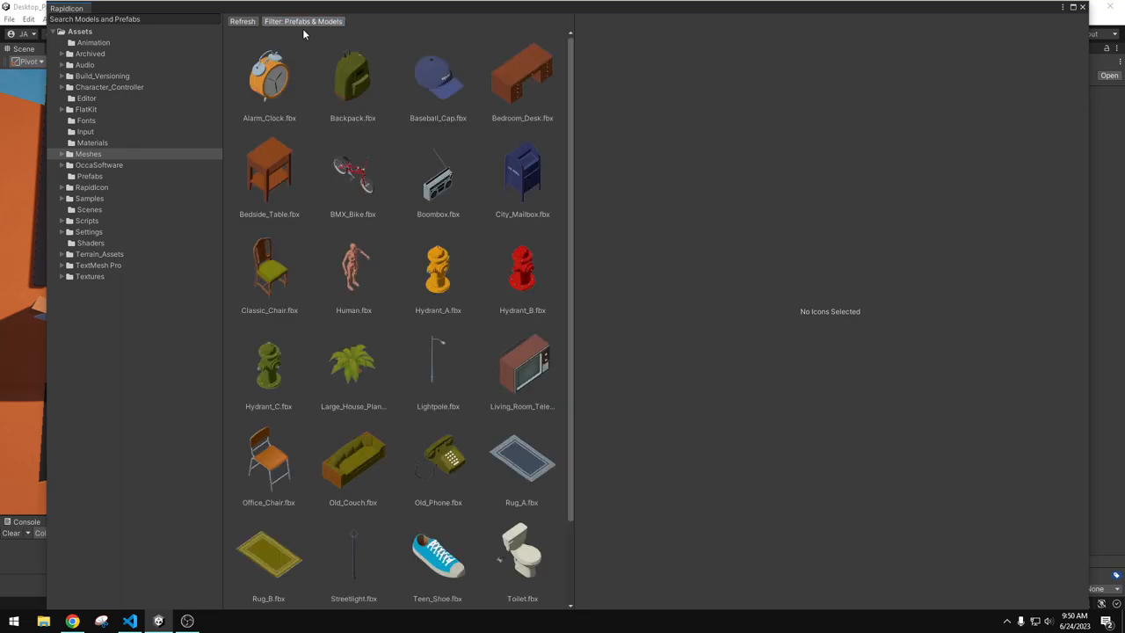
Select BMX_Bike.fbx and preview its icon at 100% zoom
click(269, 79)
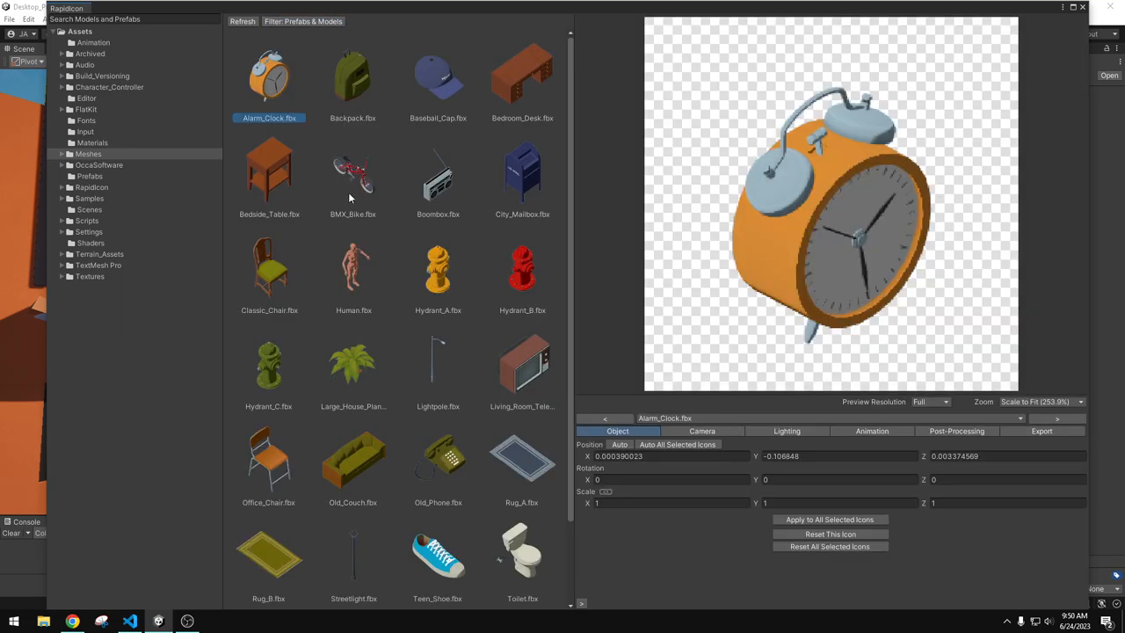
click(351, 176)
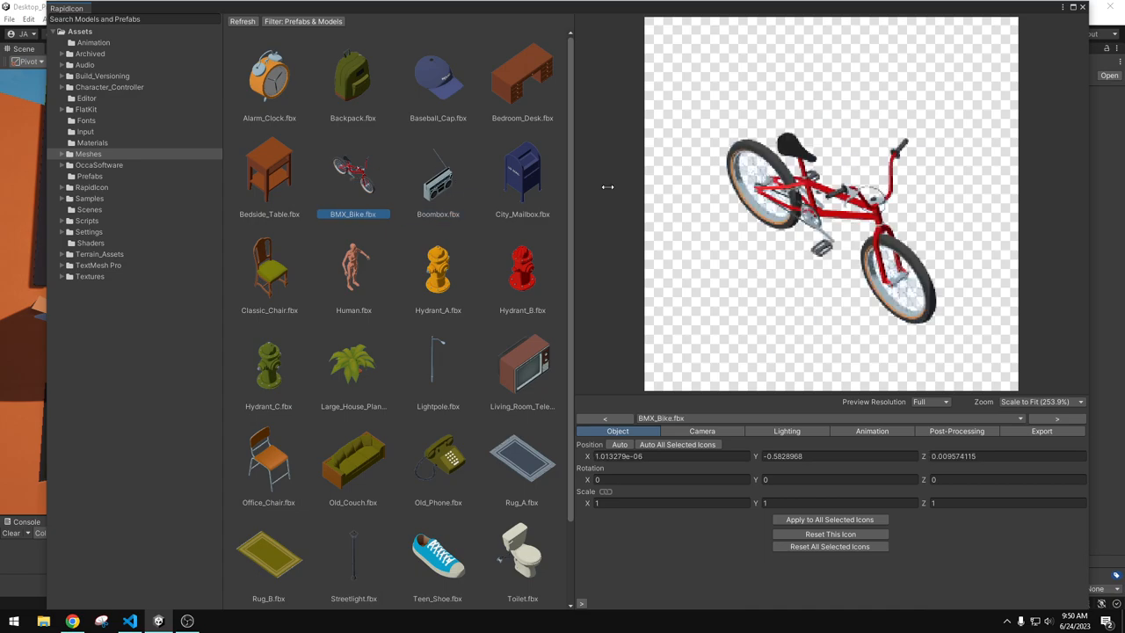
mouse_move(864, 253)
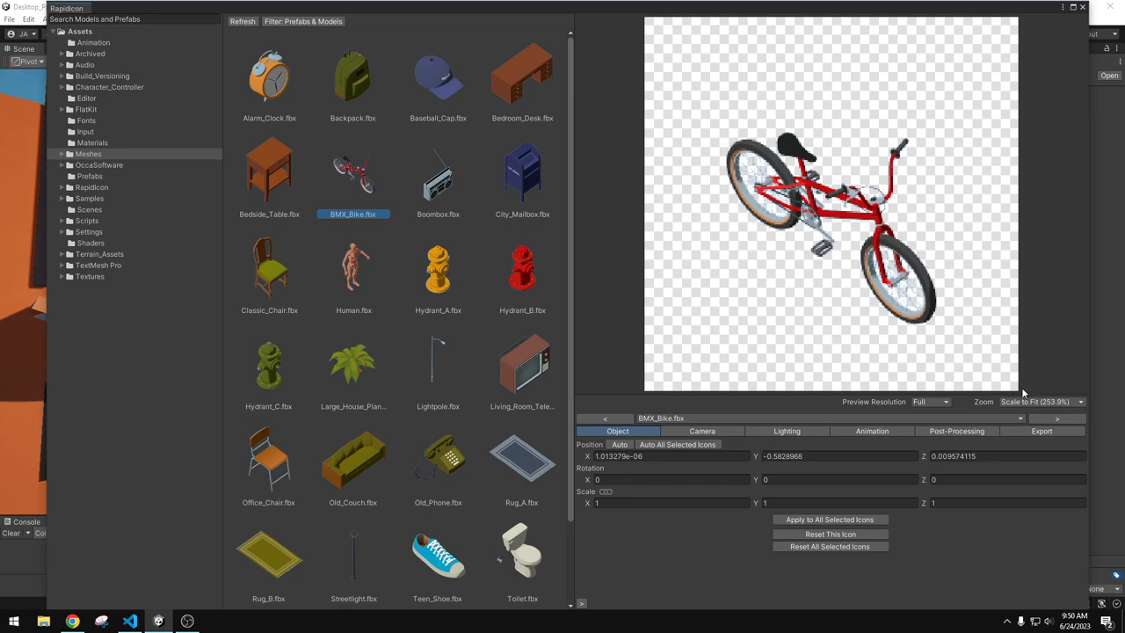
click(1040, 401)
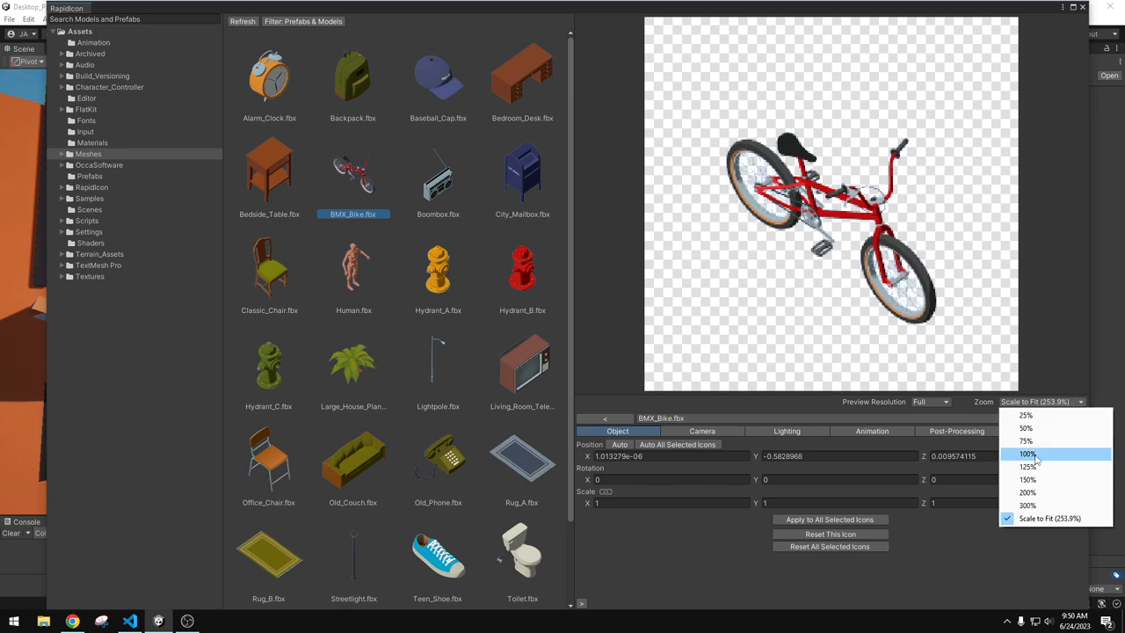
click(1027, 453)
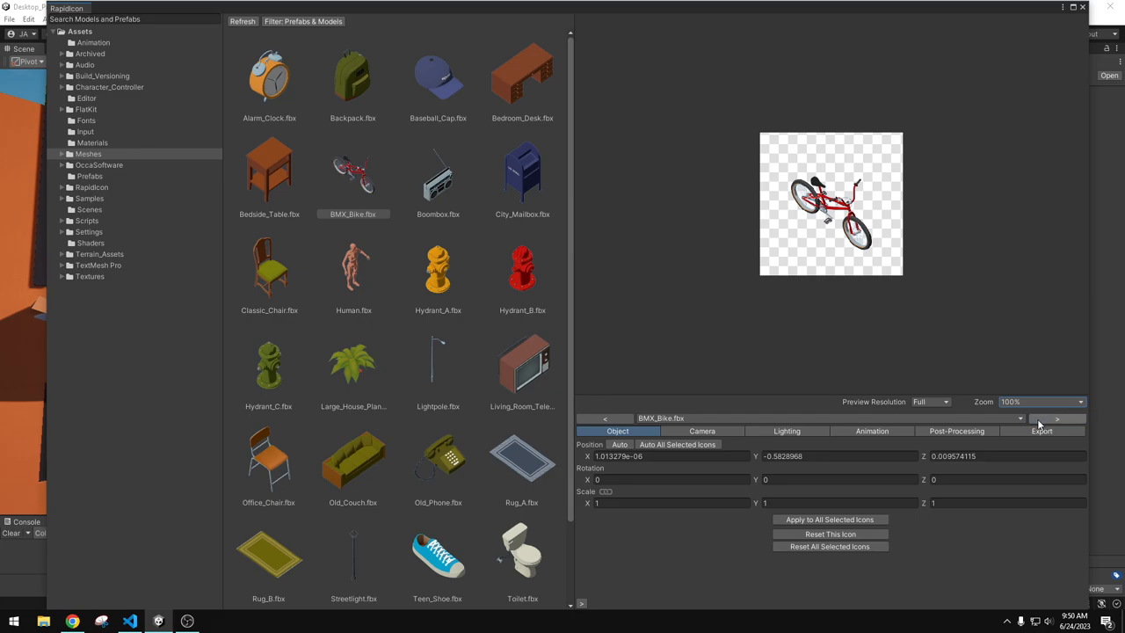
mouse_move(1021, 418)
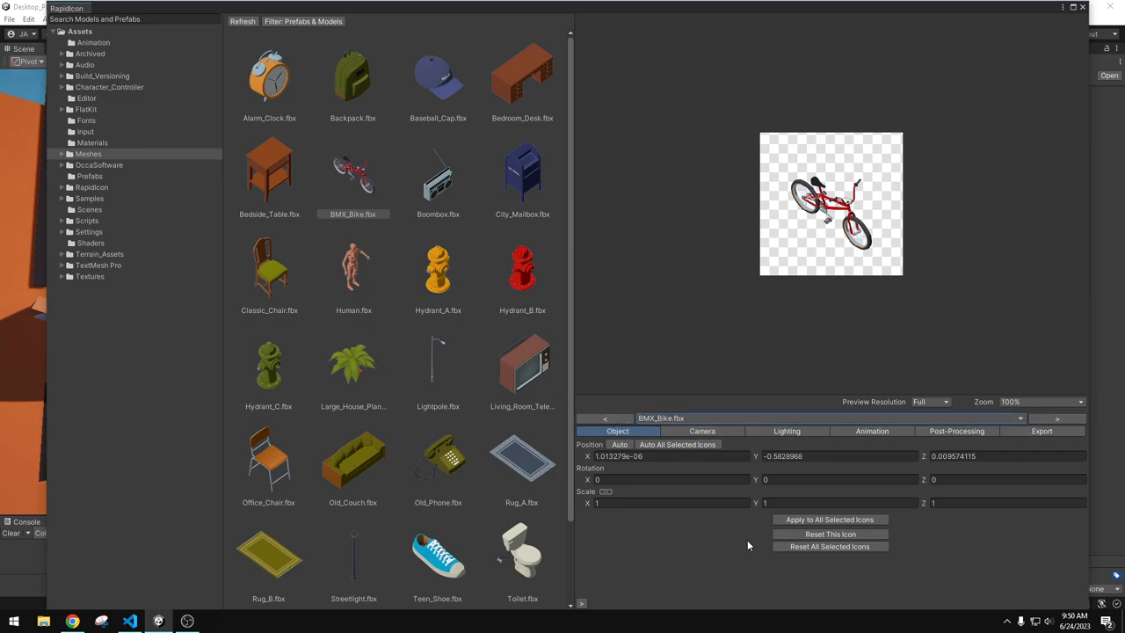
Try Quarter preview resolution, then restore Full resolution at 100% zoom
click(928, 401)
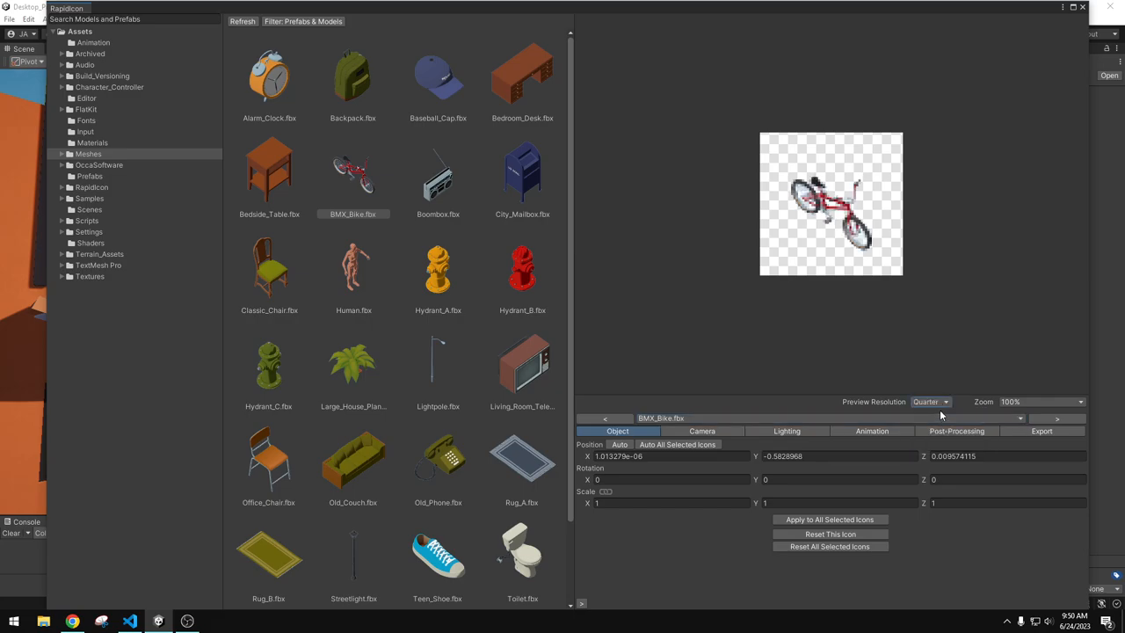
click(930, 401)
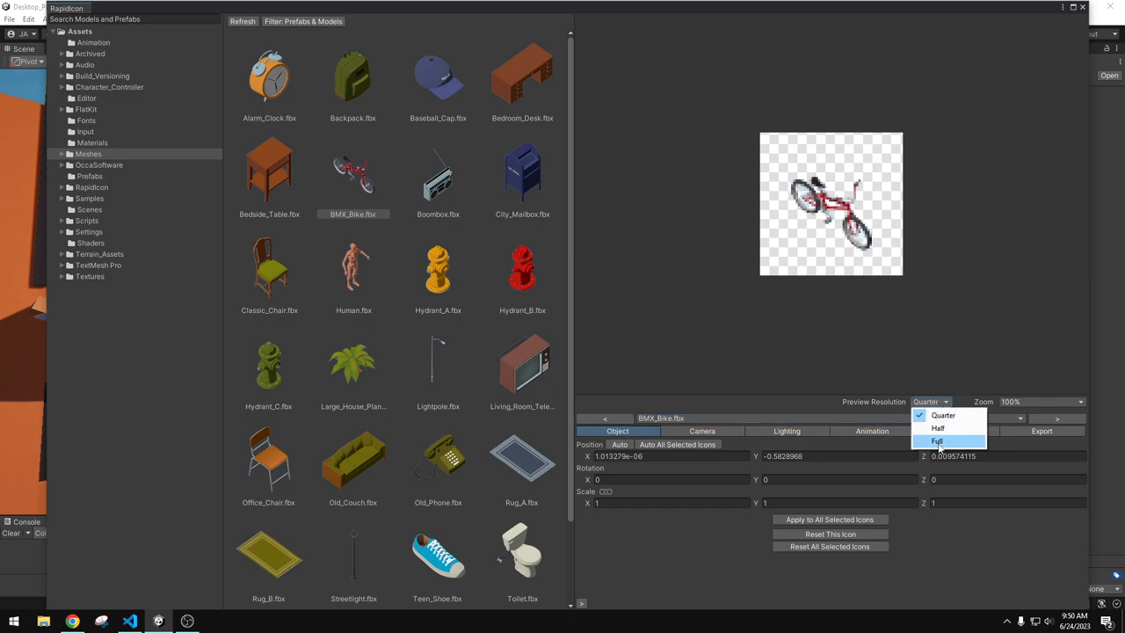
click(937, 440)
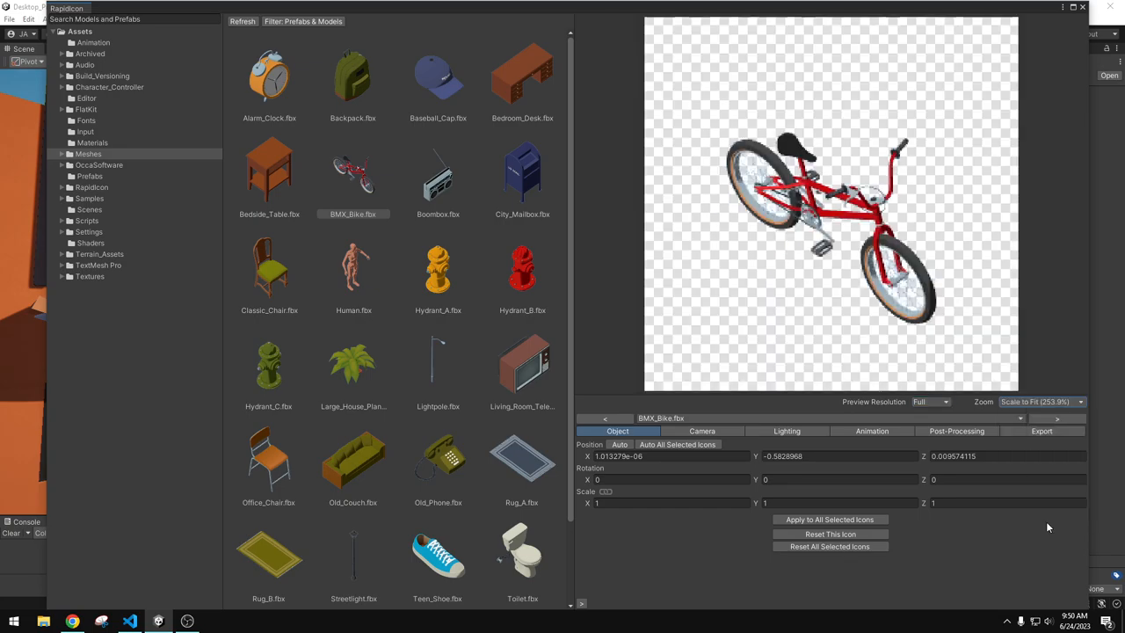
click(1040, 401)
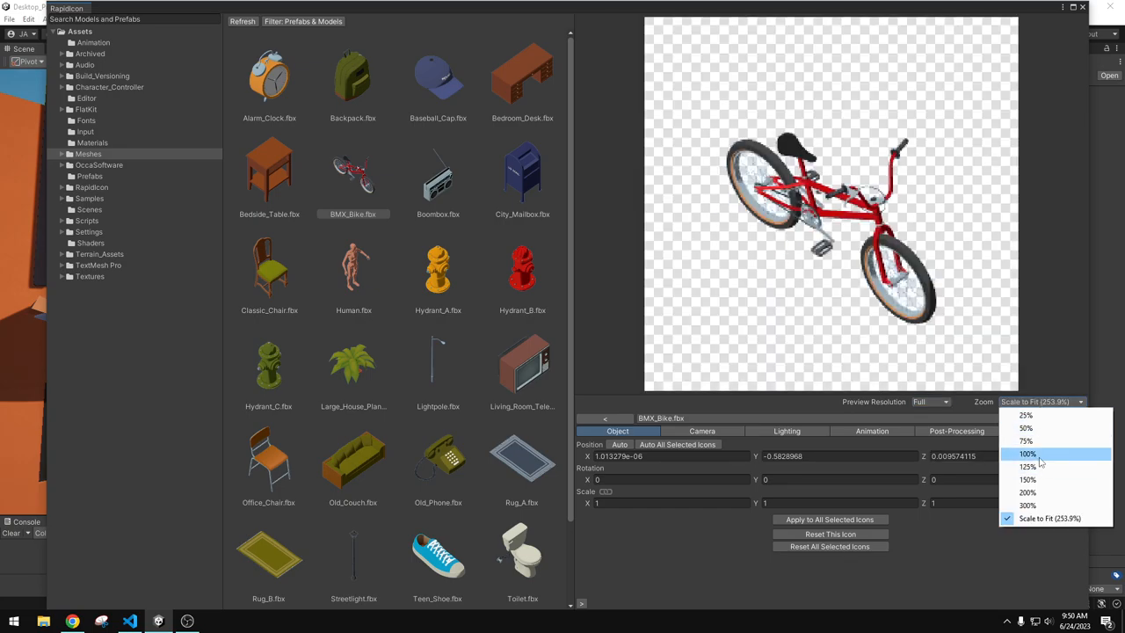
click(1027, 454)
text(0.69)
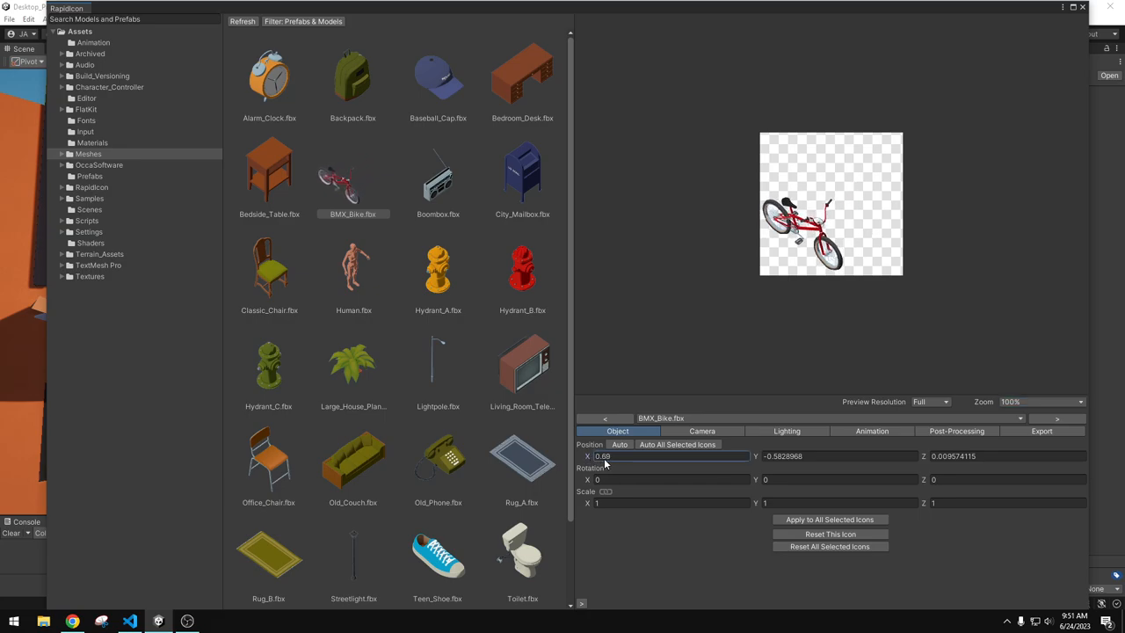
Set the bike's object position to 0.08 then 0.13 and rotation to 43.97 for a side-on view
text(0.08)
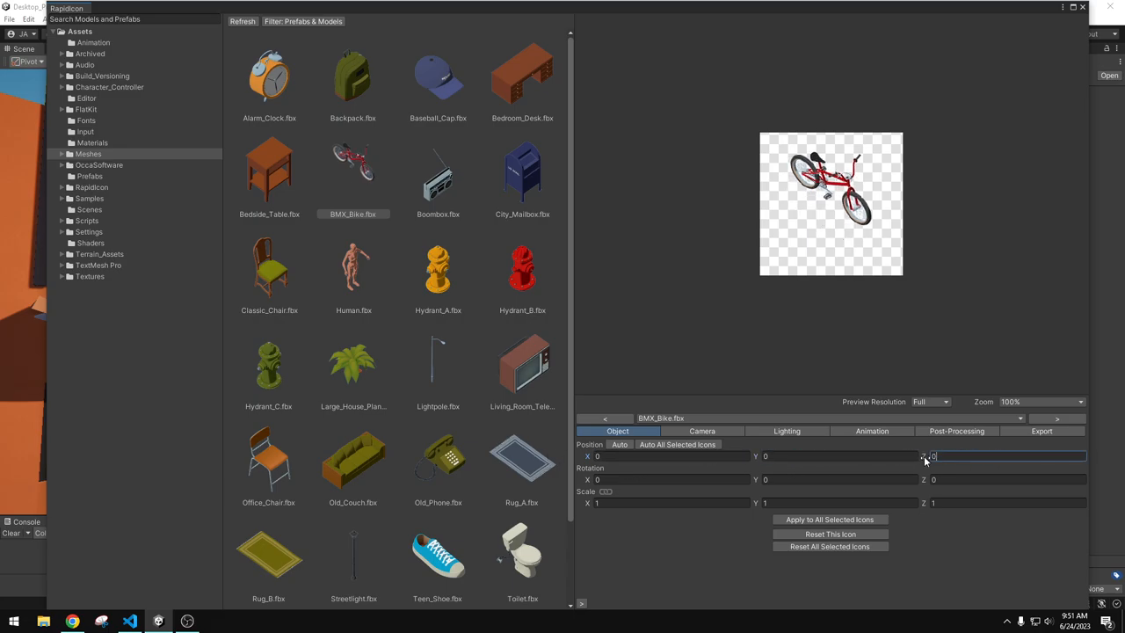
text(0.13)
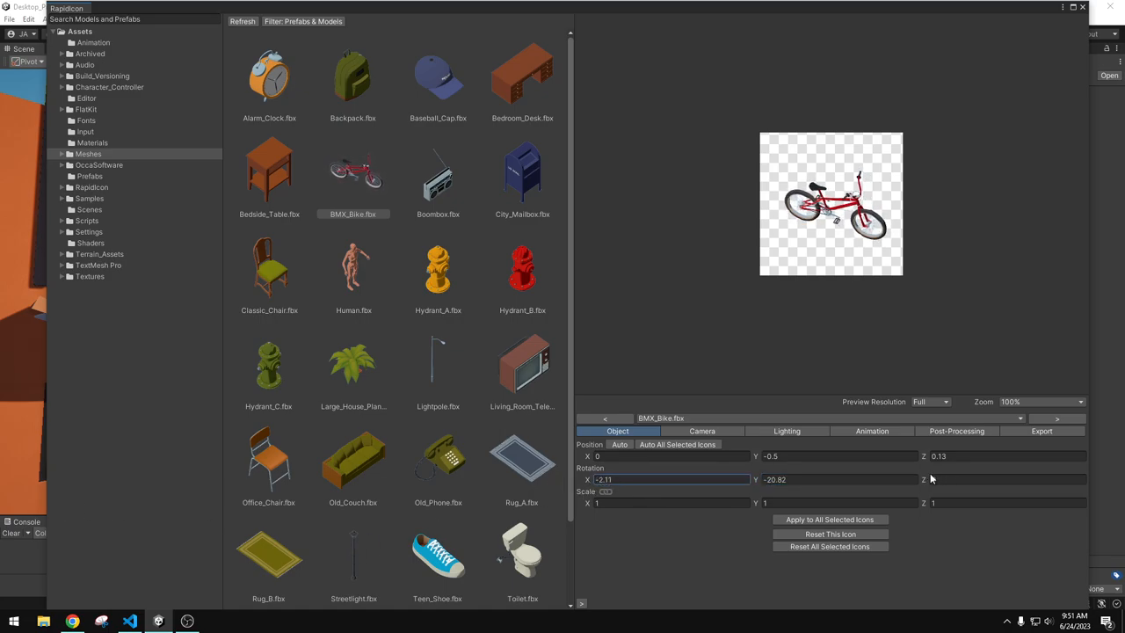
text(43.97)
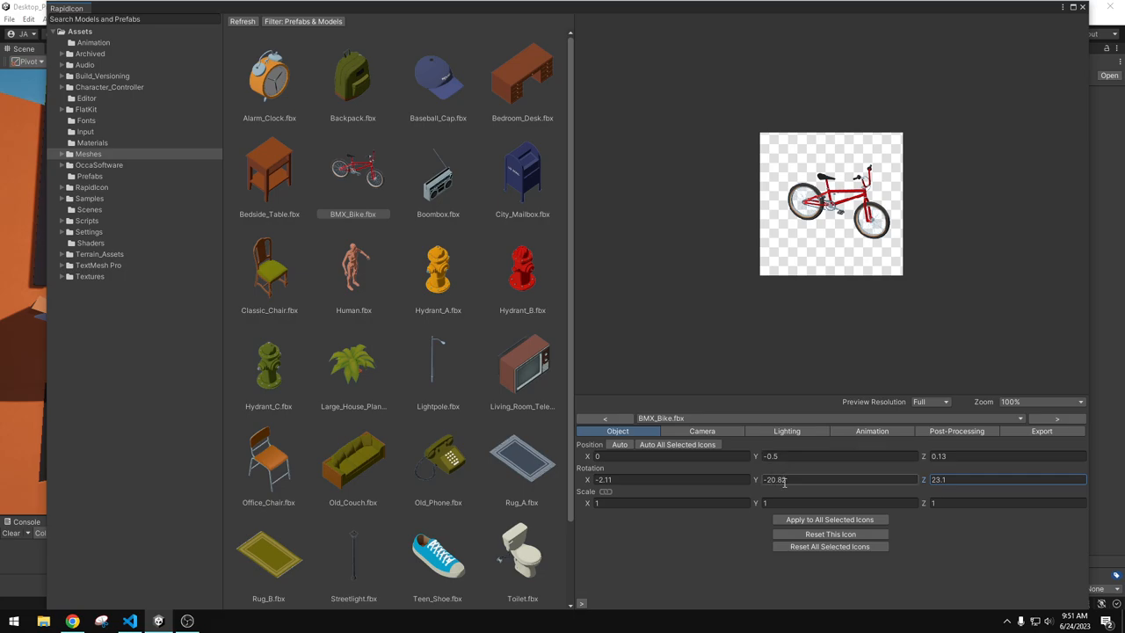
Reset the BMX bike icon's settings, browse other models, and reselect BMX_Bike.fbx
click(829, 534)
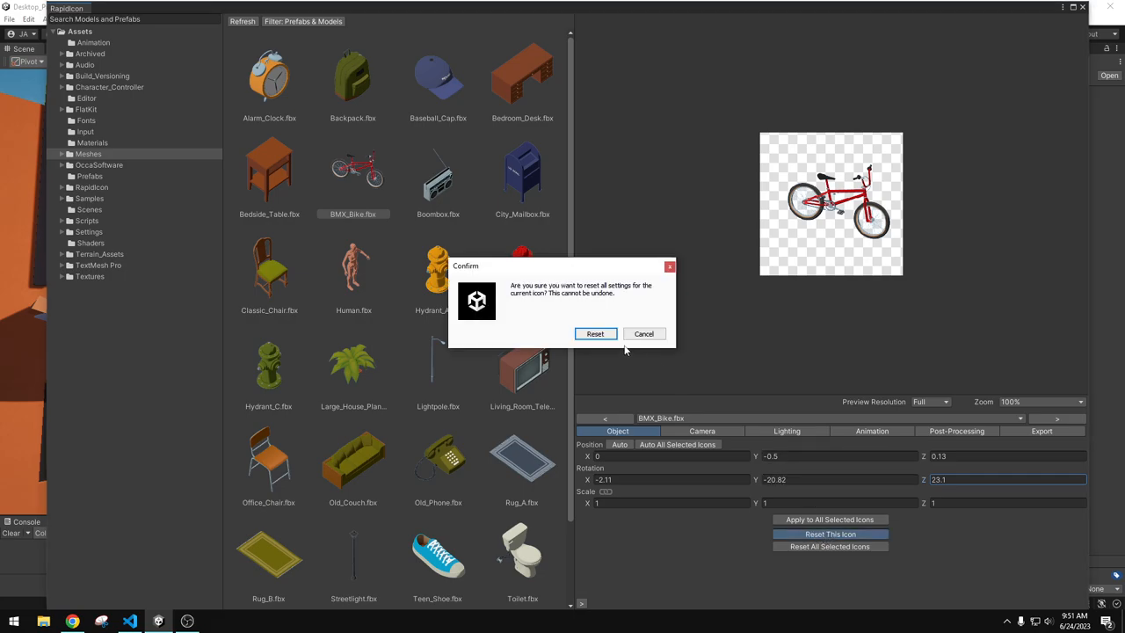
click(593, 334)
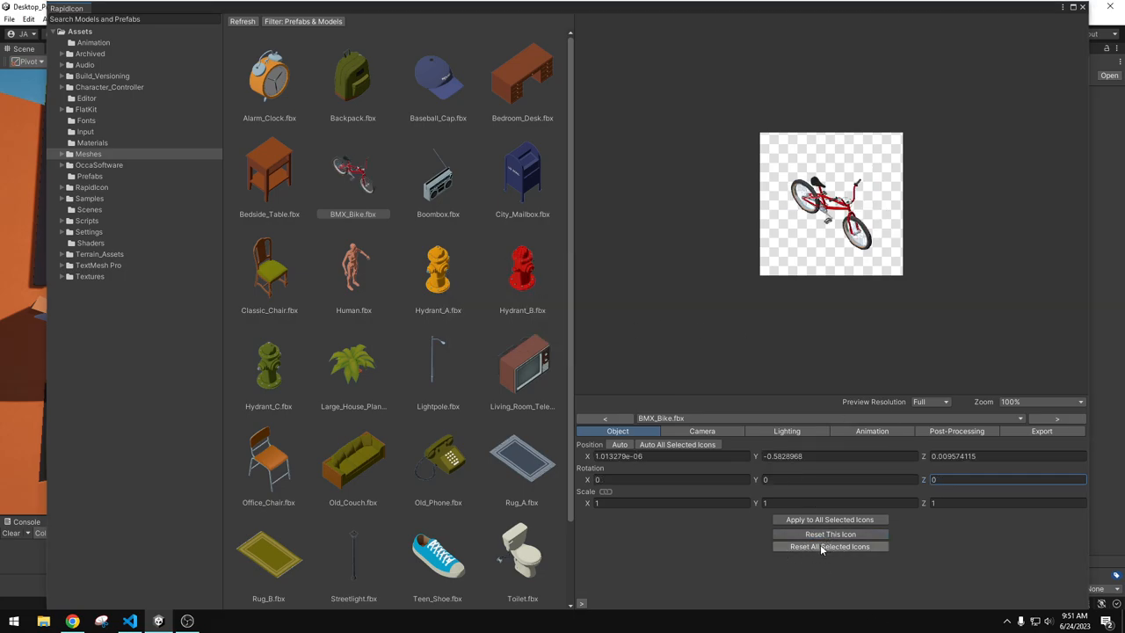
click(437, 173)
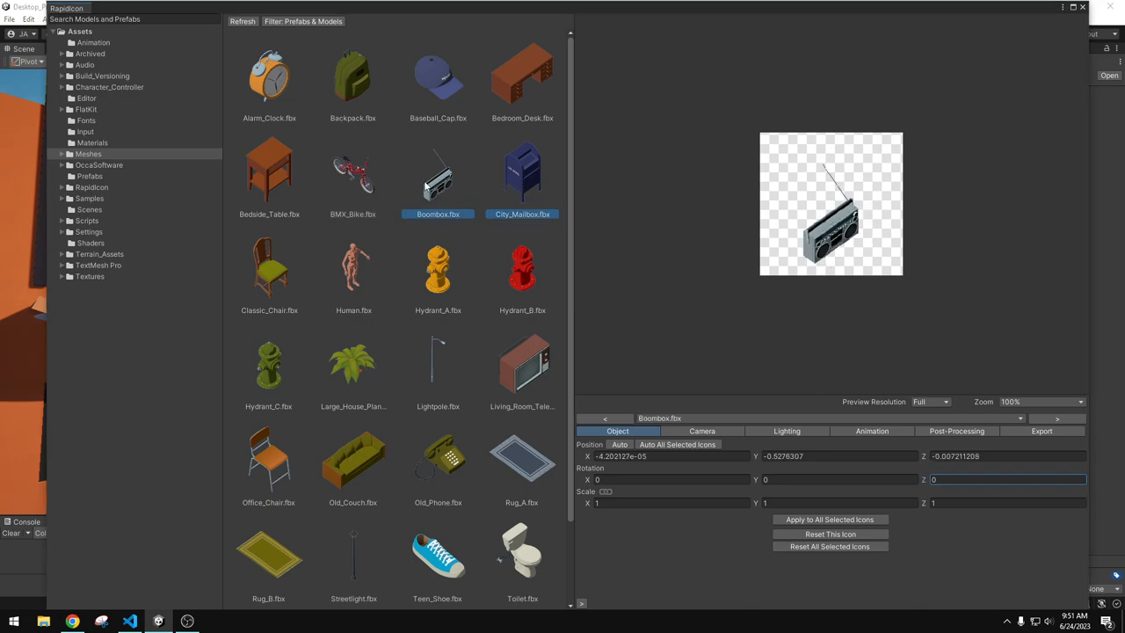
click(351, 79)
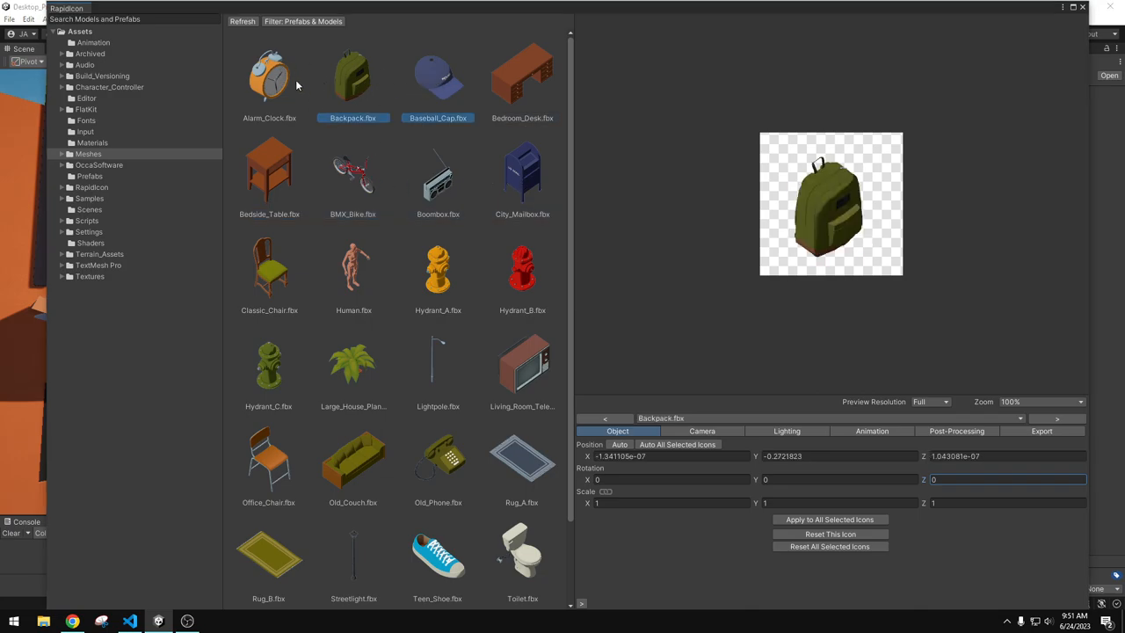
click(269, 77)
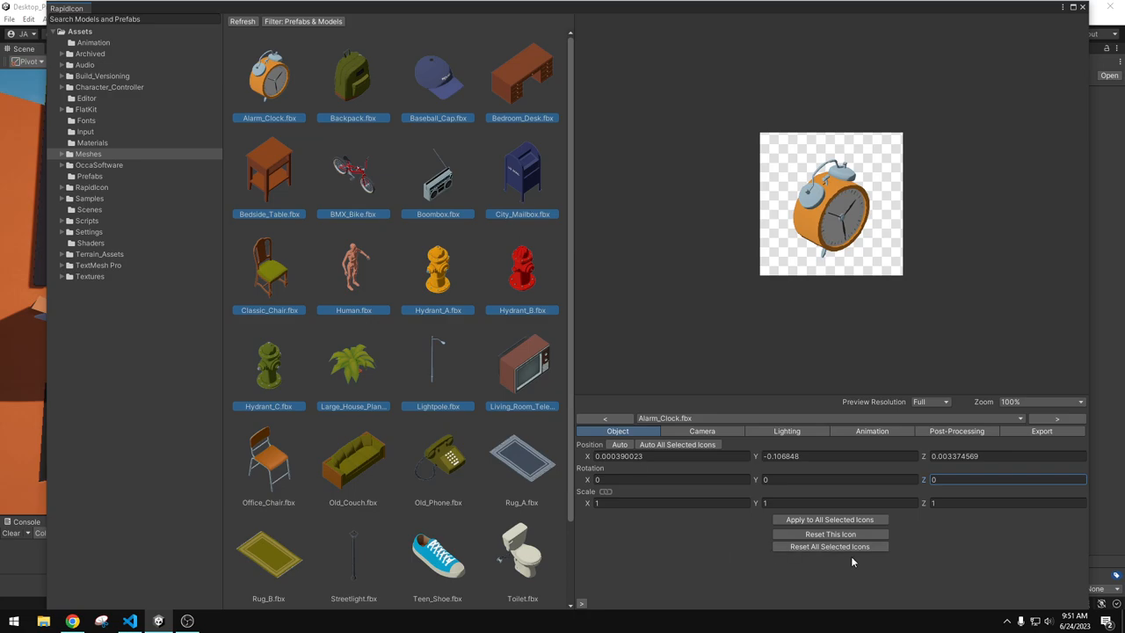
mouse_move(748, 554)
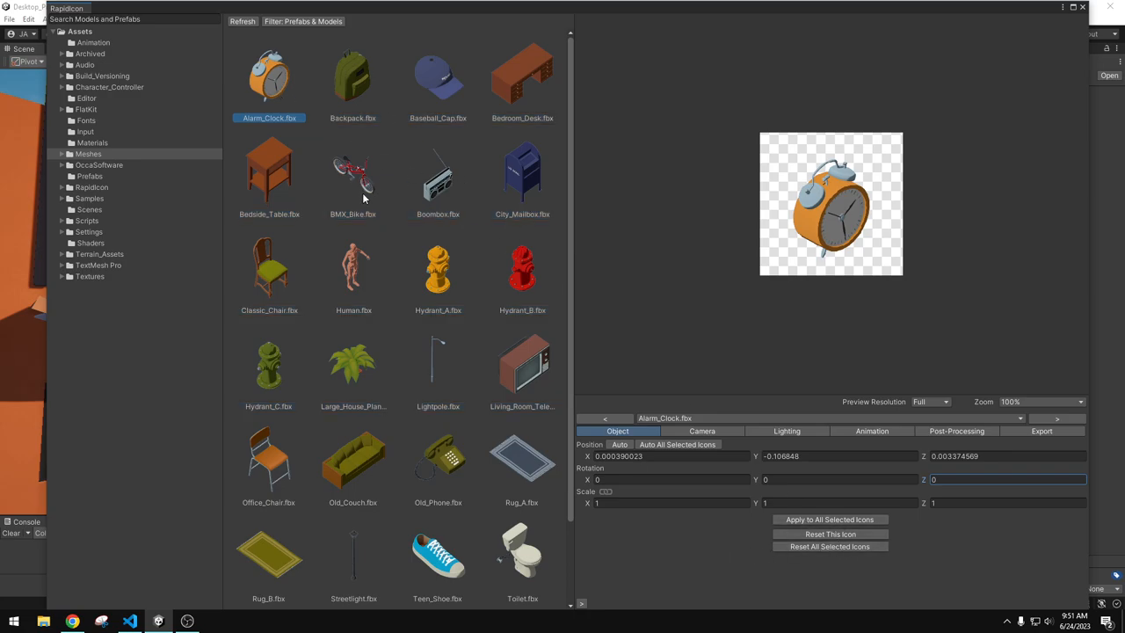
click(351, 173)
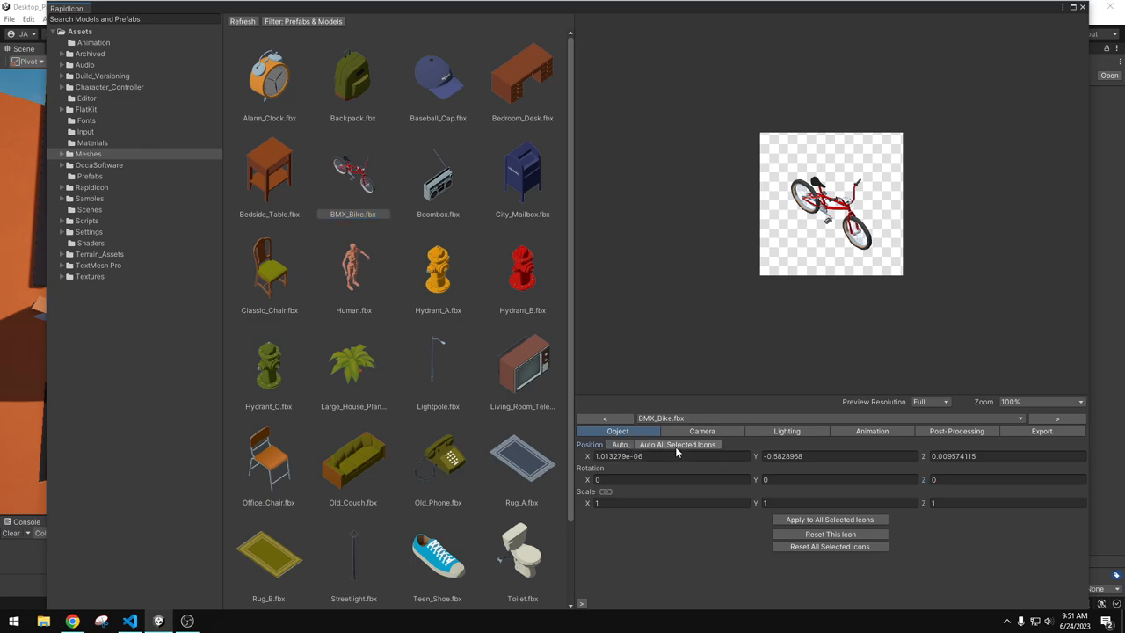
Experiment with the bike's scale values, then move to its Camera settings
text(5)
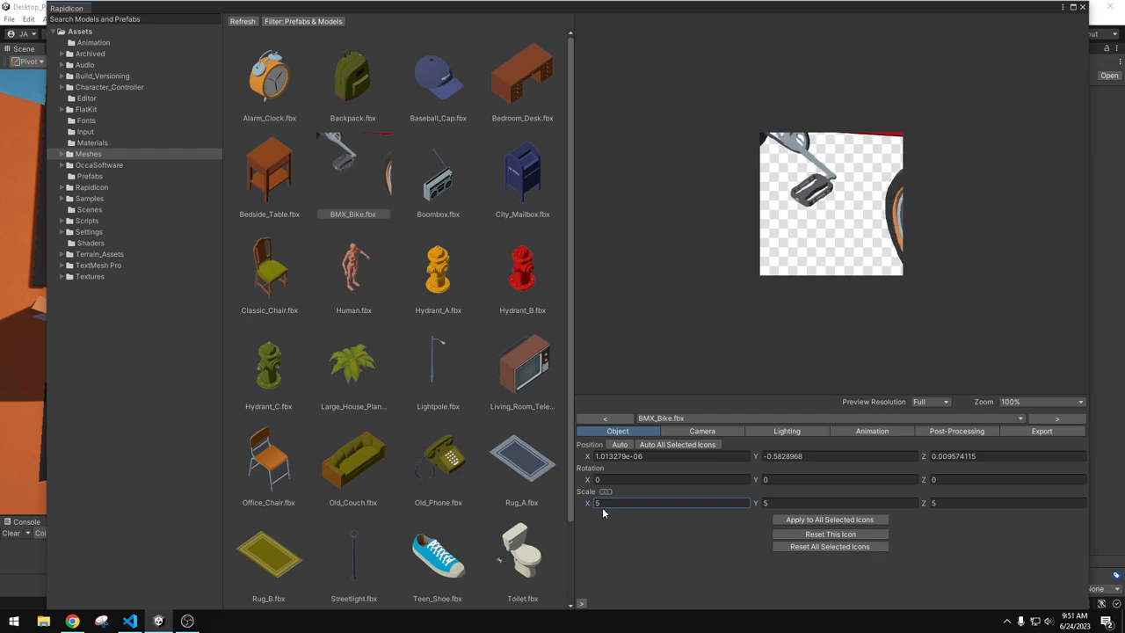
text(3.7)
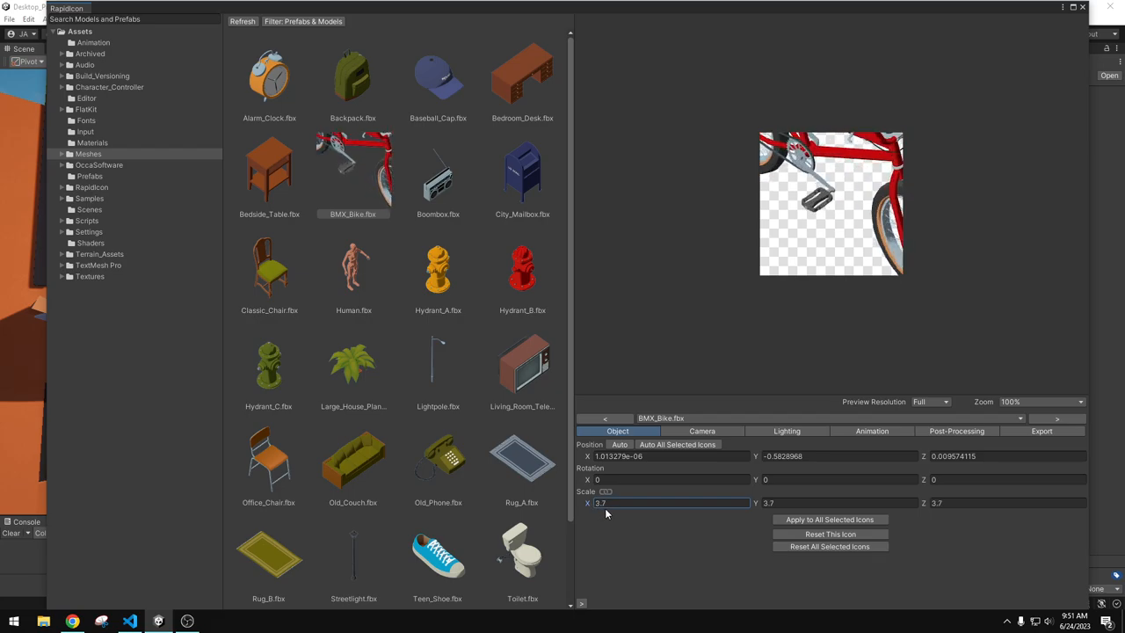
click(829, 535)
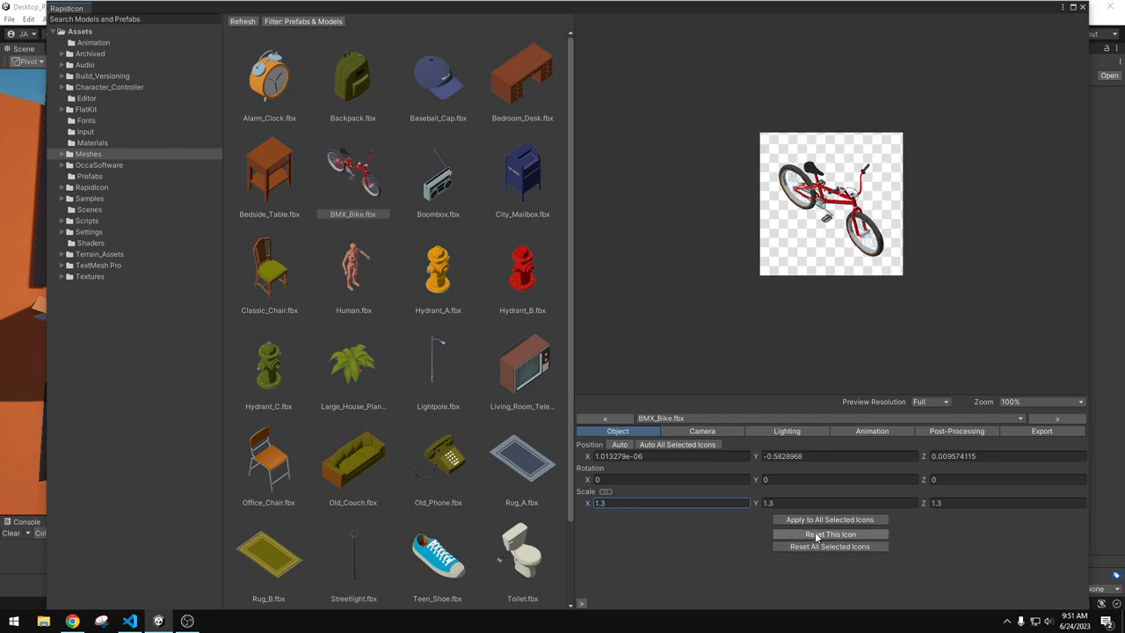
click(701, 431)
text(124.71)
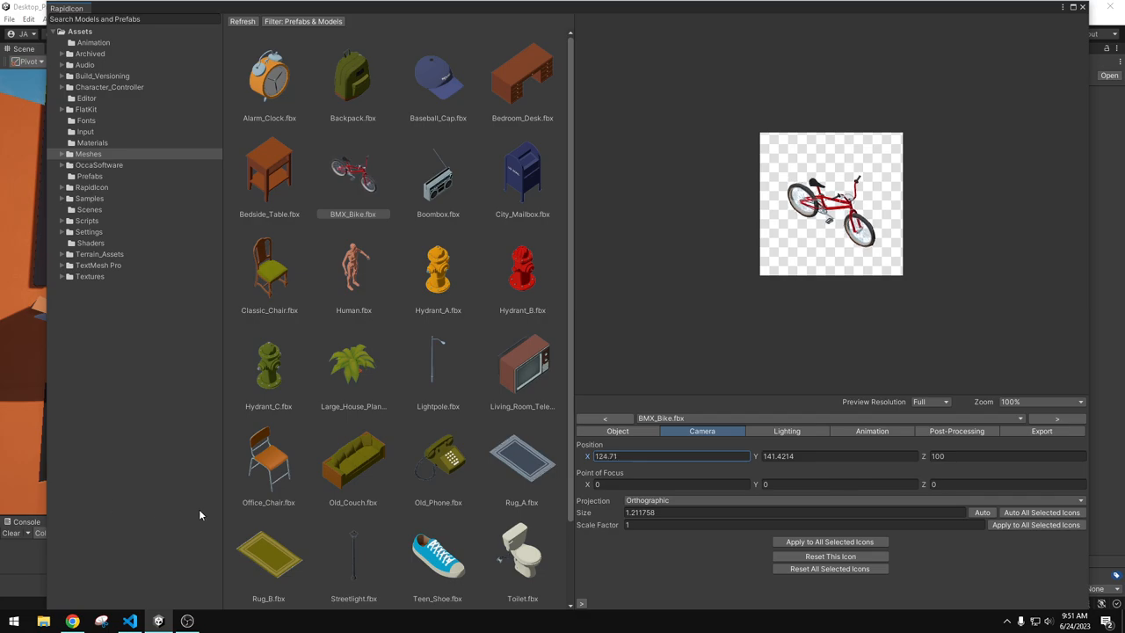
Experiment with camera position values 271, 32, 125.3, perspective projection, 0.47 and 43.34
text(271)
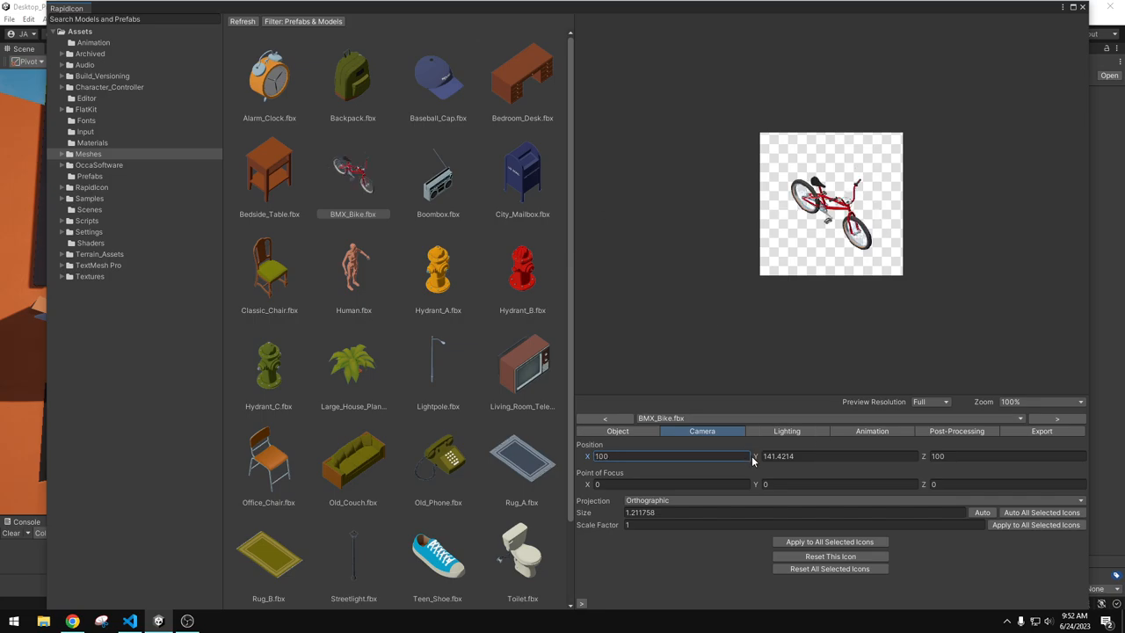
text(32)
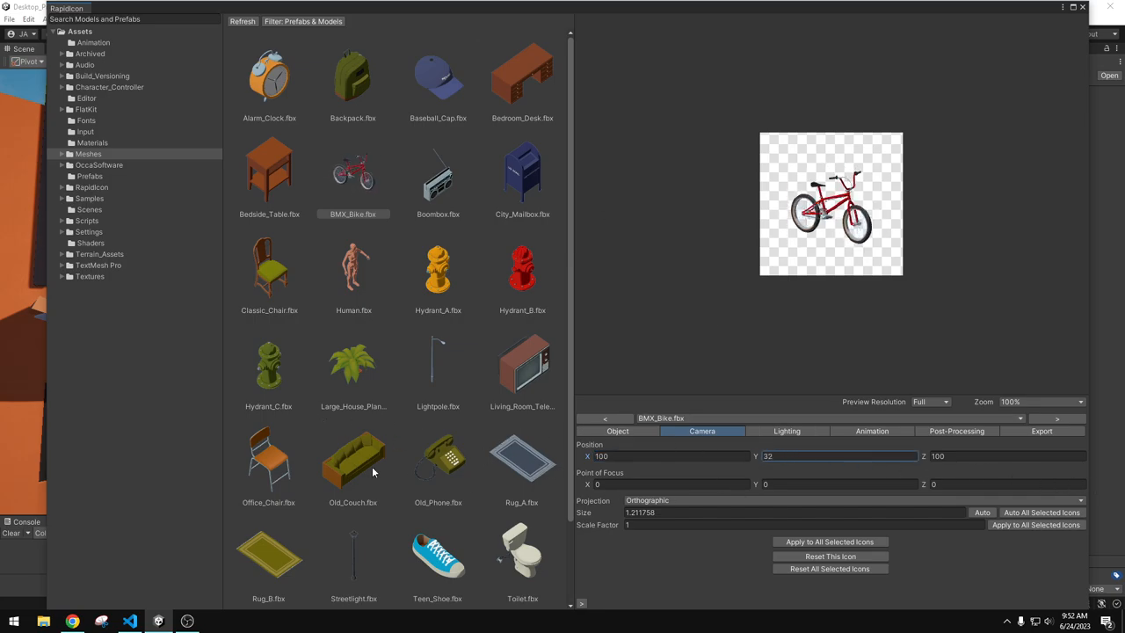
text(125.3)
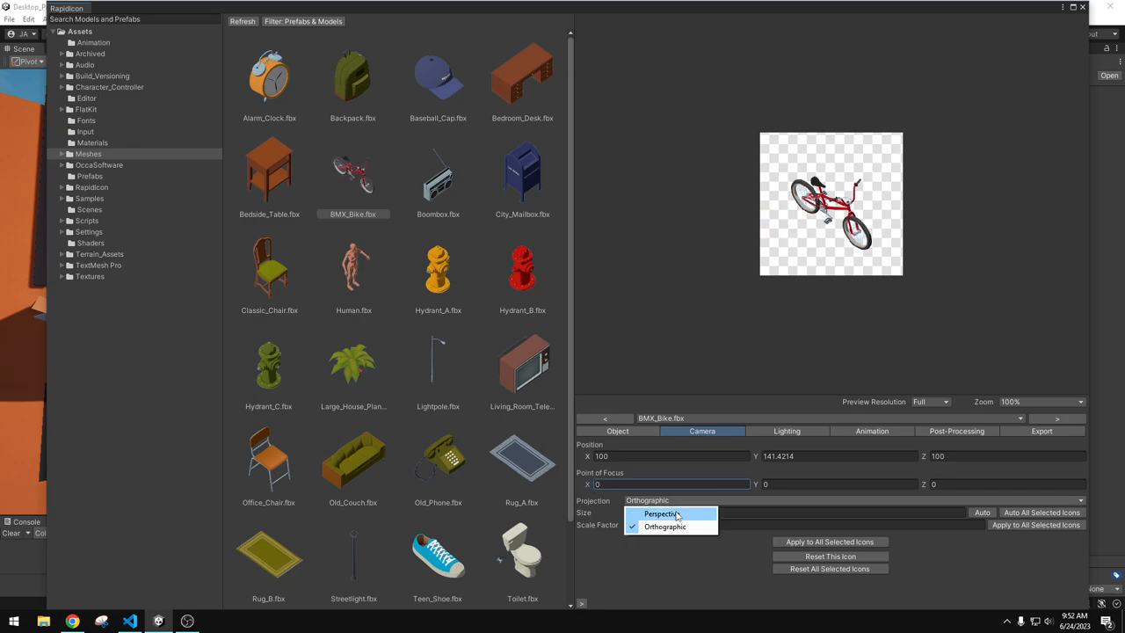
click(659, 513)
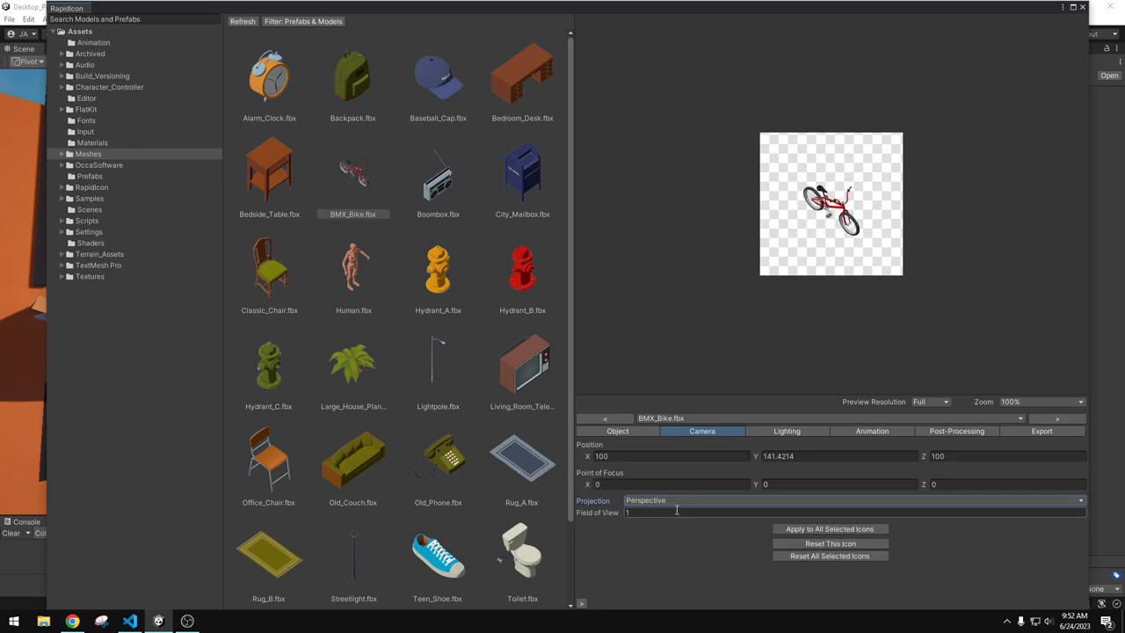
text(0.47)
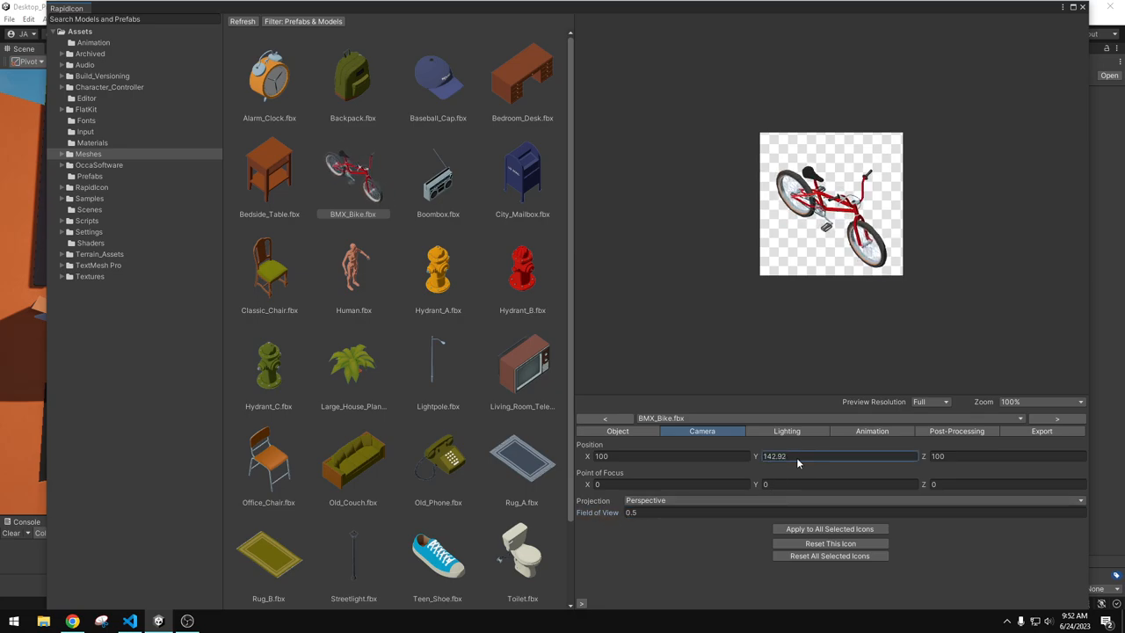
text(43.34)
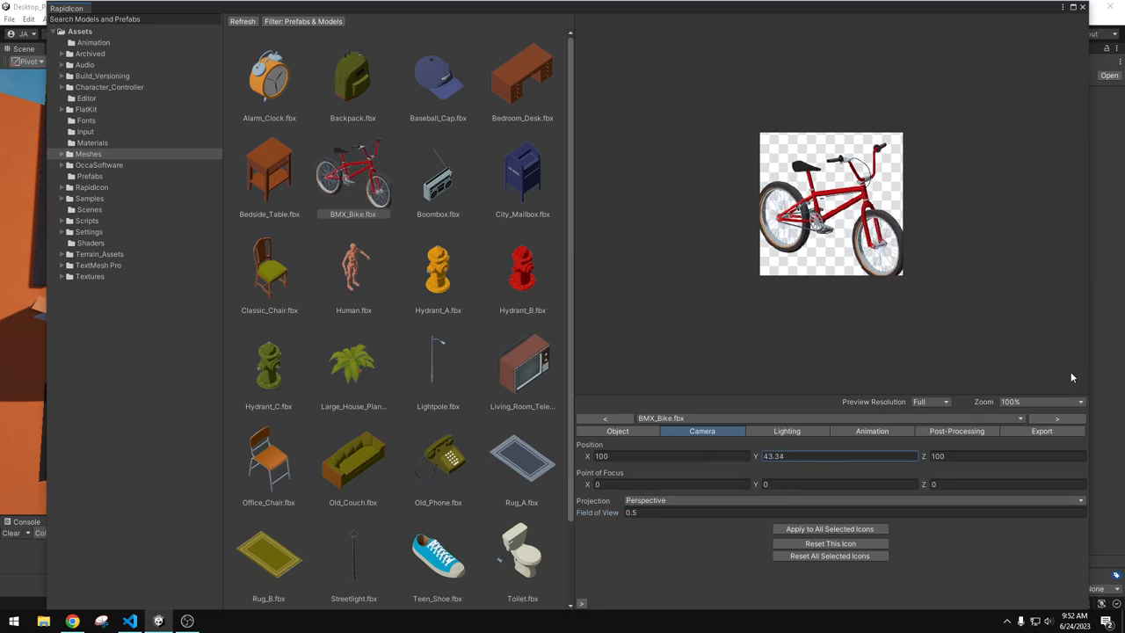
Try field of view values 0.9, 0.6, 0.7, then reset the icon to defaults
click(633, 513)
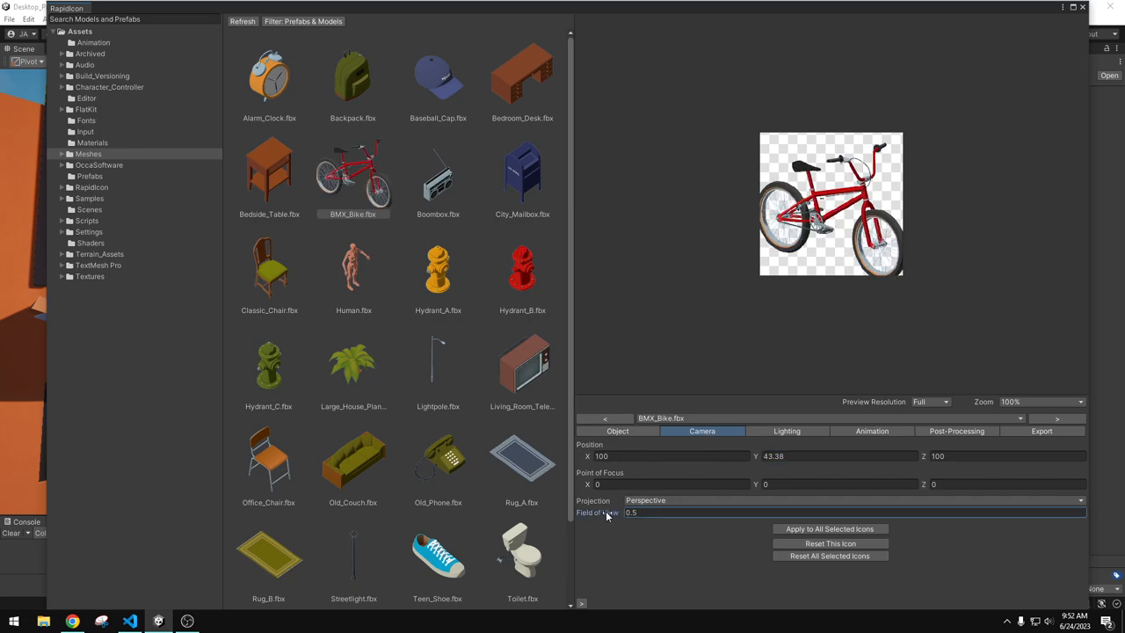
text(0.9)
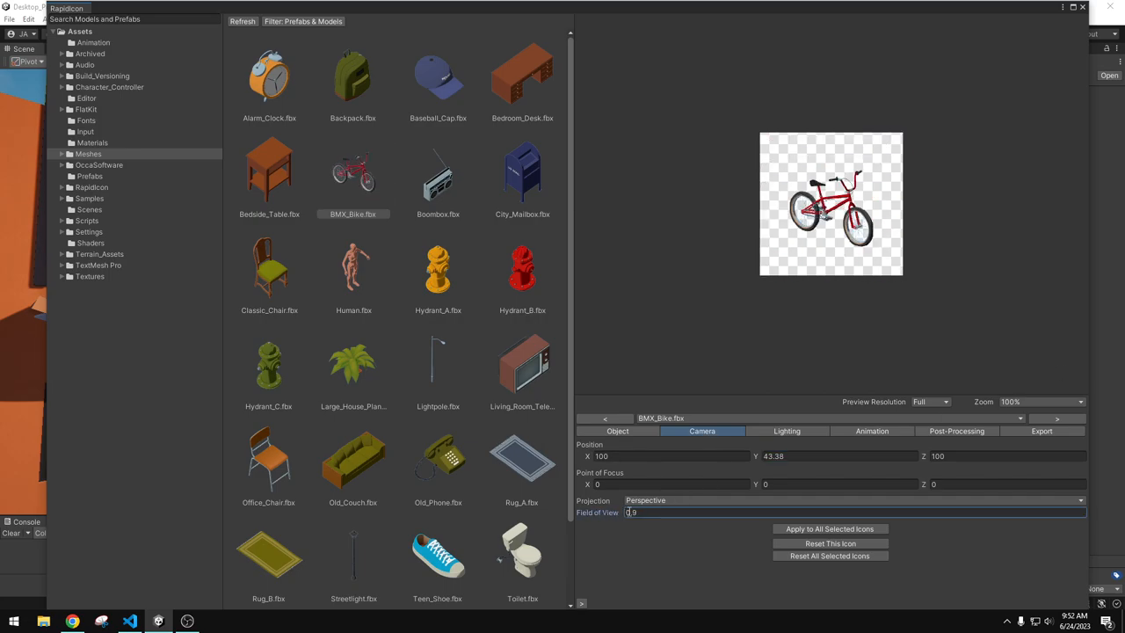
text(0.6)
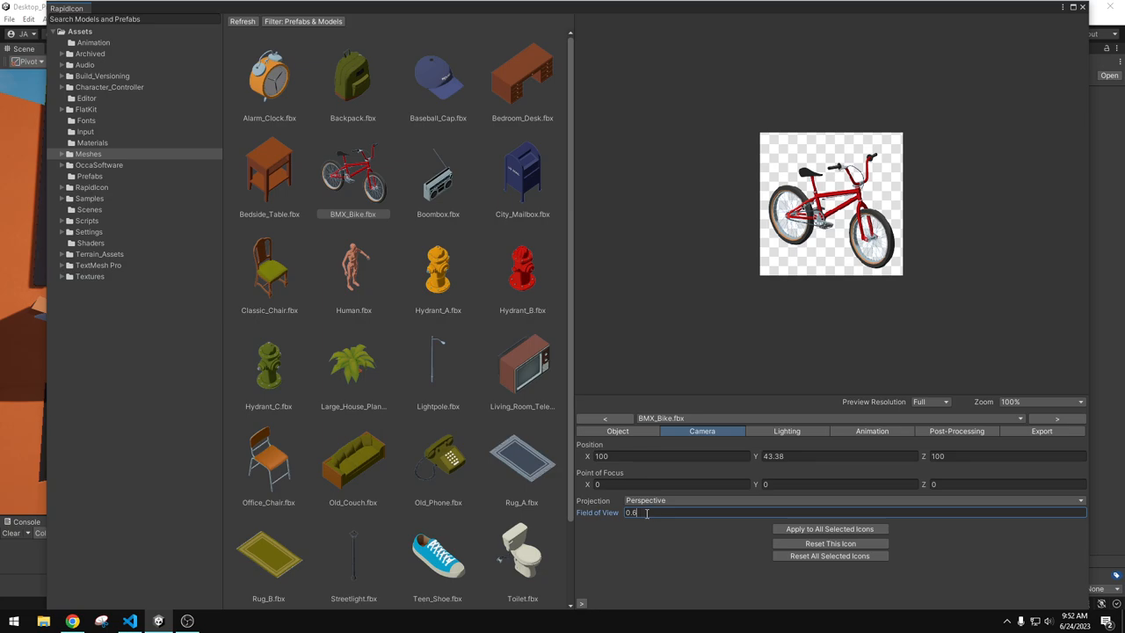
text(0.7)
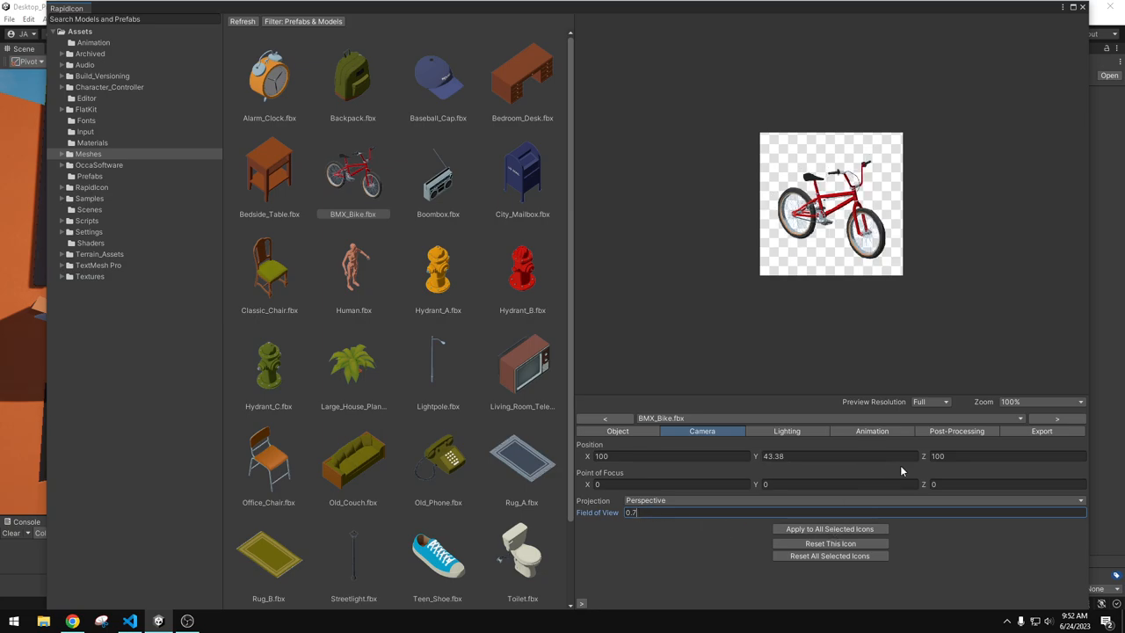
click(829, 543)
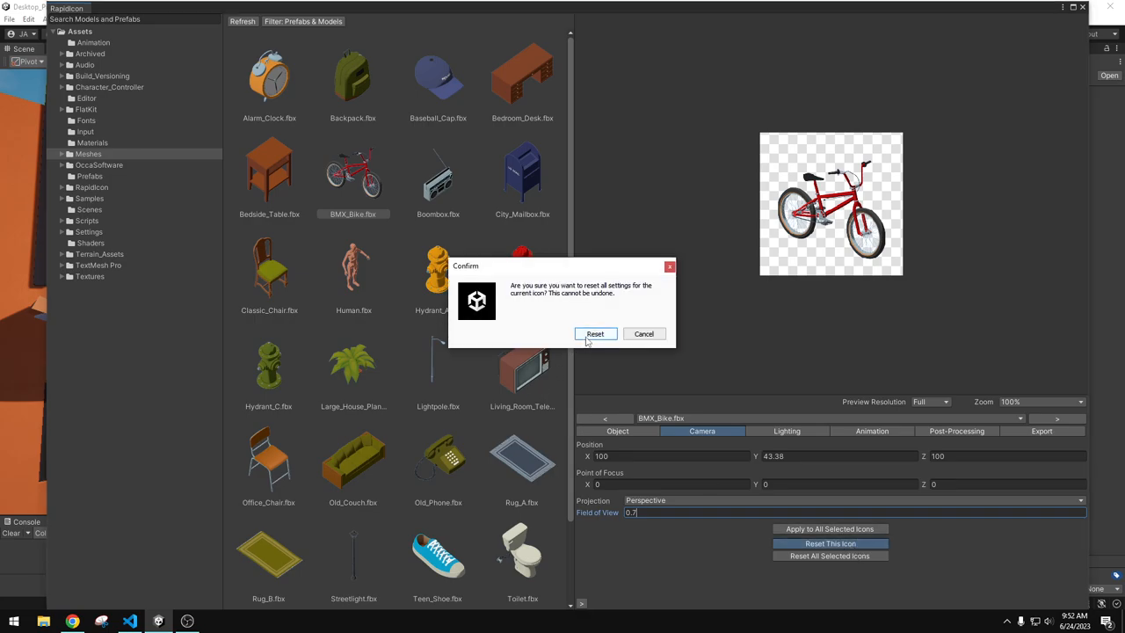
click(594, 334)
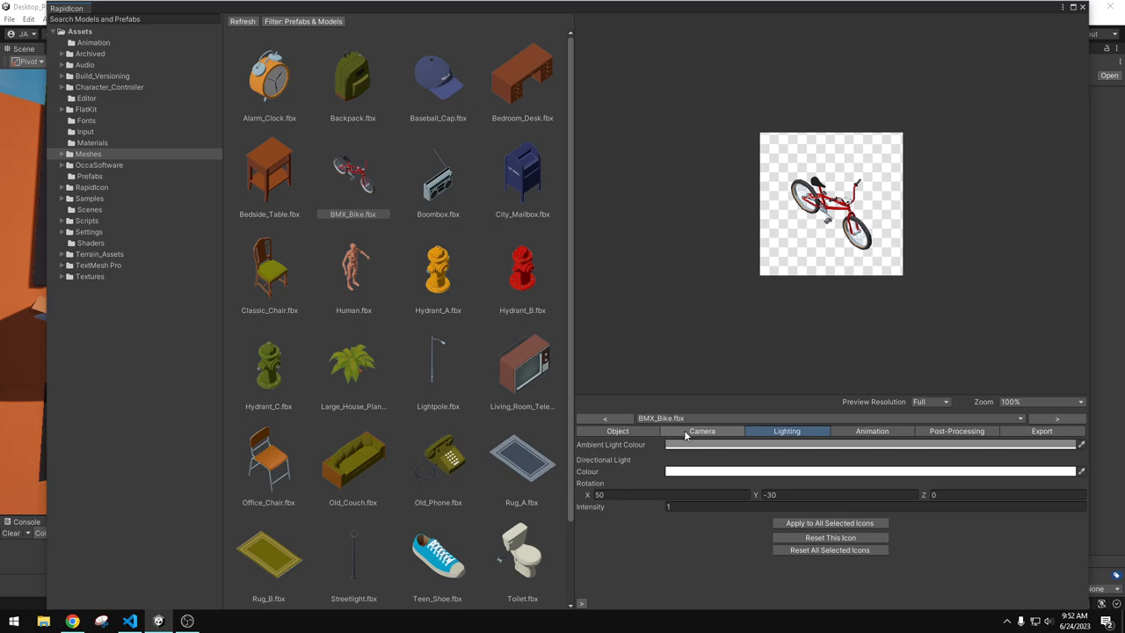
Set the icon camera's Scale Factor to 1.45 so the bike fills more of the frame
click(701, 430)
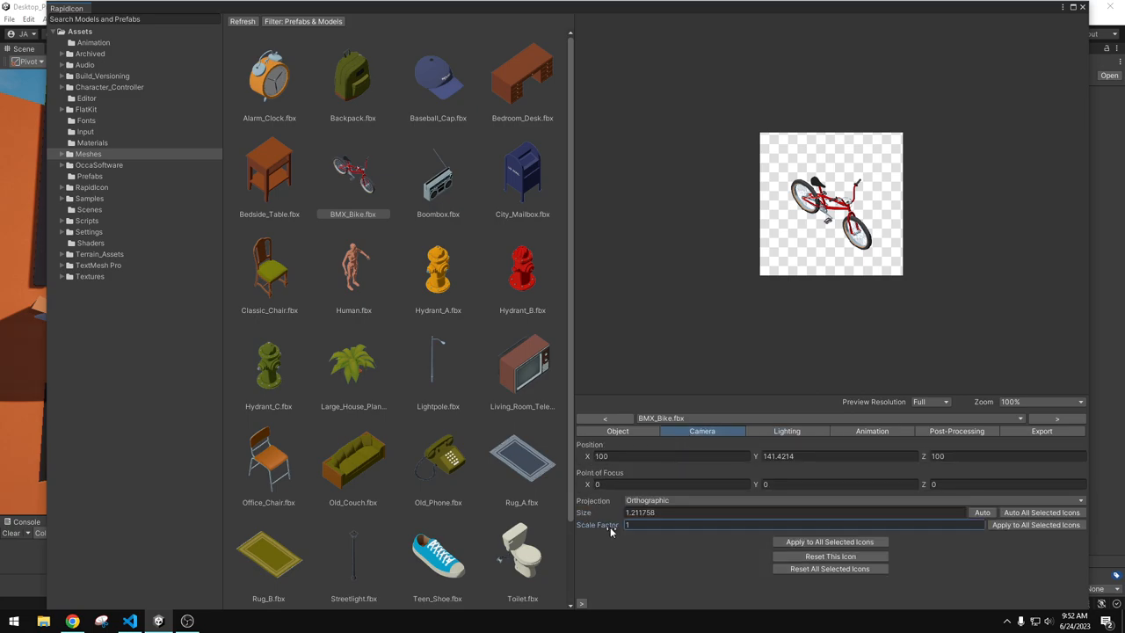
text(1.45)
click(838, 455)
text(48.95)
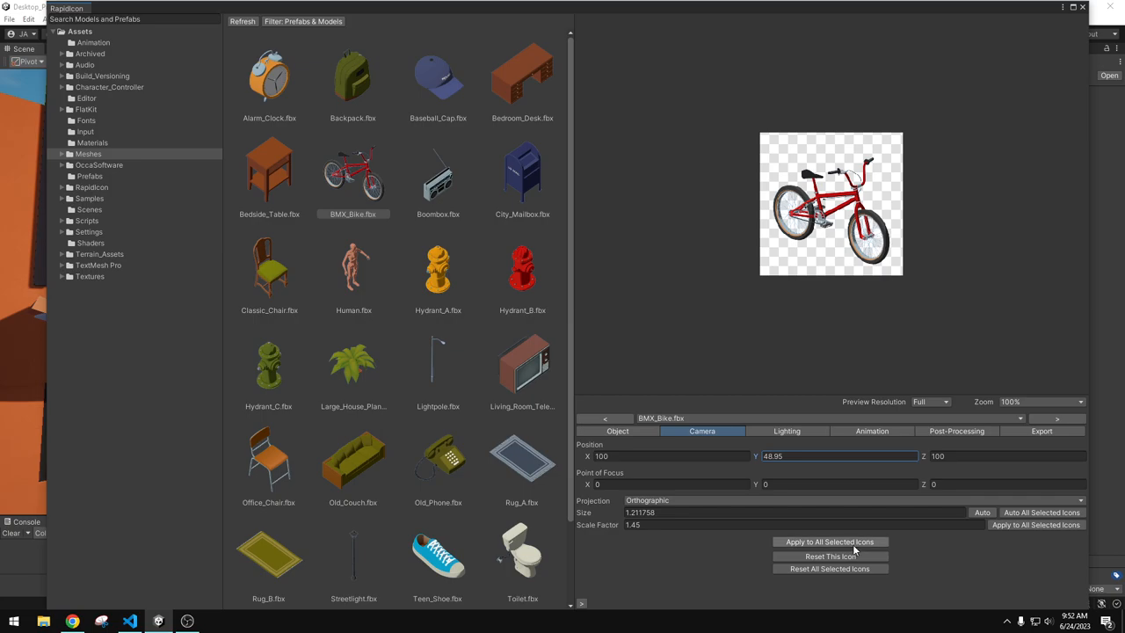
click(829, 541)
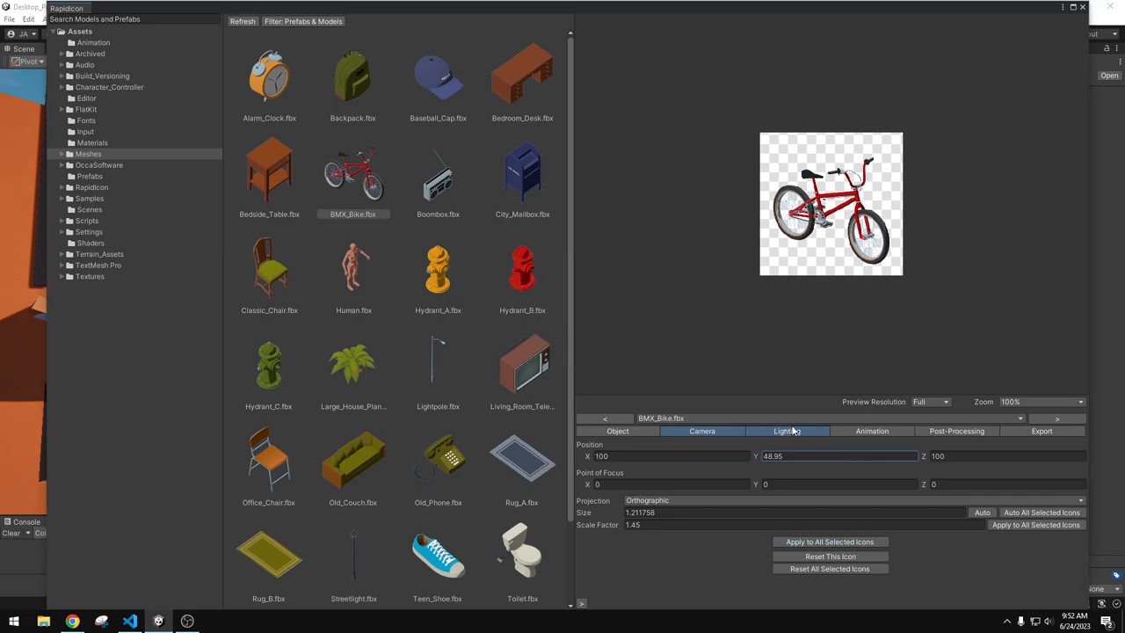
Experiment with the icon's ambient light colour, trying darker, white and orange tints
click(785, 430)
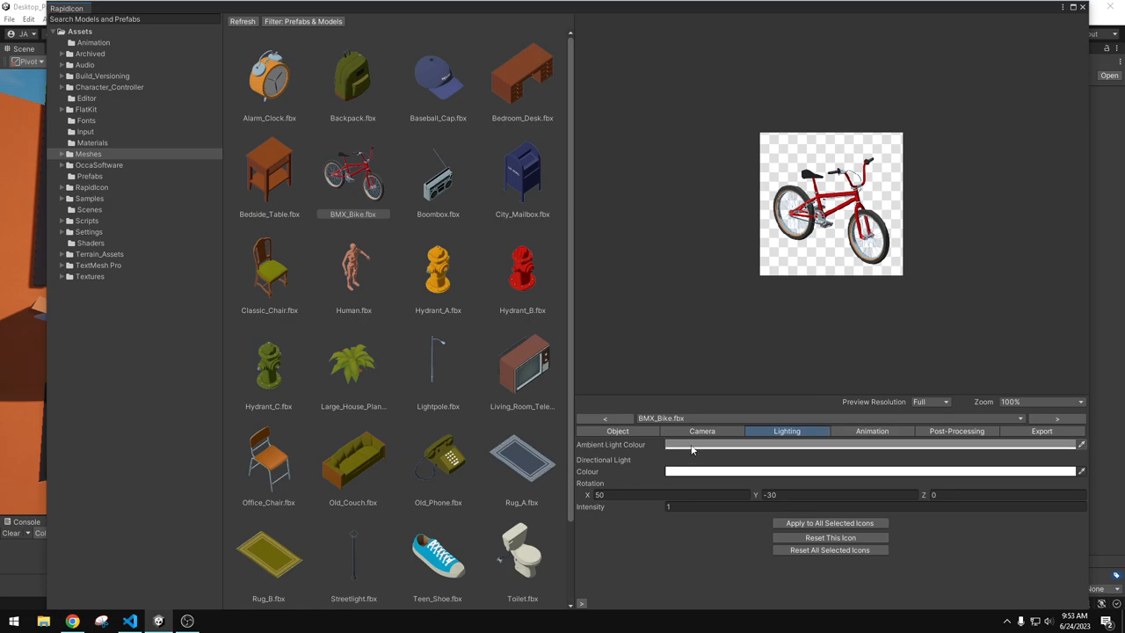
click(871, 445)
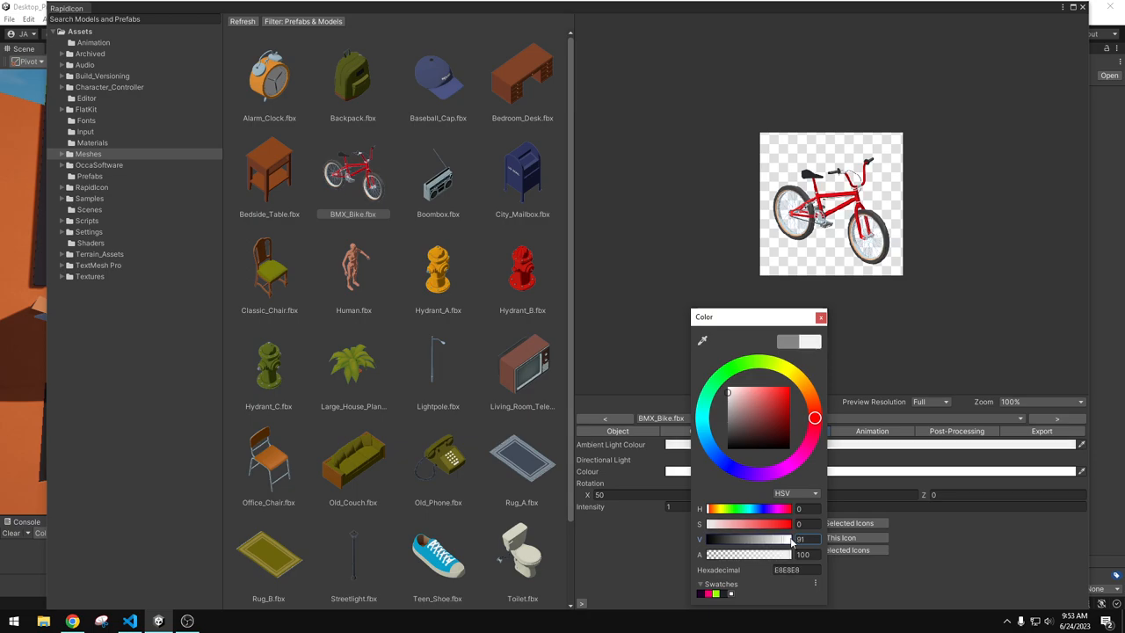
drag(795, 538, 780, 538)
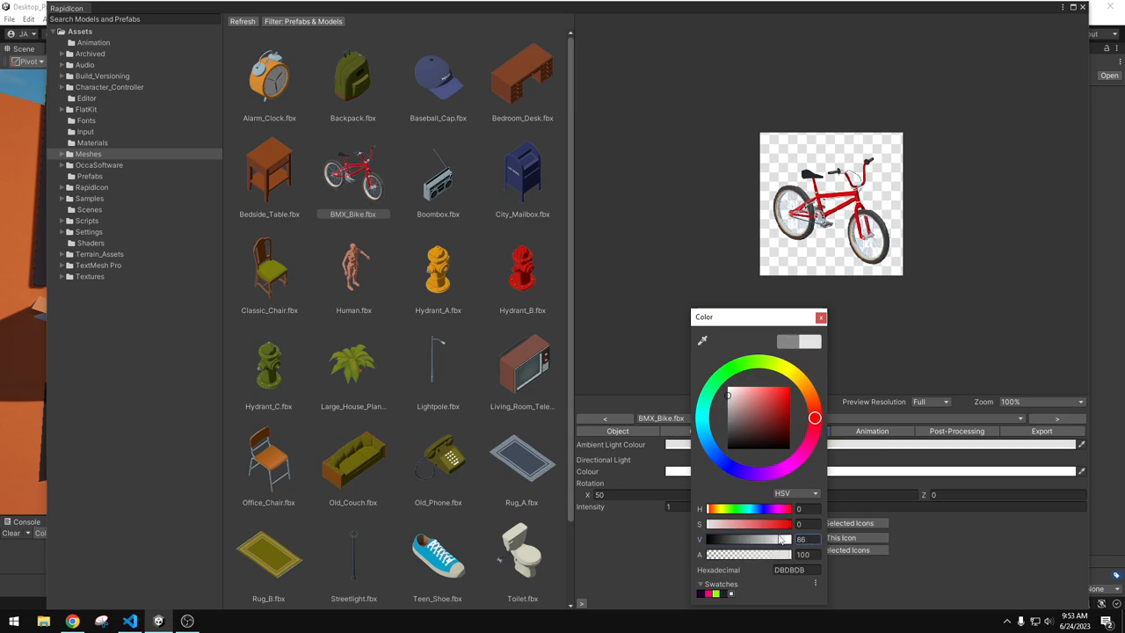
drag(784, 538, 776, 537)
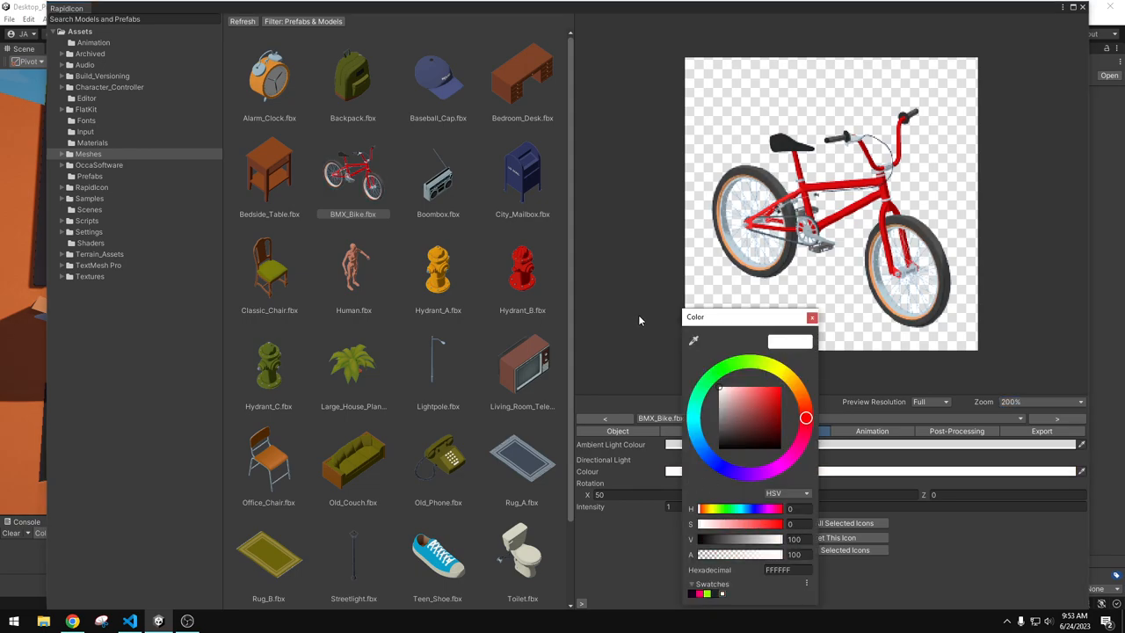
drag(805, 416, 801, 400)
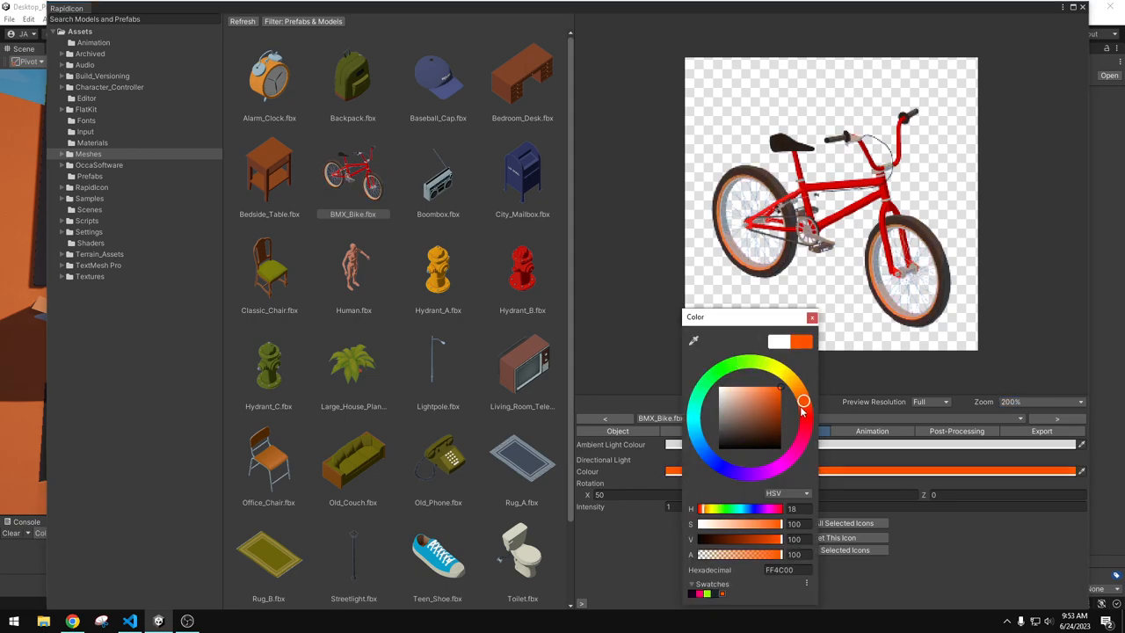
click(700, 441)
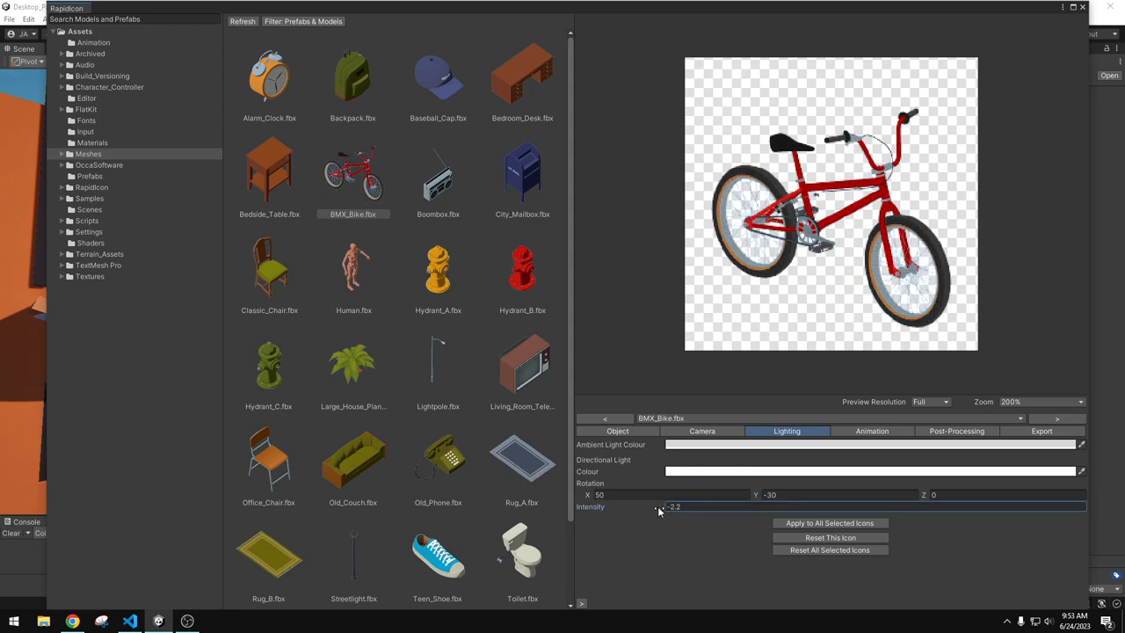
Try light intensity 0.24 then 1, and reset this icon's settings to defaults
drag(659, 507, 545, 510)
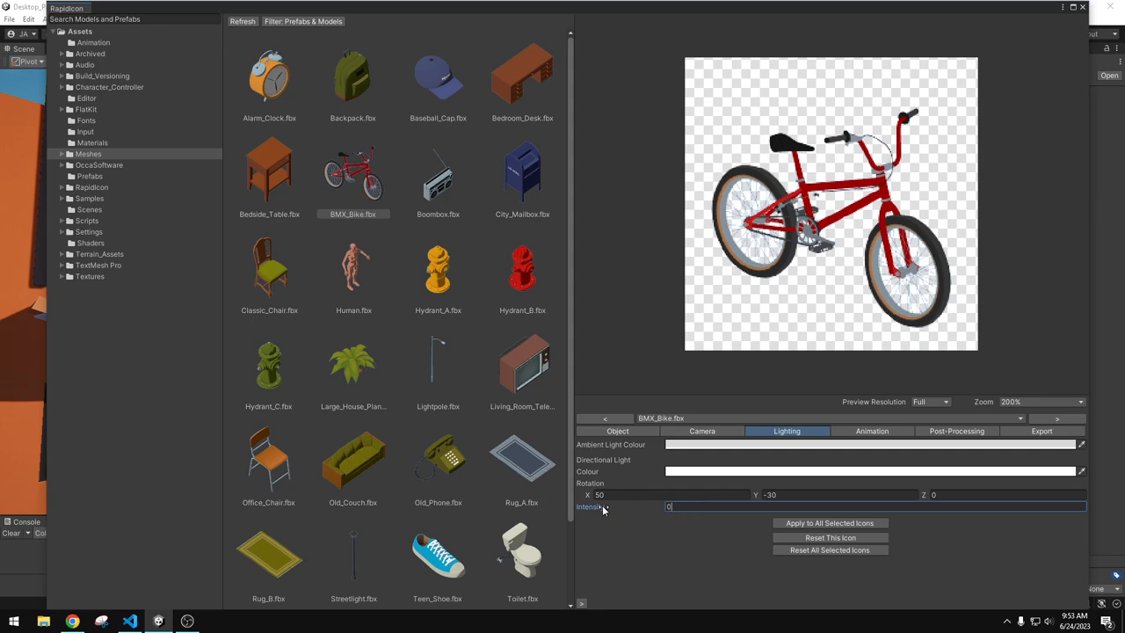
text(0.24)
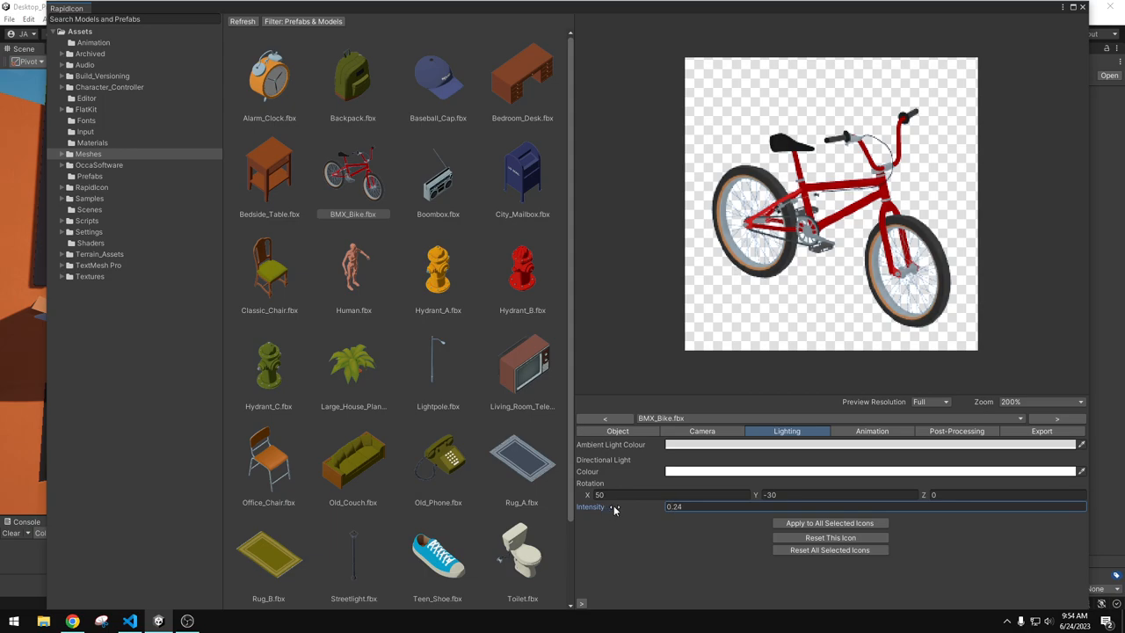
drag(615, 506, 654, 506)
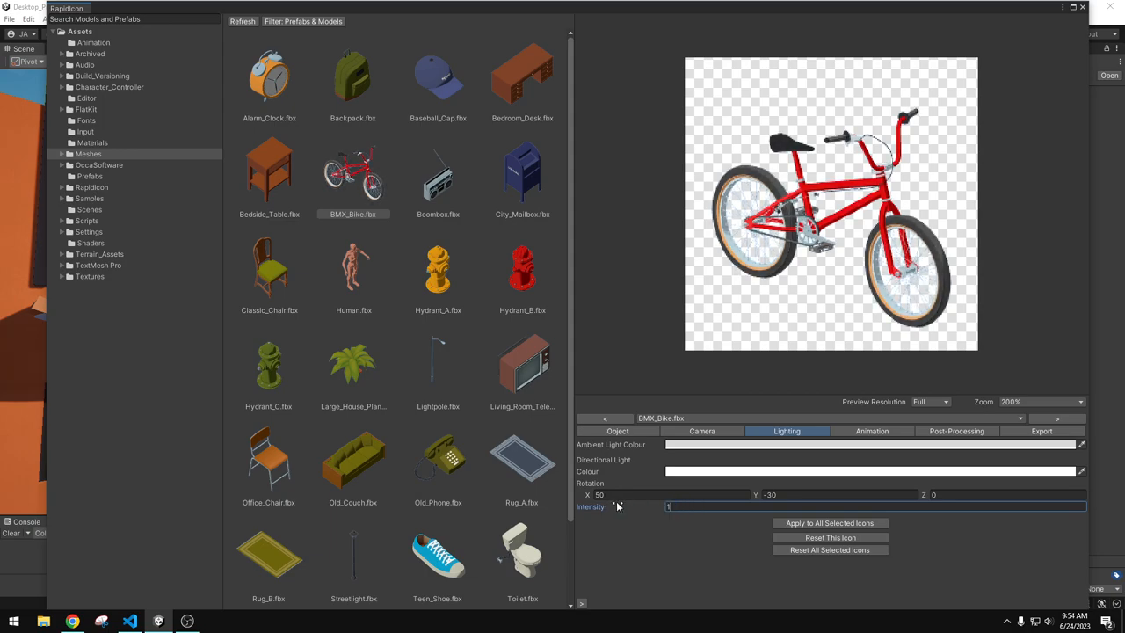
click(830, 537)
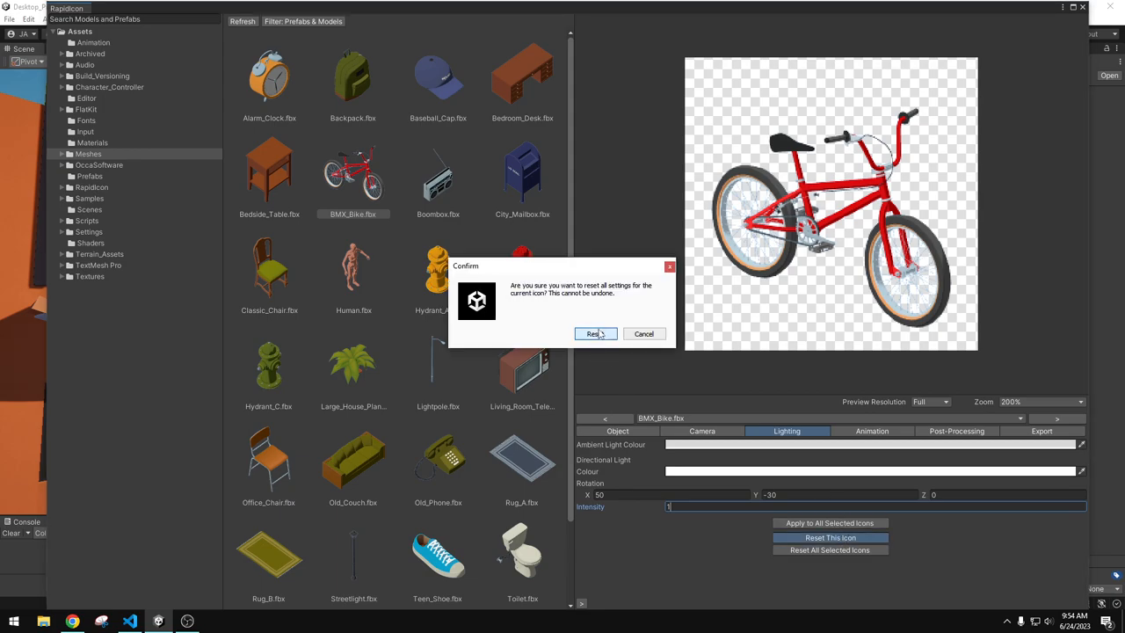
click(592, 334)
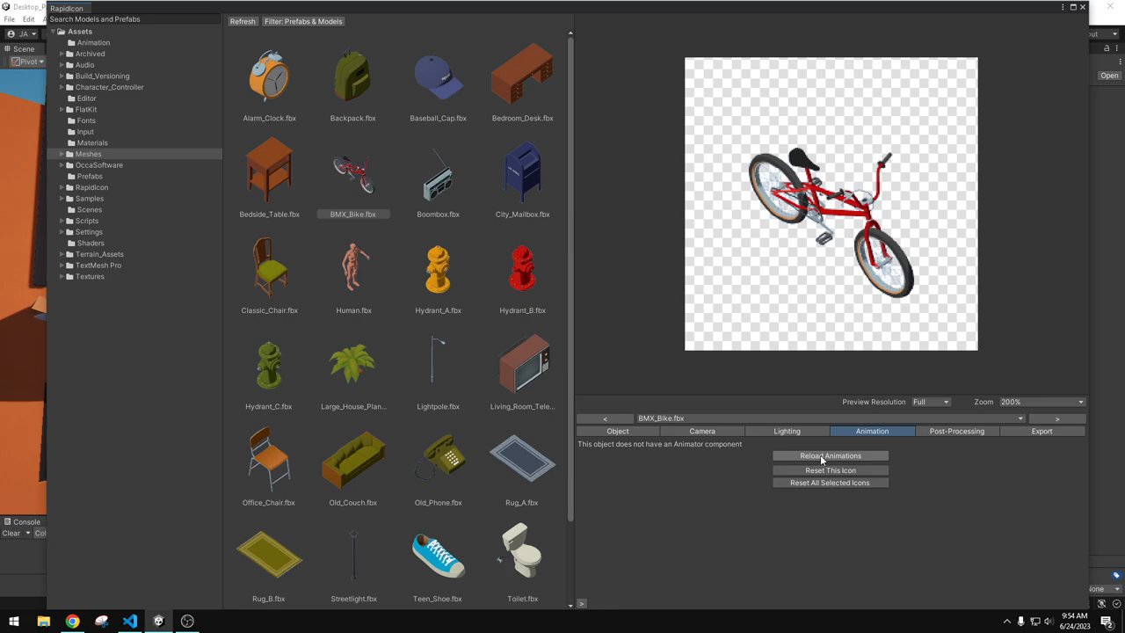
mouse_move(821, 460)
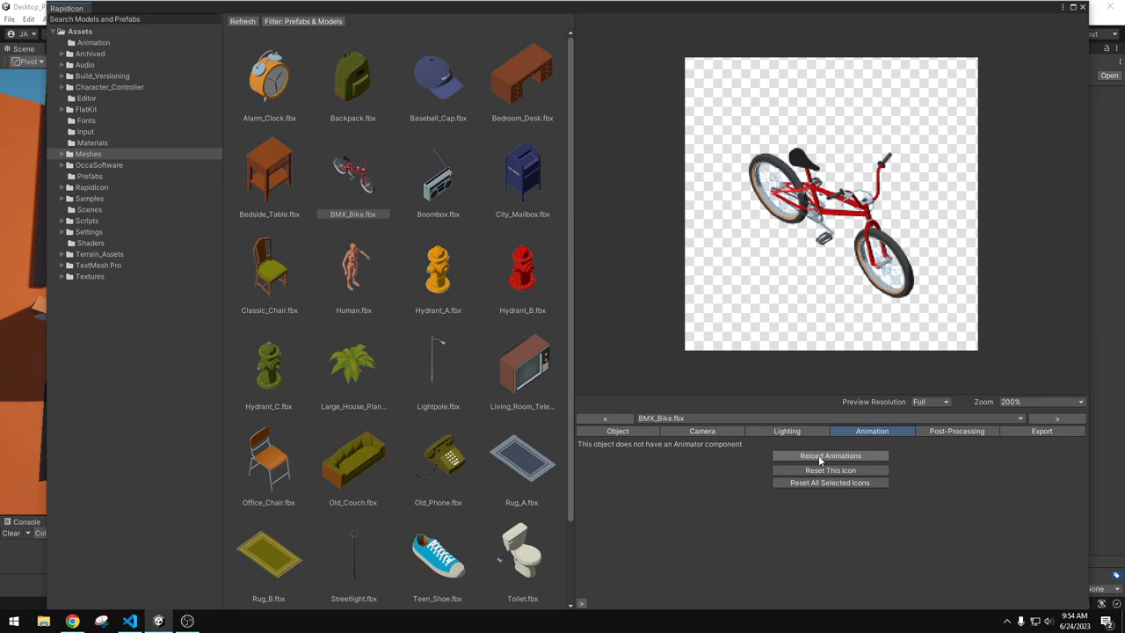
mouse_move(822, 461)
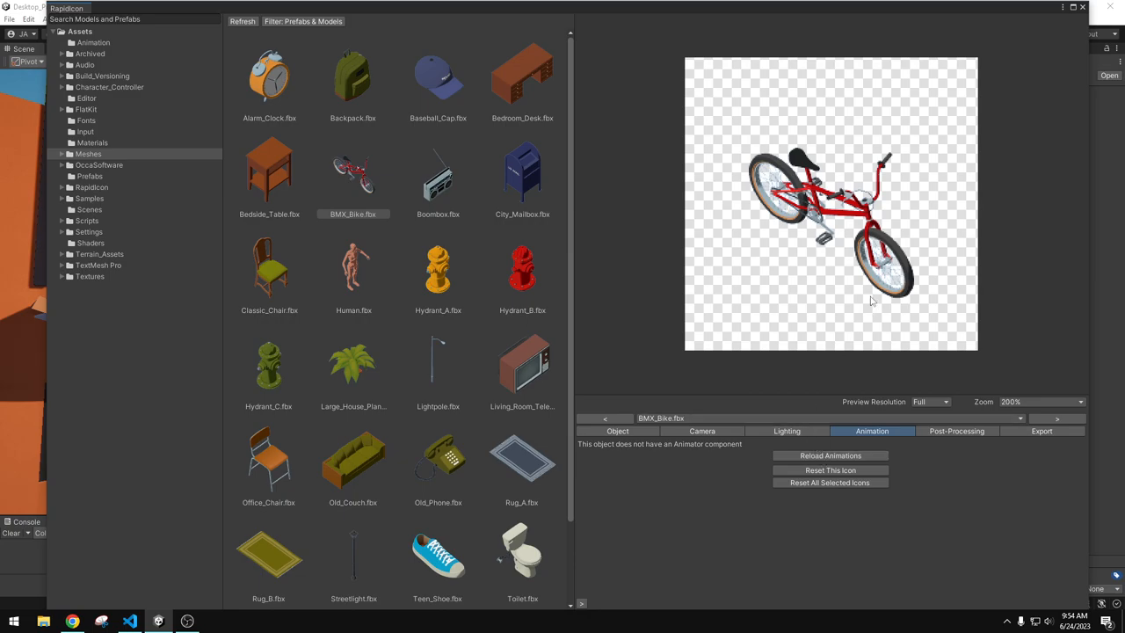
mouse_move(863, 267)
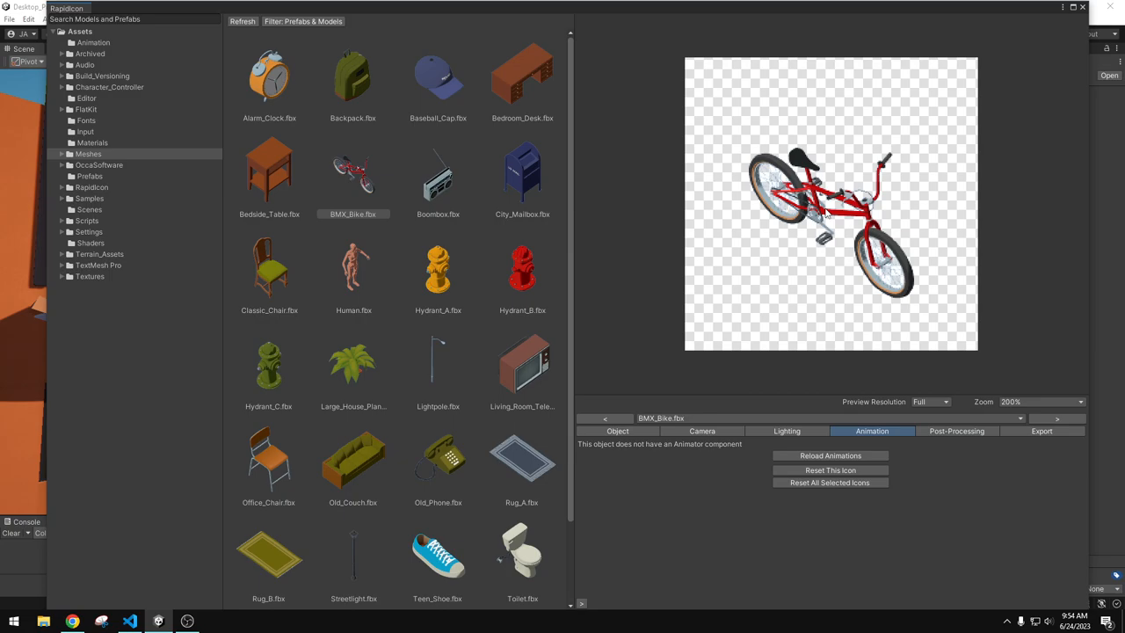
mouse_move(893, 464)
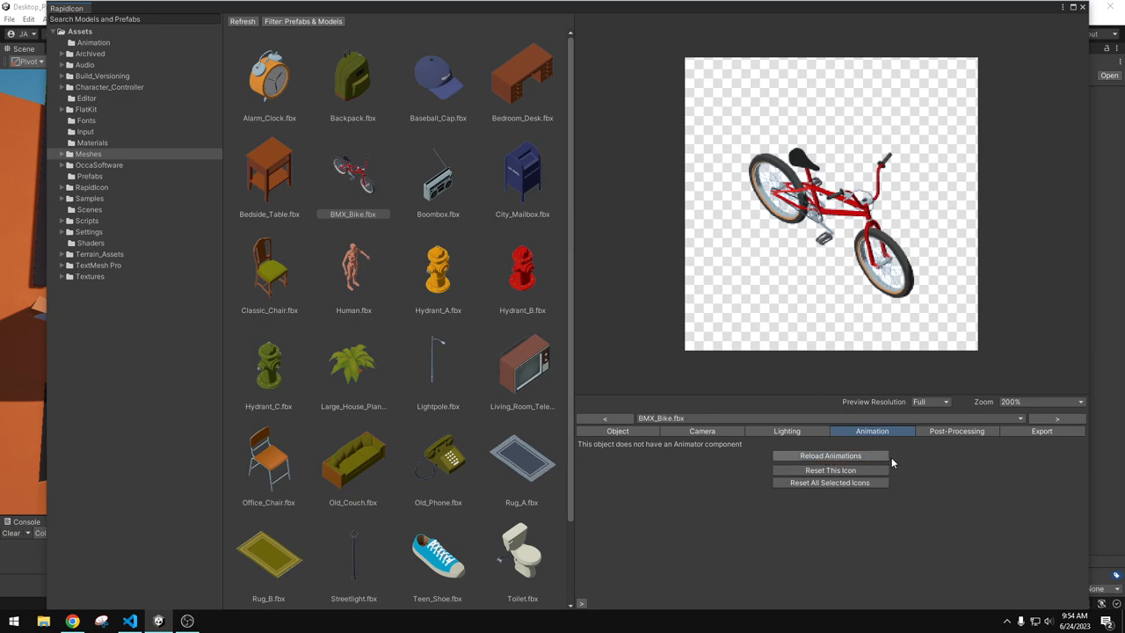
mouse_move(954, 451)
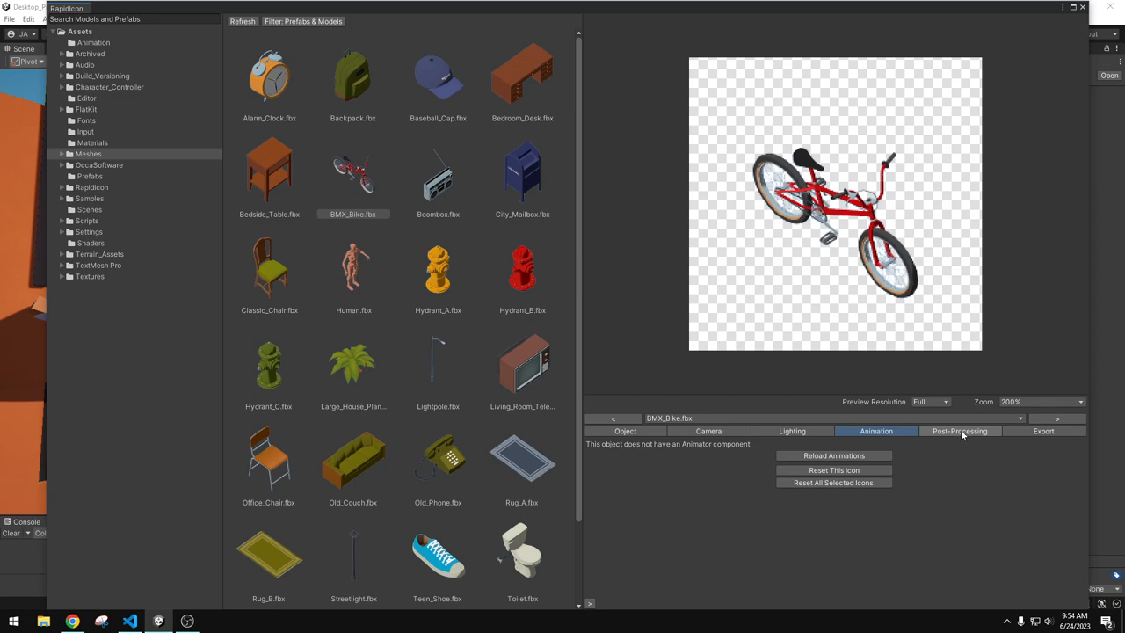
click(959, 430)
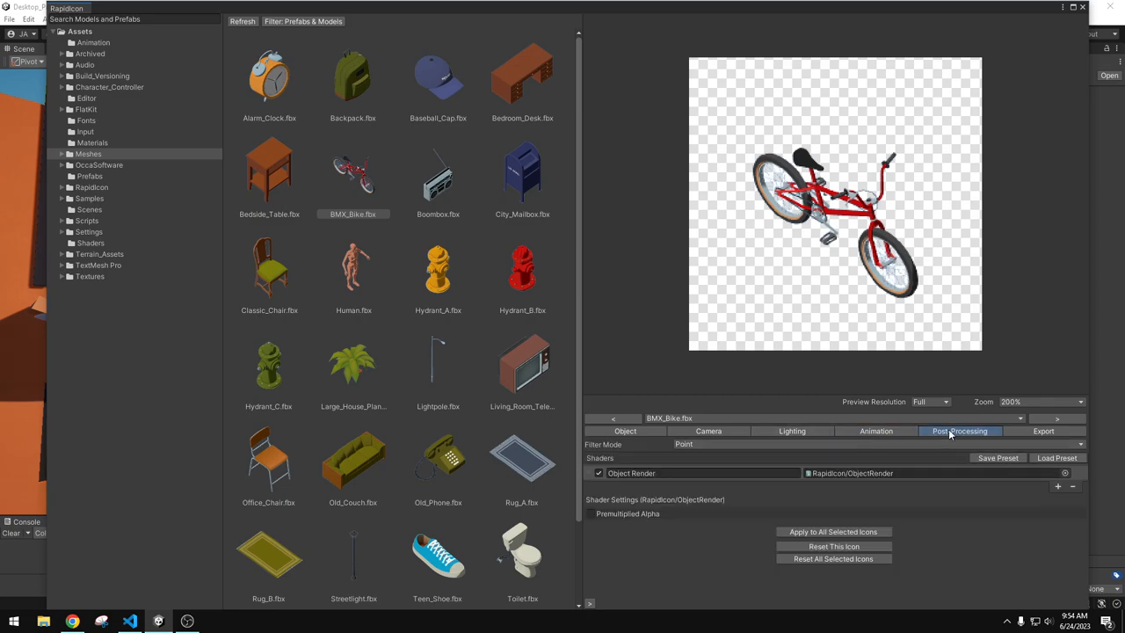
click(591, 513)
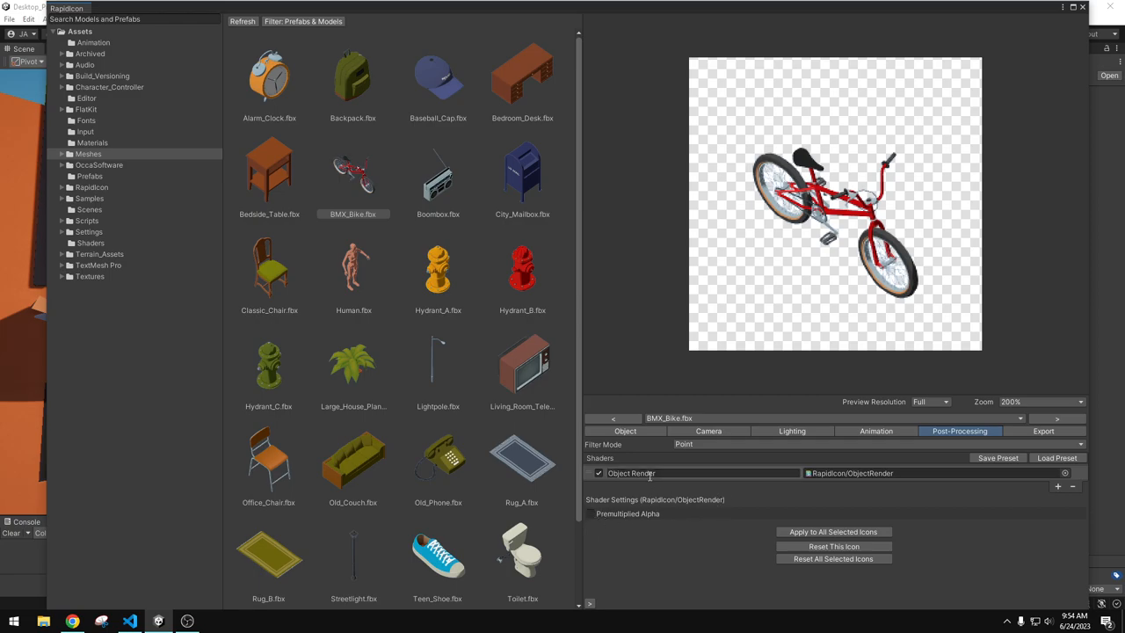
mouse_move(859, 476)
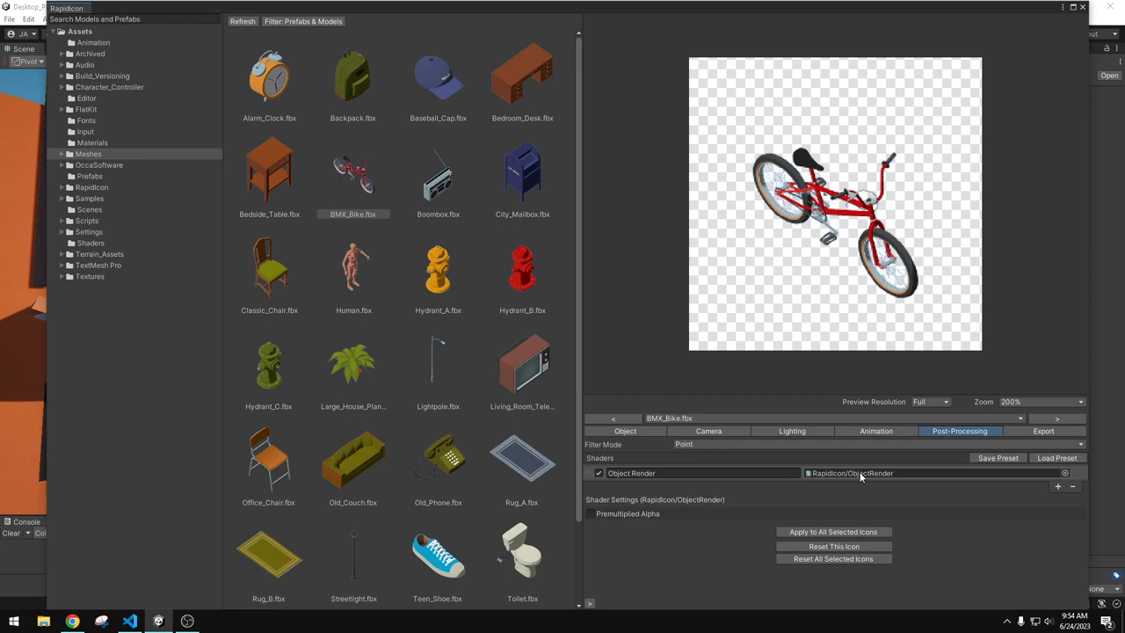
click(1058, 485)
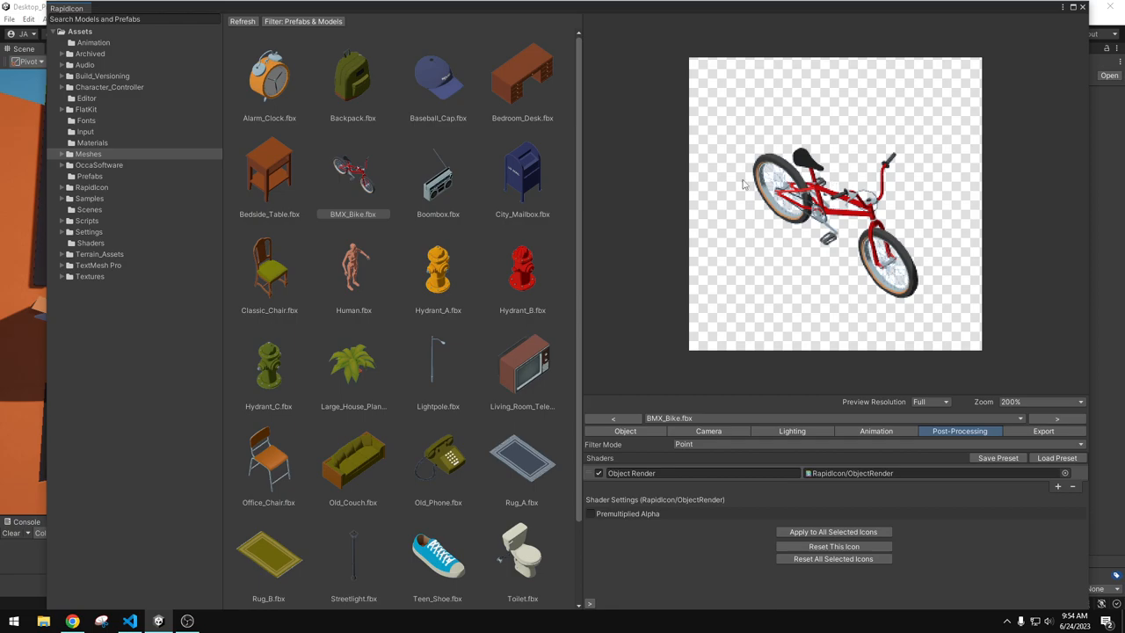
mouse_move(907, 276)
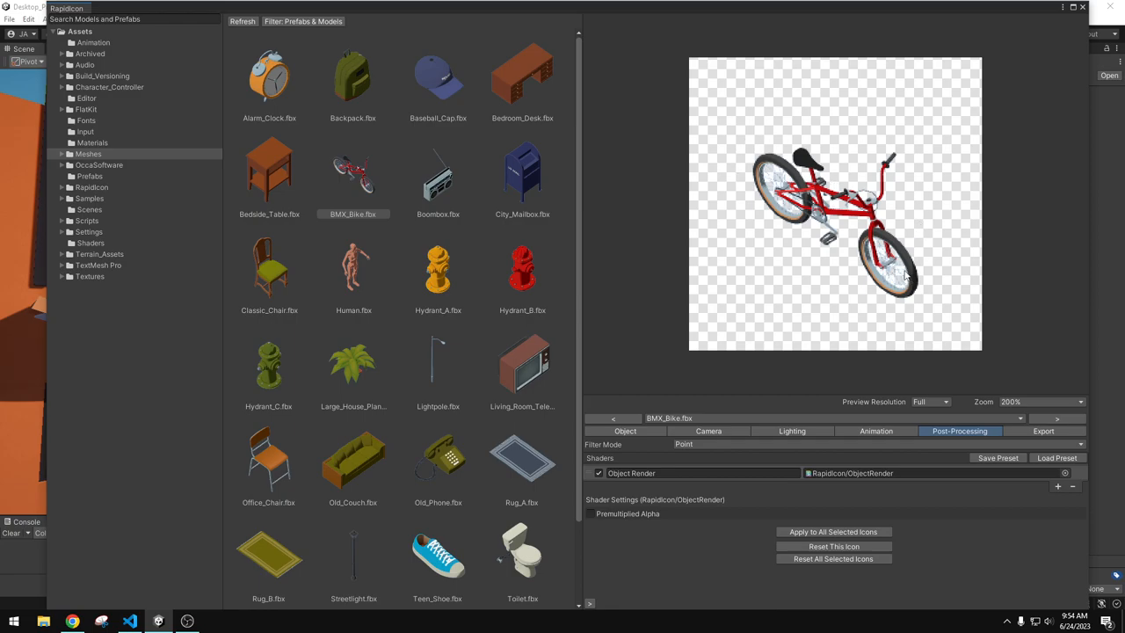
mouse_move(752, 123)
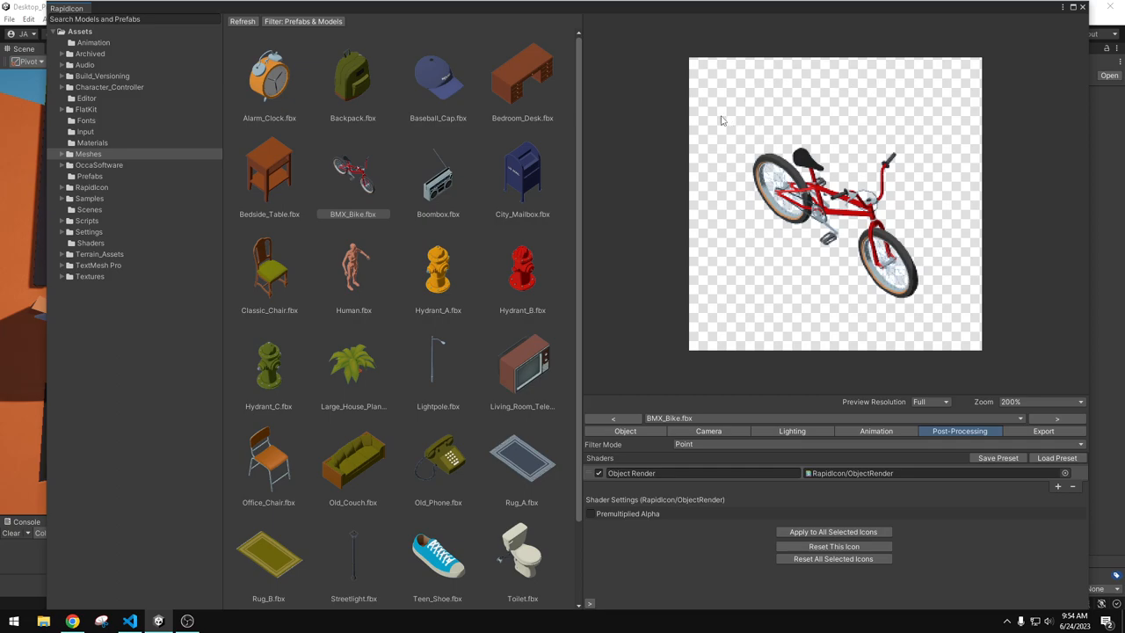
mouse_move(740, 95)
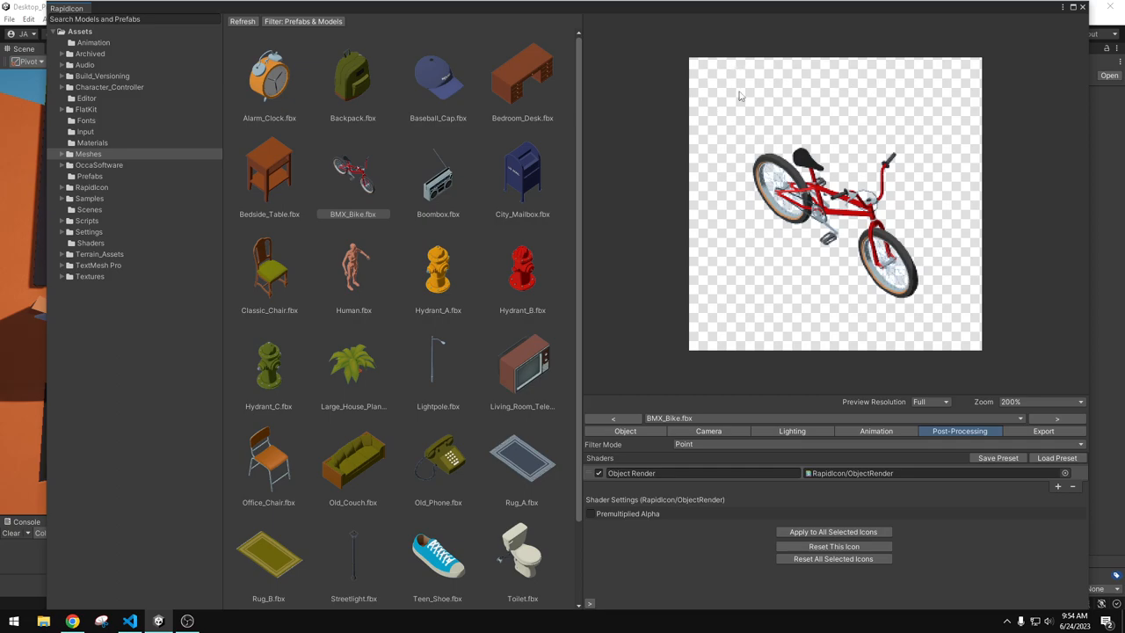
mouse_move(780, 113)
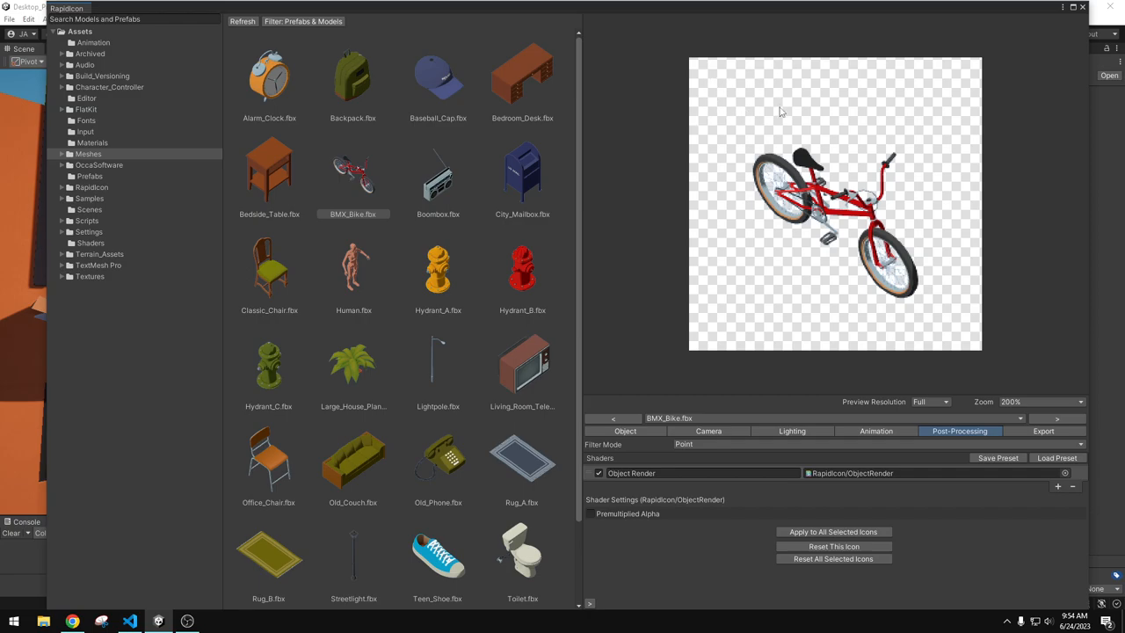
mouse_move(728, 121)
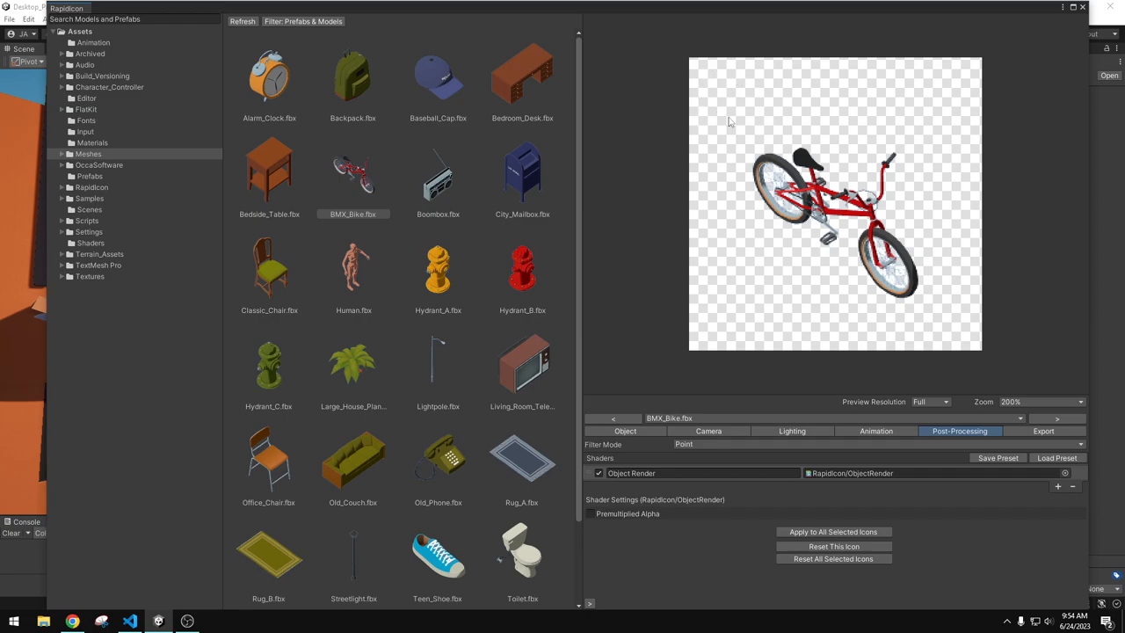
mouse_move(933, 443)
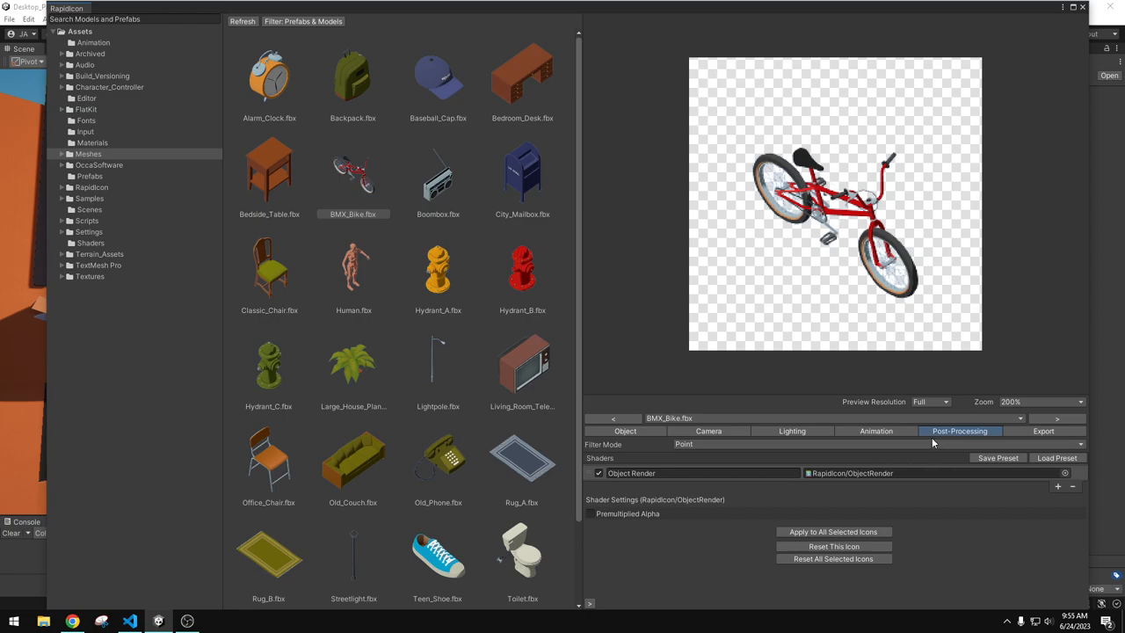
mouse_move(1068, 505)
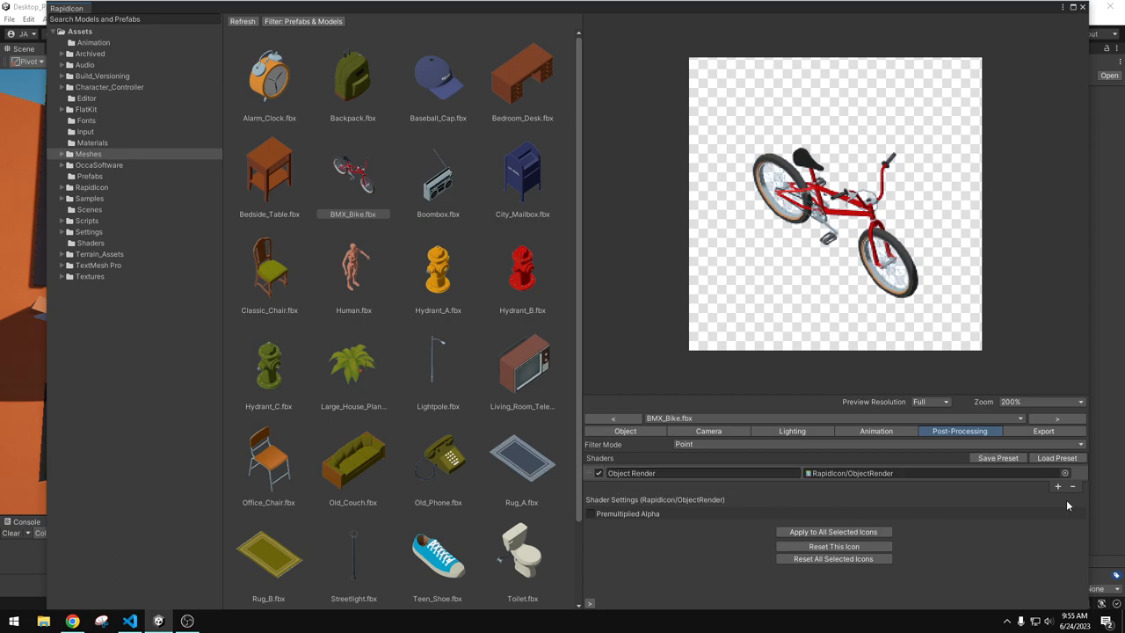
click(1057, 486)
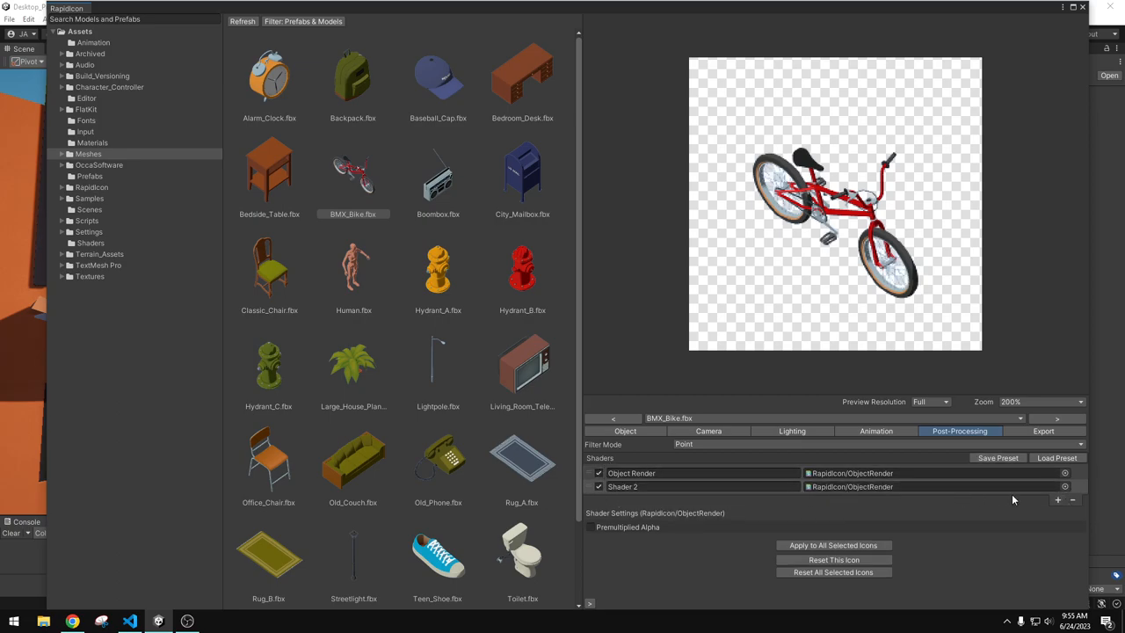
click(1072, 485)
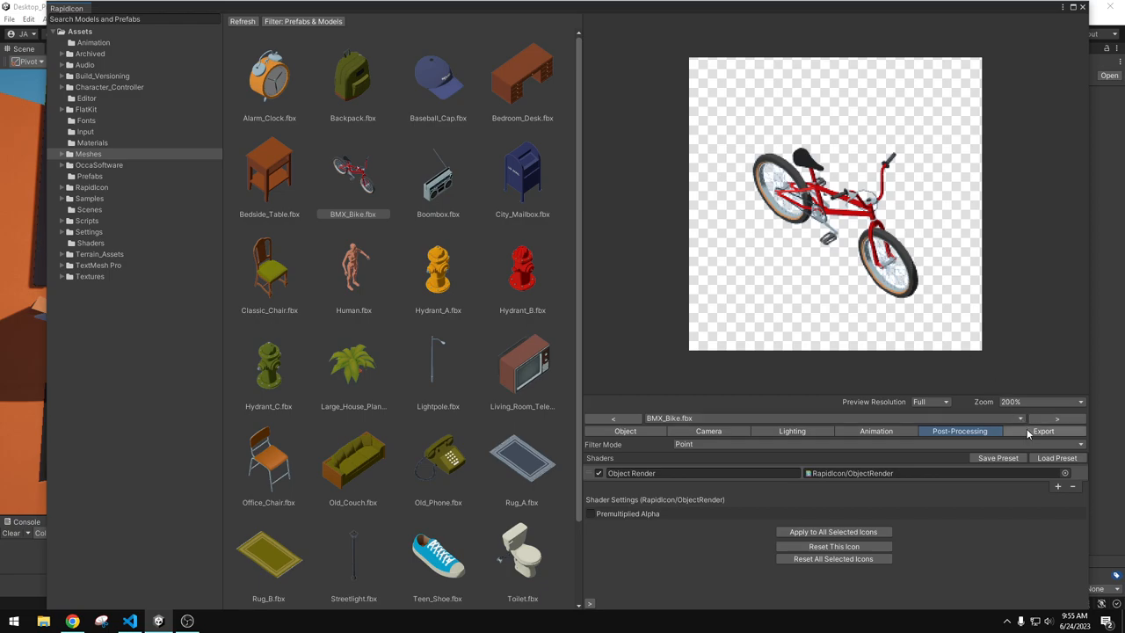
Set export resolution to 512 and review Export Name and Export Suffix (fbx) fields
click(1042, 431)
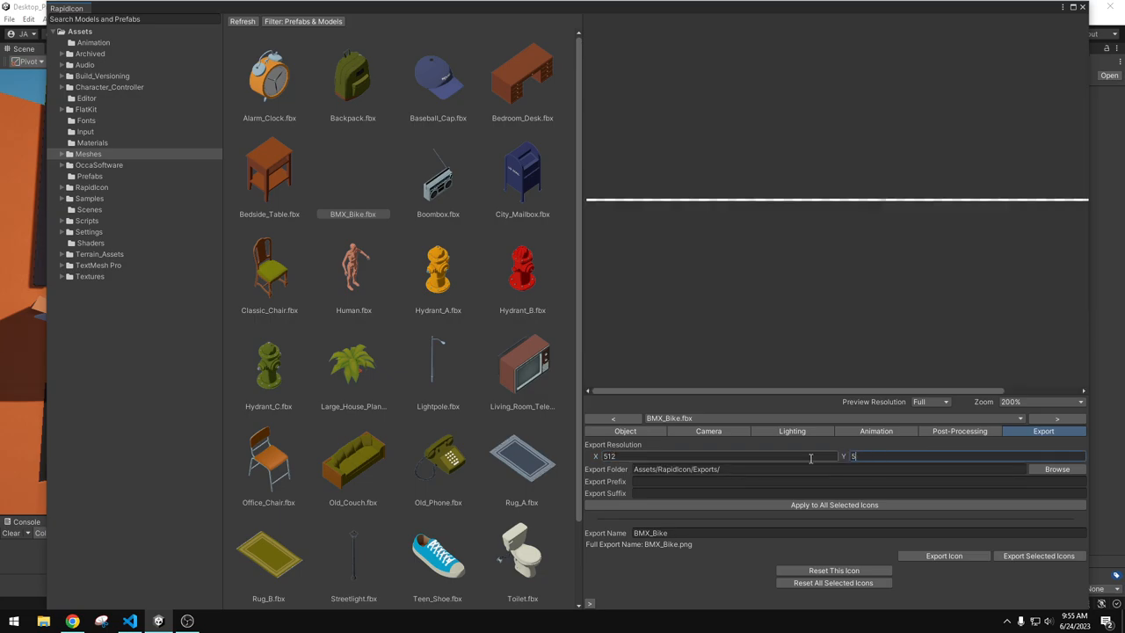
text(512)
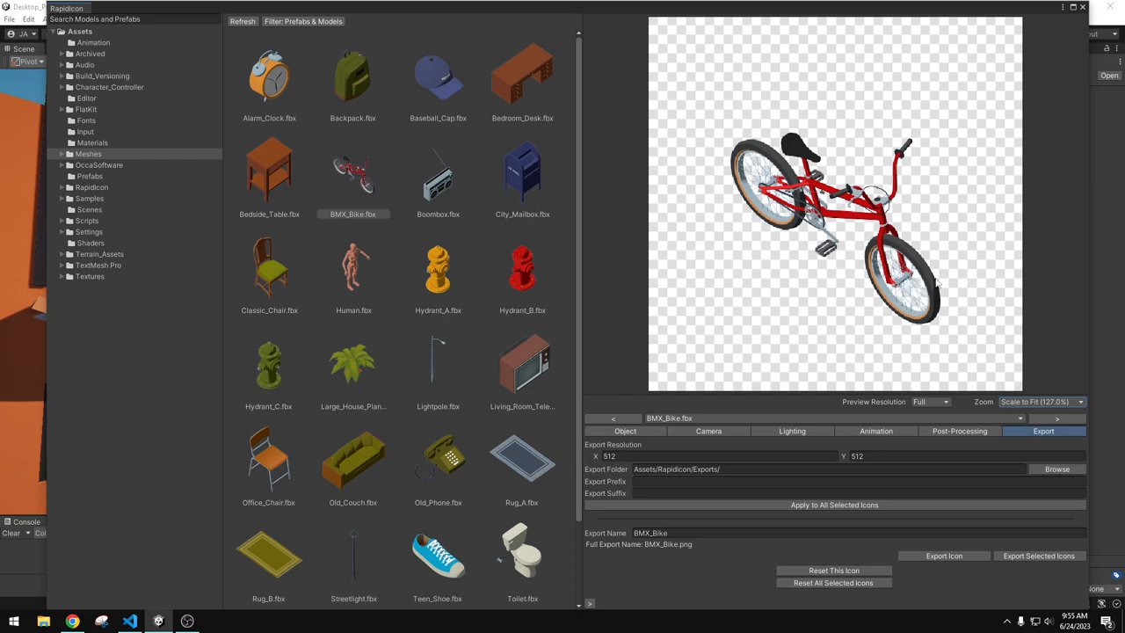
mouse_move(930, 302)
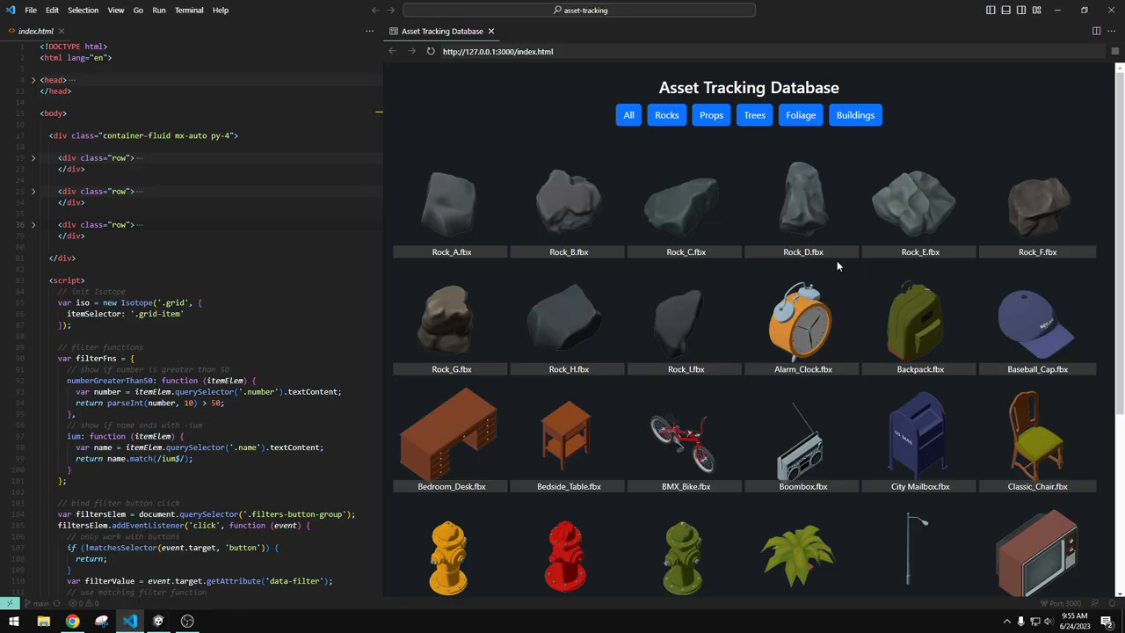
mouse_move(808, 207)
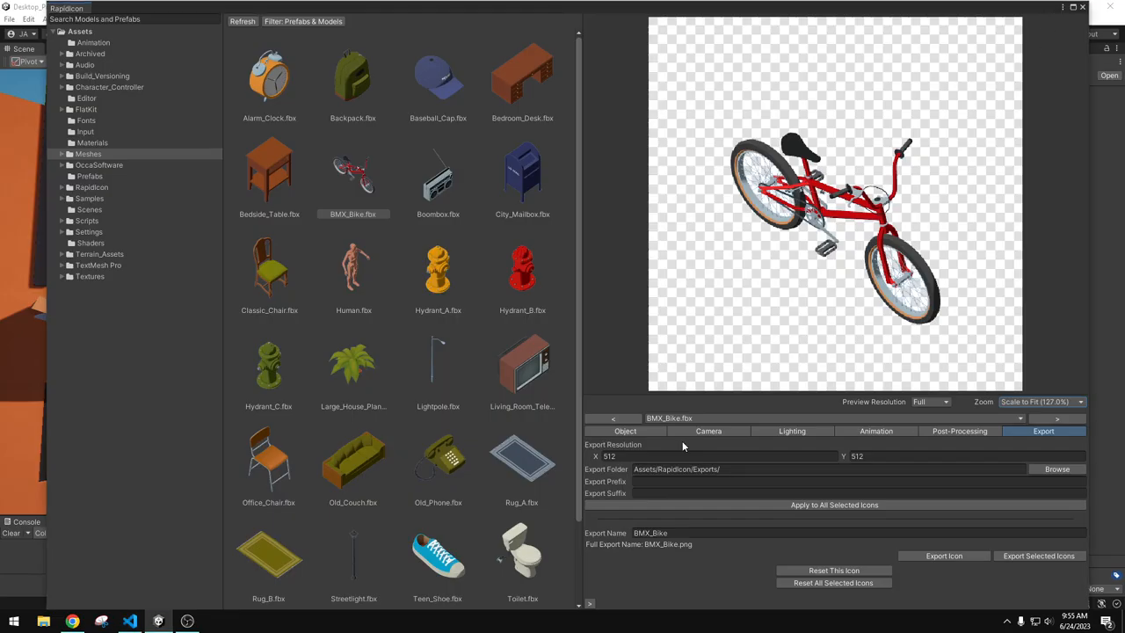
click(1056, 468)
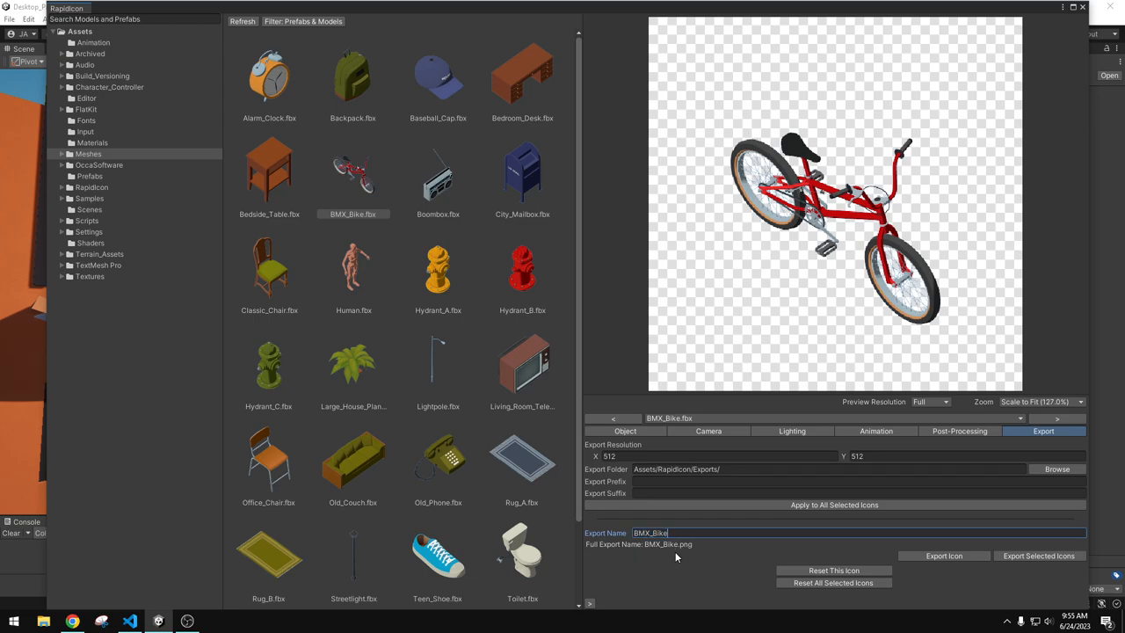
mouse_move(678, 552)
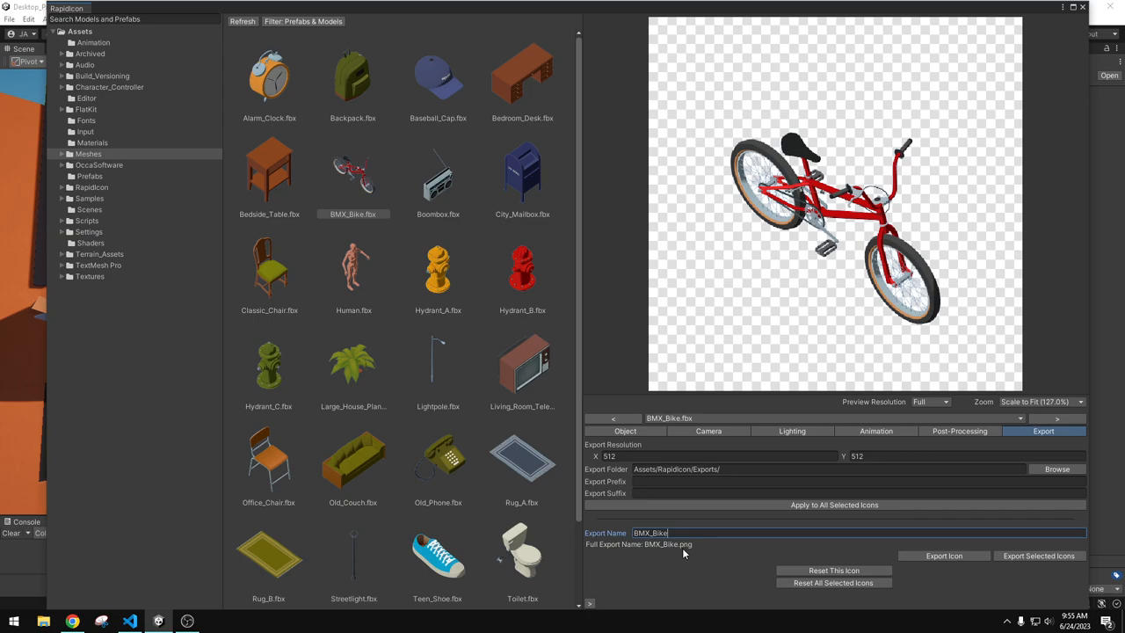
mouse_move(465, 200)
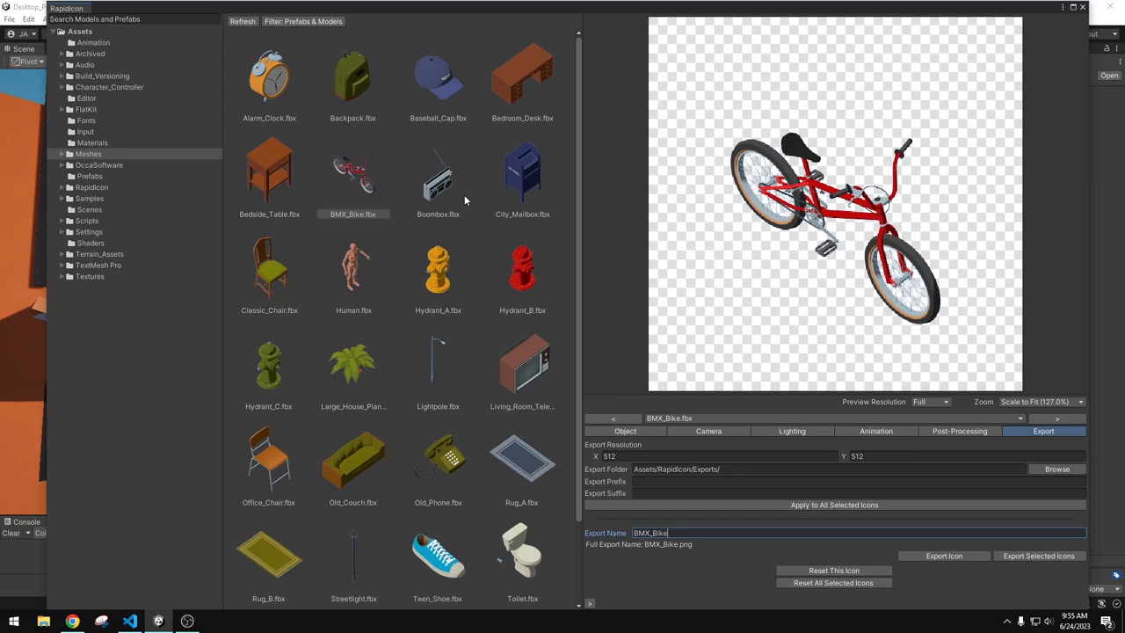
mouse_move(425, 274)
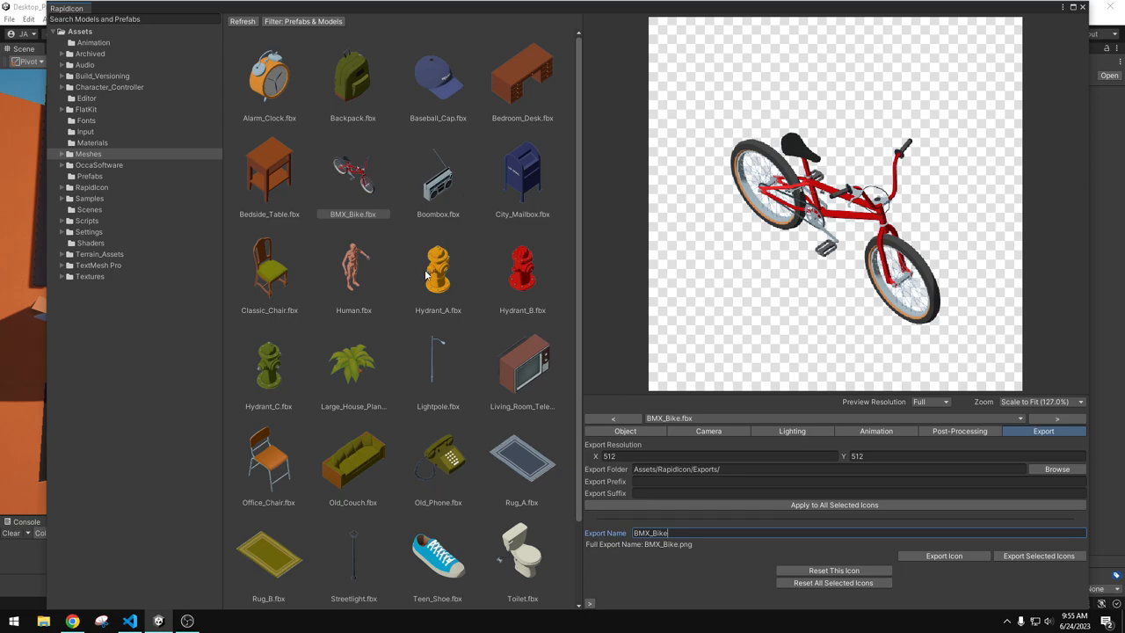
click(852, 492)
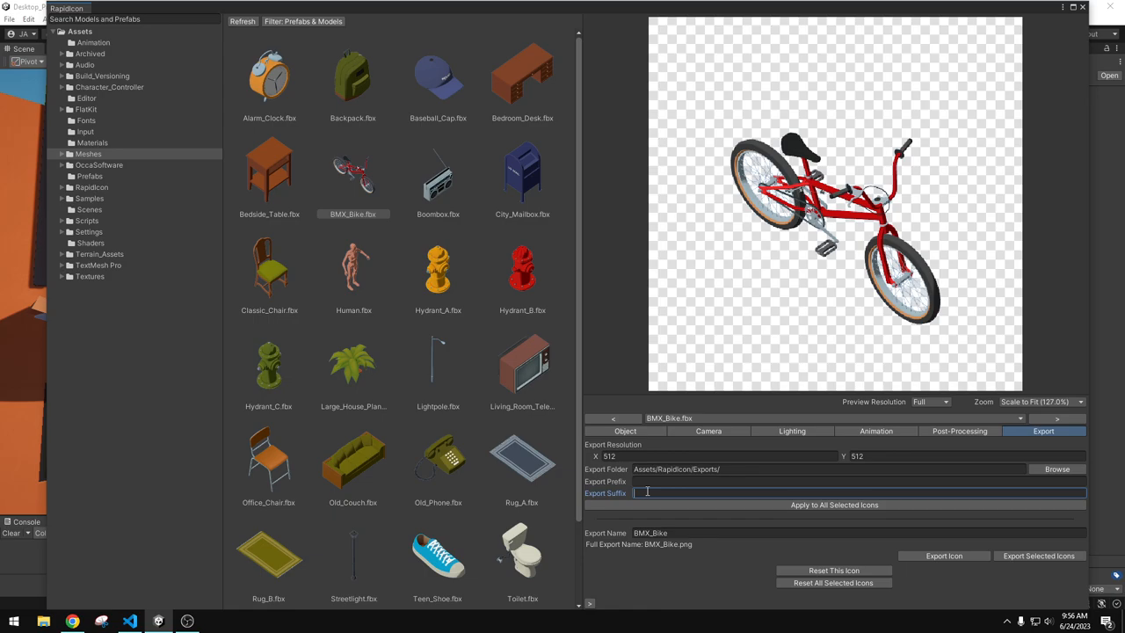
text(fbx)
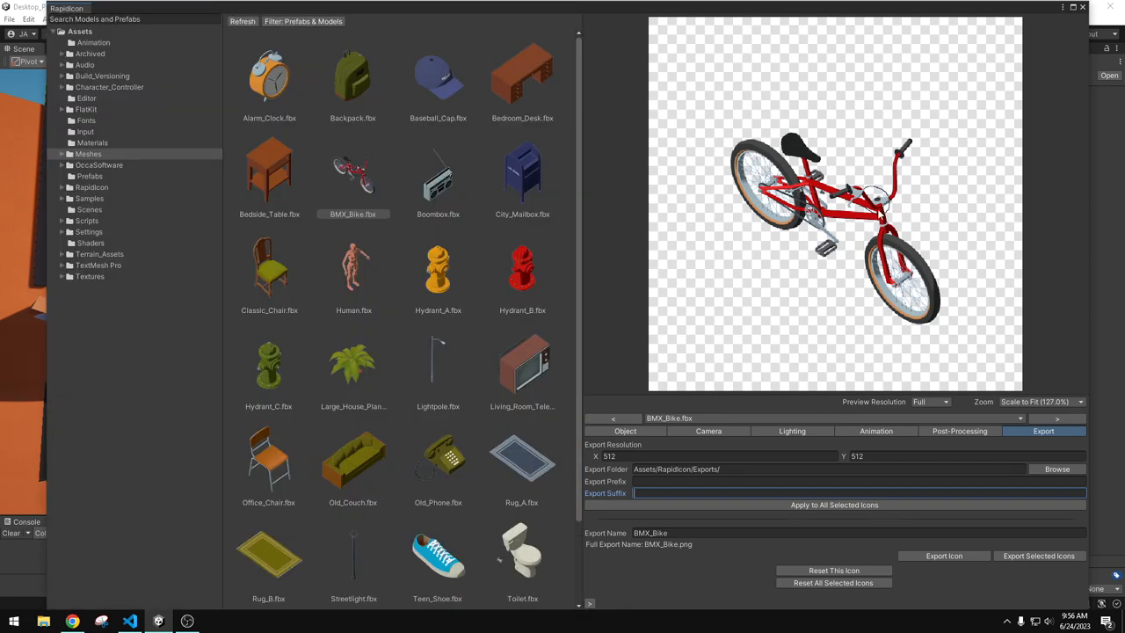
mouse_move(1065, 271)
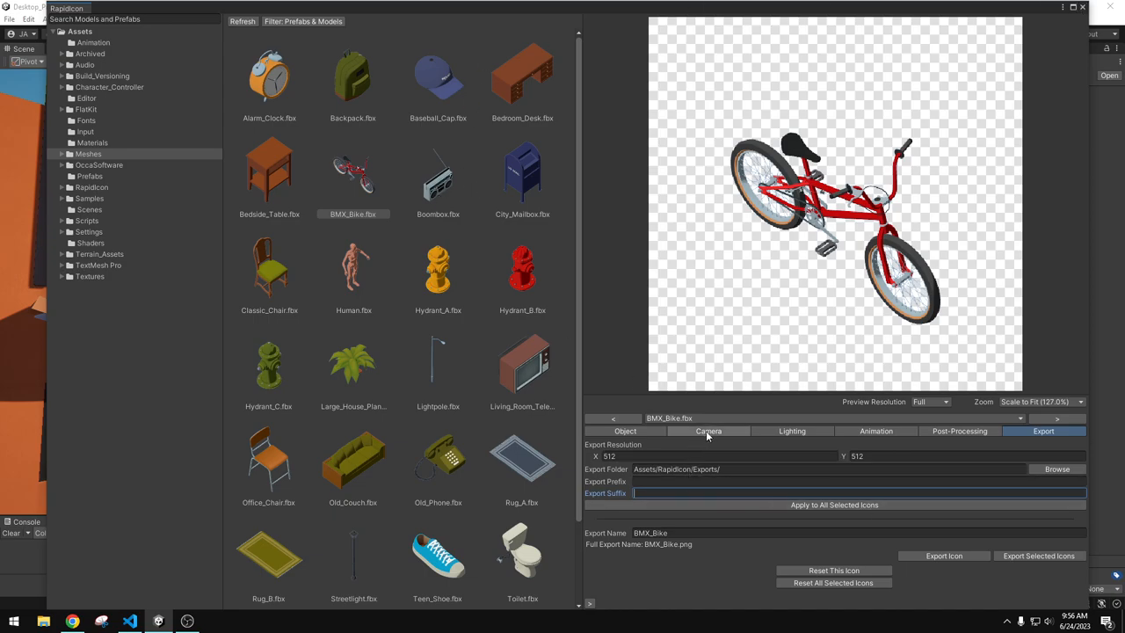
Review the icon's Camera and Lighting settings
click(708, 431)
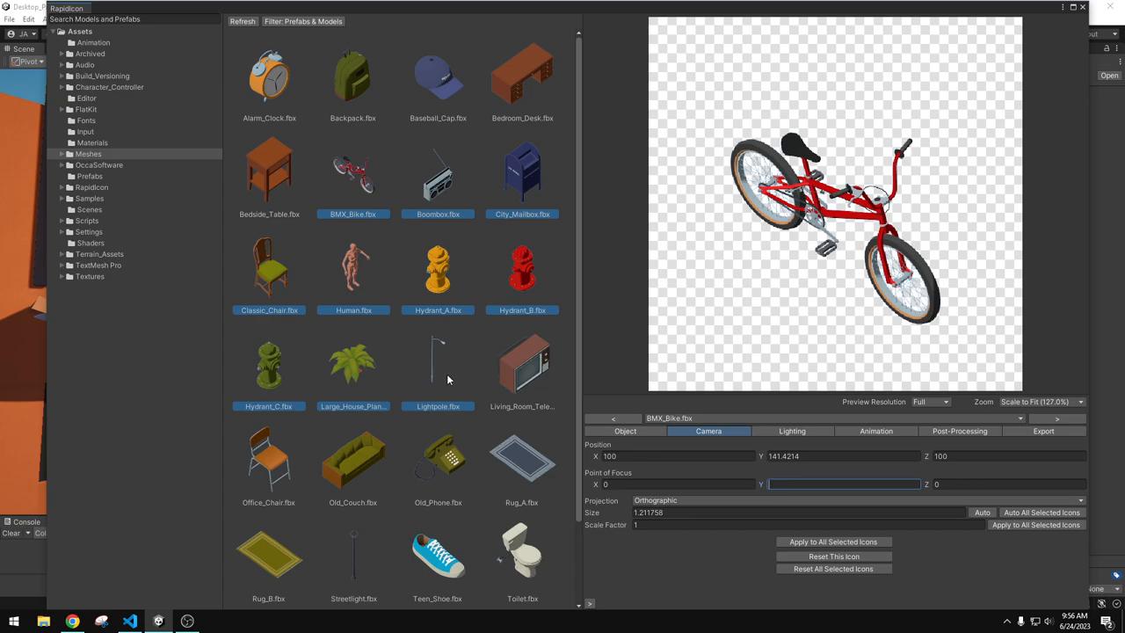
mouse_move(420, 257)
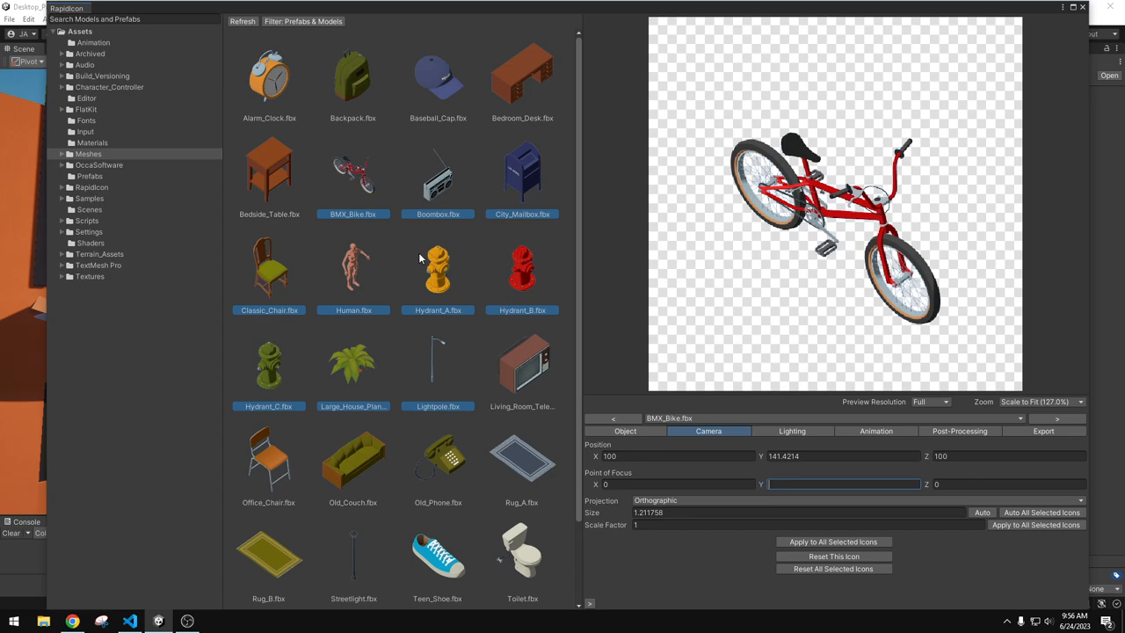
mouse_move(720, 450)
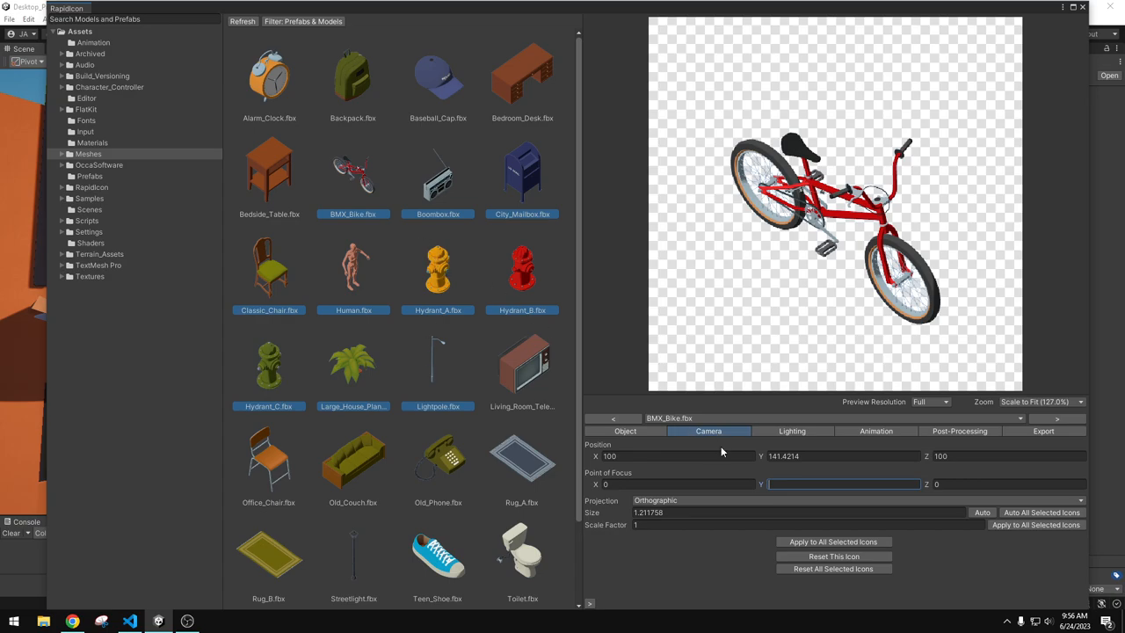
click(791, 430)
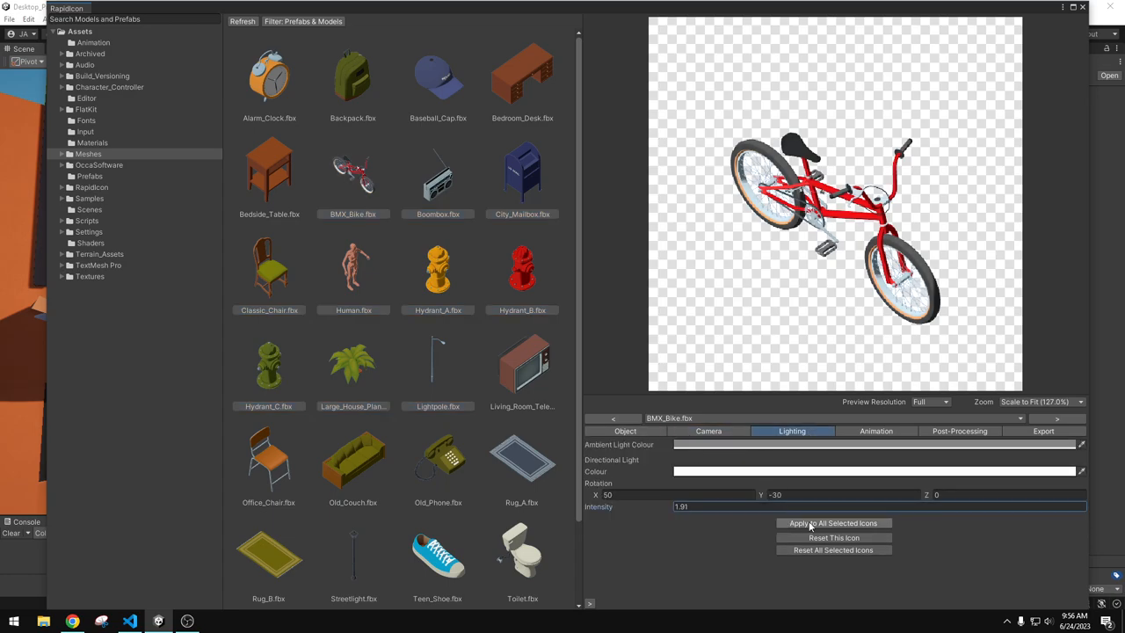
click(832, 522)
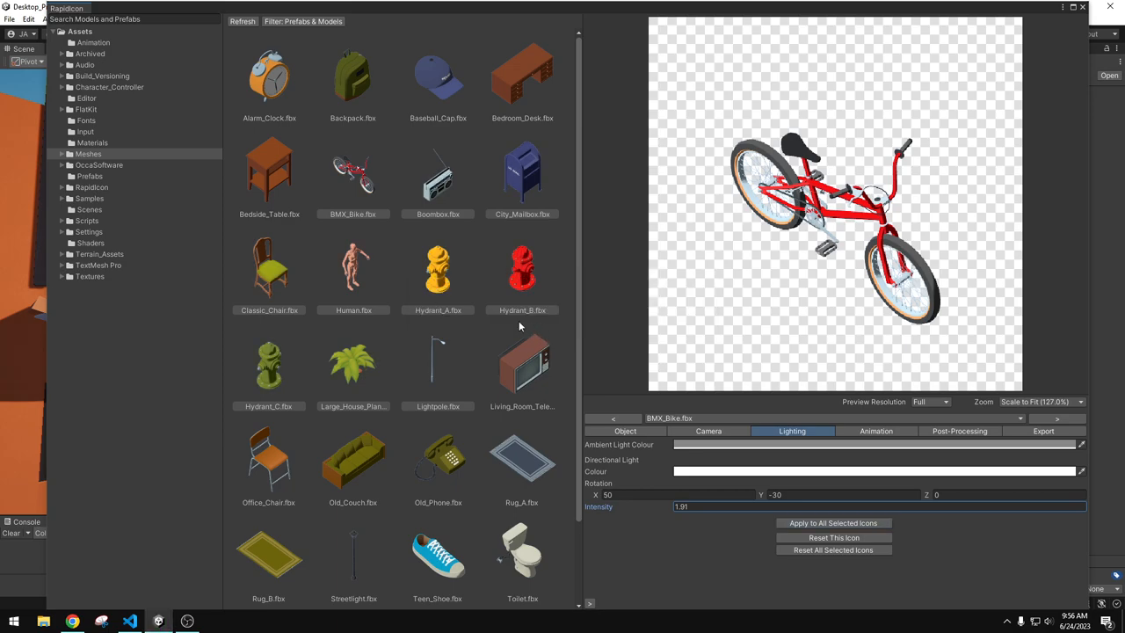
mouse_move(404, 264)
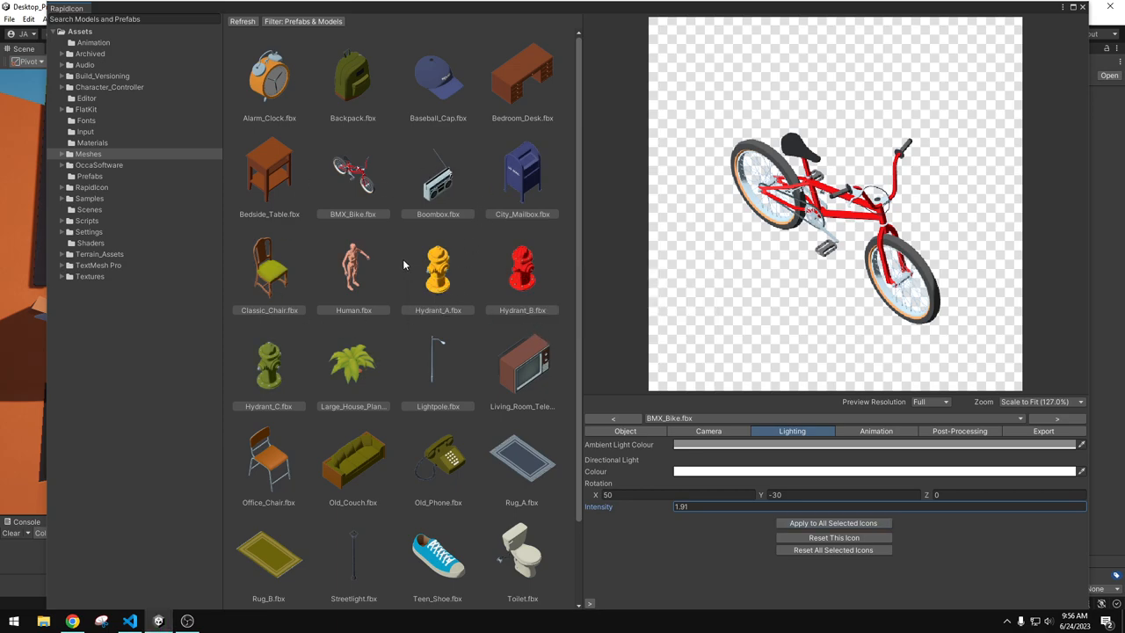
Preview the Human, Hydrant_A and Classic_Chair icons in the model grid
click(353, 268)
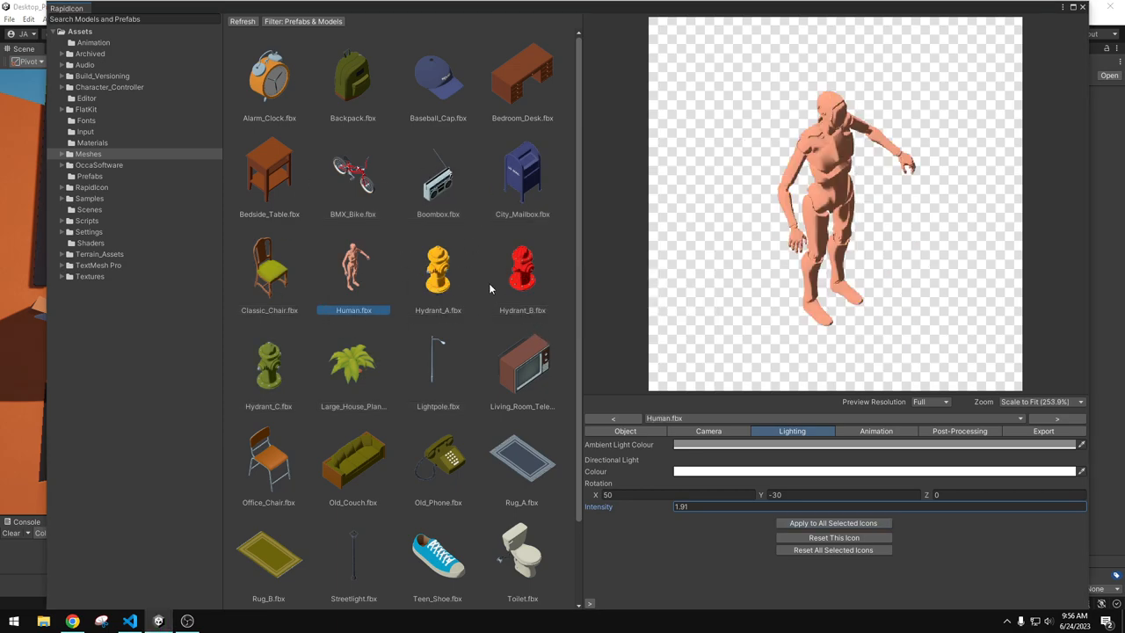
click(438, 267)
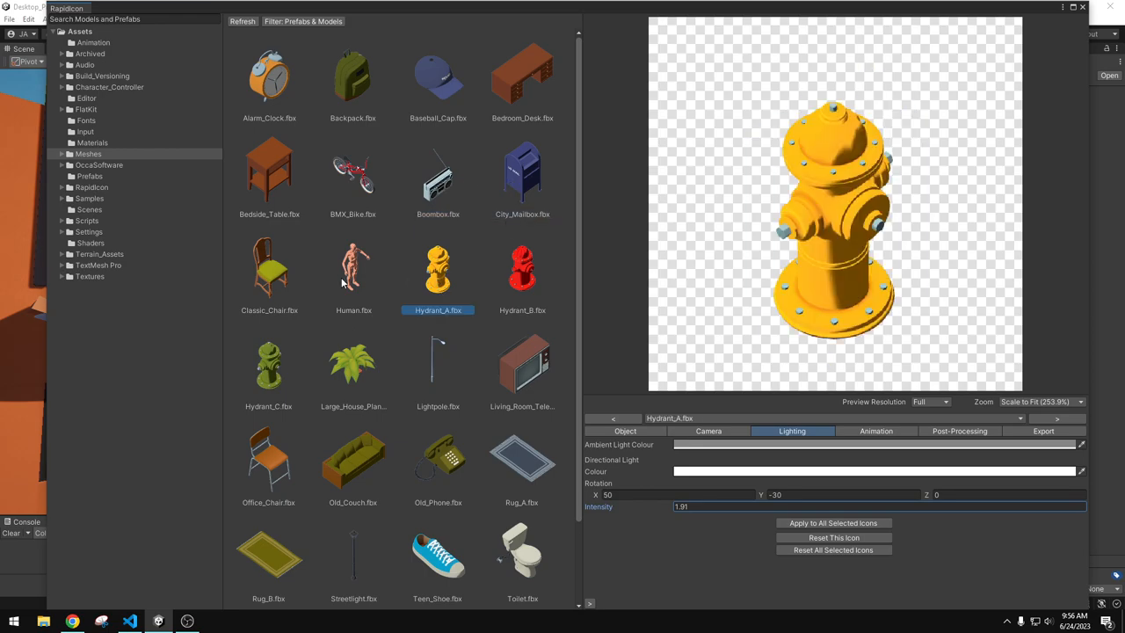
click(269, 267)
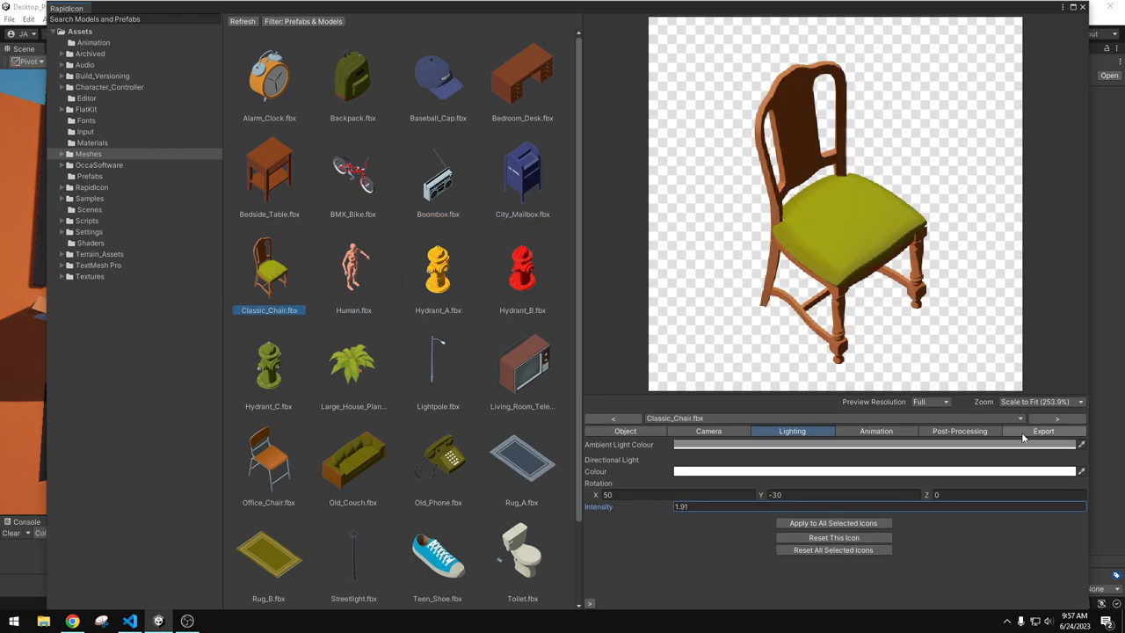
click(1044, 431)
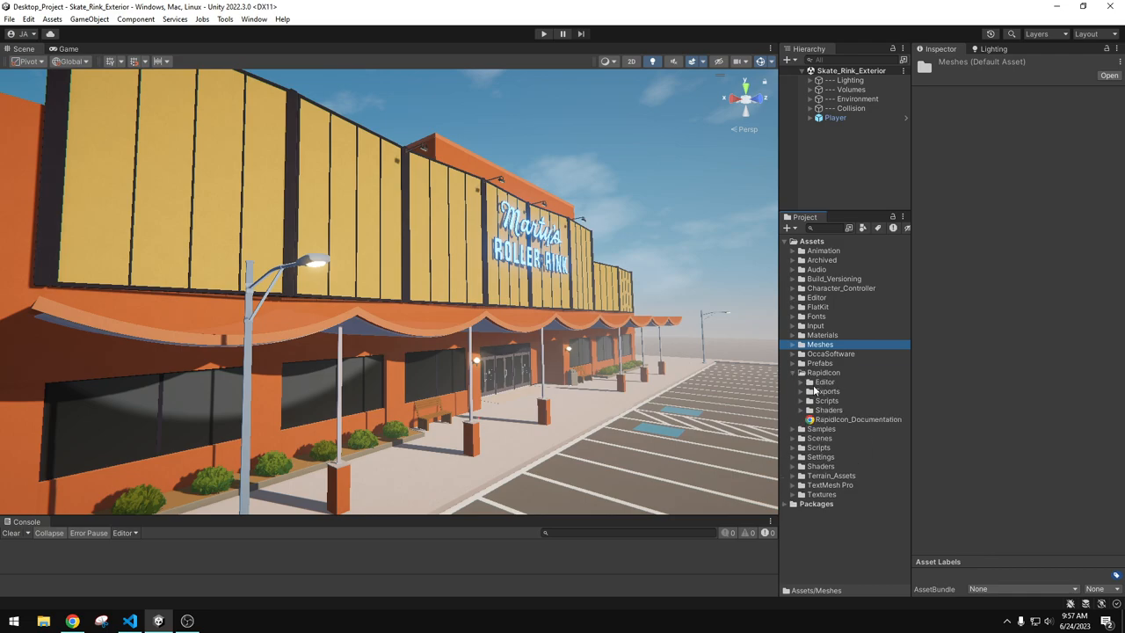
Locate BMX_Bike.png in Assets/RapidIcon/Exports and open it to check the result
click(802, 390)
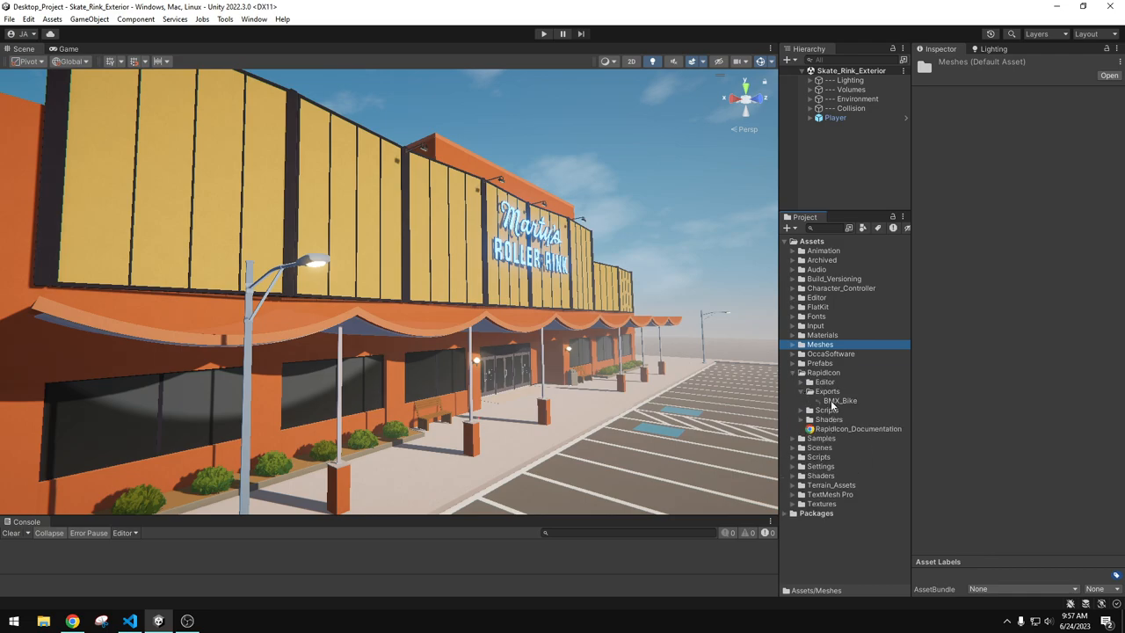
click(840, 400)
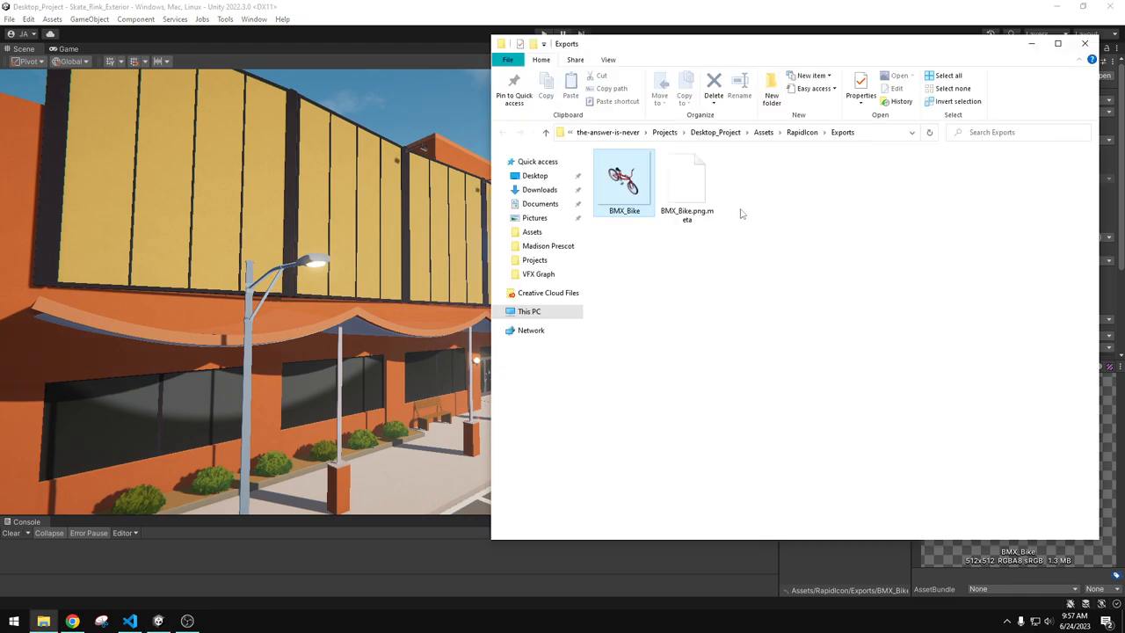
right_click(622, 179)
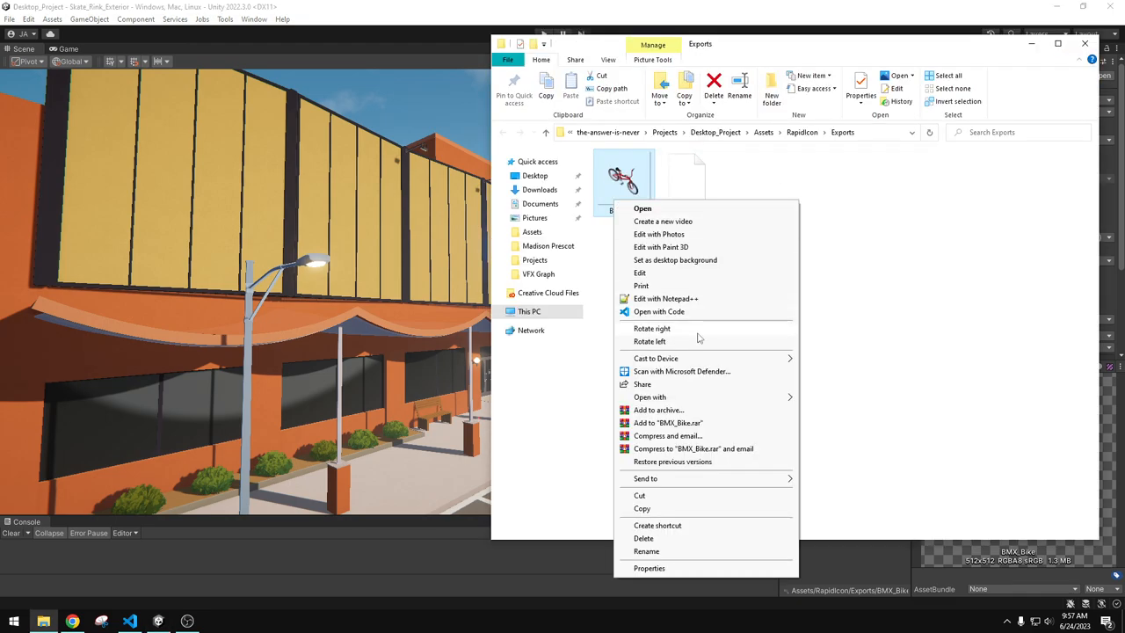
mouse_move(655, 358)
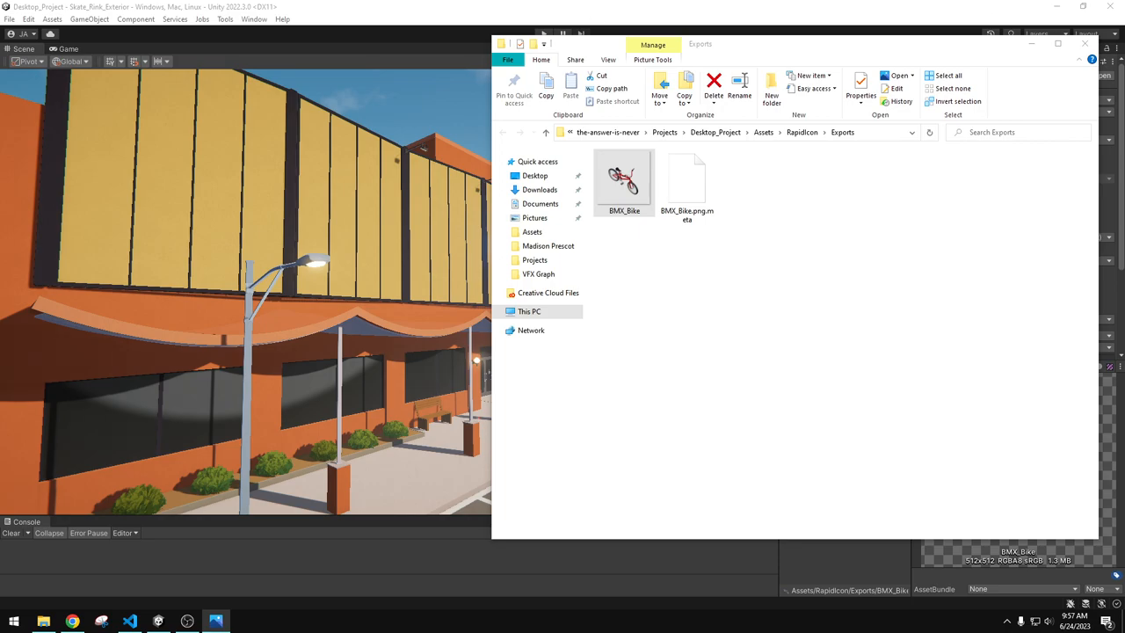
double_click(623, 179)
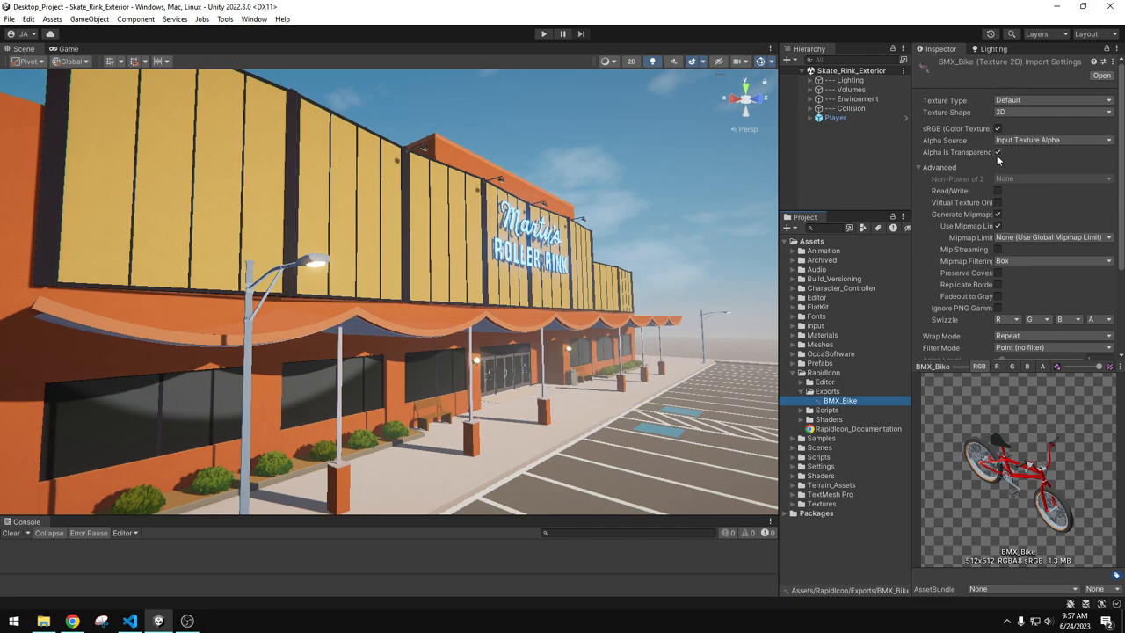
Enable Alpha Is Transparency on the BMX_Bike texture and apply the import settings
click(998, 151)
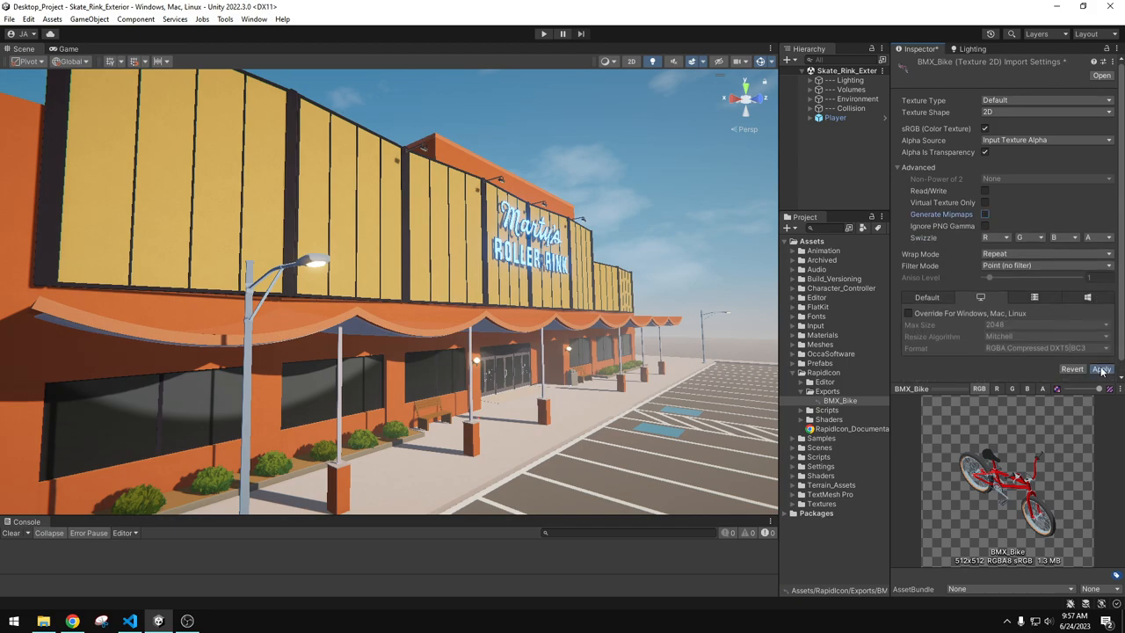
click(1100, 369)
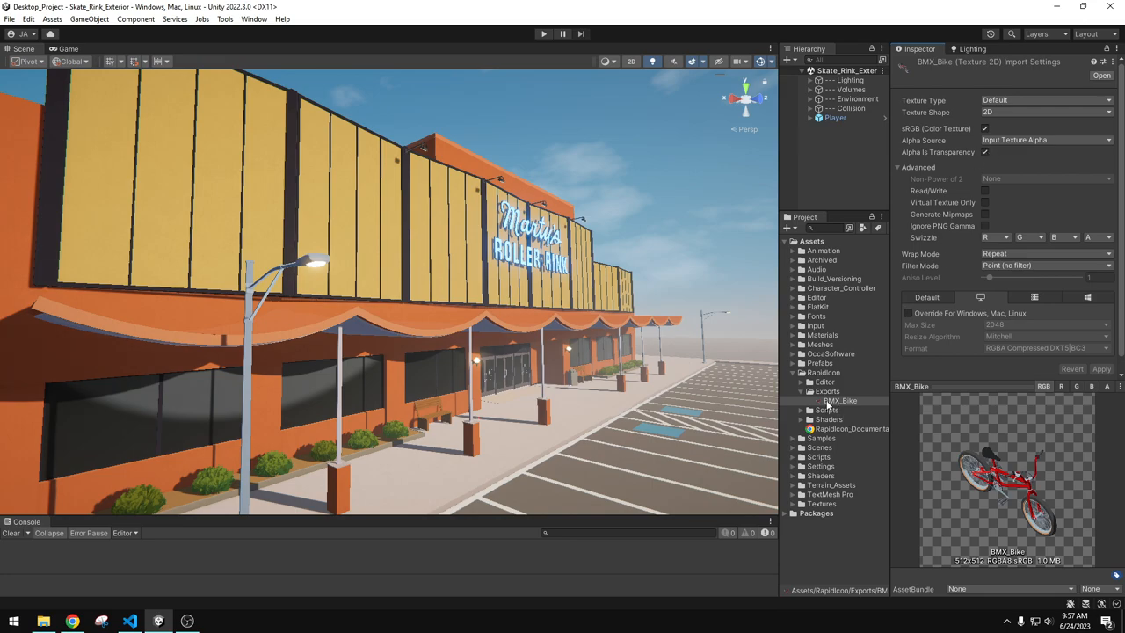
mouse_move(843, 418)
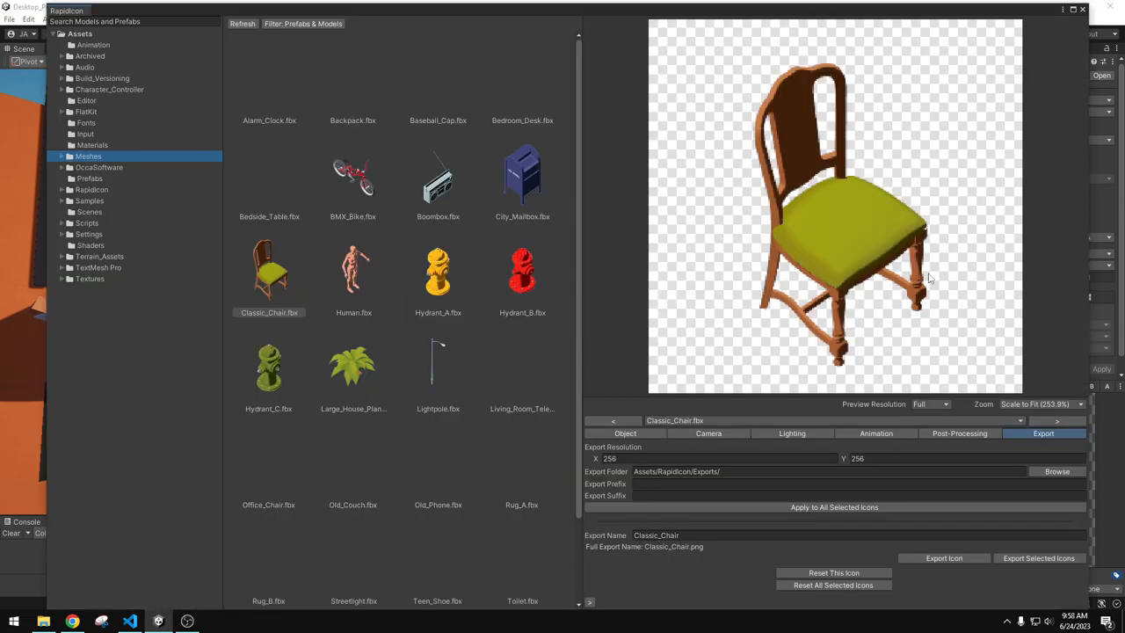
Enable Premultiplied Alpha in Post-Processing and export the BMX_Bike icon as BMX_Bike.png
click(960, 433)
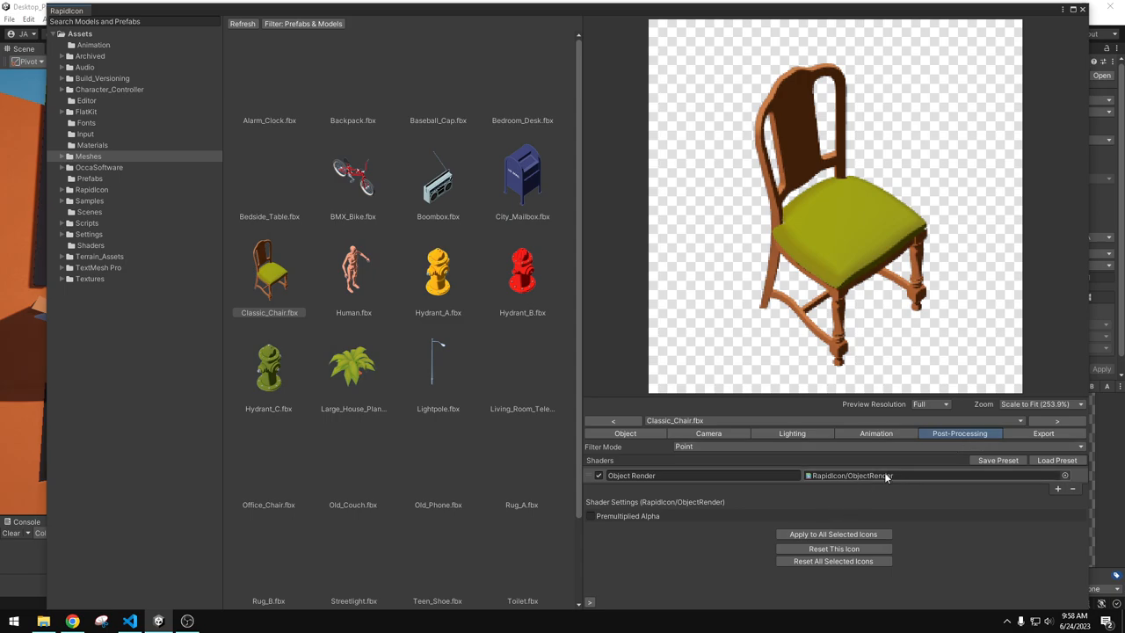
mouse_move(900, 479)
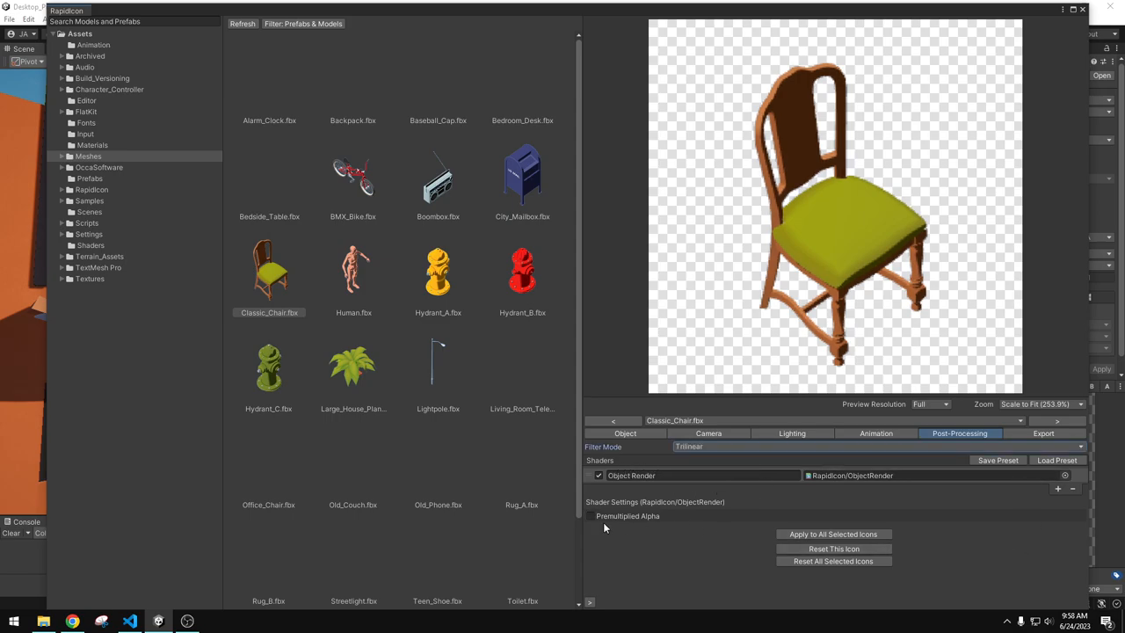
click(590, 516)
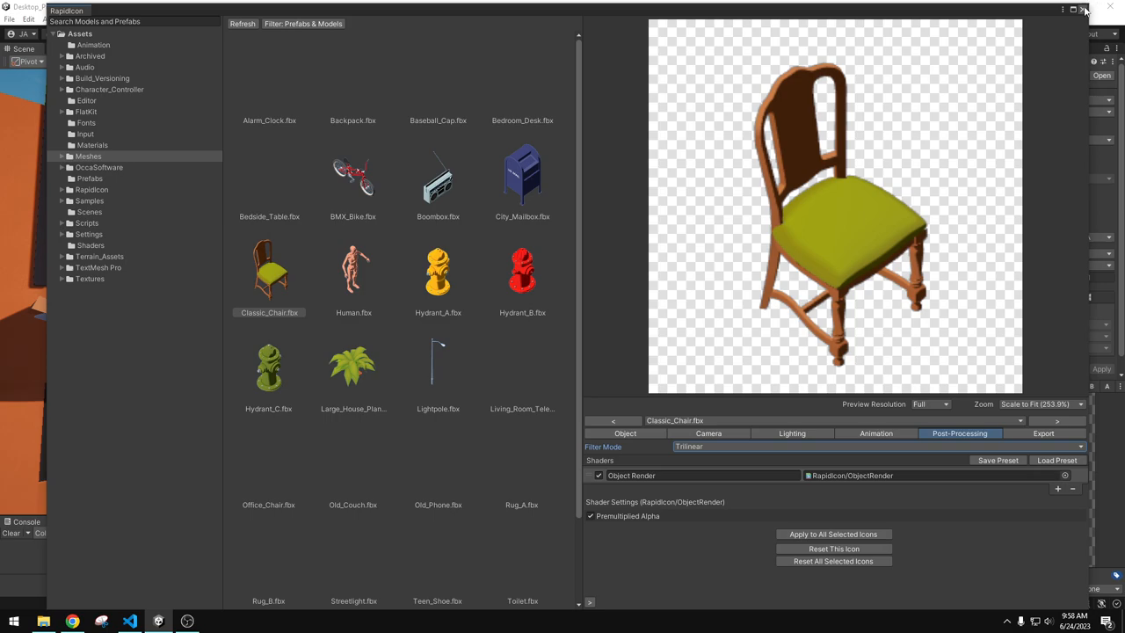
click(351, 174)
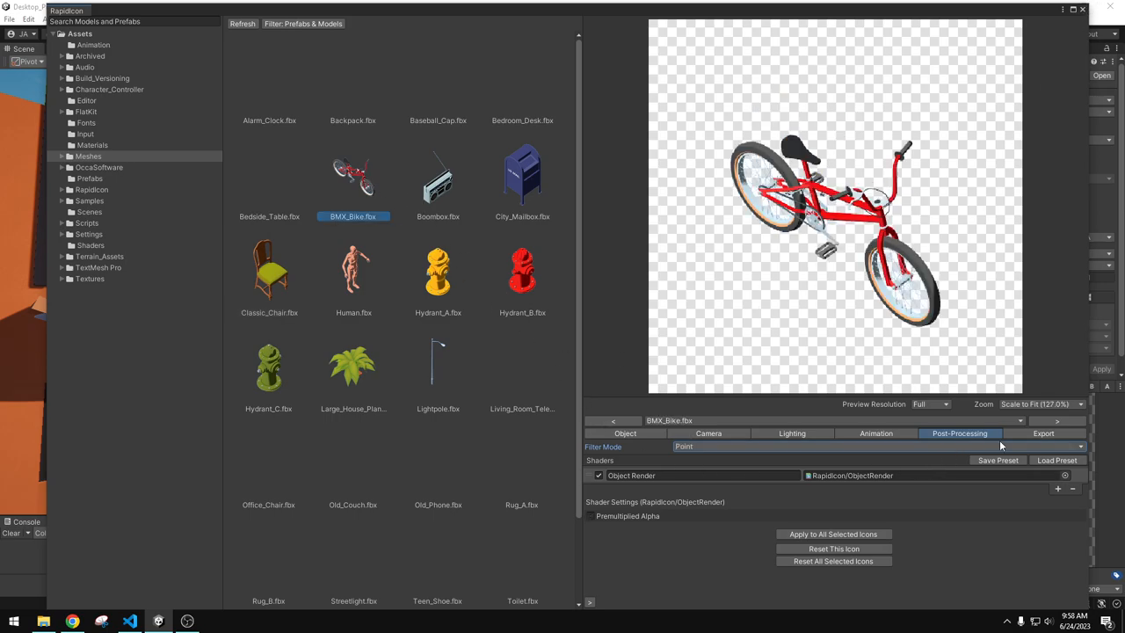
click(1044, 432)
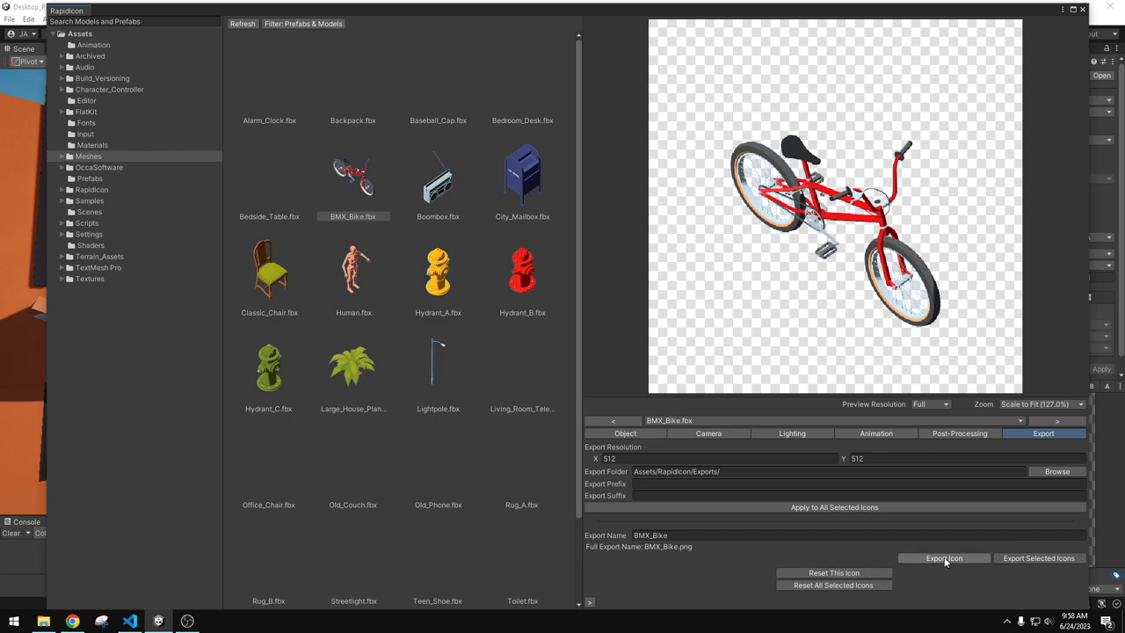
click(942, 559)
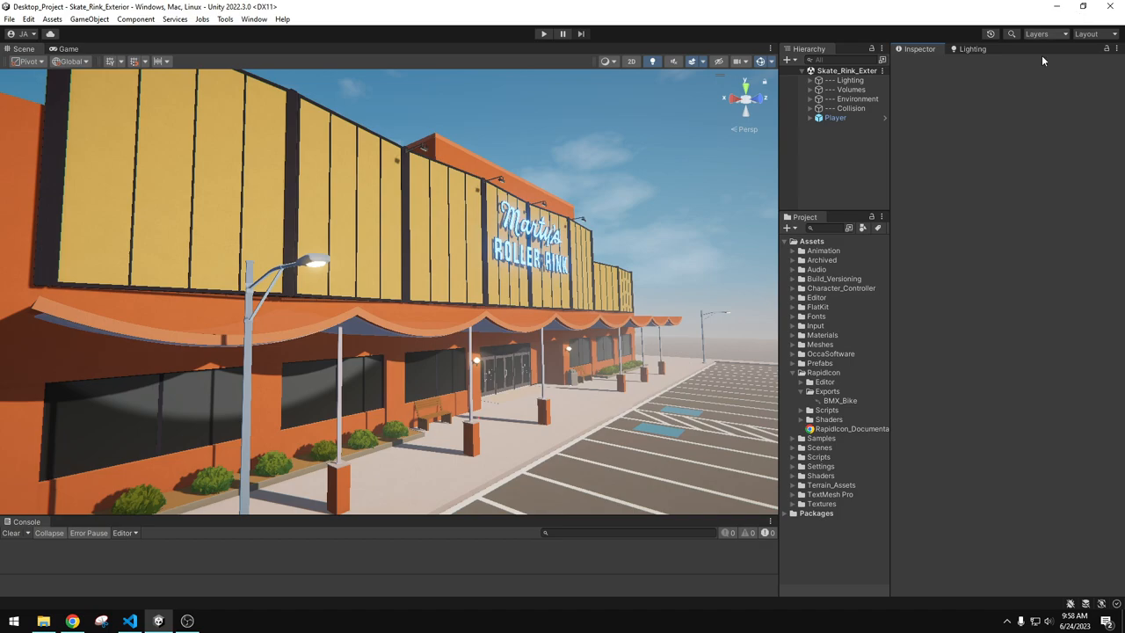
View the new BMX_Bike.png in Photos zoomed out to 100%, then close the viewer
click(840, 401)
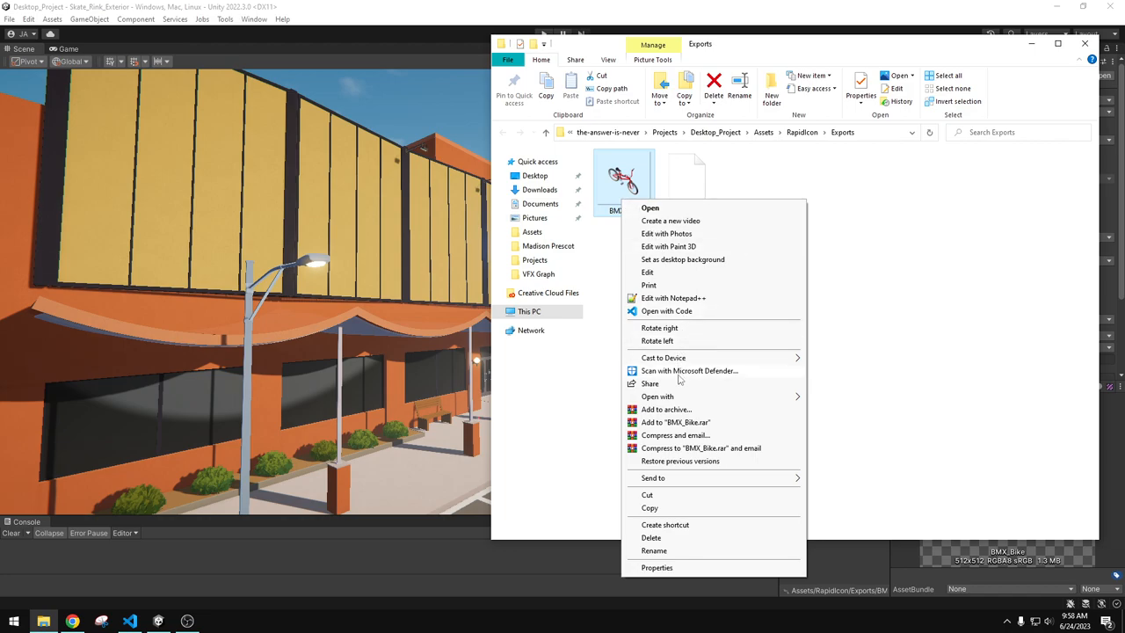
click(850, 482)
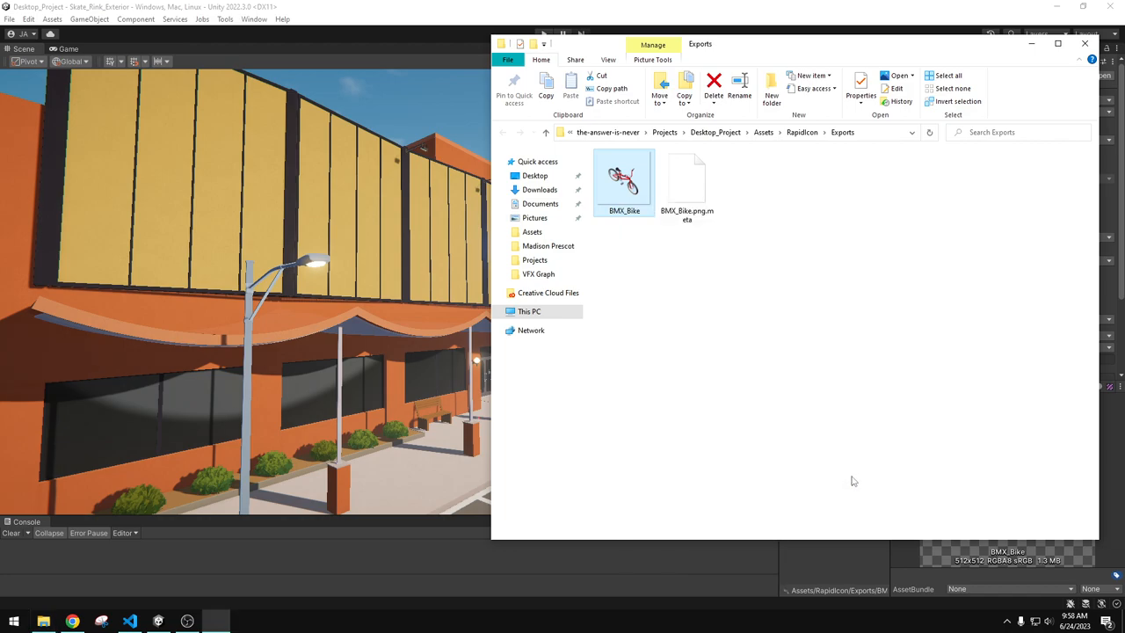
double_click(622, 179)
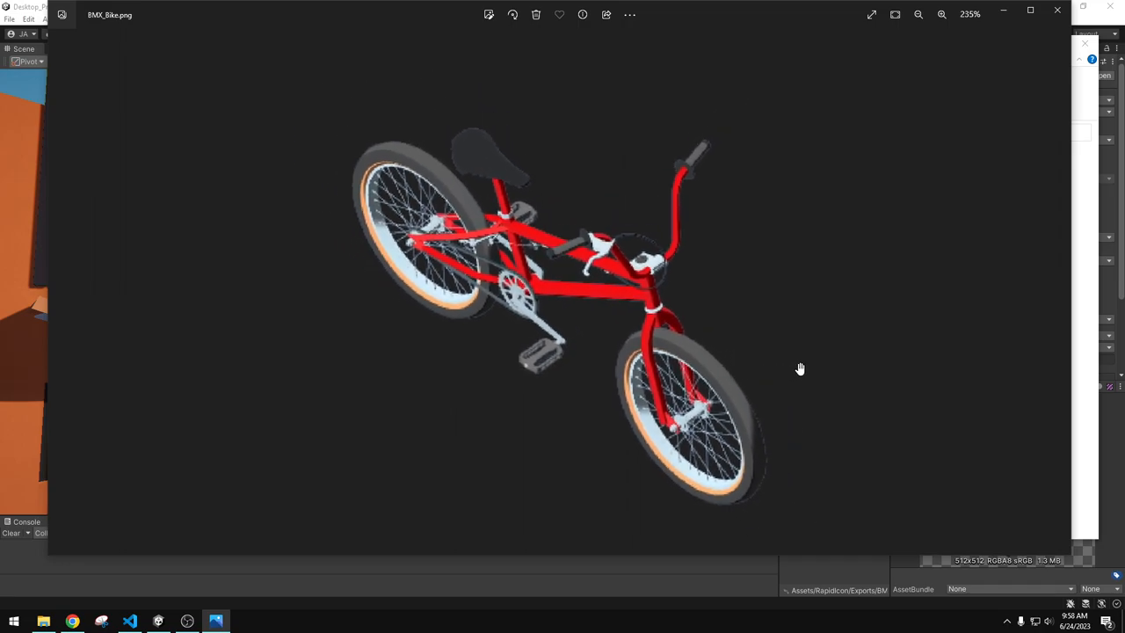
scroll(down, 3)
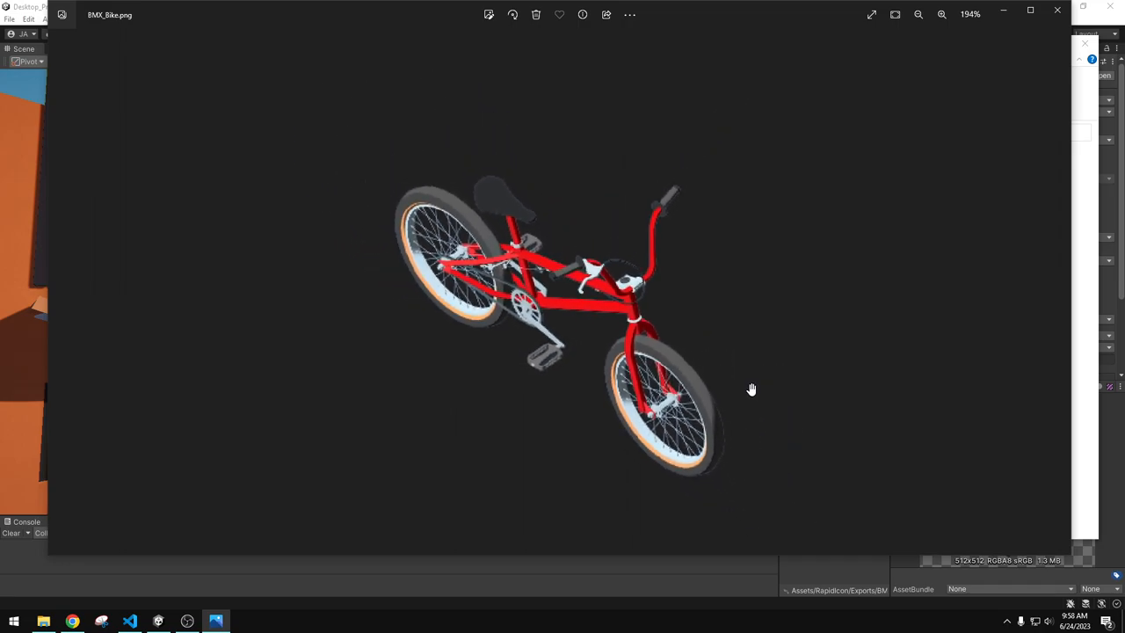
scroll(down, 3)
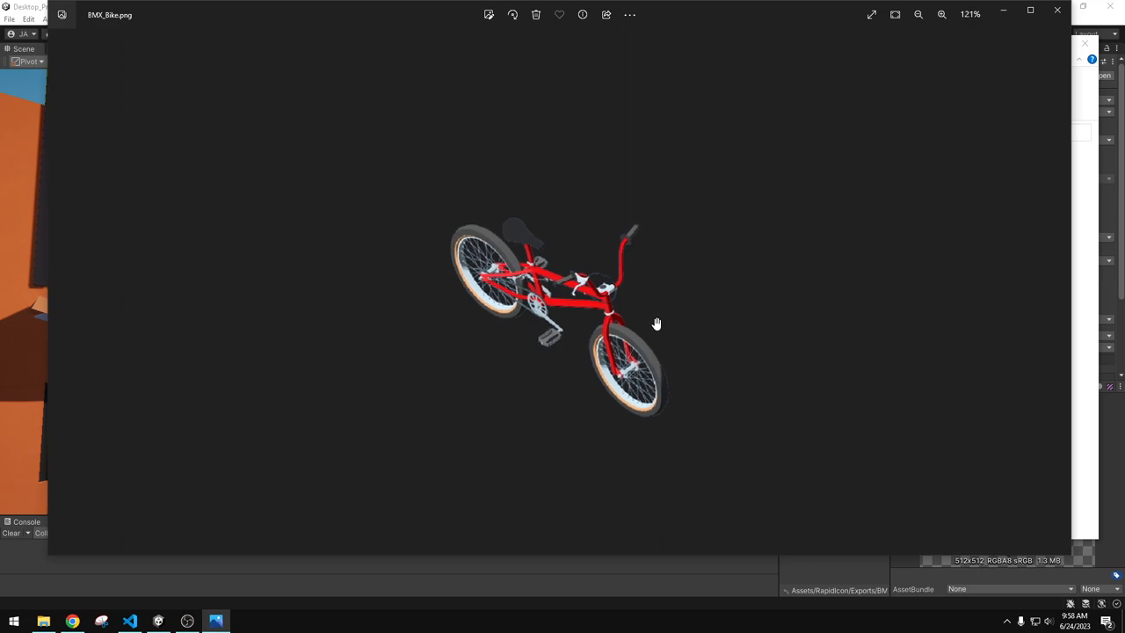
click(917, 14)
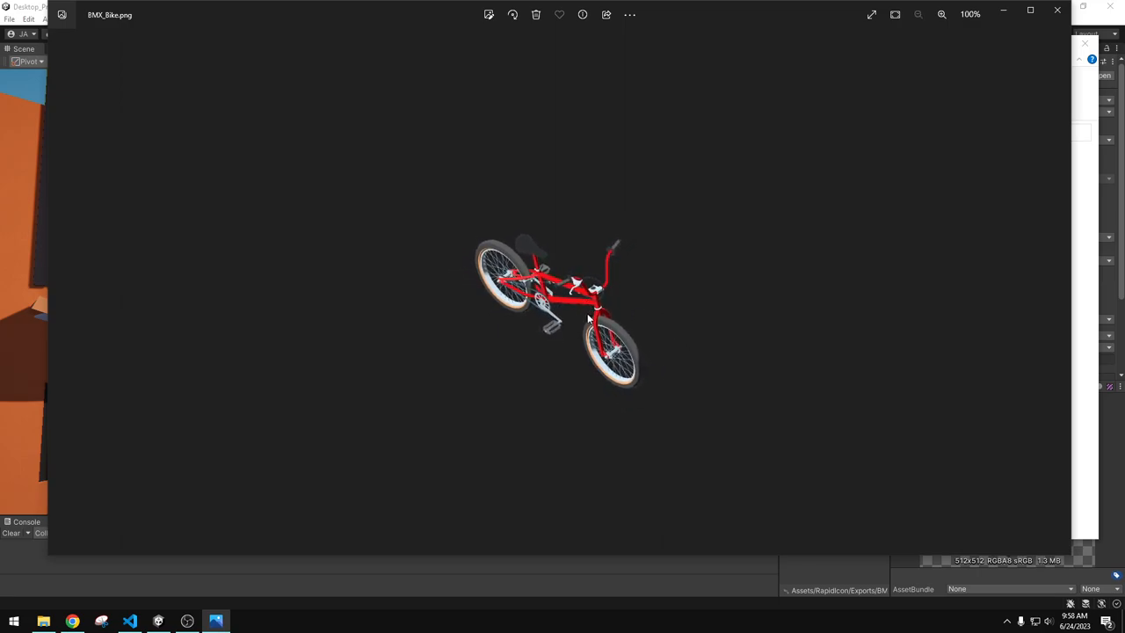
mouse_move(641, 397)
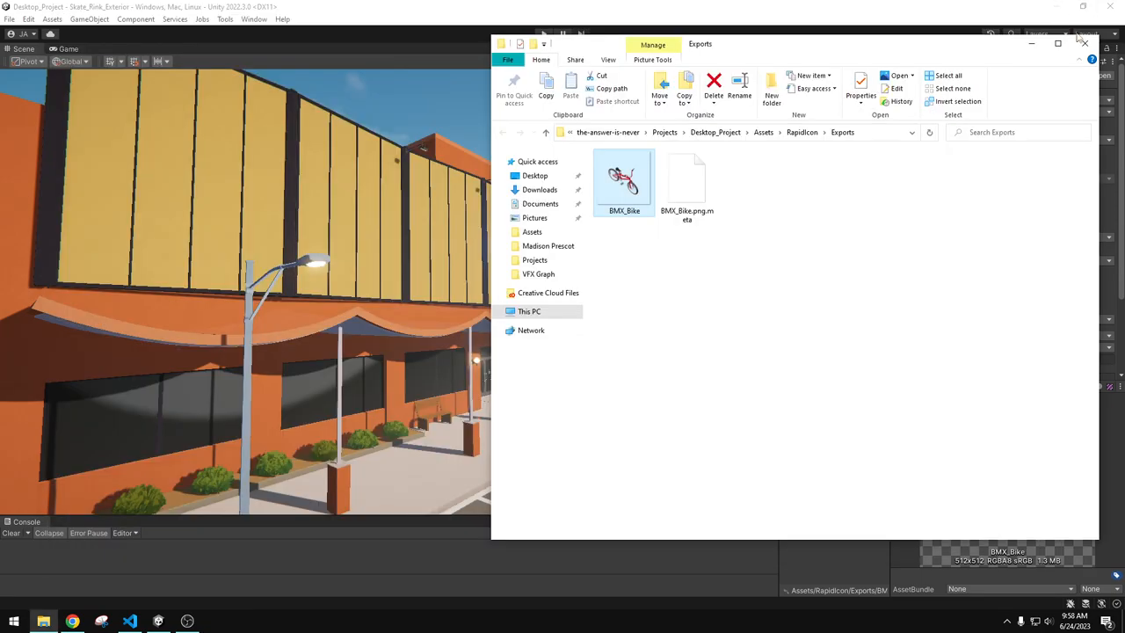
Return to Unity and bring up the RapidIcon Asset Store page
click(1082, 42)
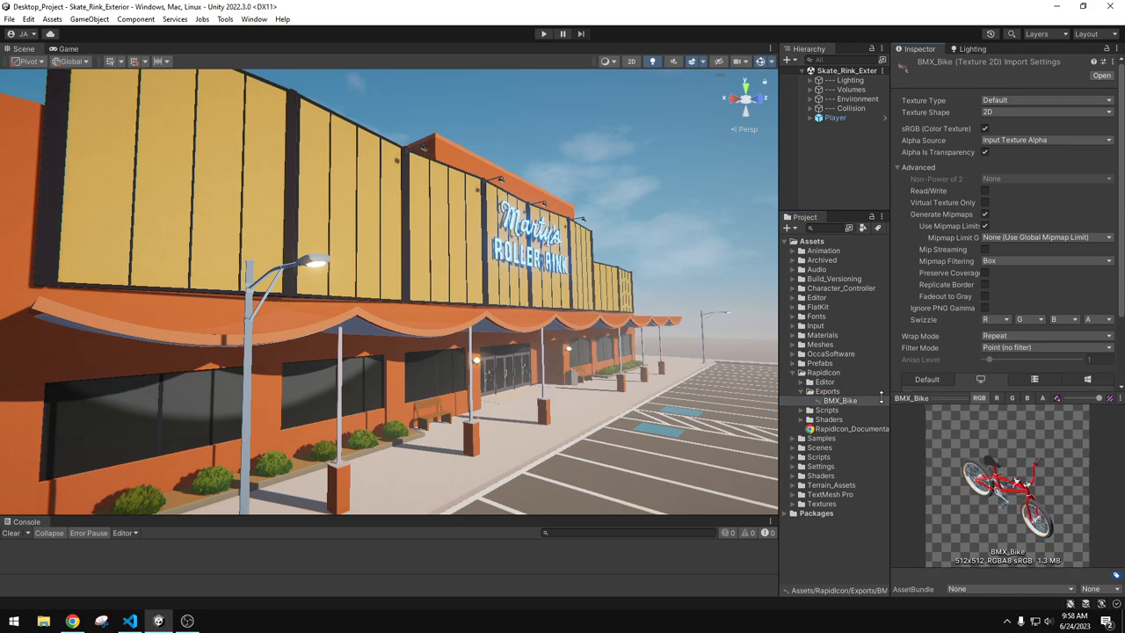
click(840, 401)
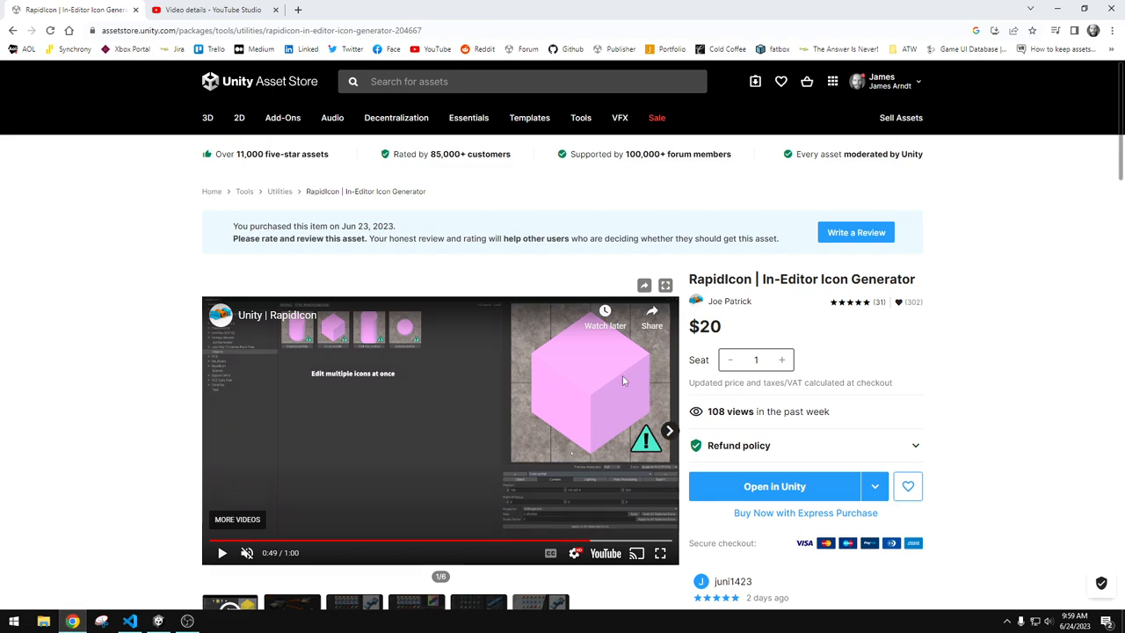
mouse_move(522, 458)
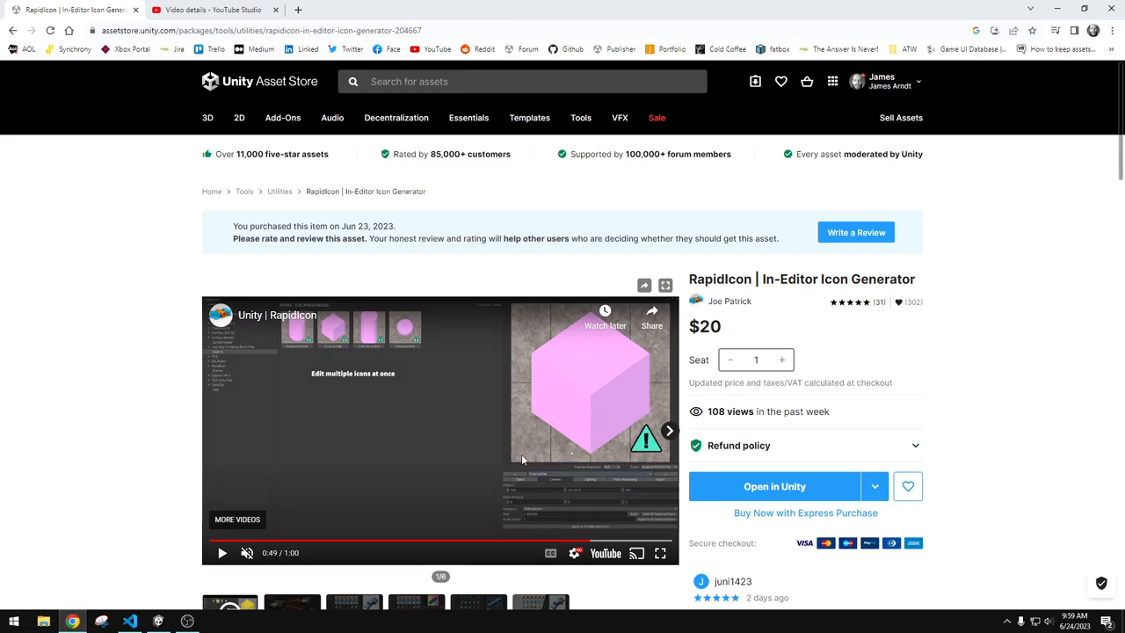
mouse_move(576, 523)
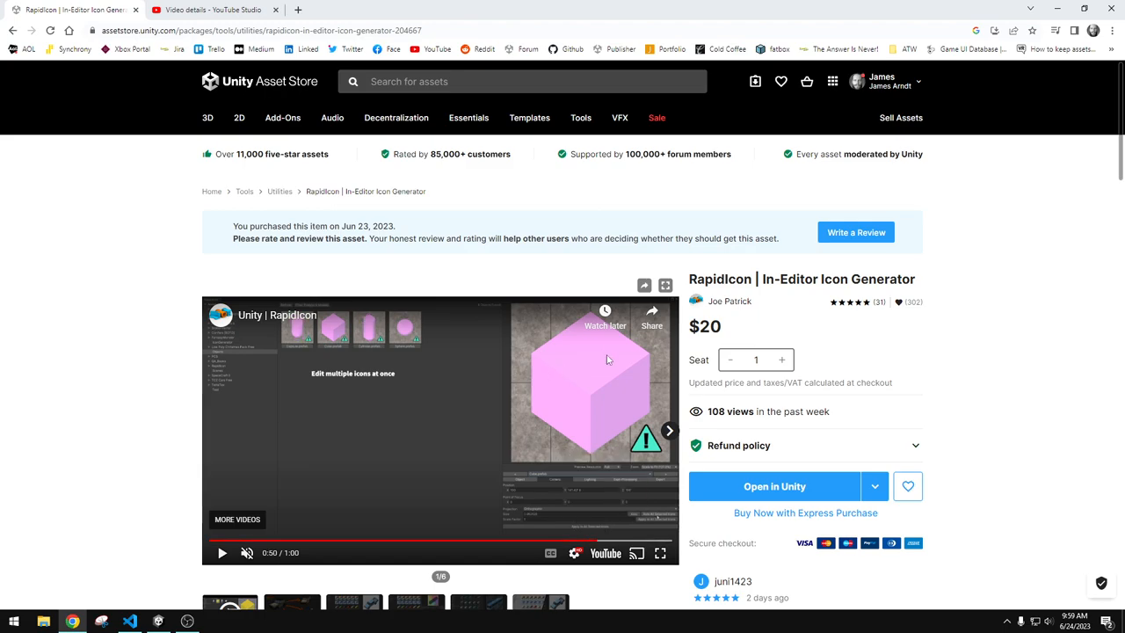
mouse_move(613, 377)
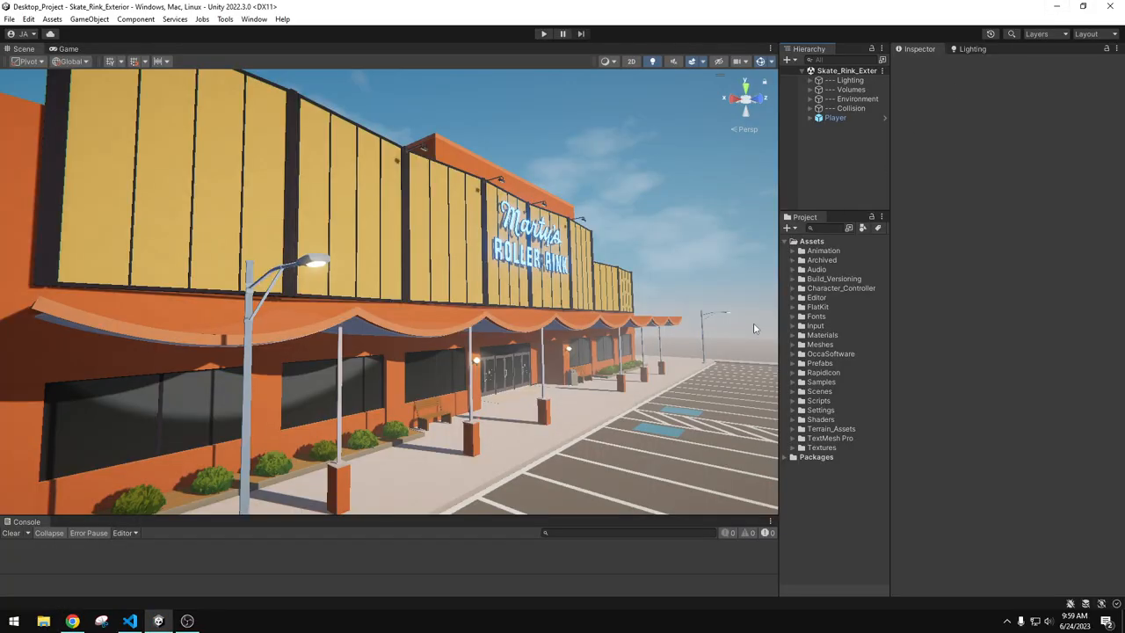
mouse_move(699, 5)
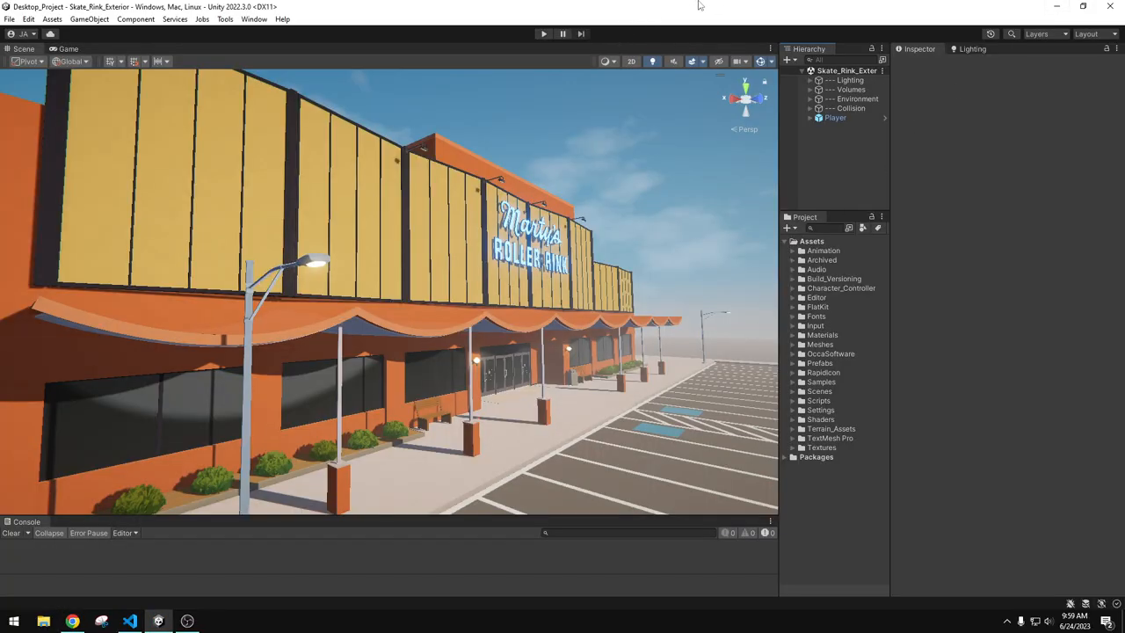
mouse_move(647, 21)
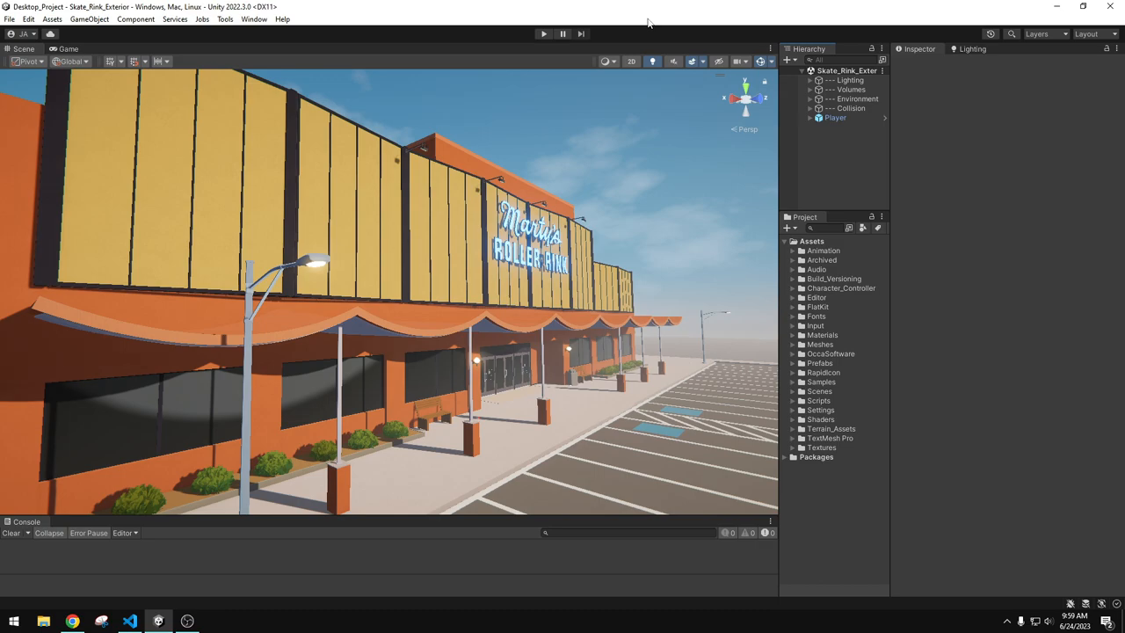
mouse_move(641, 21)
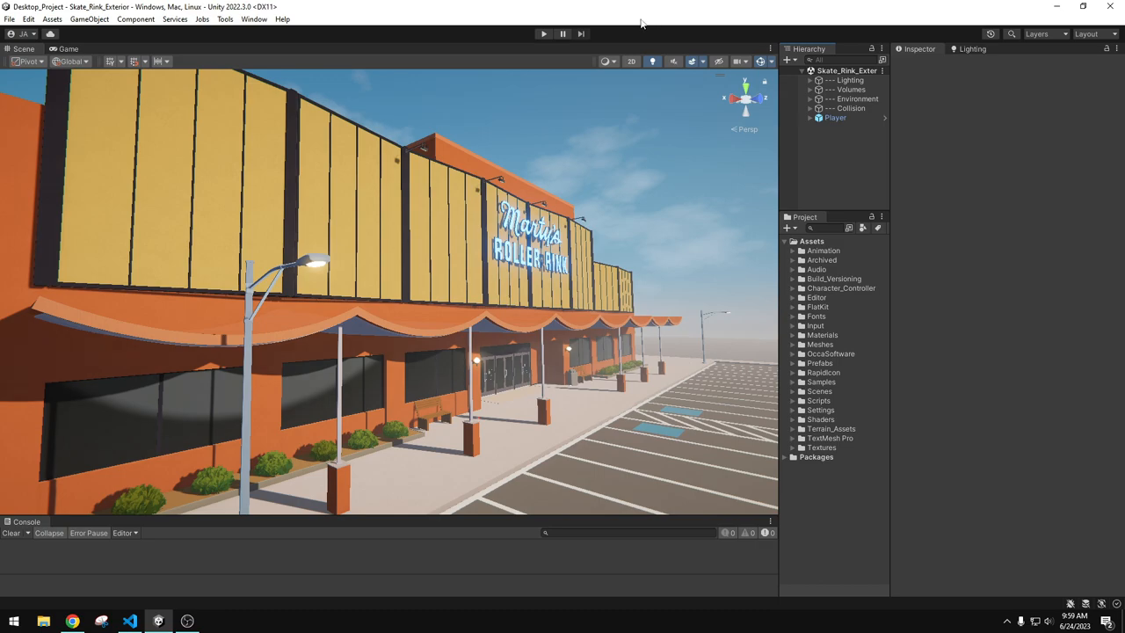